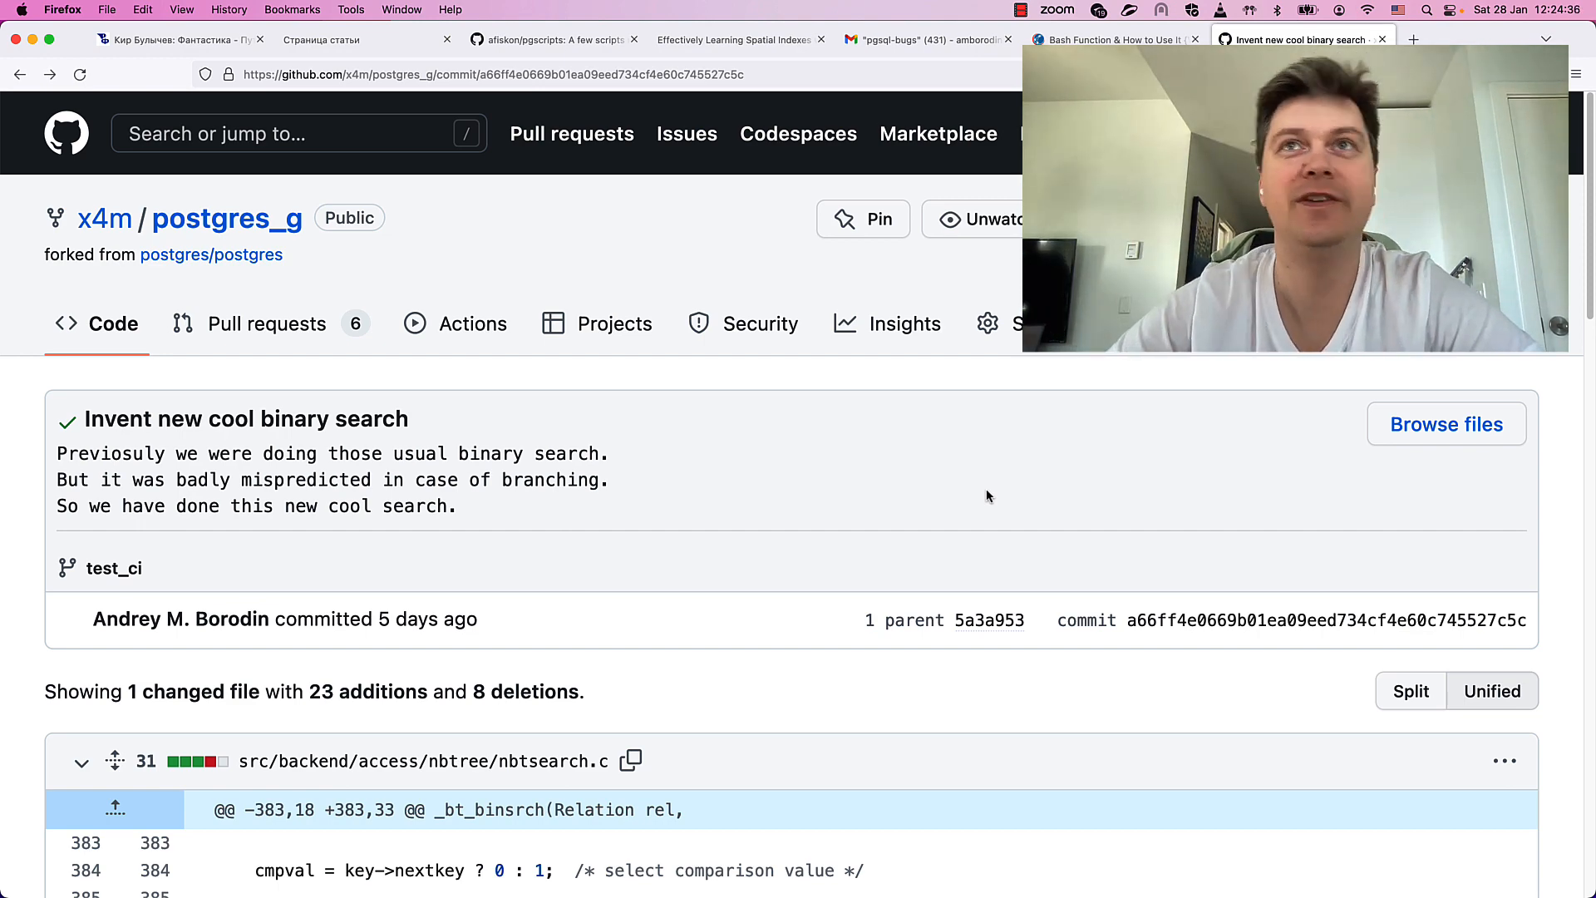
- Build and install the patched PostgreSQL with make -j8 install
scroll(down, 3)
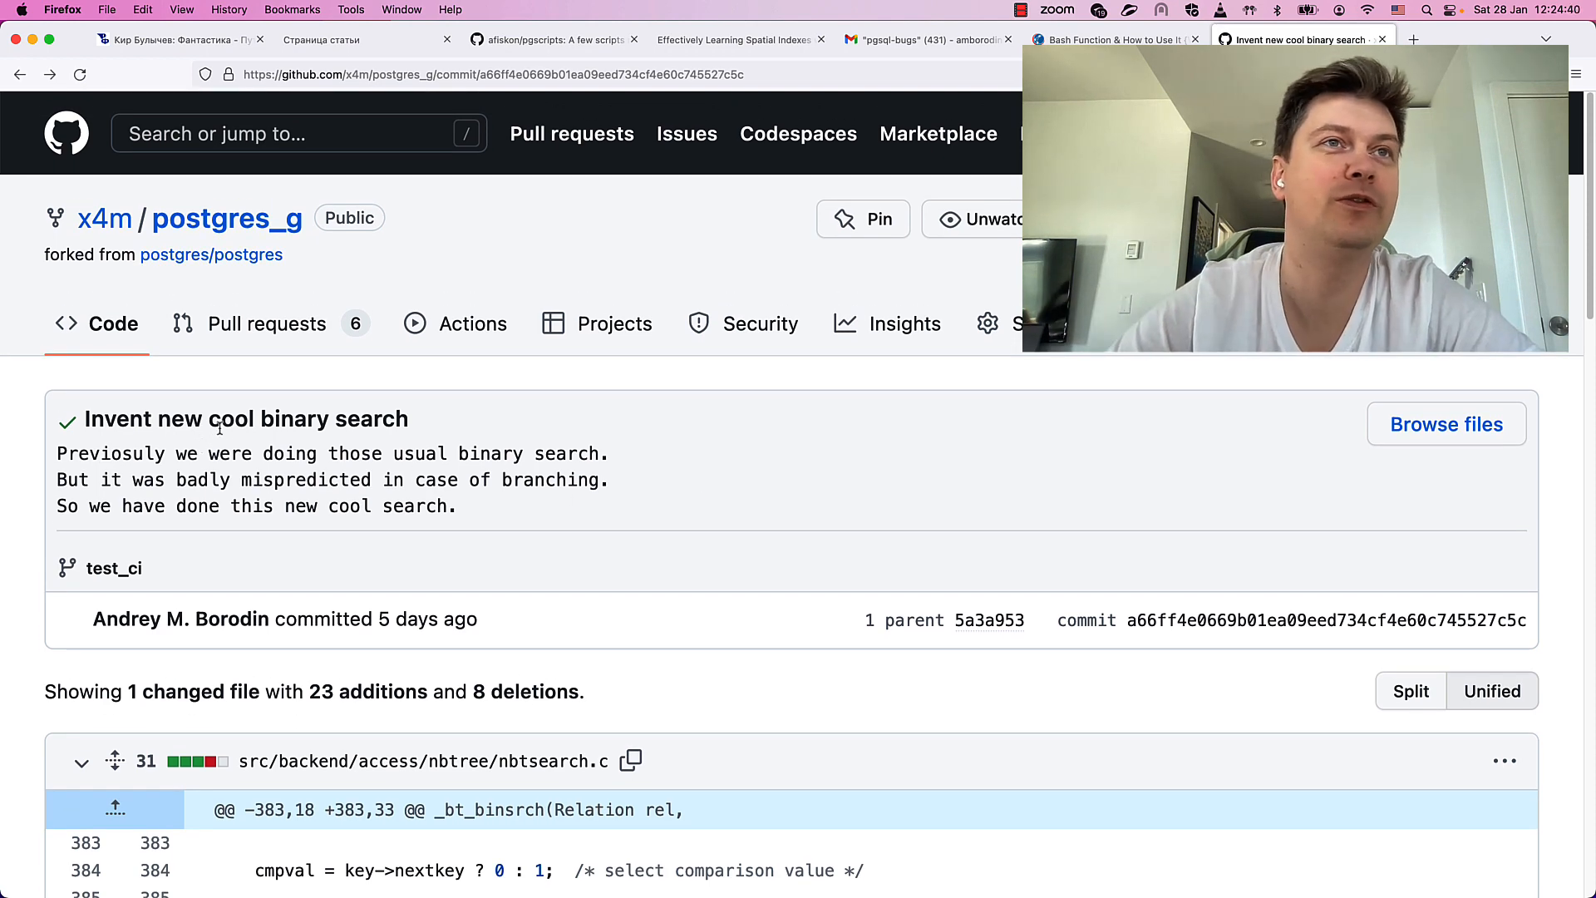
scroll(down, 3)
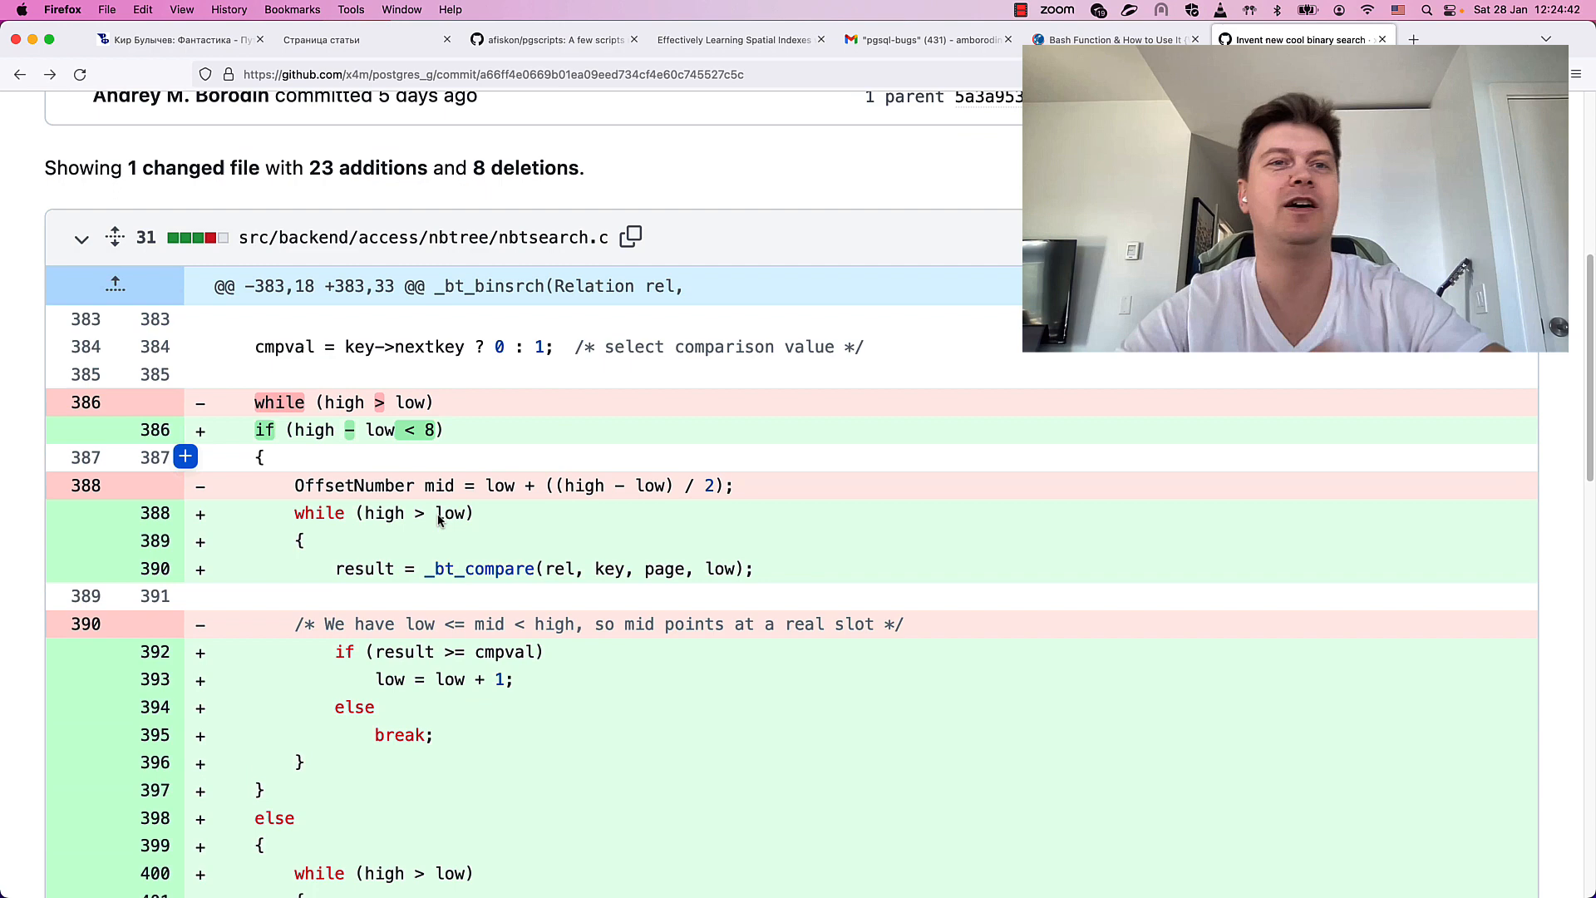
scroll(down, 3)
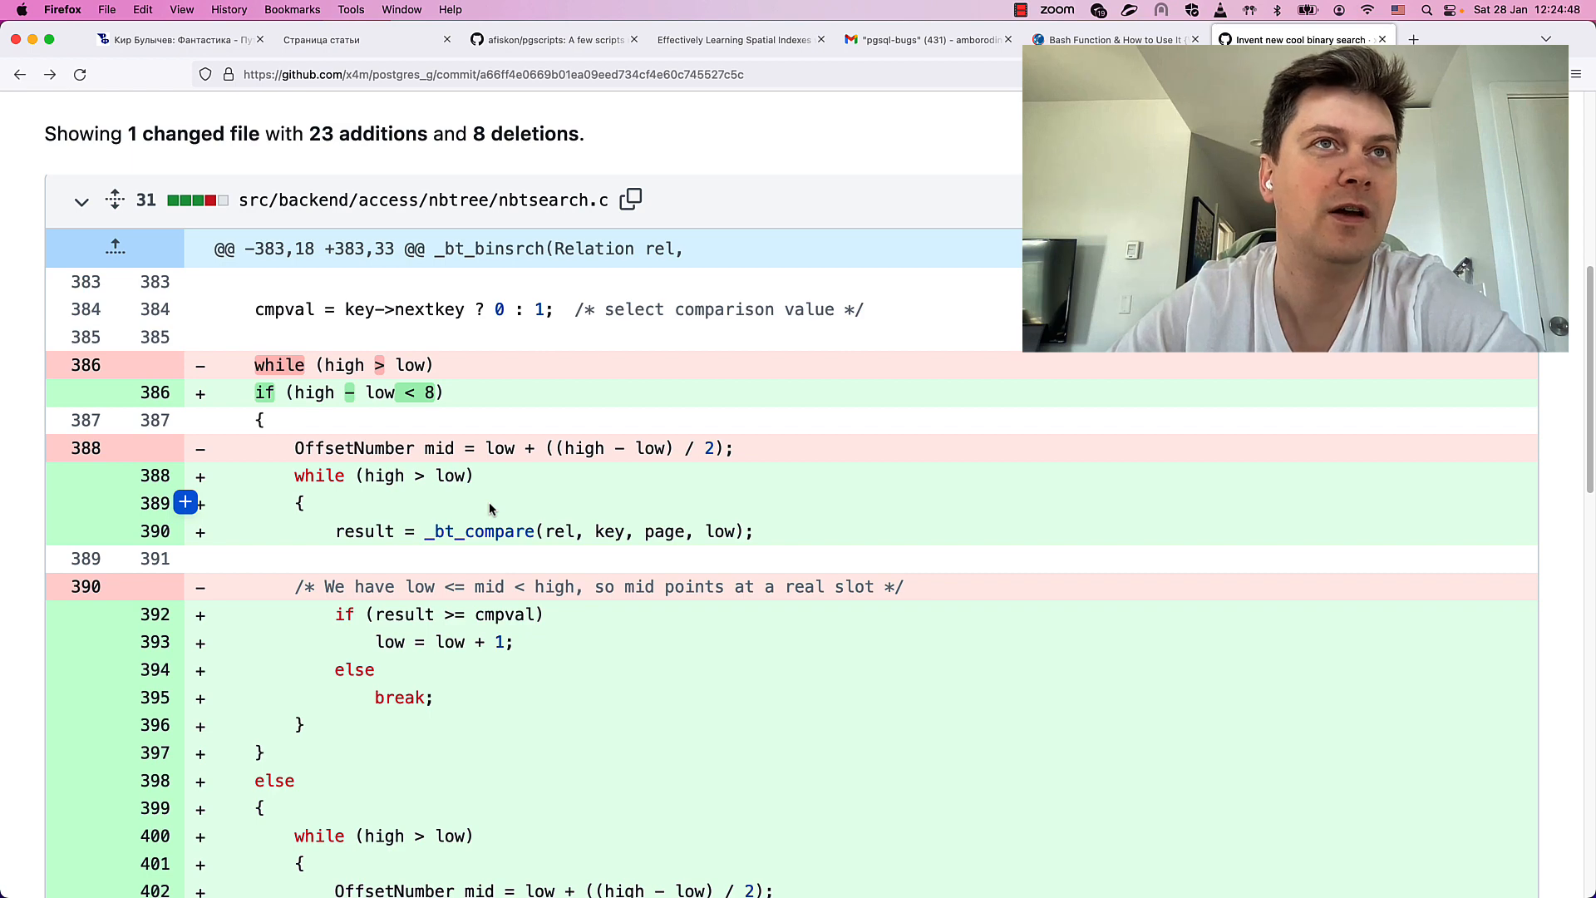
scroll(down, 3)
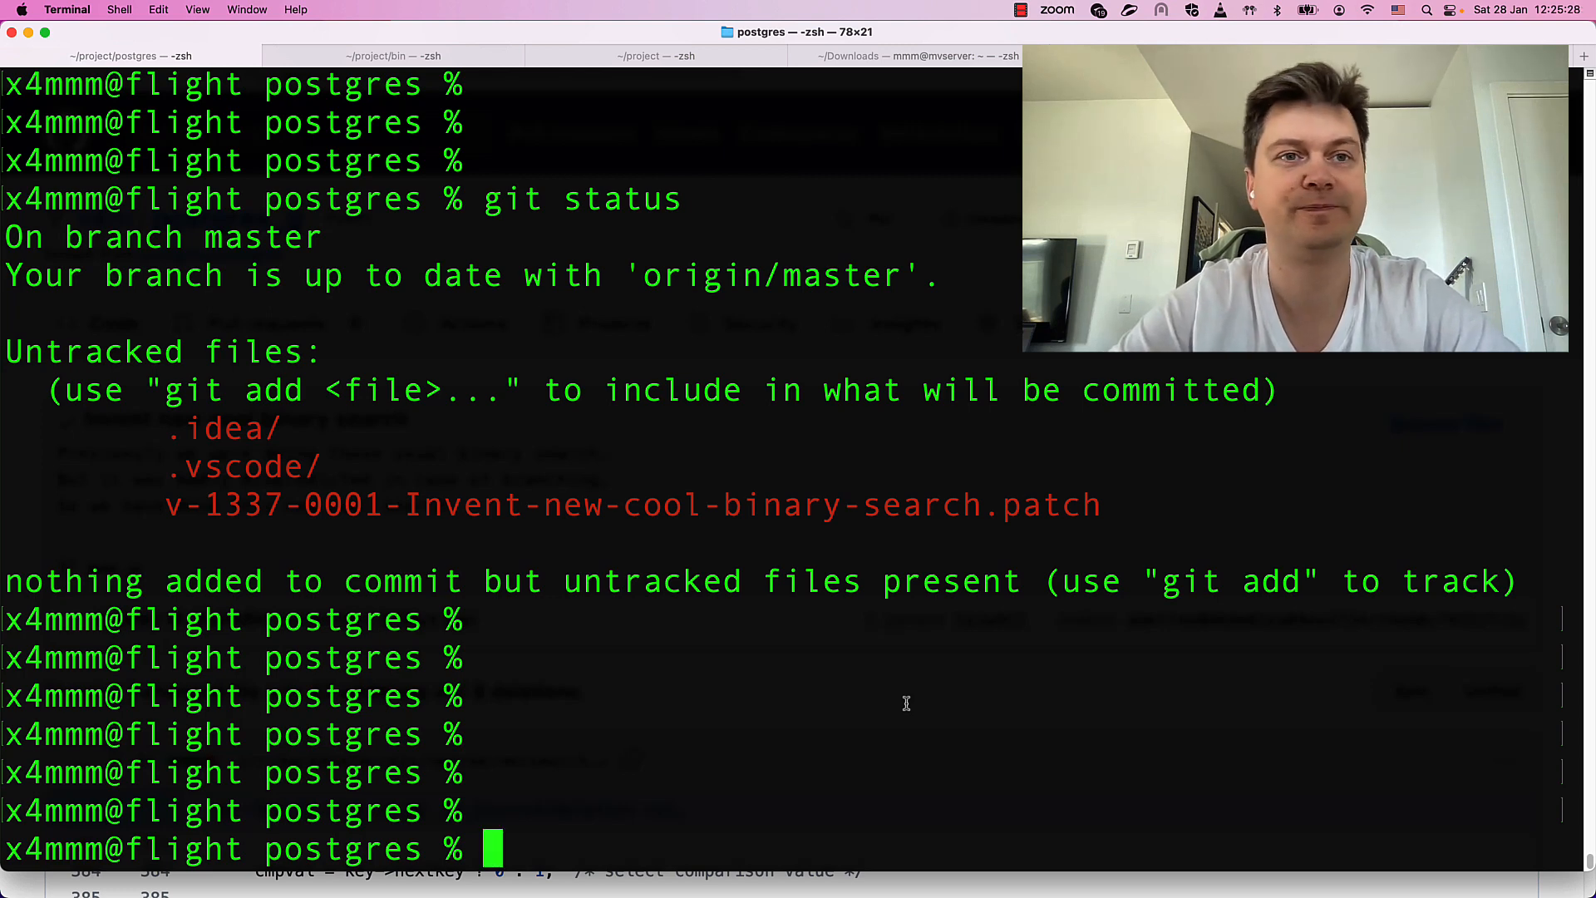
text(make)
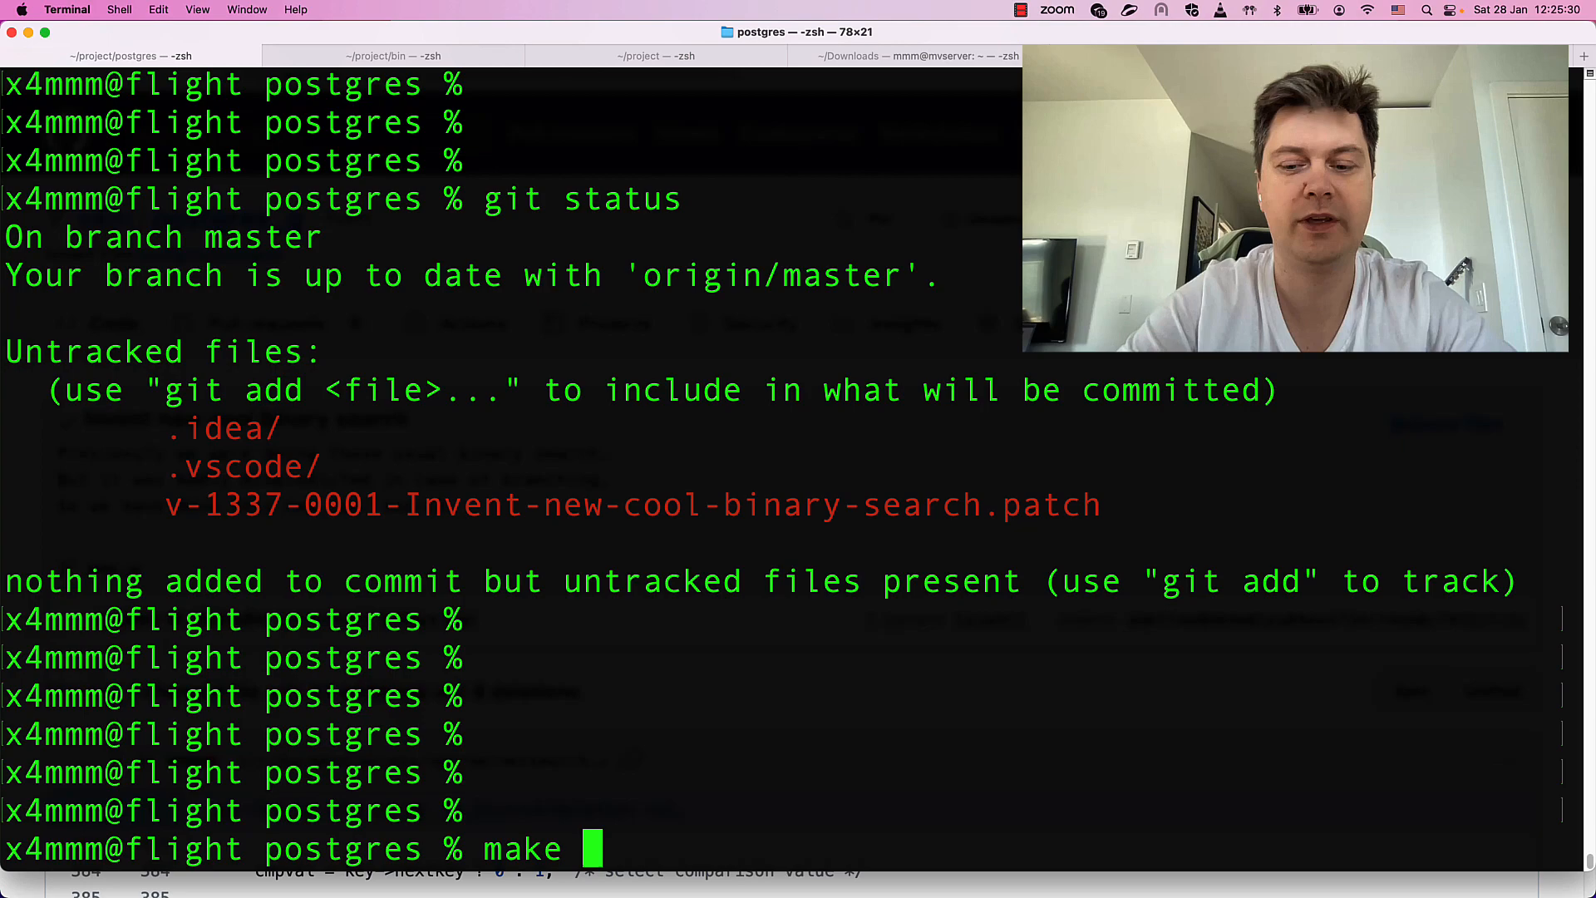
text(-j8 install)
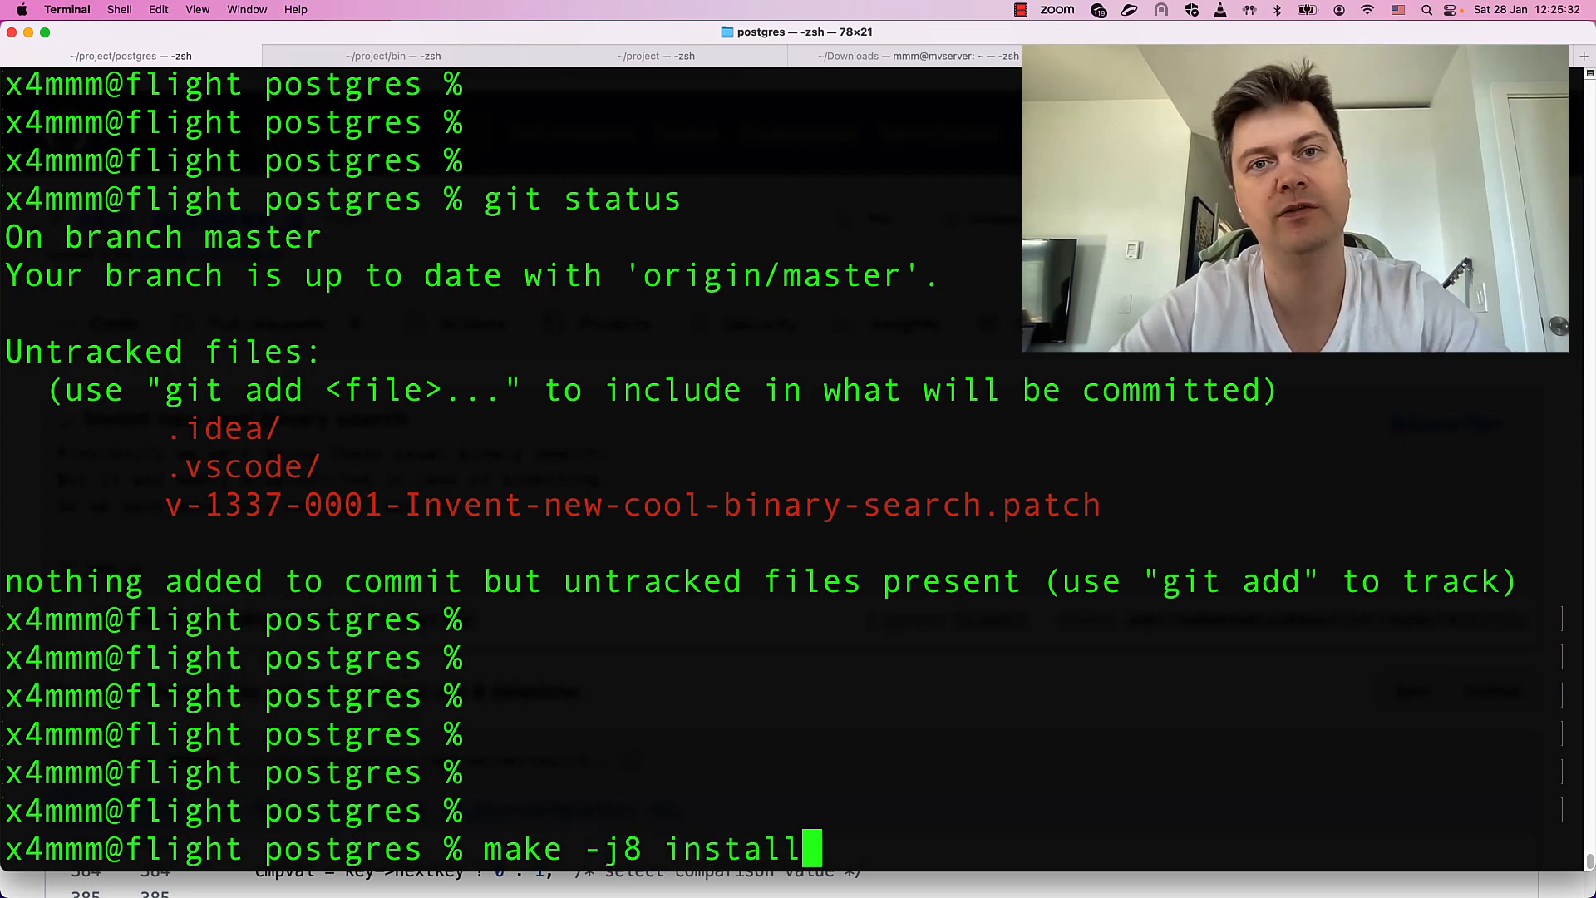
key(Return)
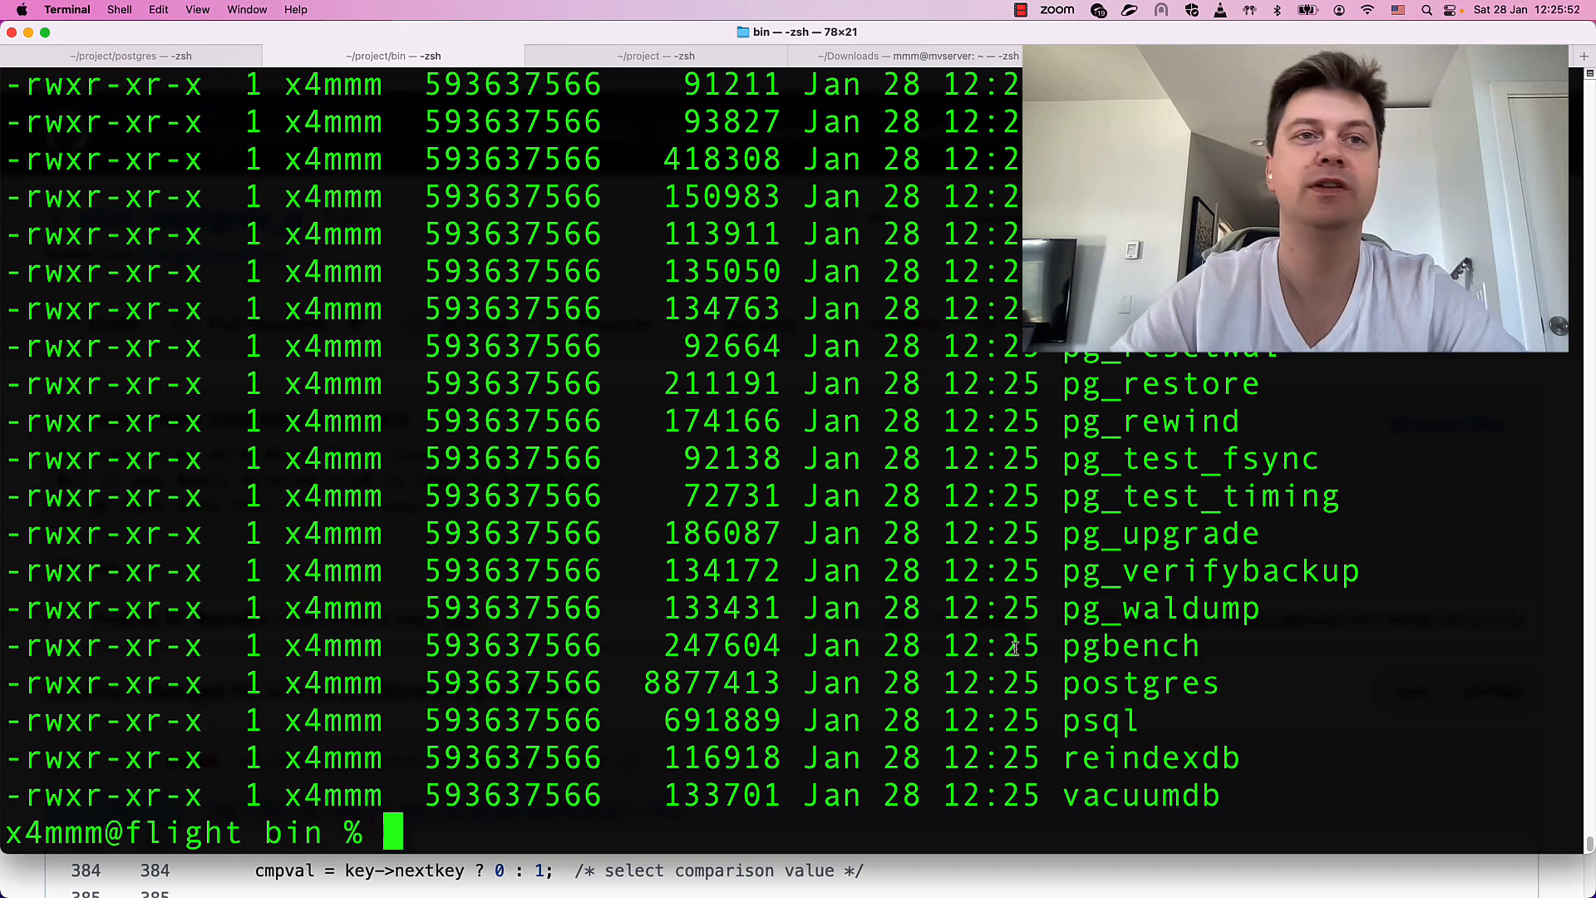
- List the installed programs with ls and highlight pgbench
text(ls)
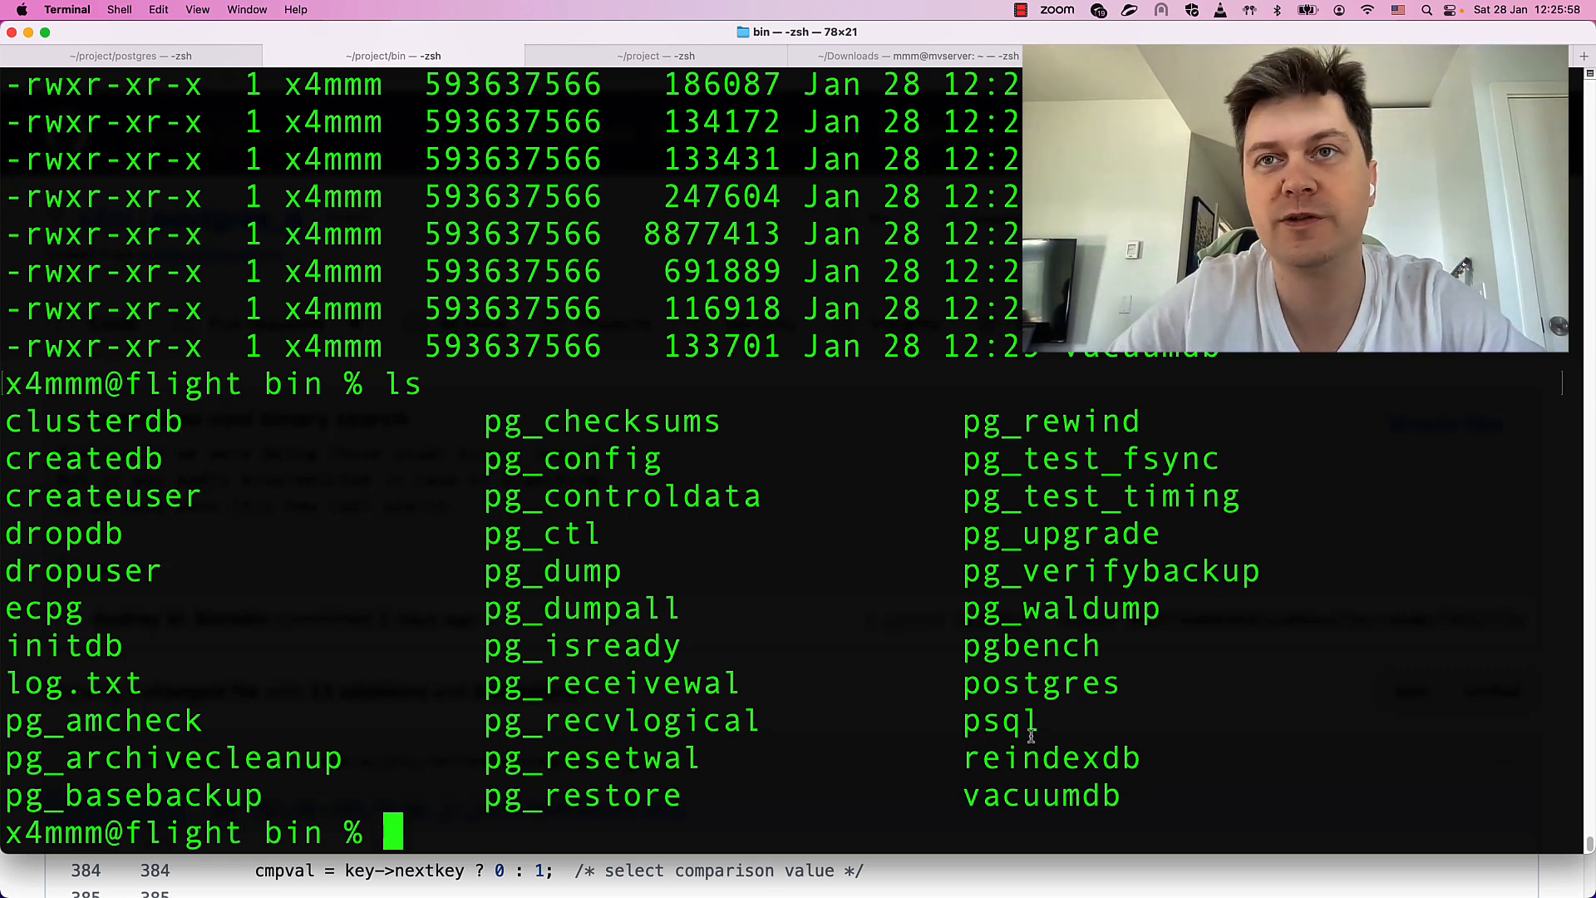
double_click(1030, 646)
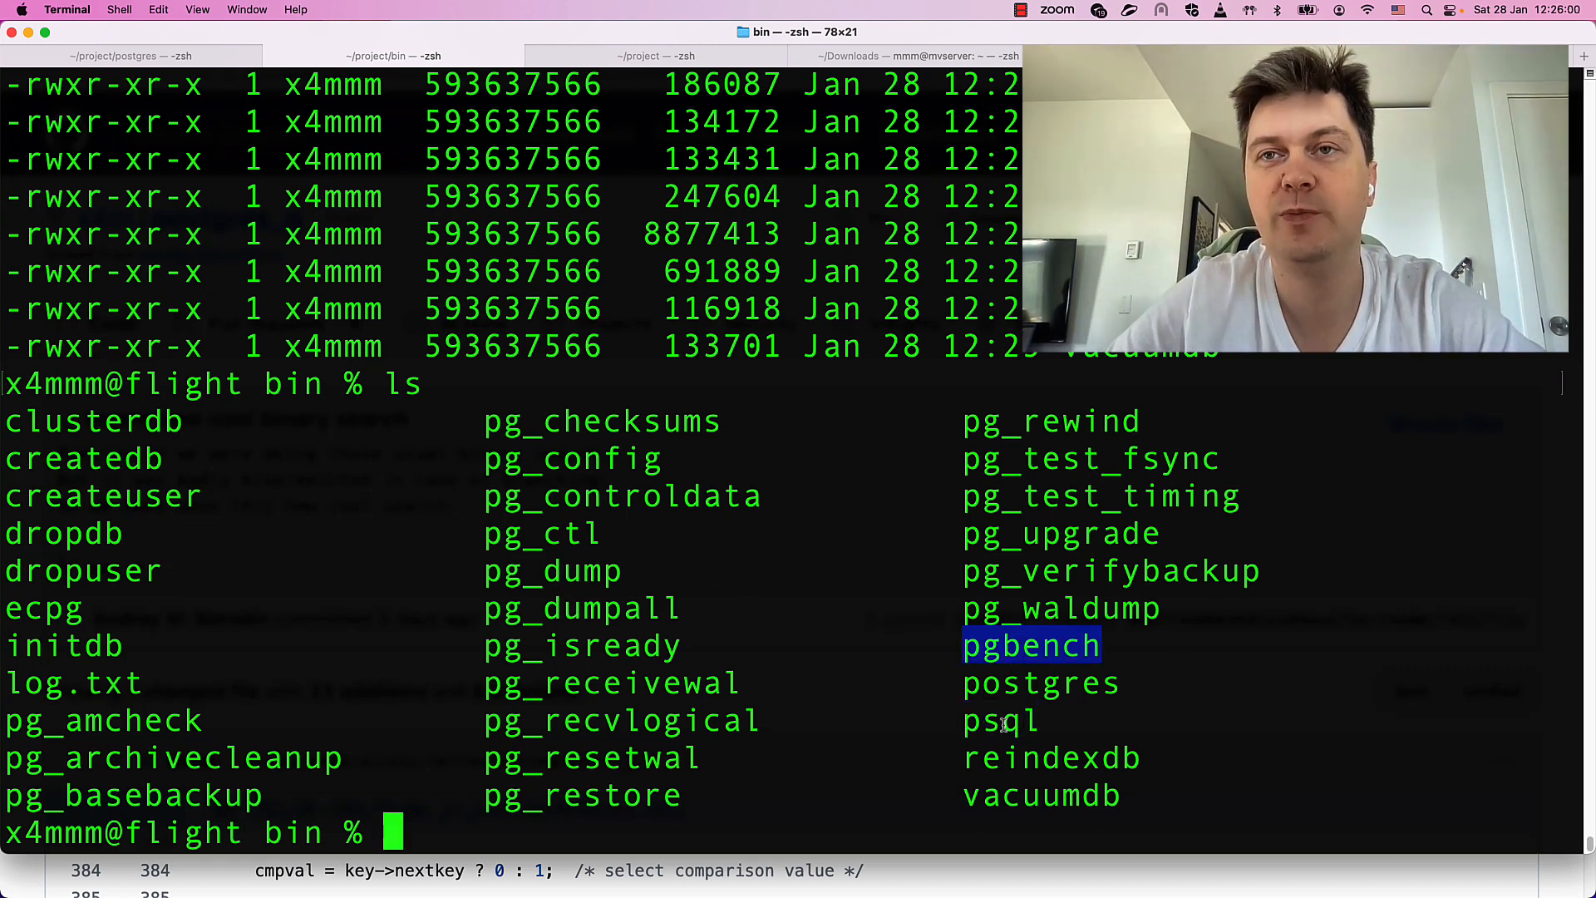
double_click(1001, 720)
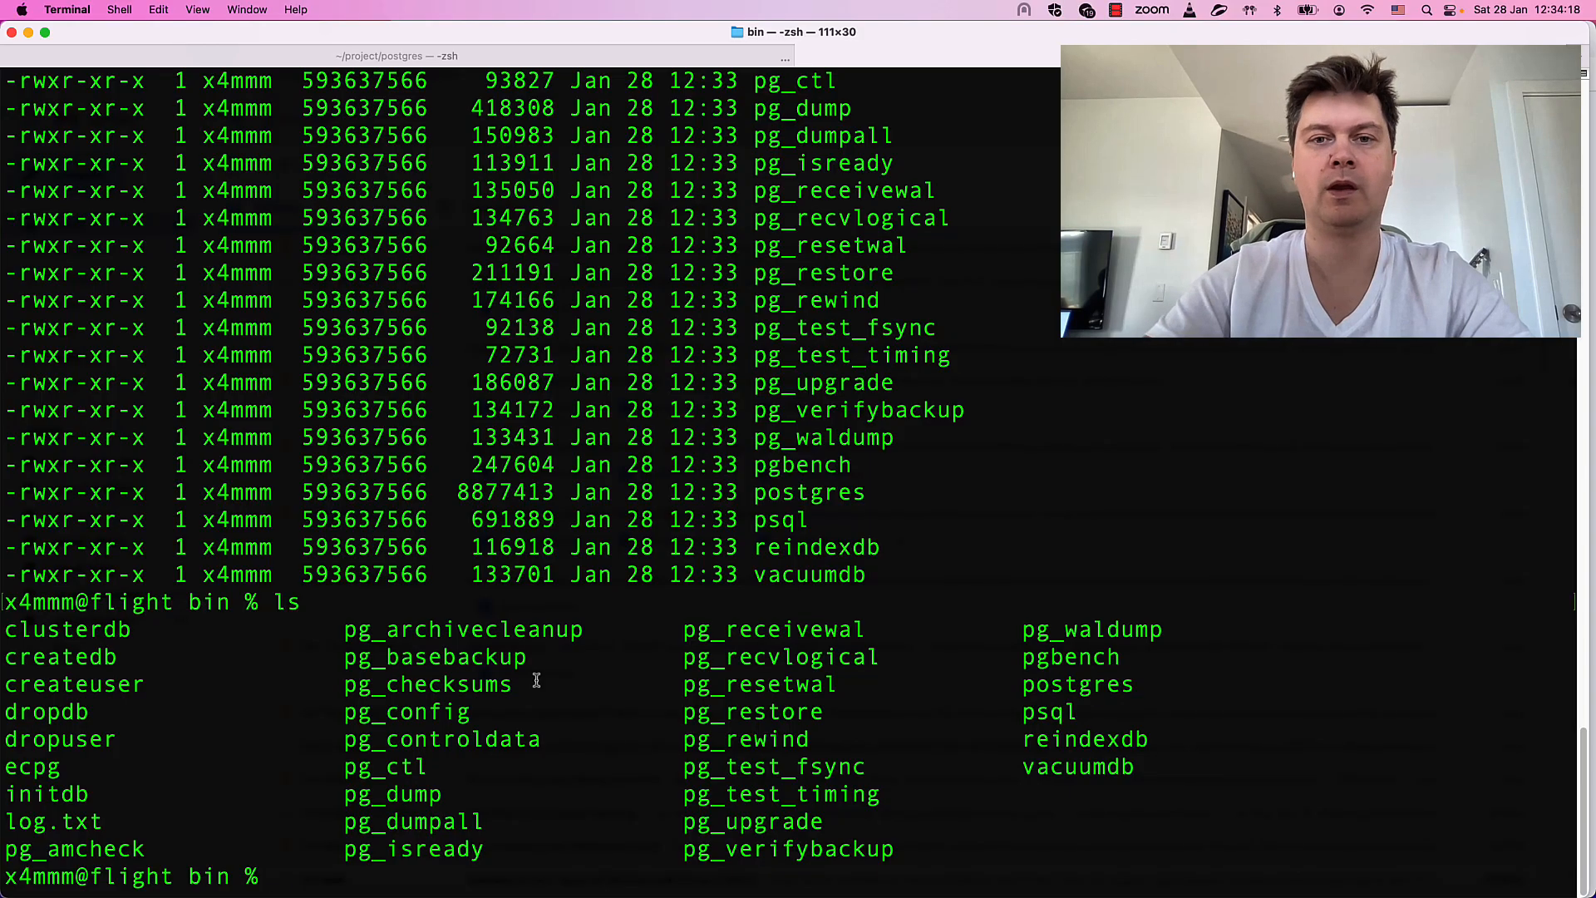
- Create the 'test' cluster with initdb, start it with pg_ctl, and open psql postgres
text(./initdb)
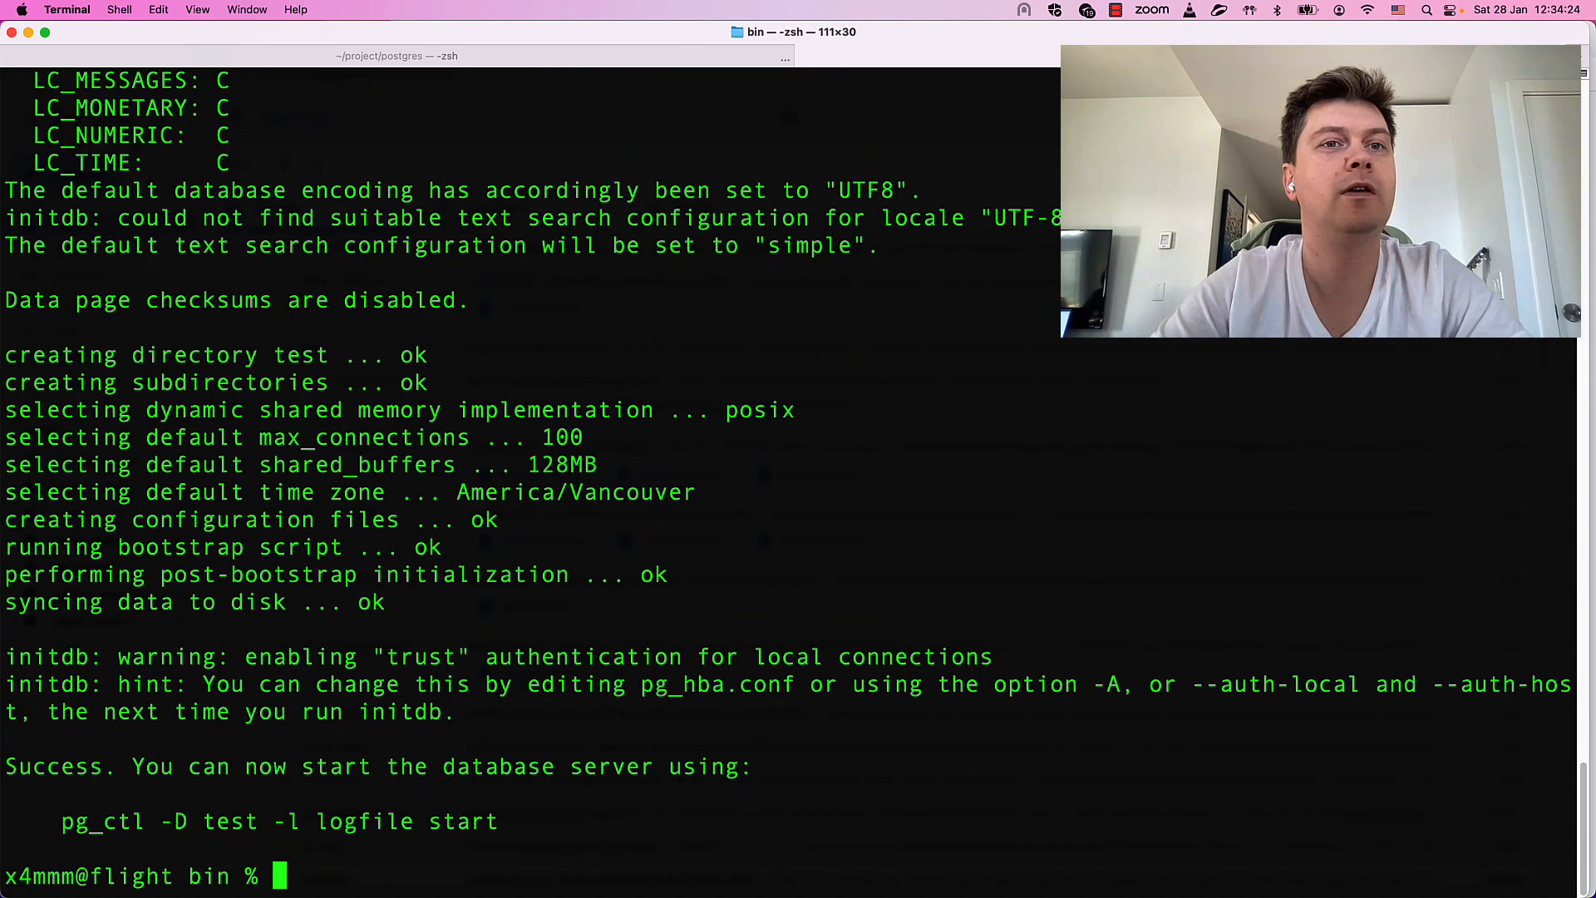
text(./pg_ctl -D)
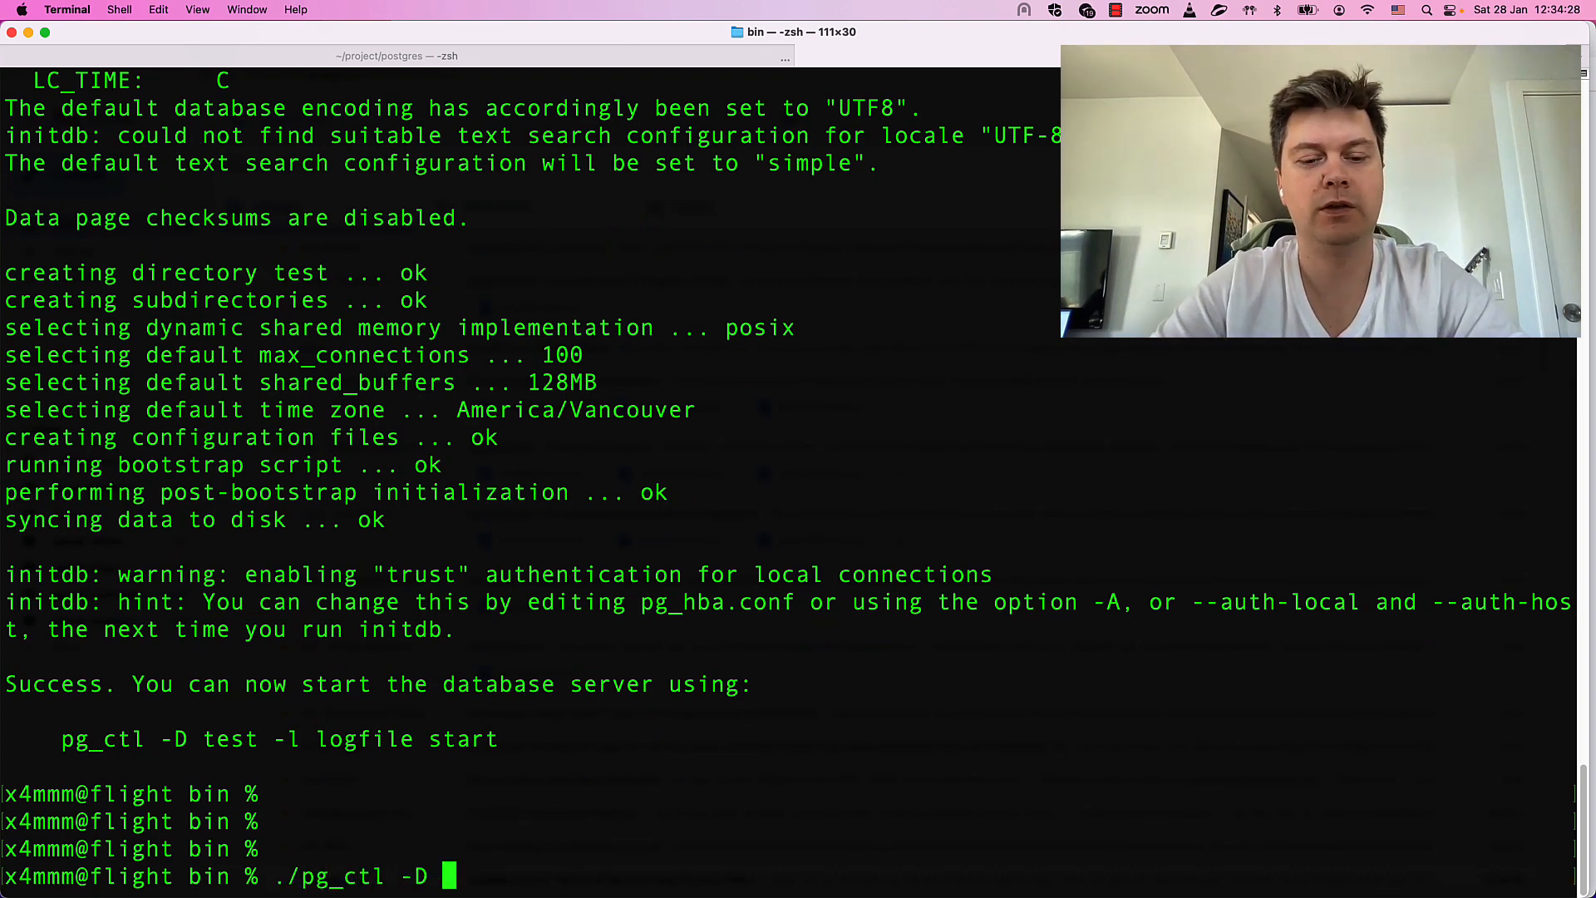
text(test start)
text(./psql postgres)
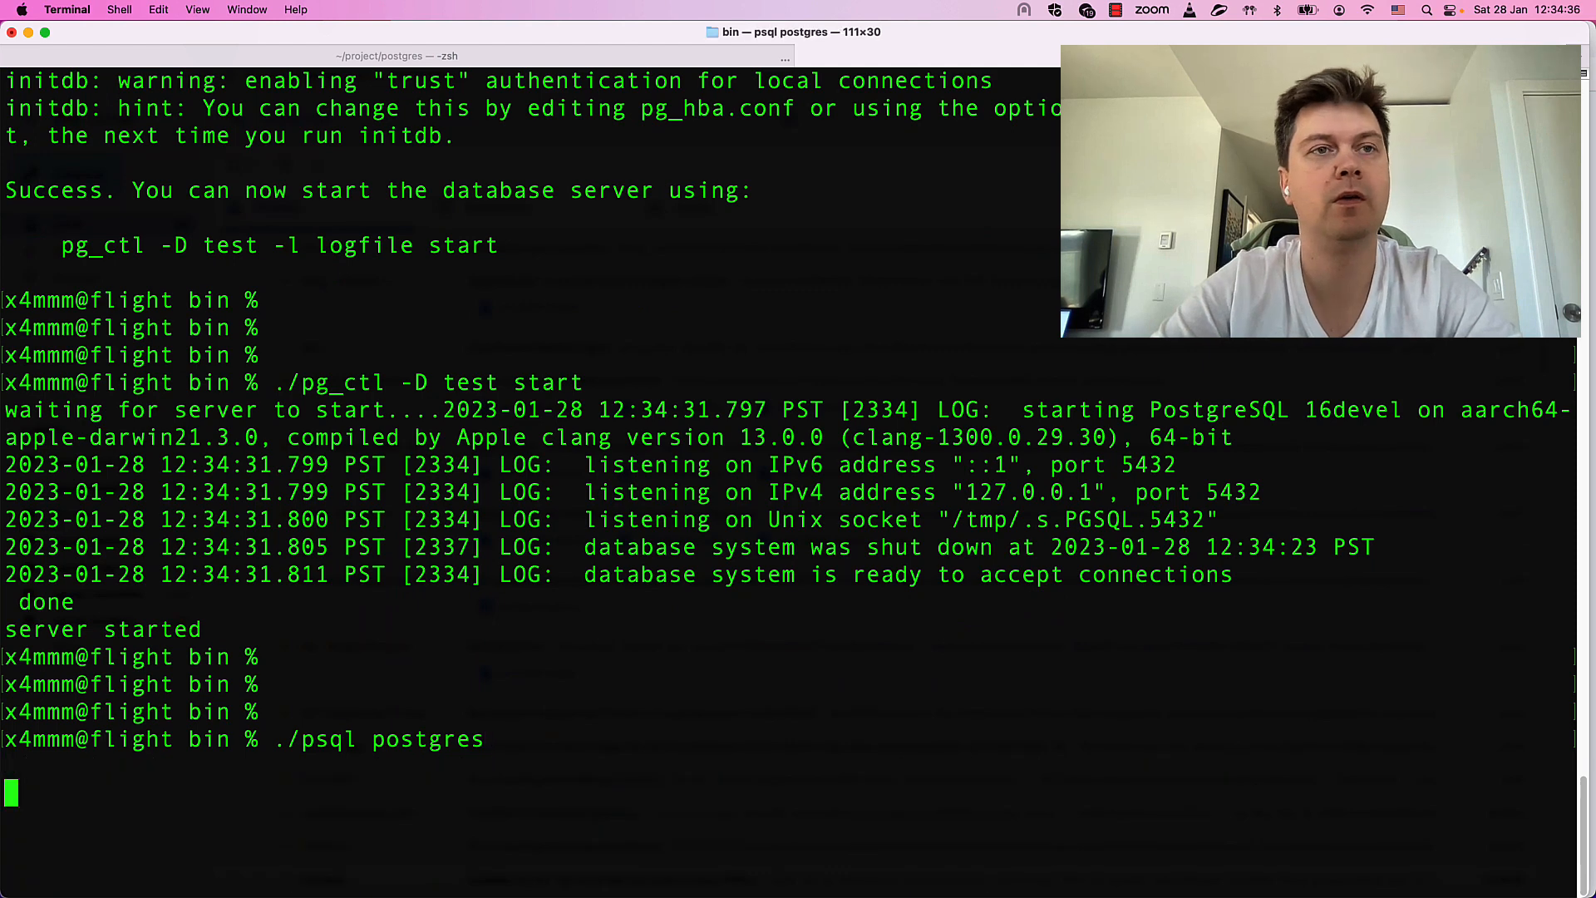
- Create table x, insert the value 42, and select it back
text(create ta)
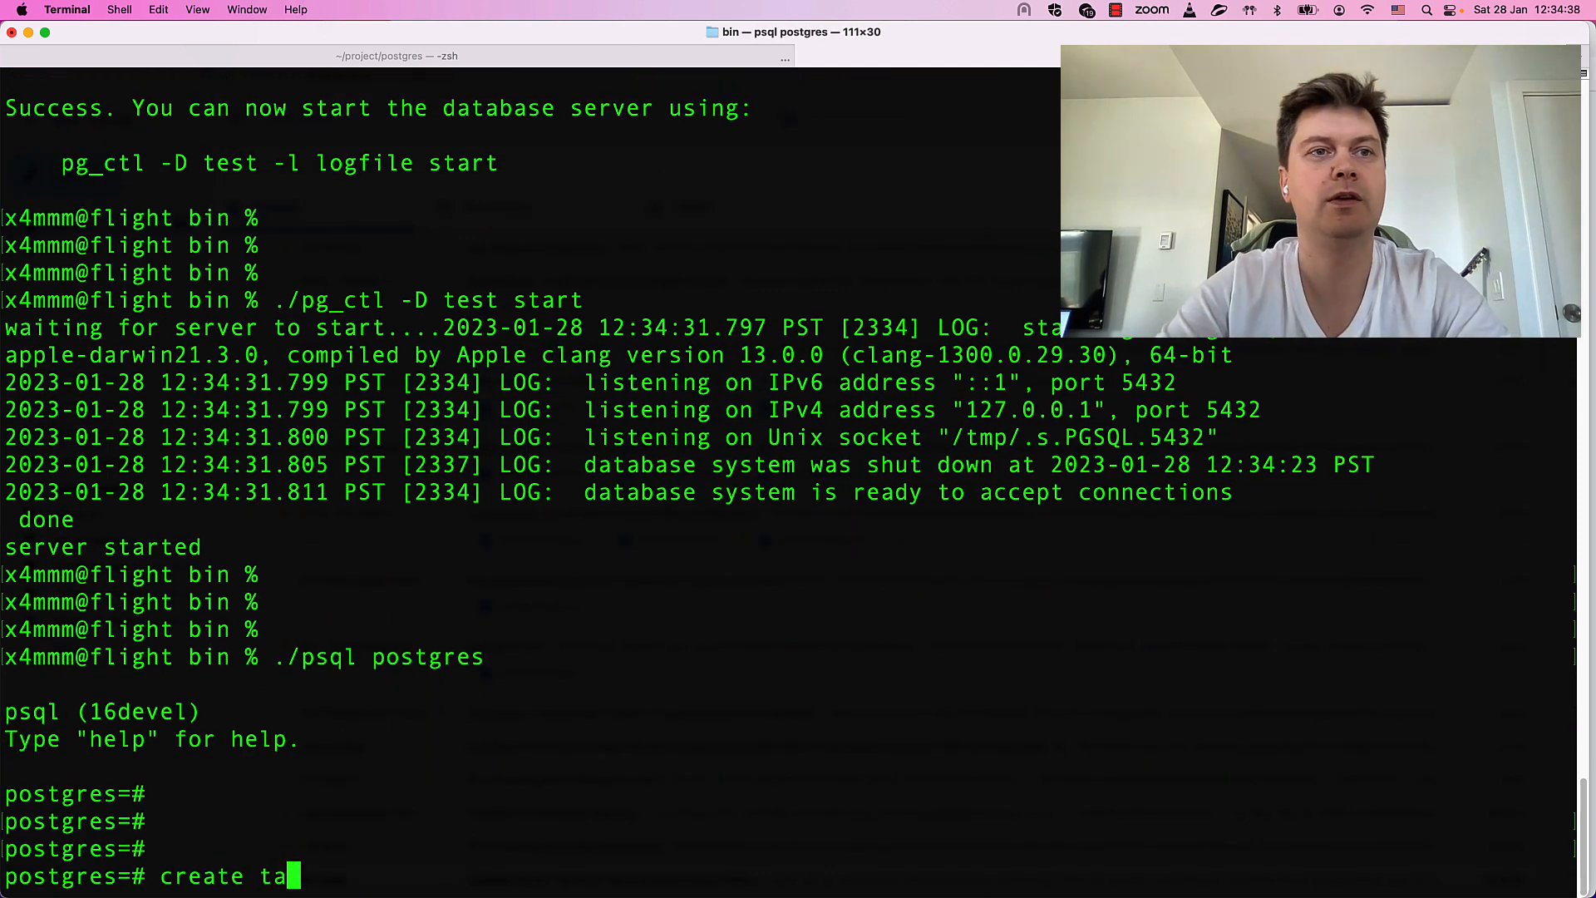
text(ble x(i int);)
text(insert into)
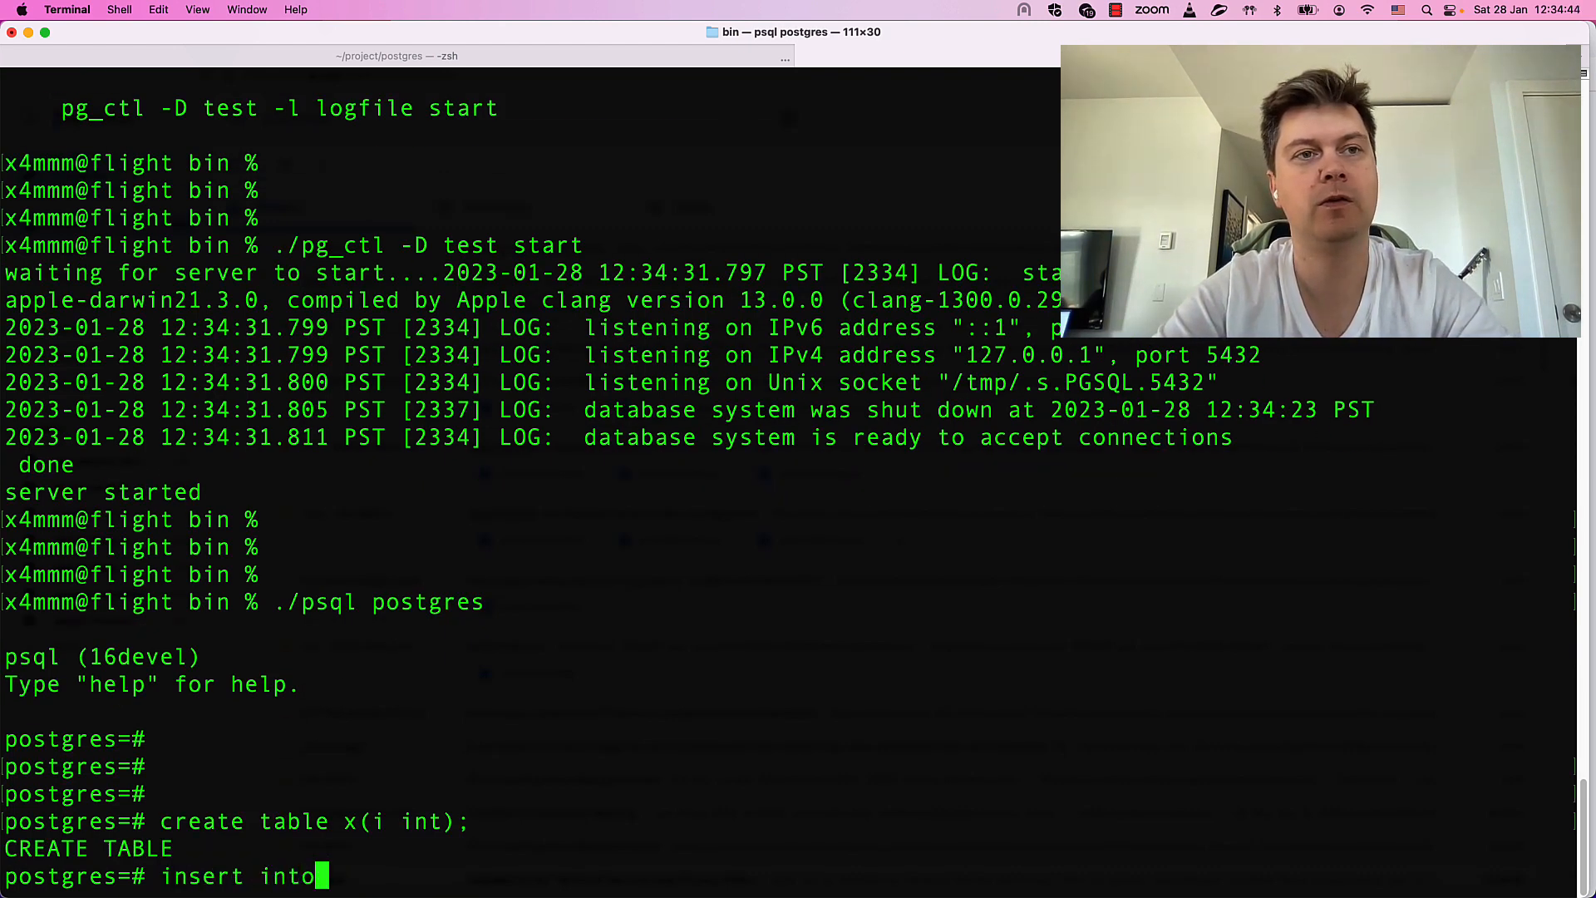
text(x value)
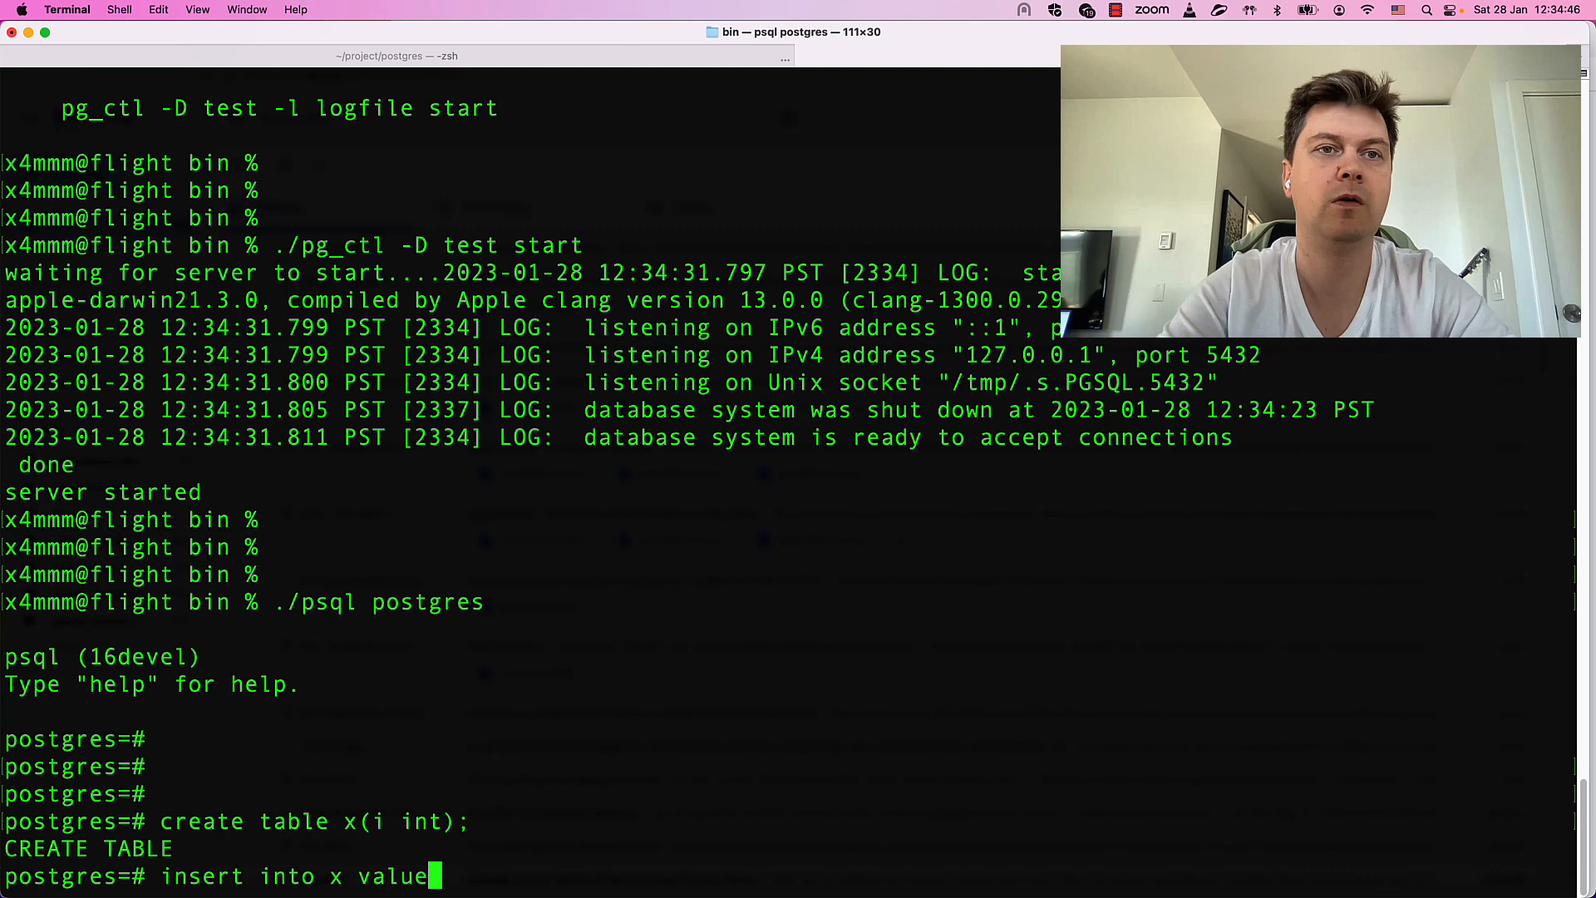
text(s (42);)
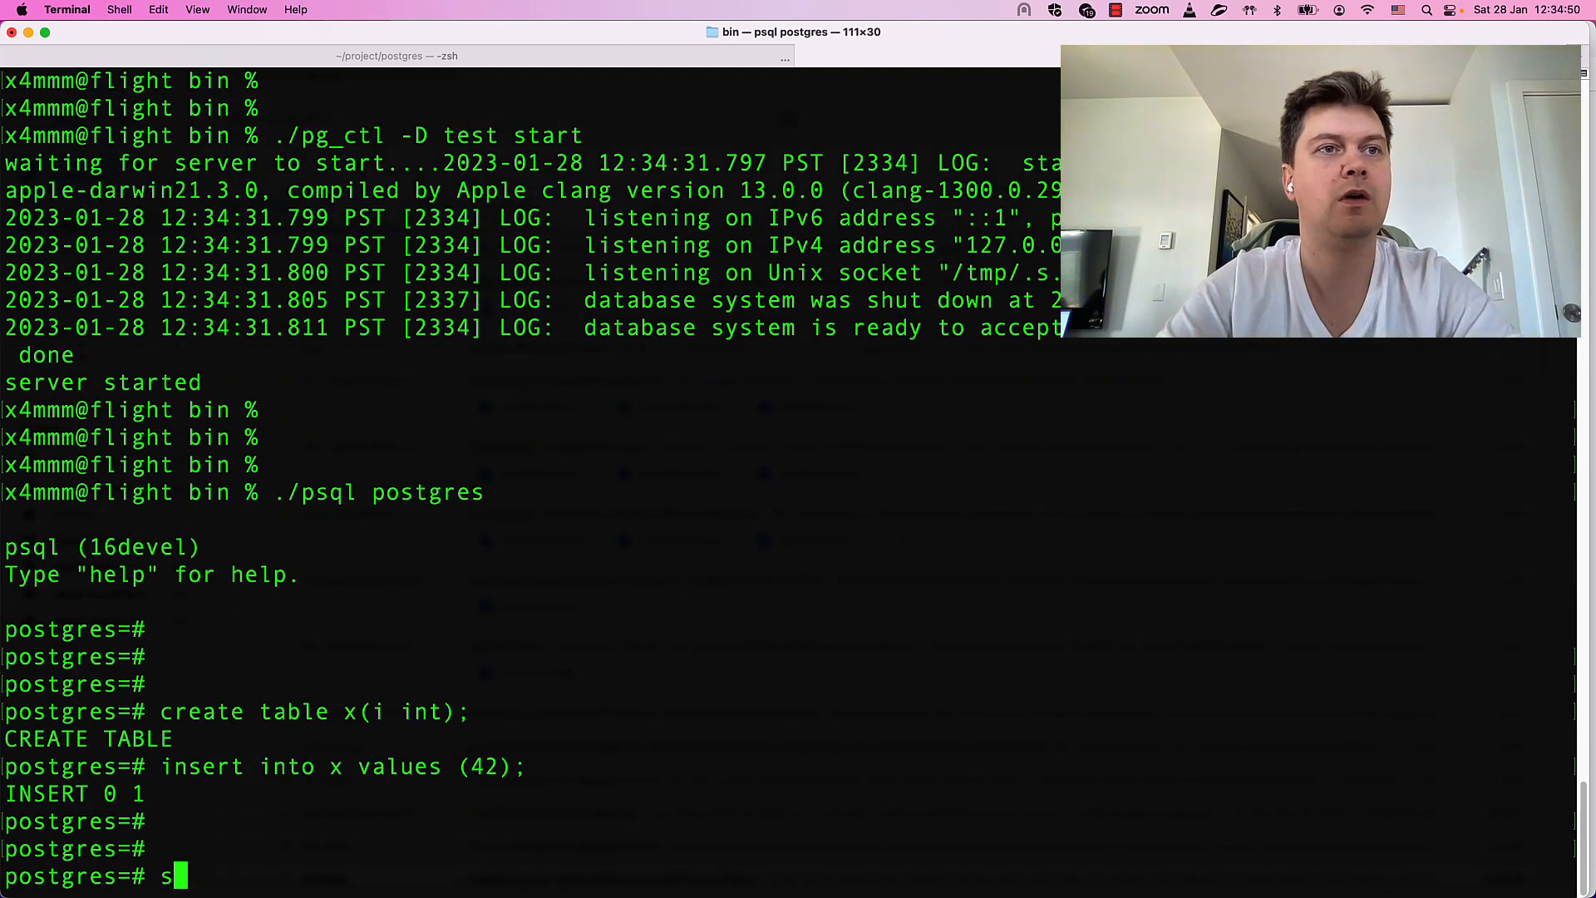
text(elect fro)
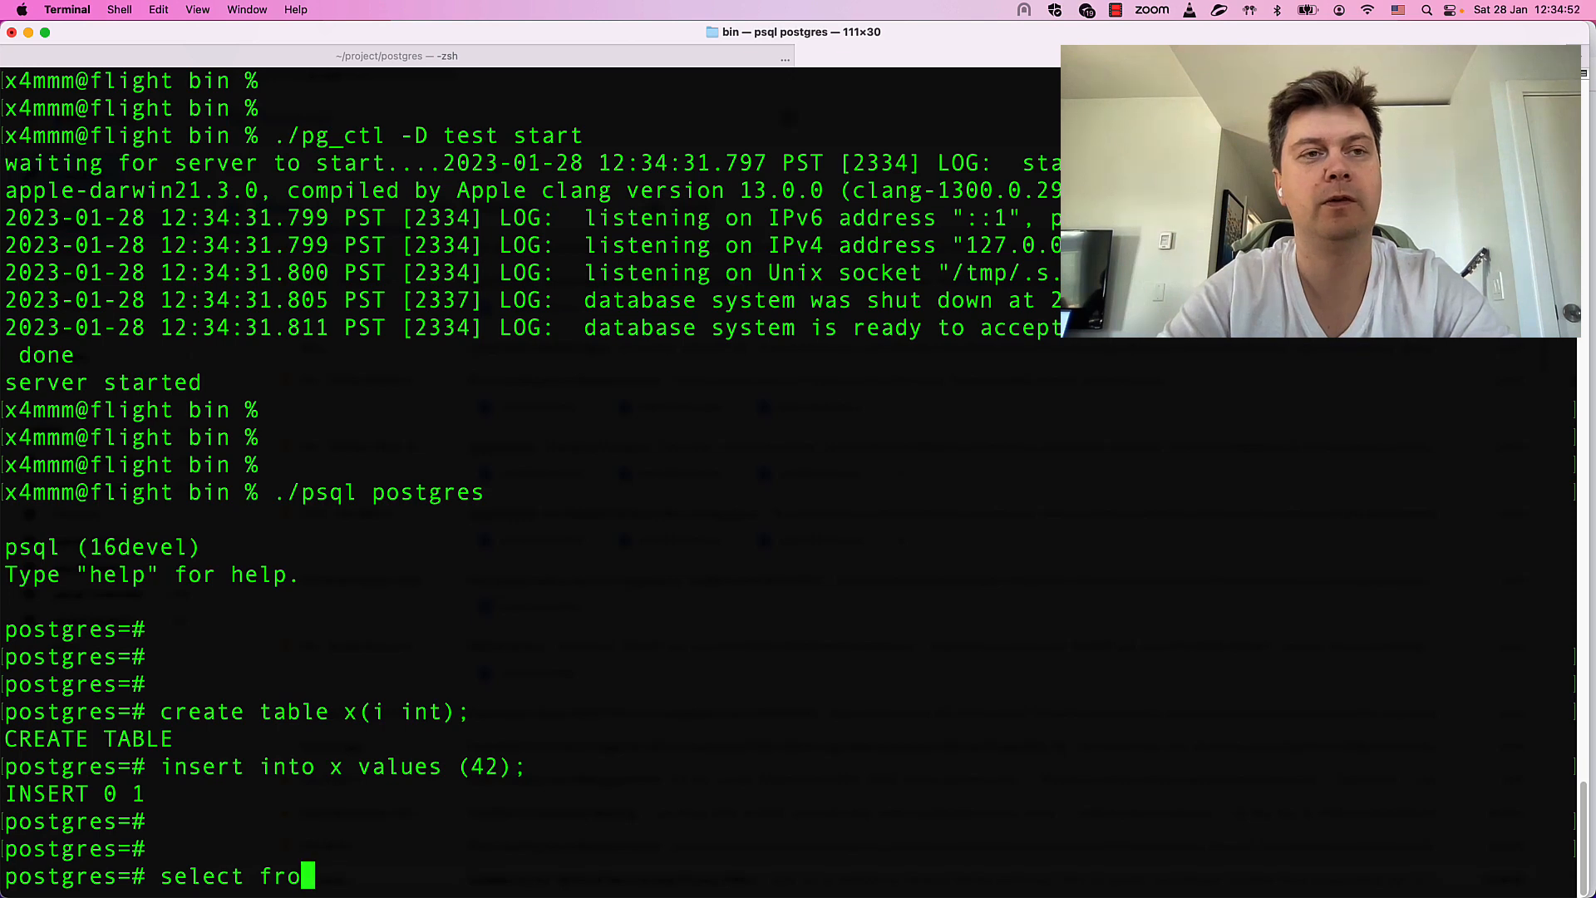
text(* from x;)
text(drop t)
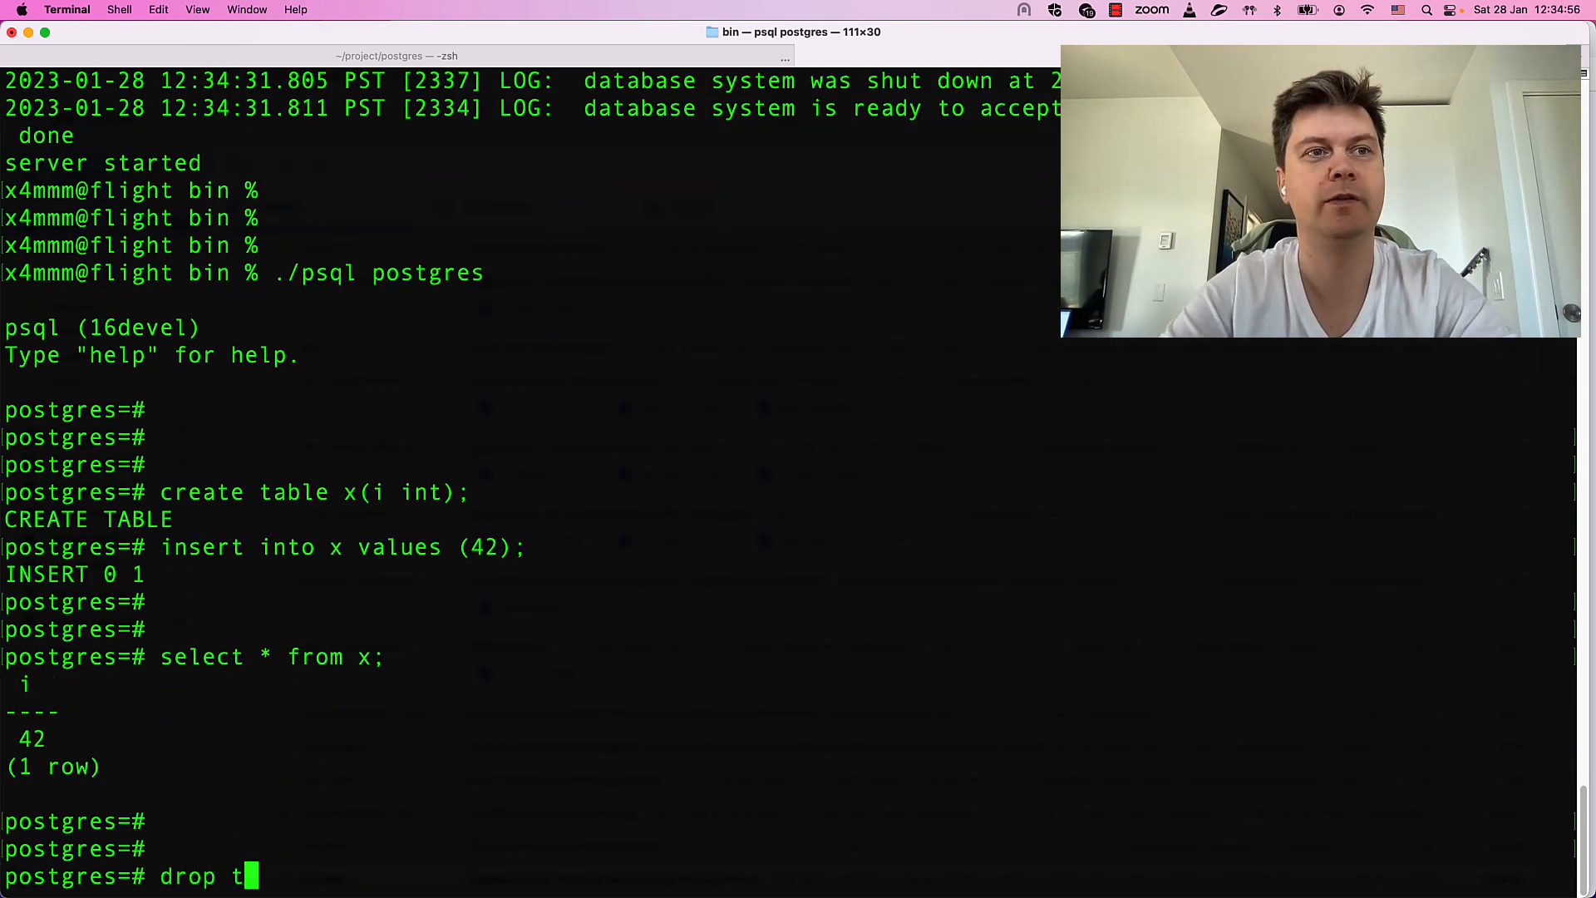
- Drop table x, run begin; rollback;, and quit psql with Ctrl+D
text(able)
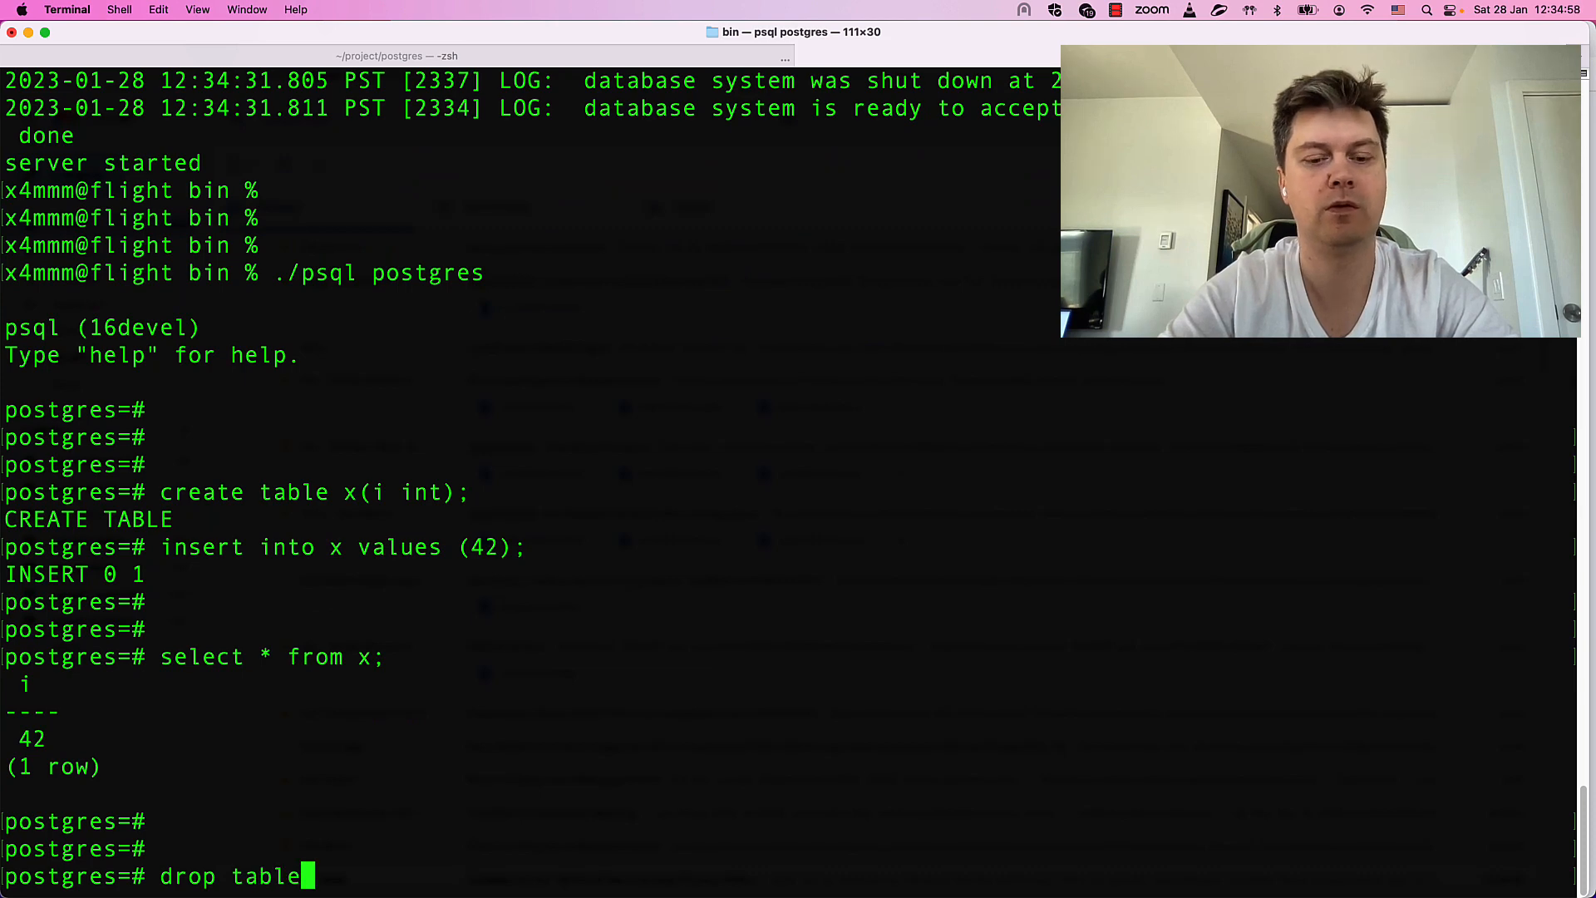
text(x;)
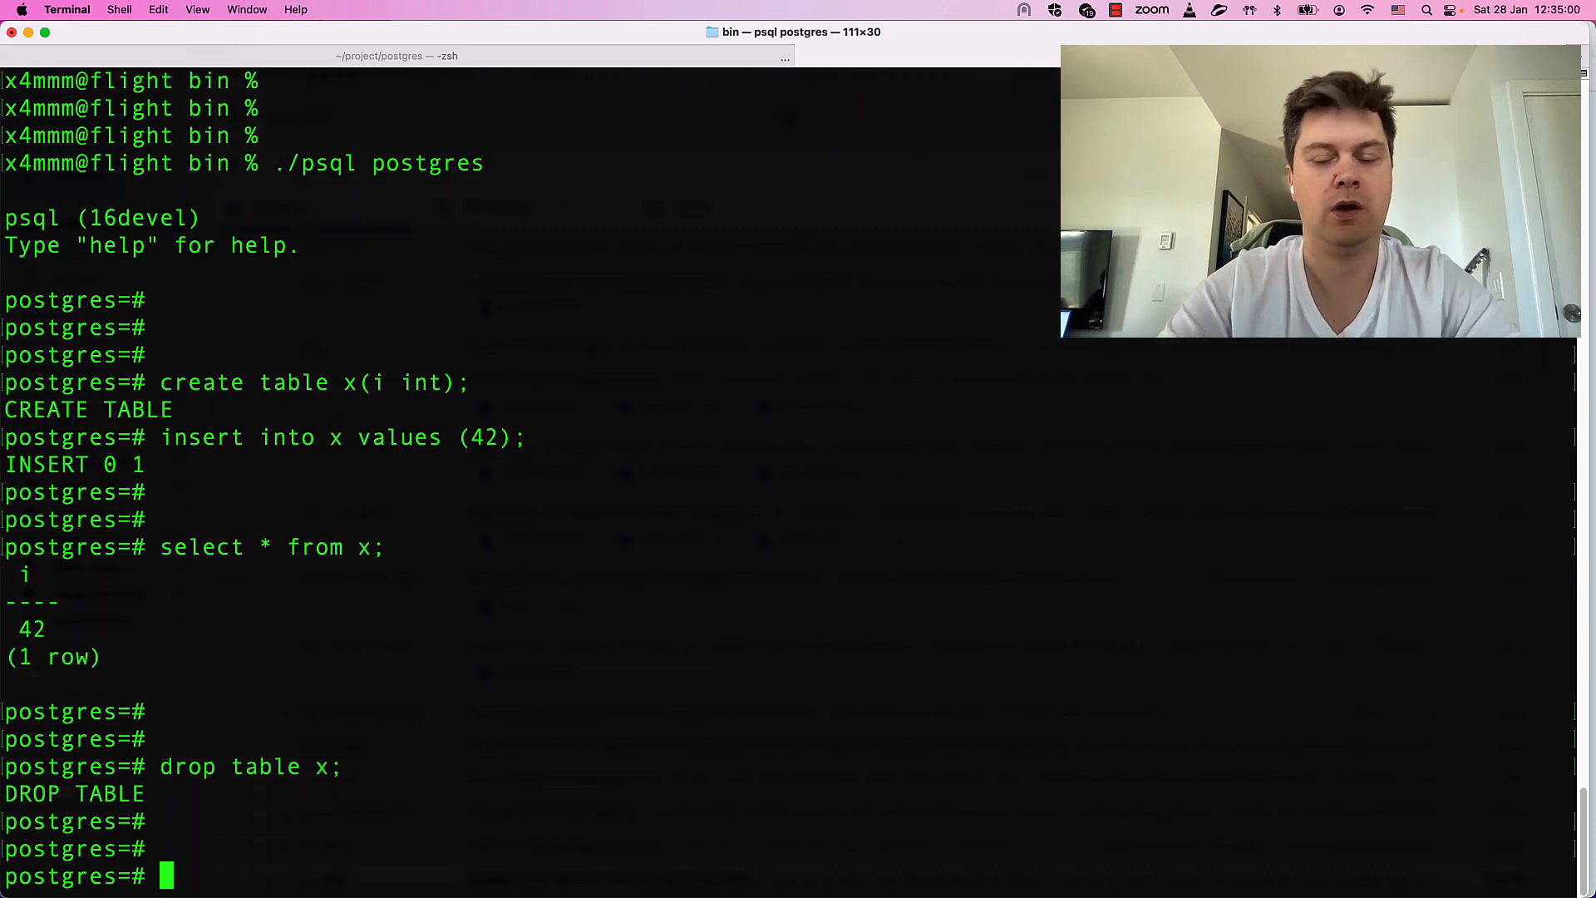
text(begin;)
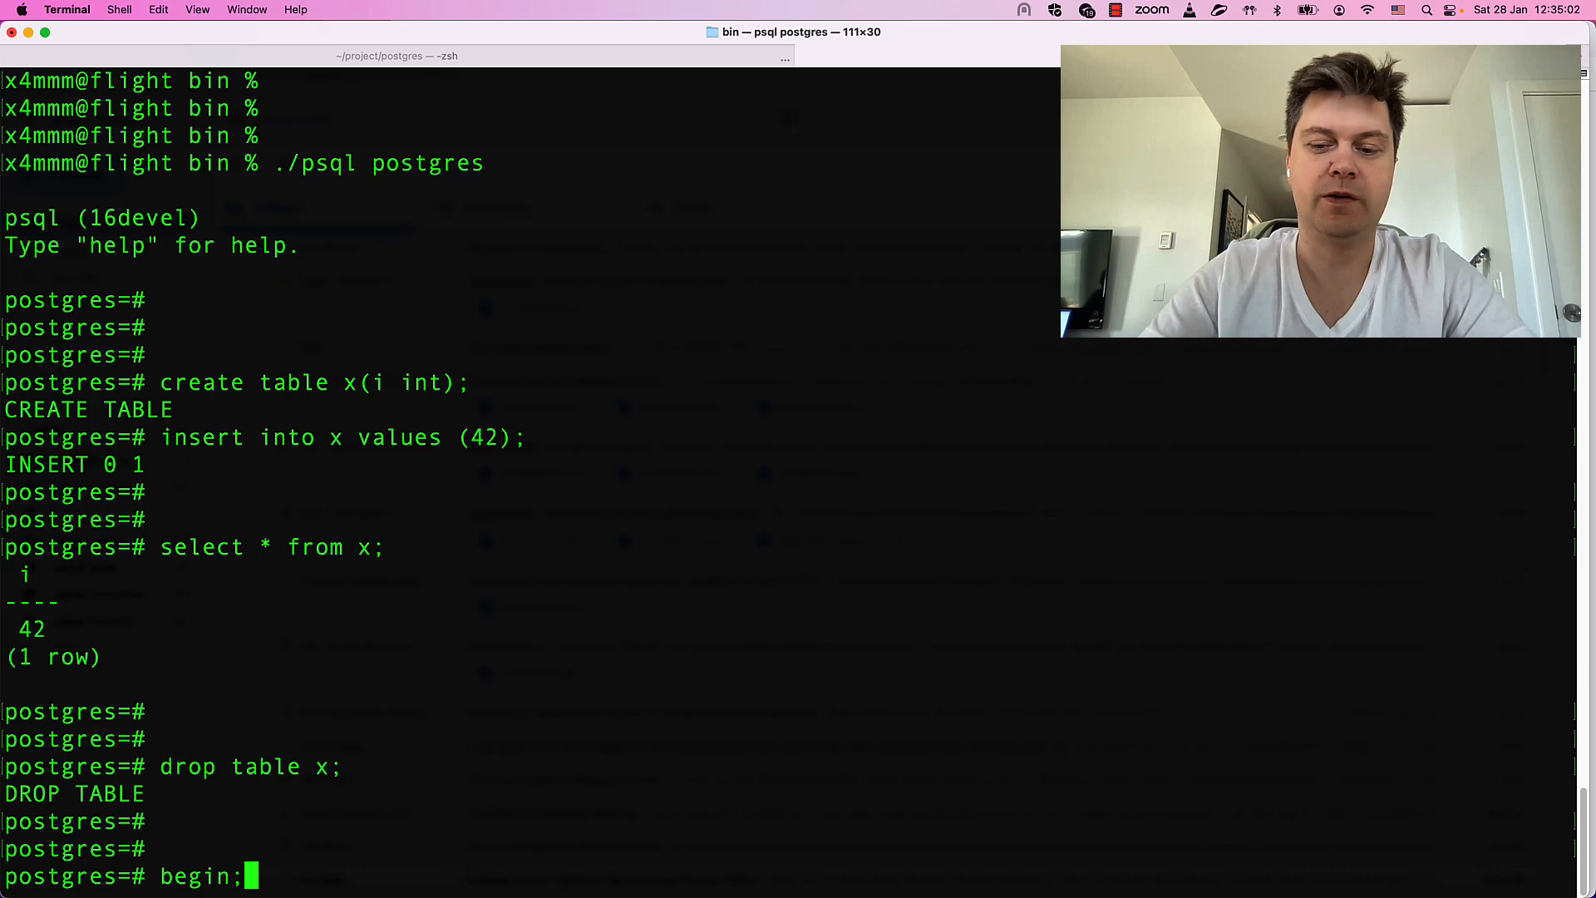
text(rollback ;)
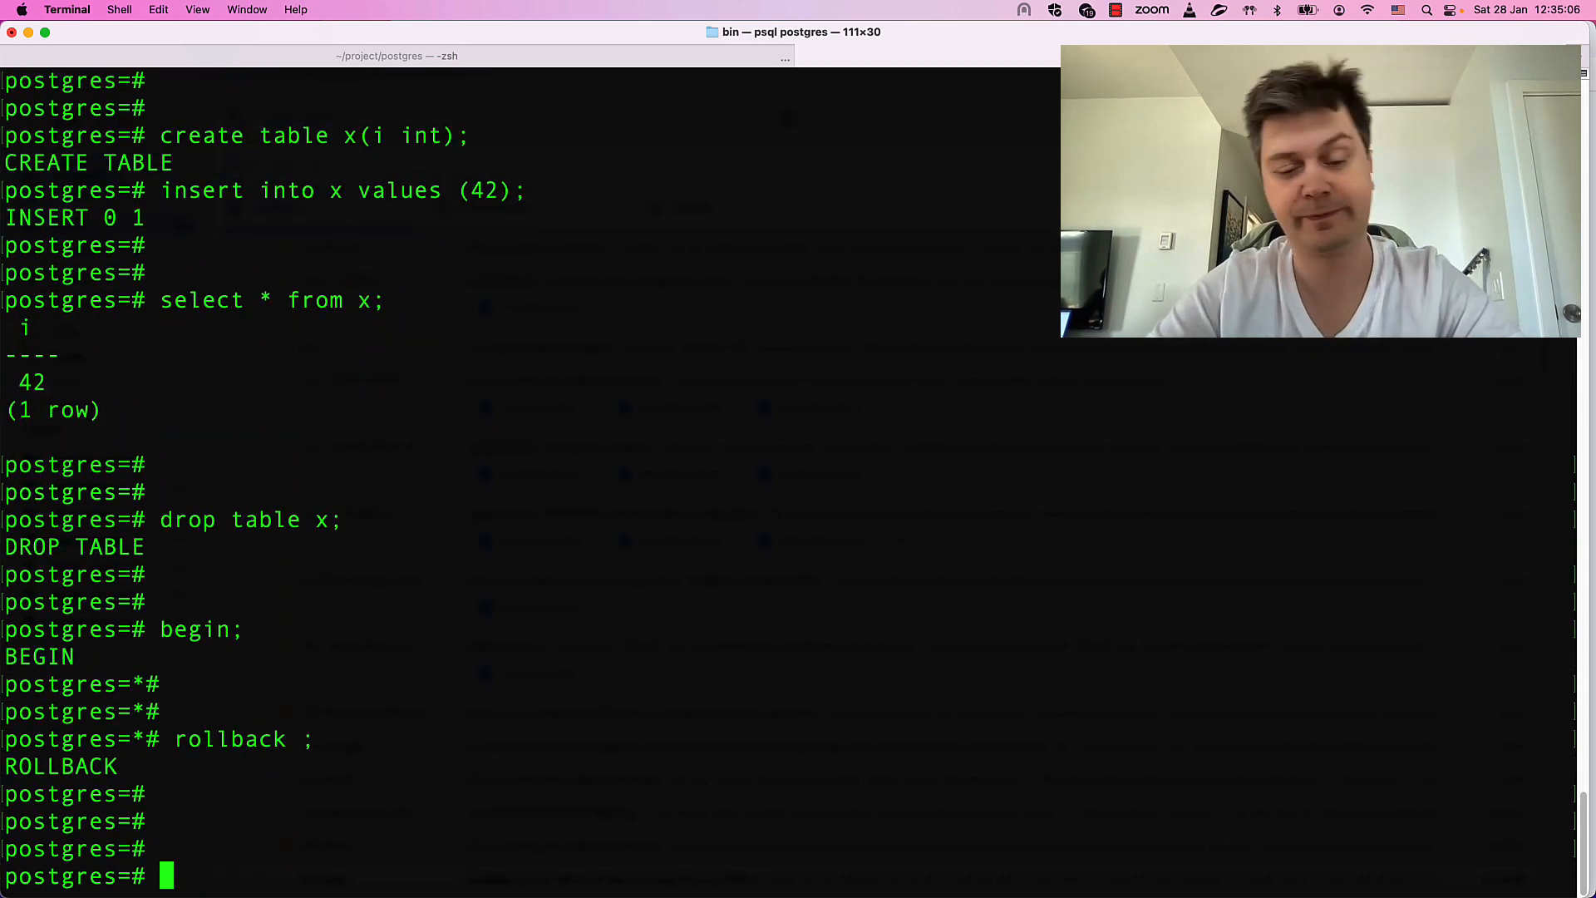
key(ctrl+d)
text(./pg)
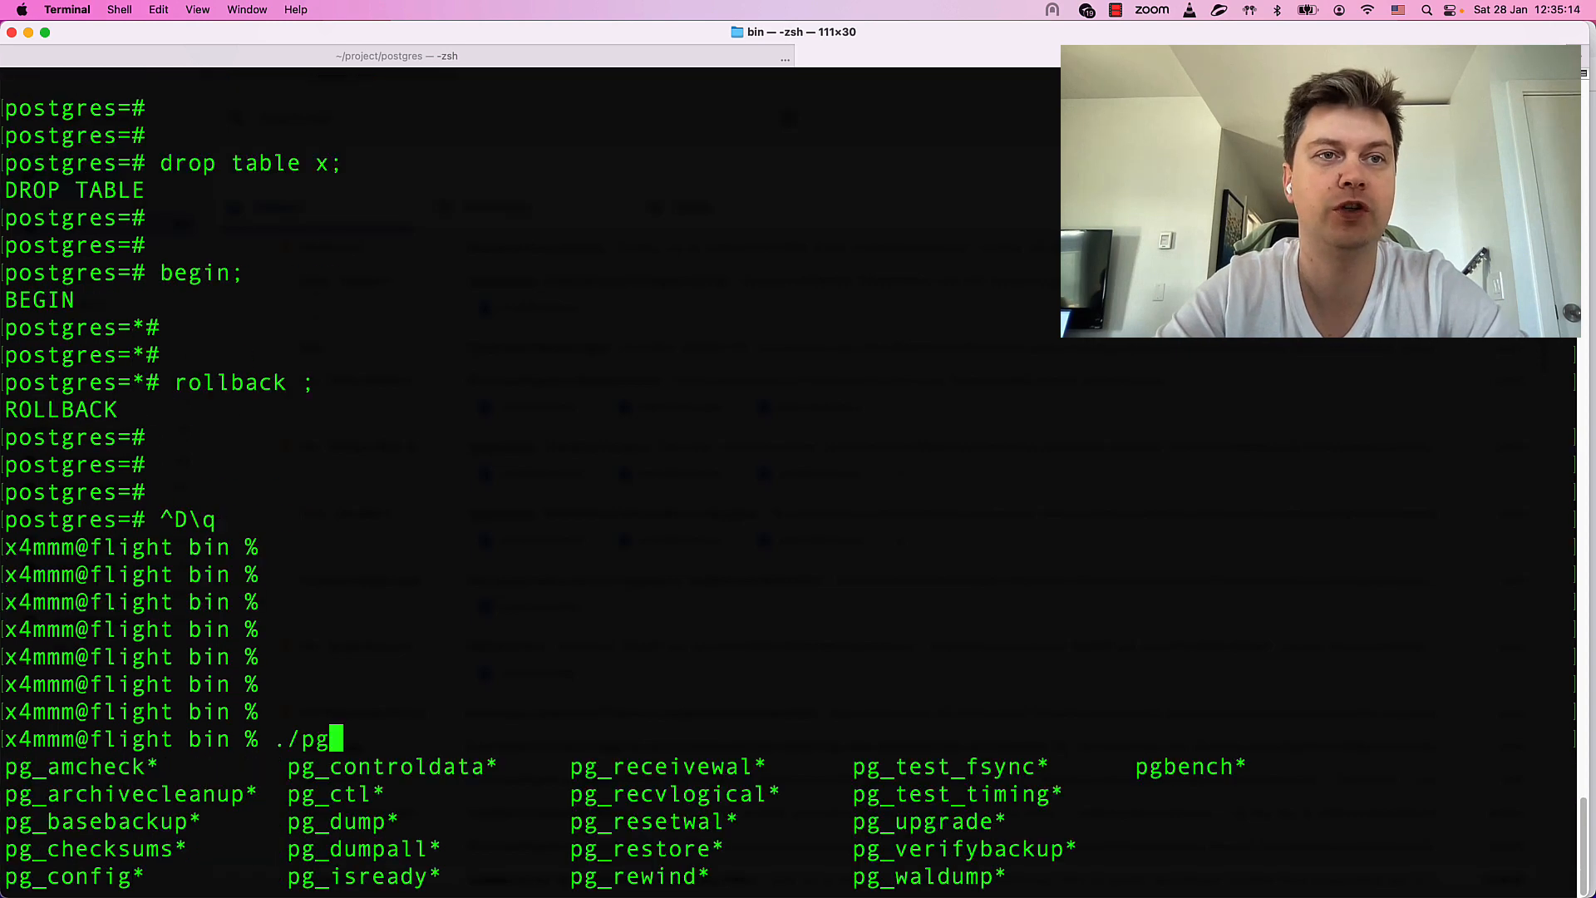
- Initialise pgbench tables at scale 10 in postgres, retrying after omitting the database name
text(bench -)
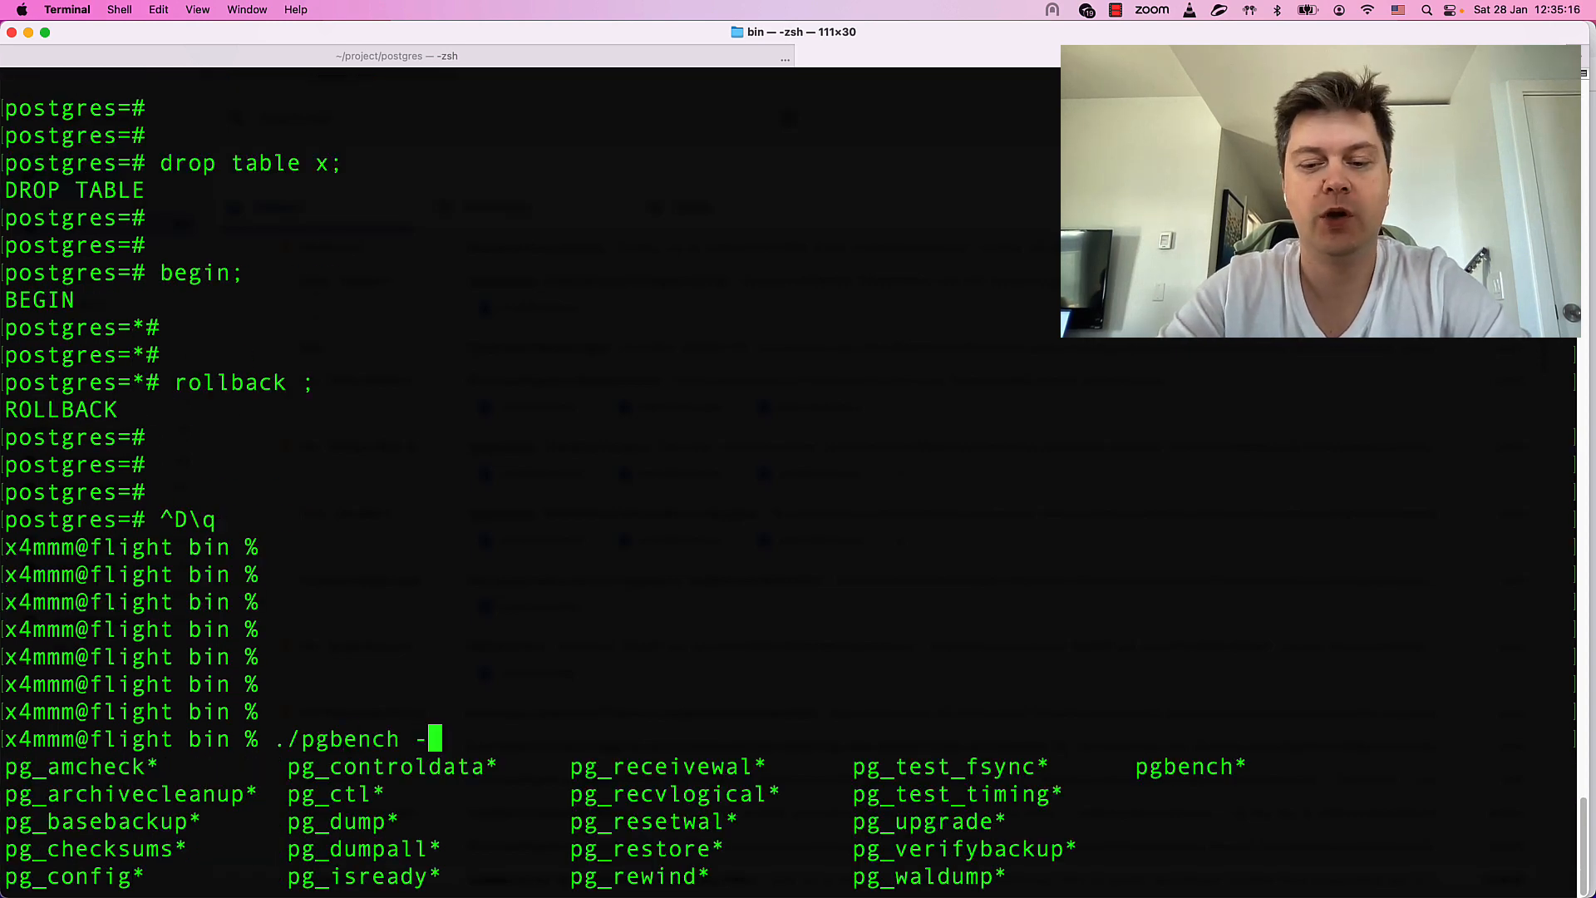
text(i -s)
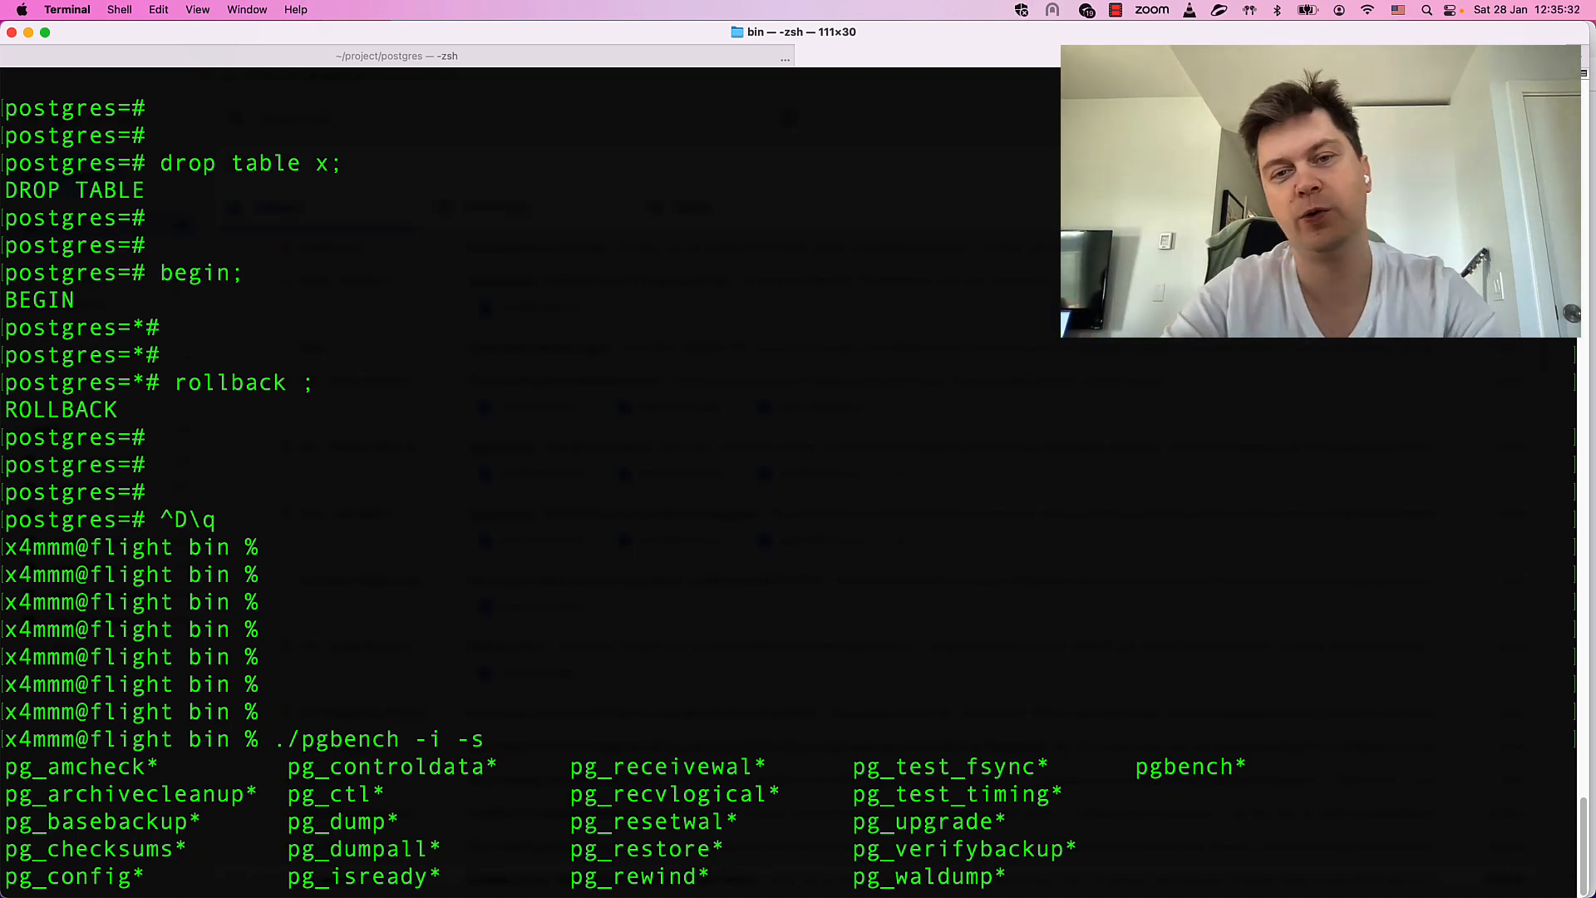
text(10)
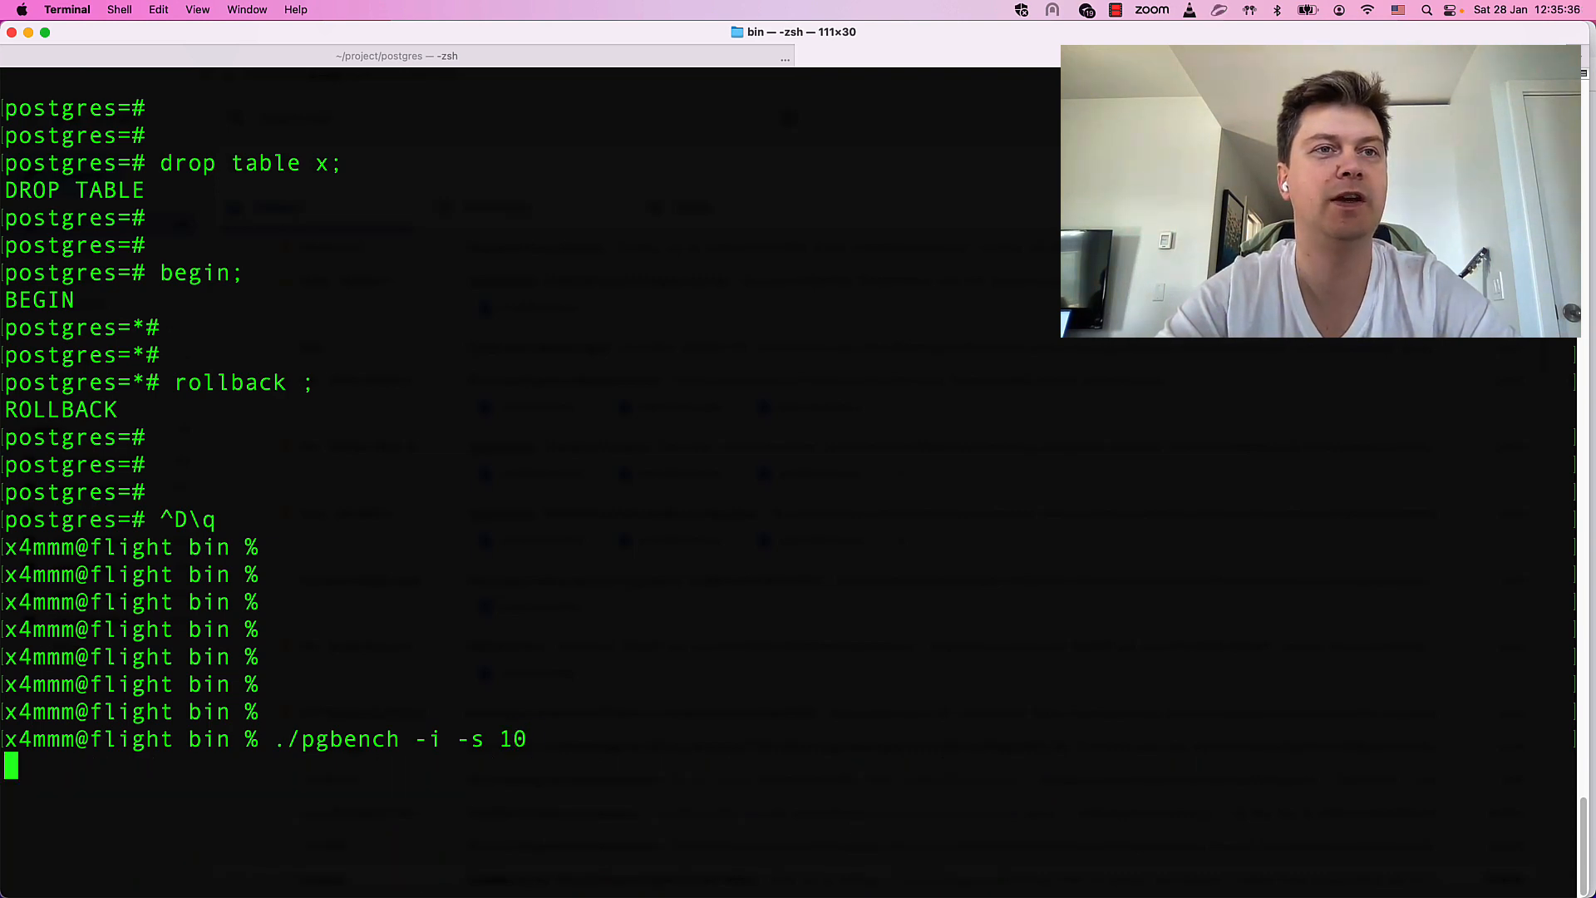
key(Return)
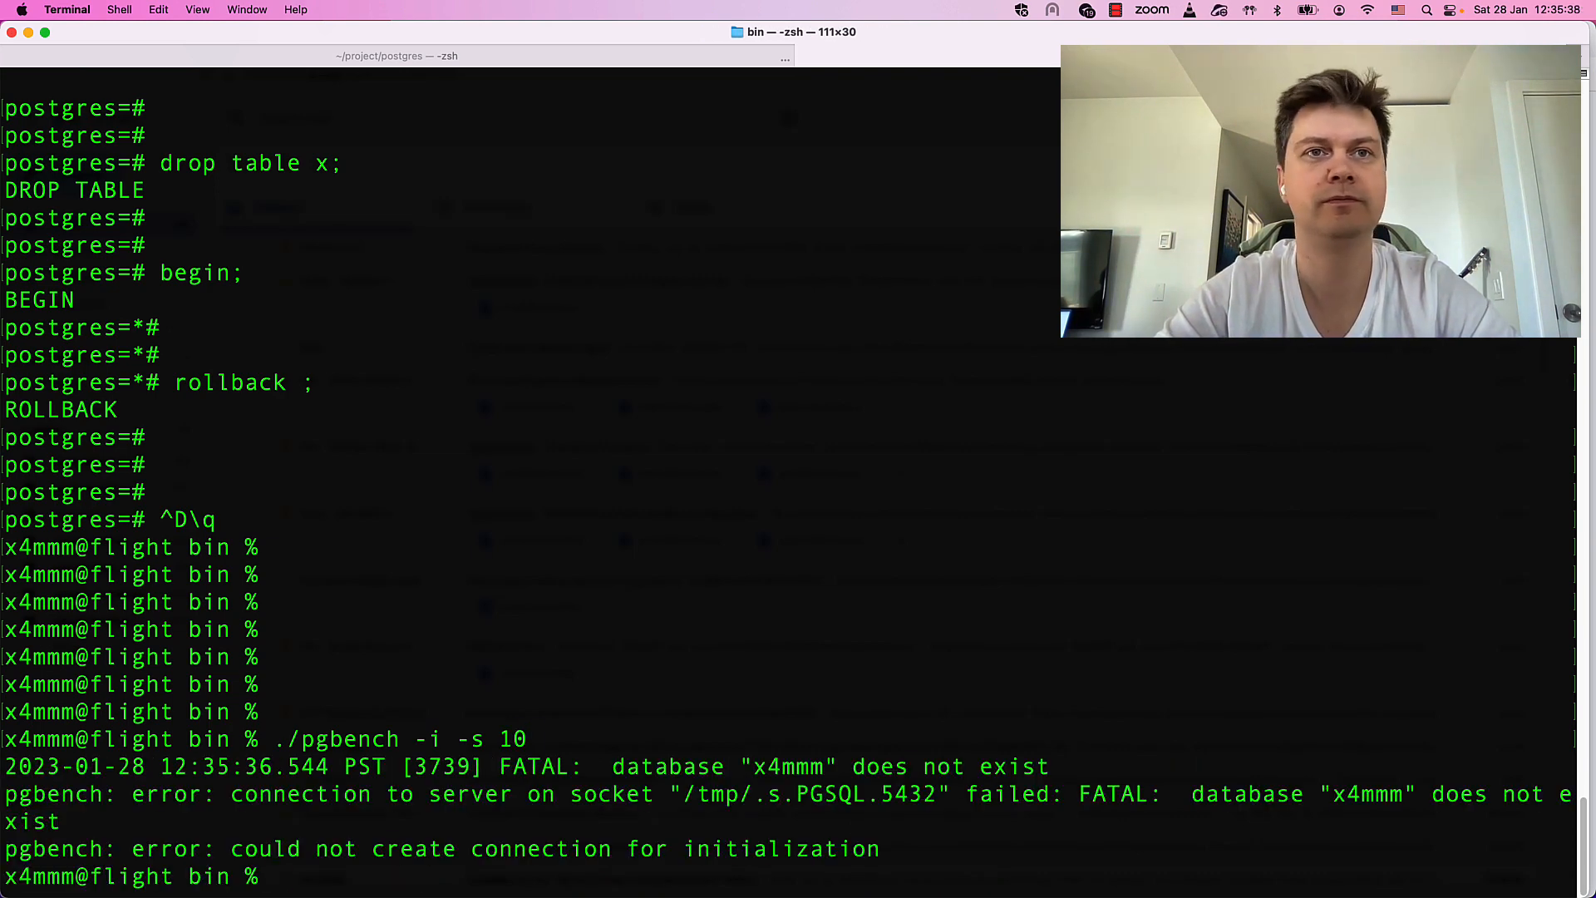
text(./pgbench -i -s 10 postgres)
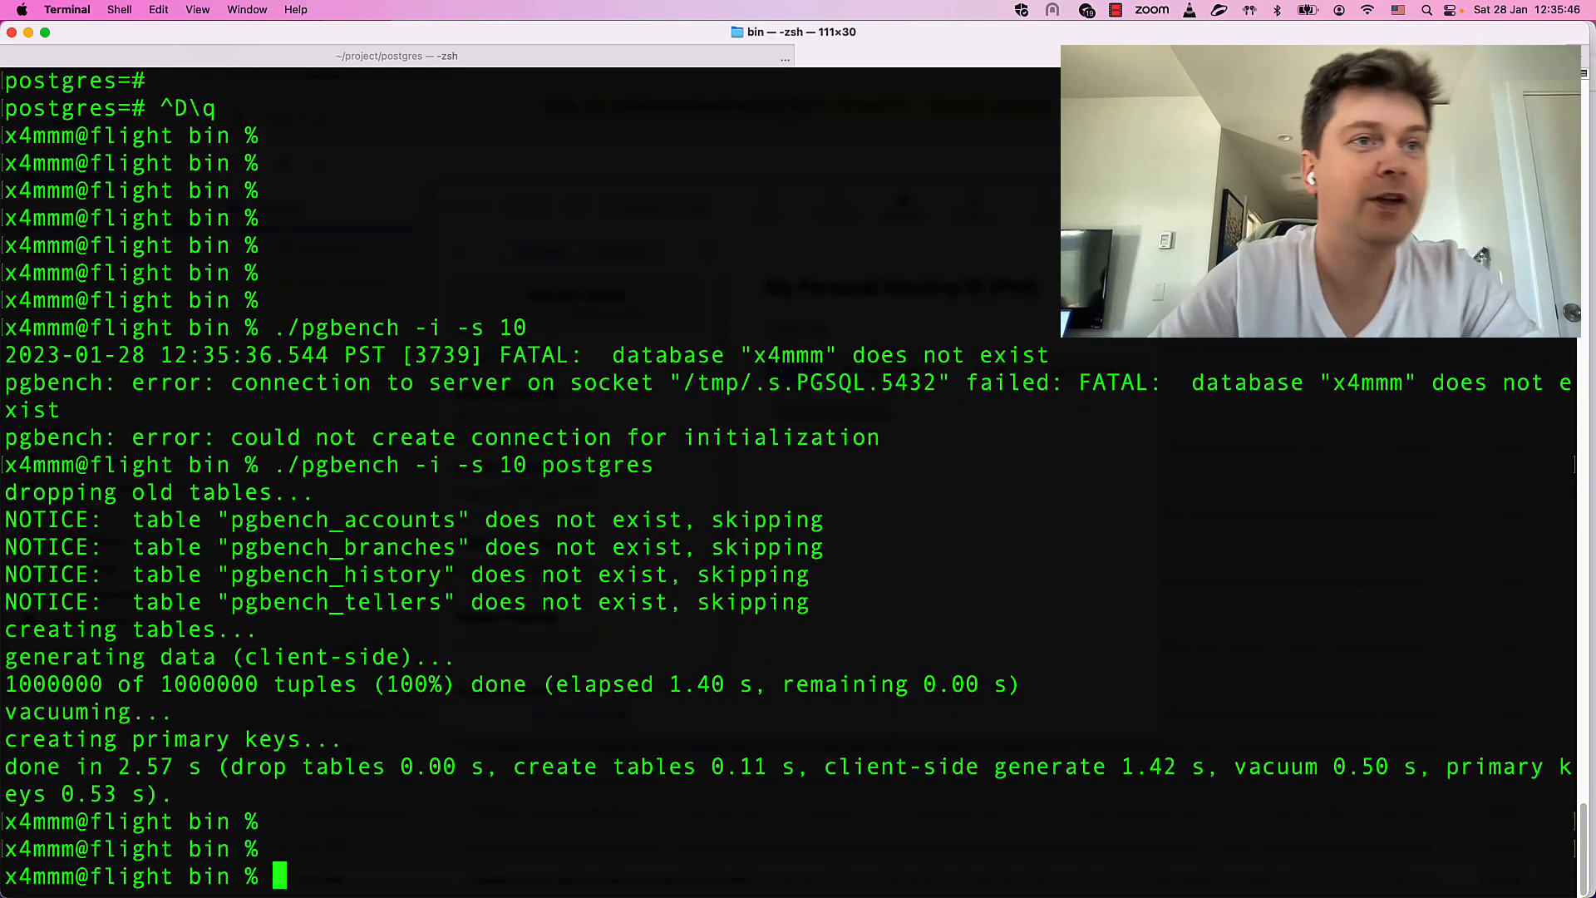
text(./p)
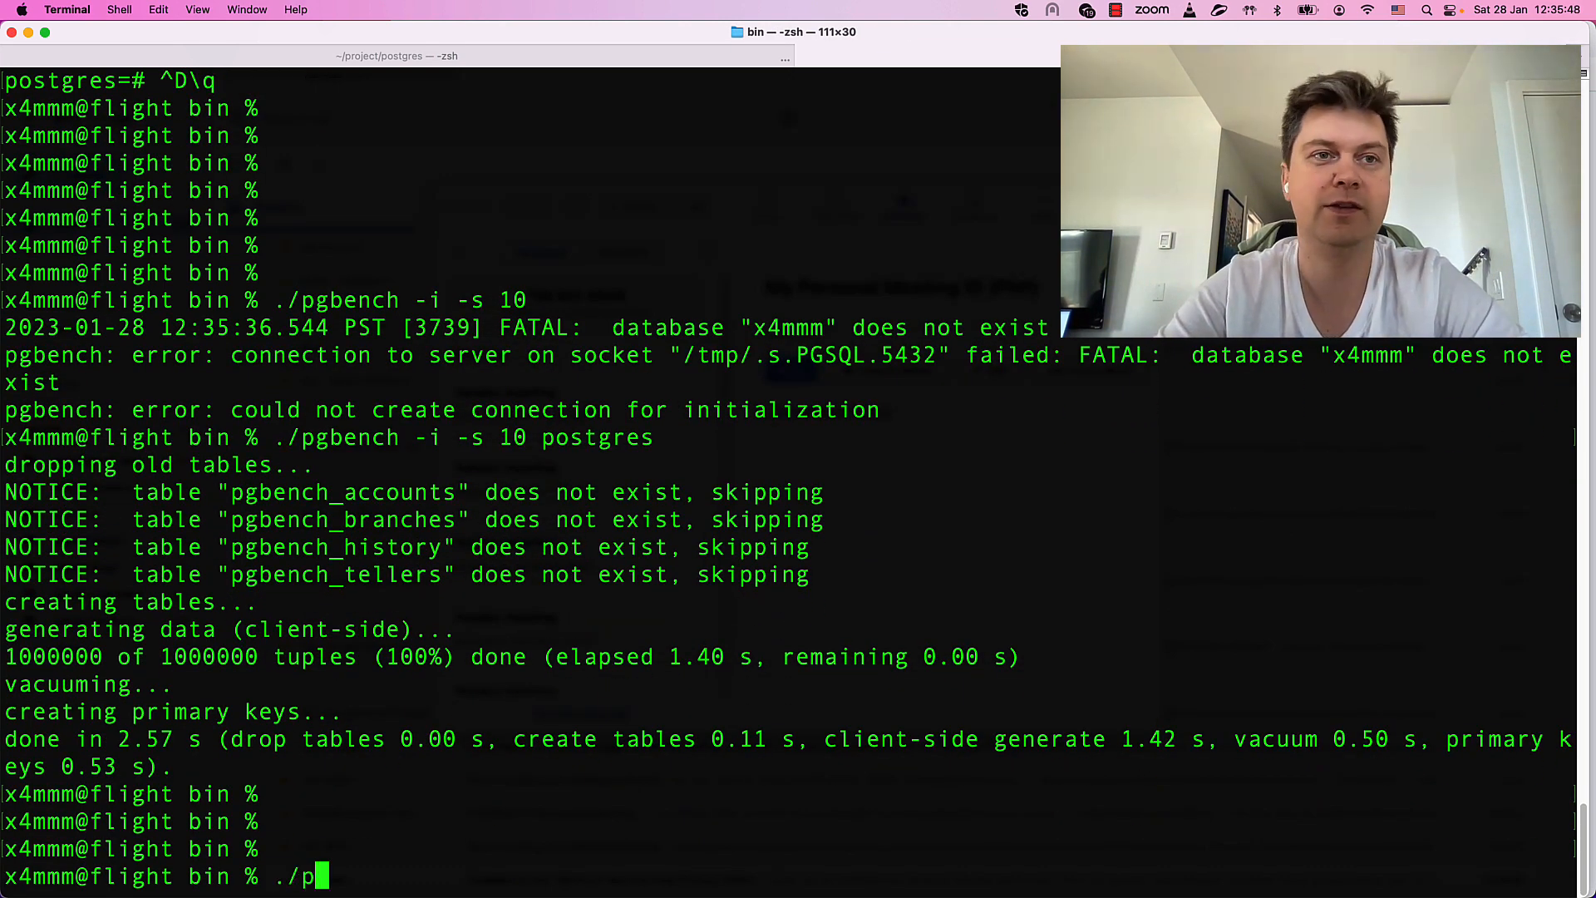
text(sql postgre)
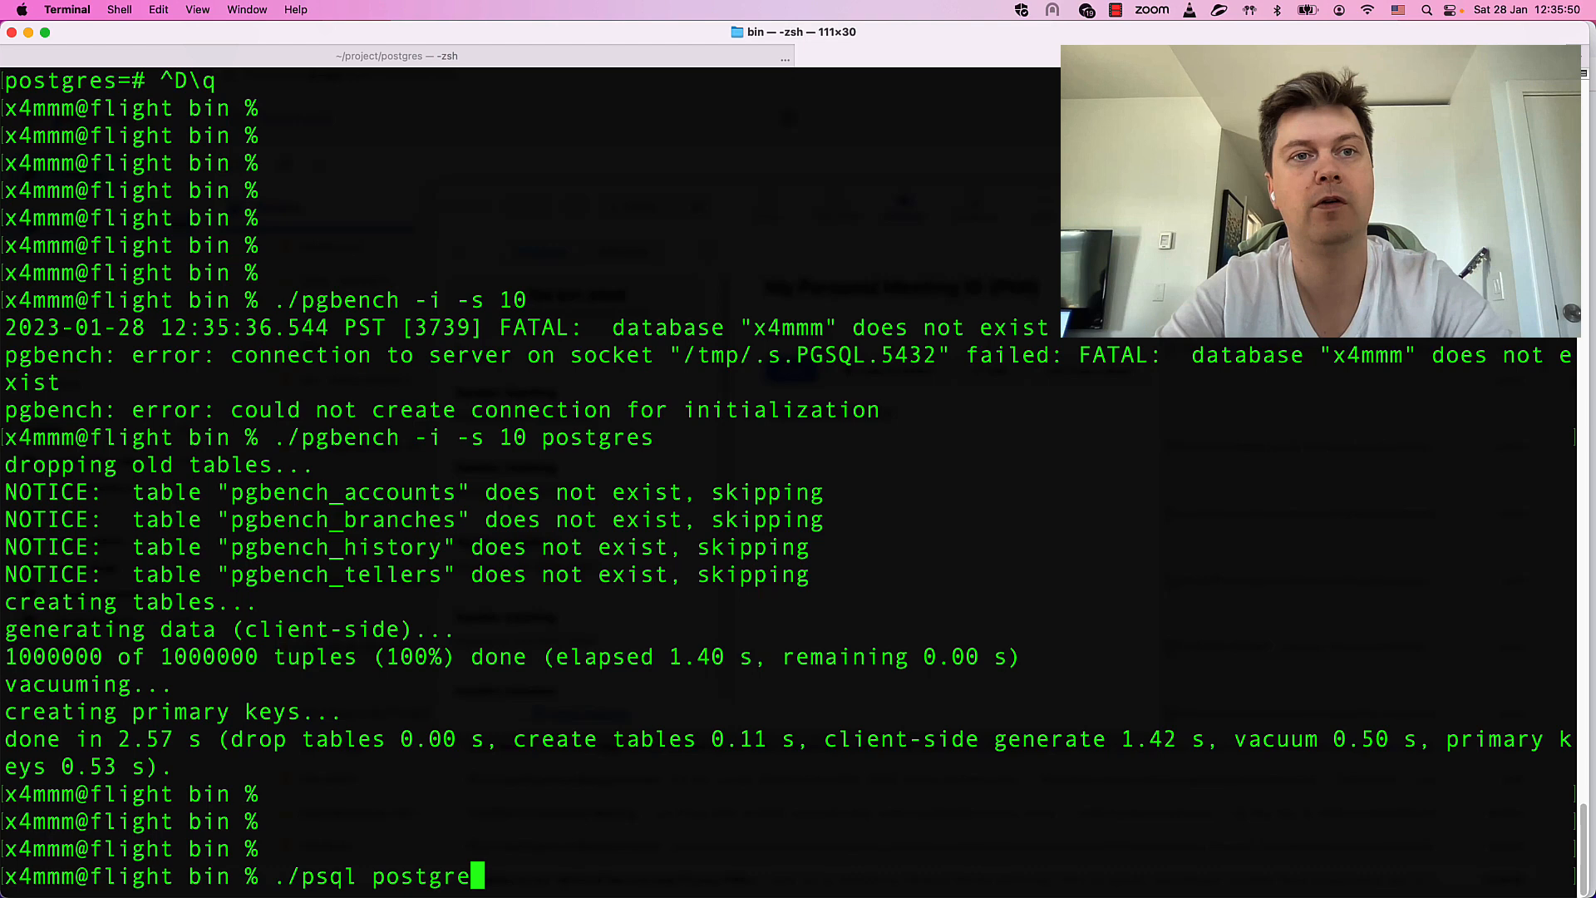
- Connect to postgres, list the four pgbench tables with \d, and browse pgbench_accounts rows
key(enter)
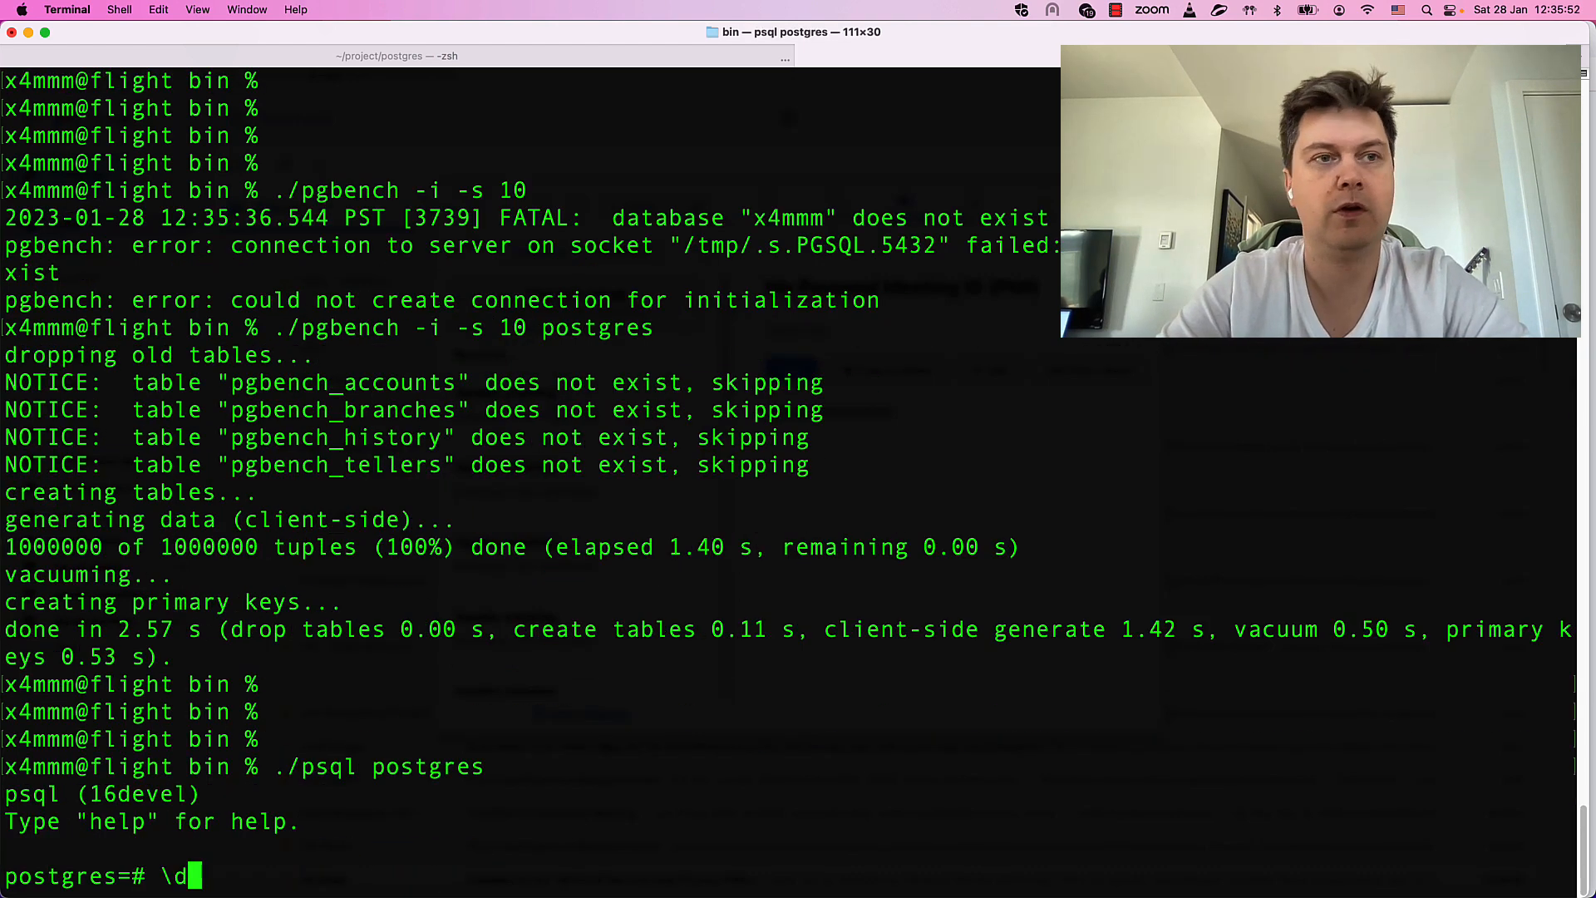
key(Return)
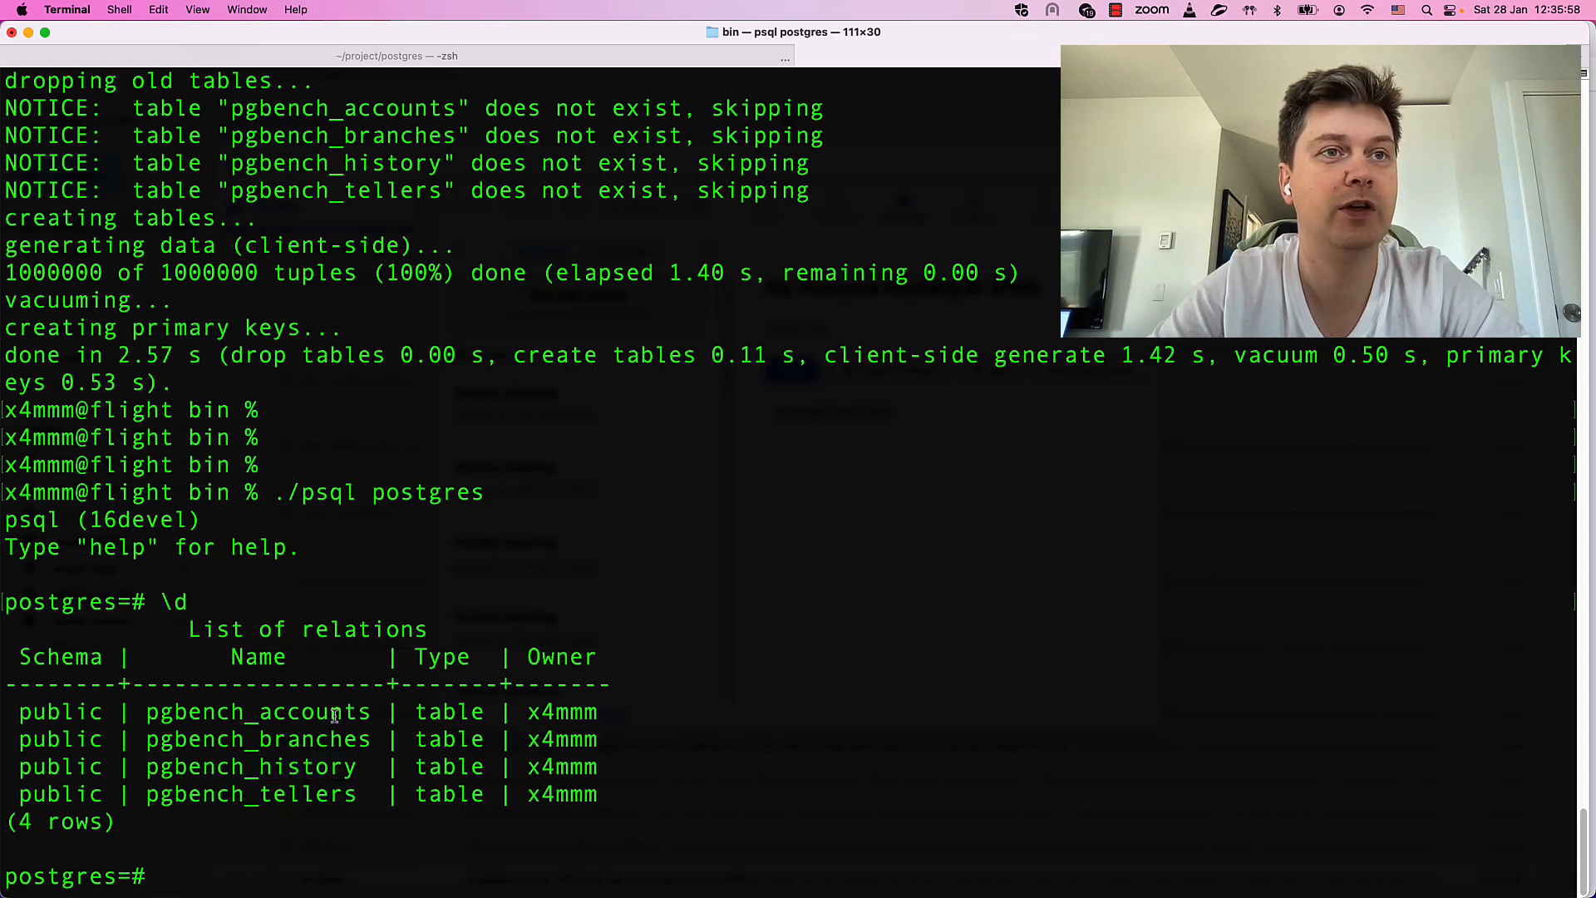
text(select)
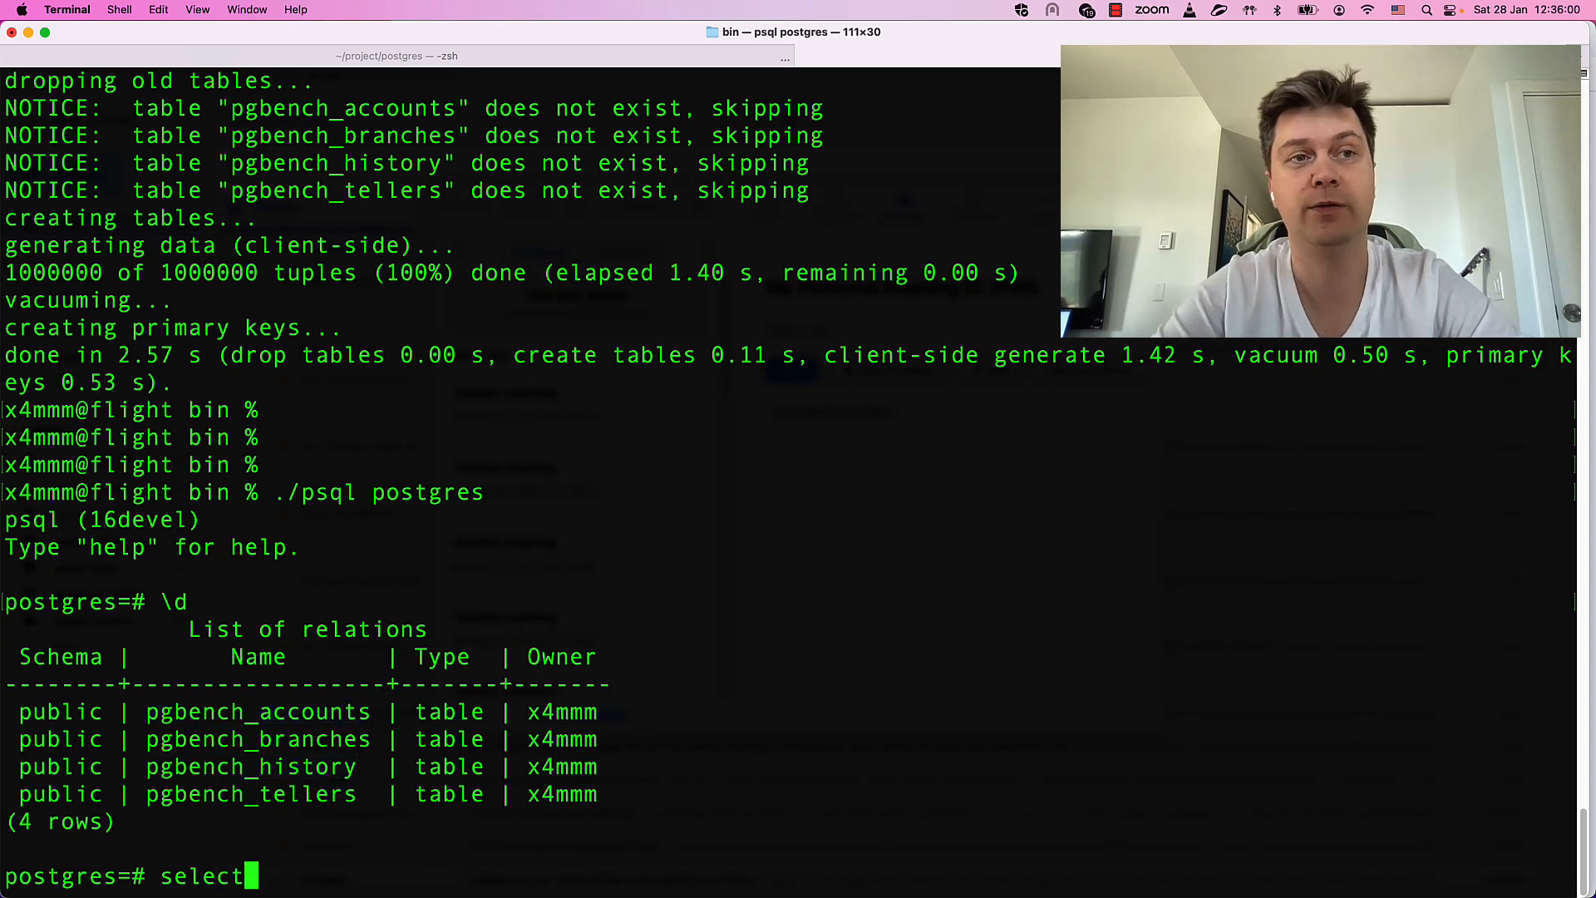
text(* from pgbench_accounts;)
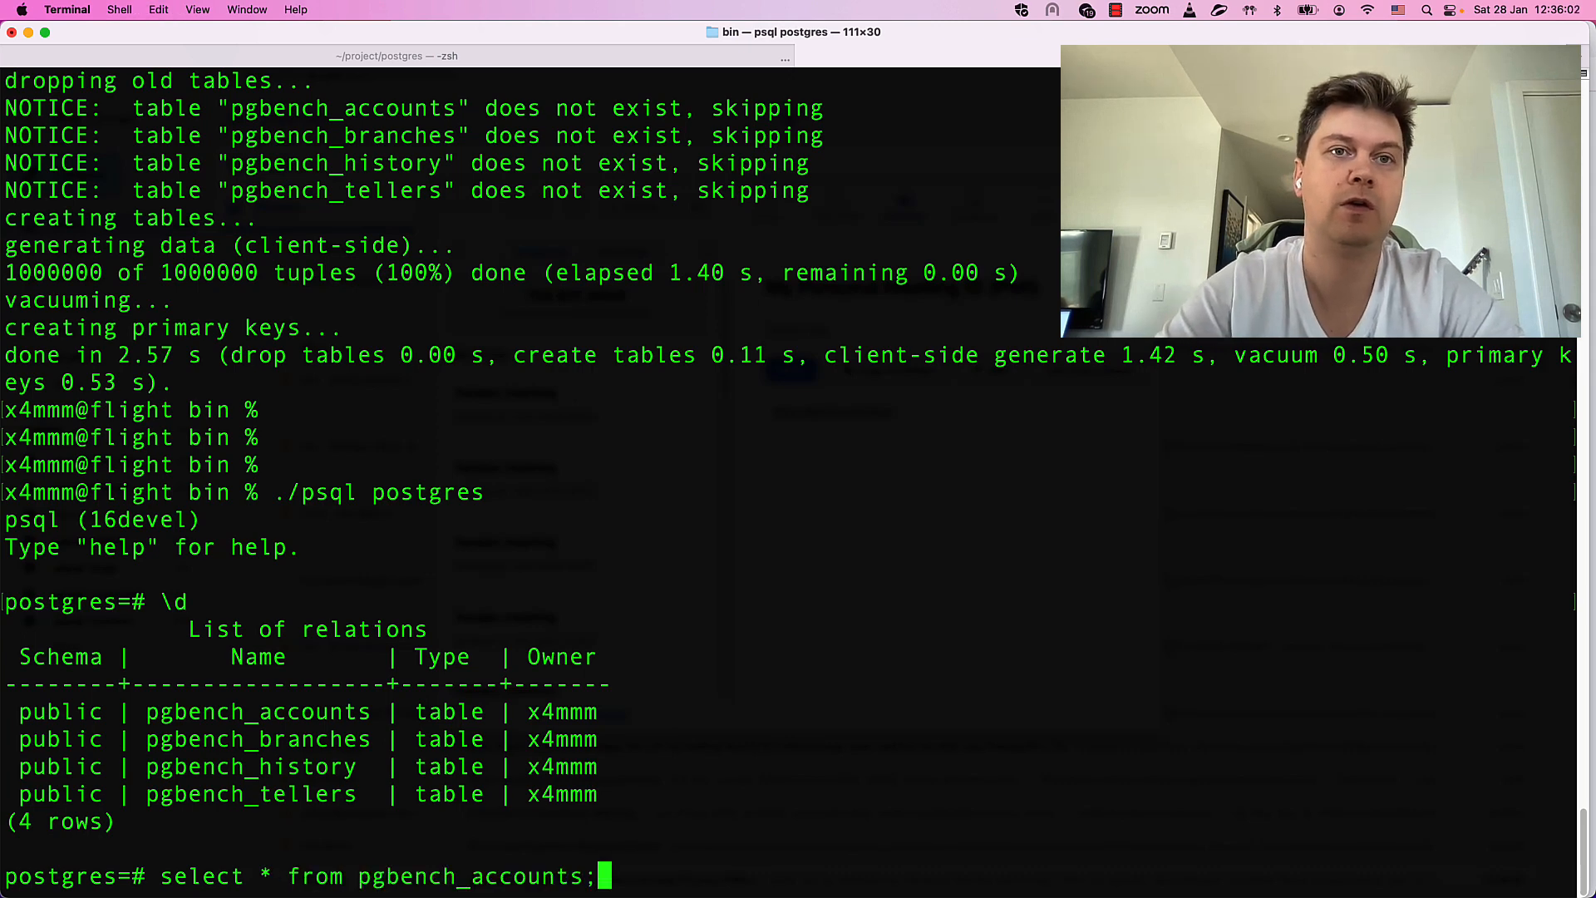
key(Return)
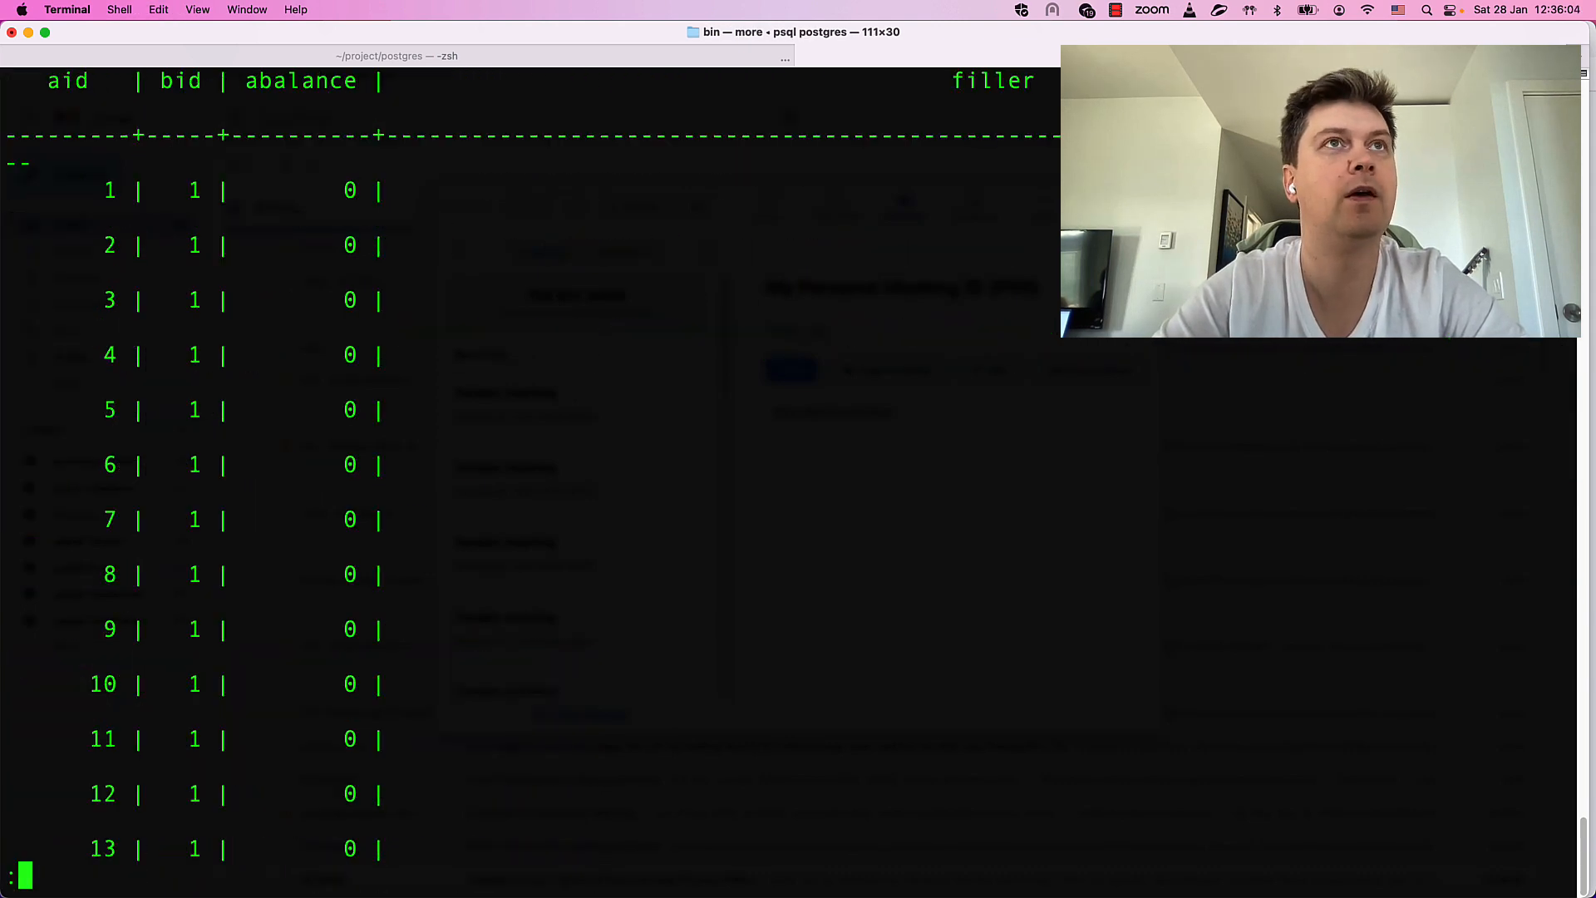
scroll(down, 3)
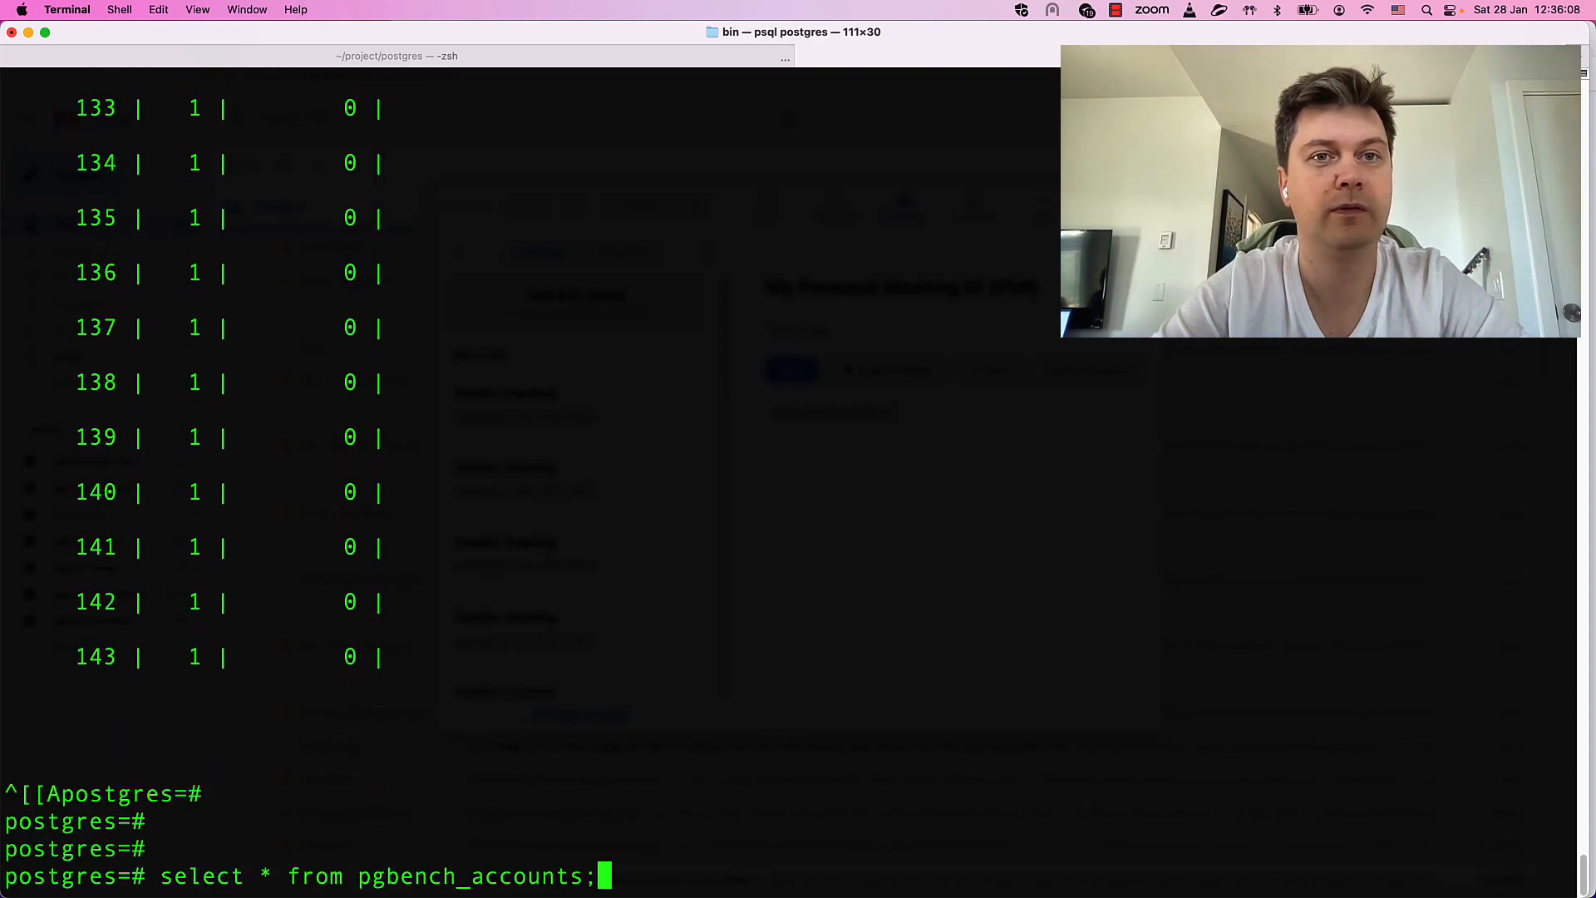
text(limit 10)
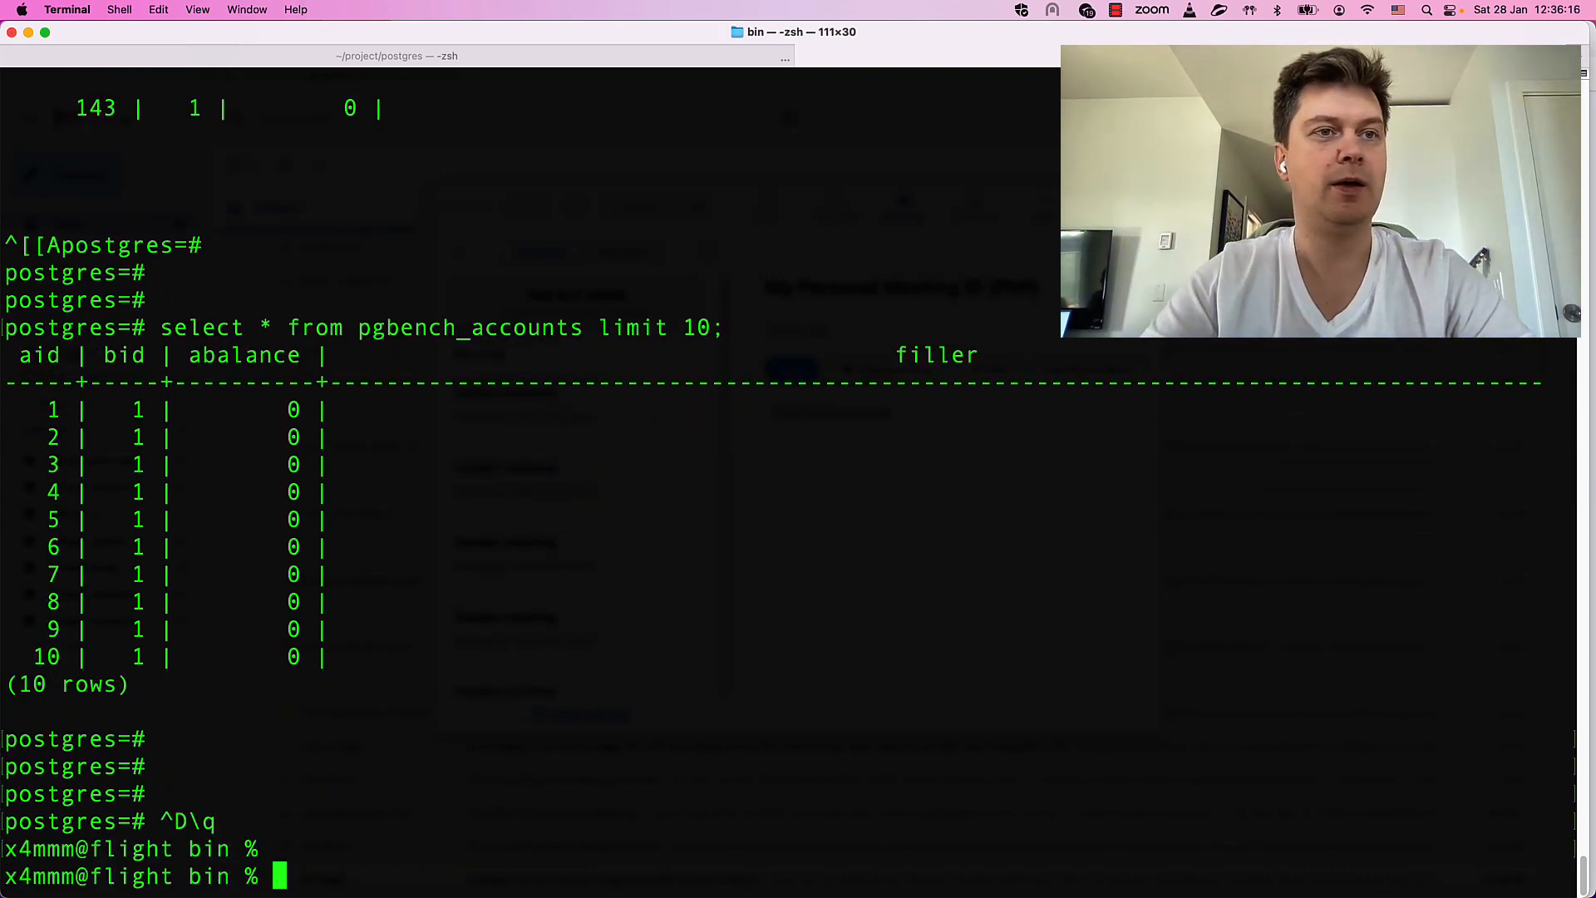
- Start typing ./pgbench at the shell prompt
text(./pg)
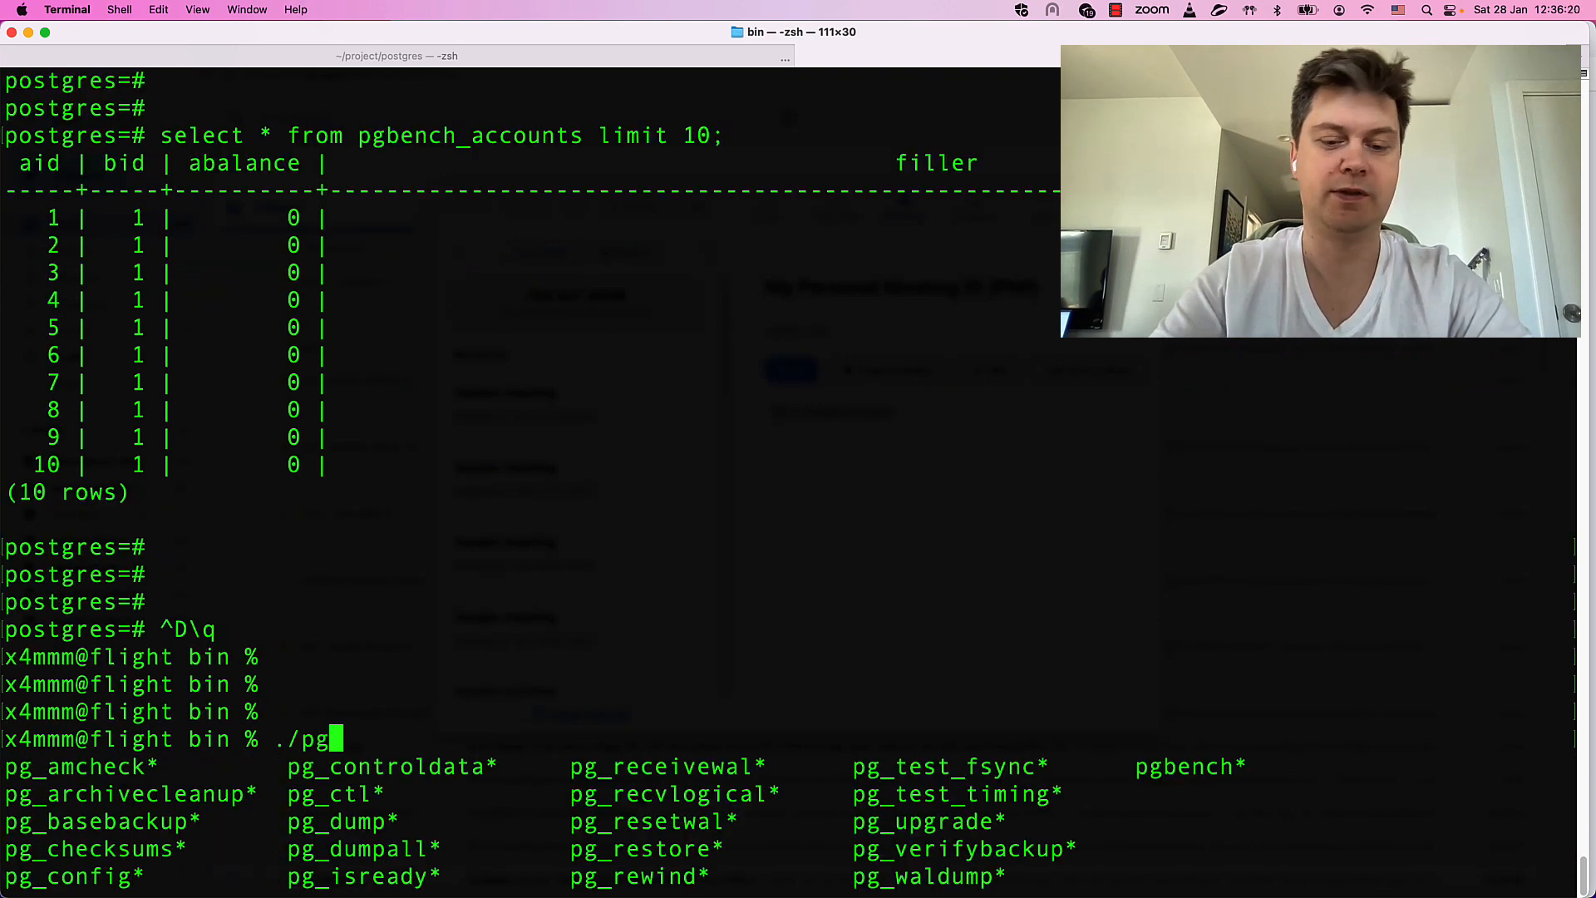
text(bench)
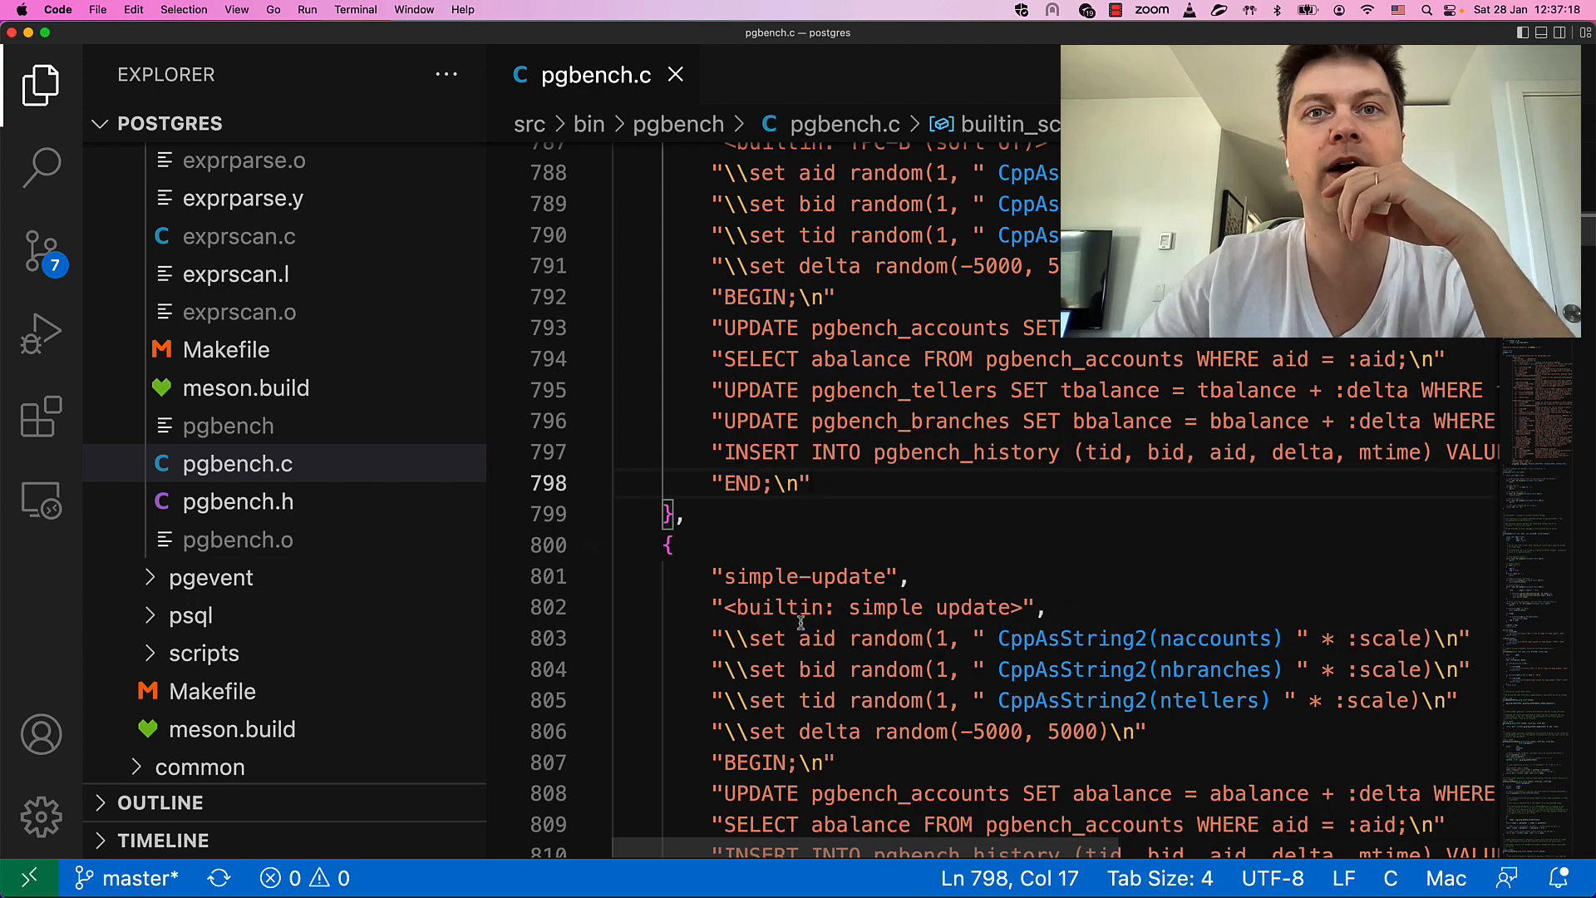
- Scroll pgbench.c to the built-in select-only script and highlight its lines
scroll(down, 3)
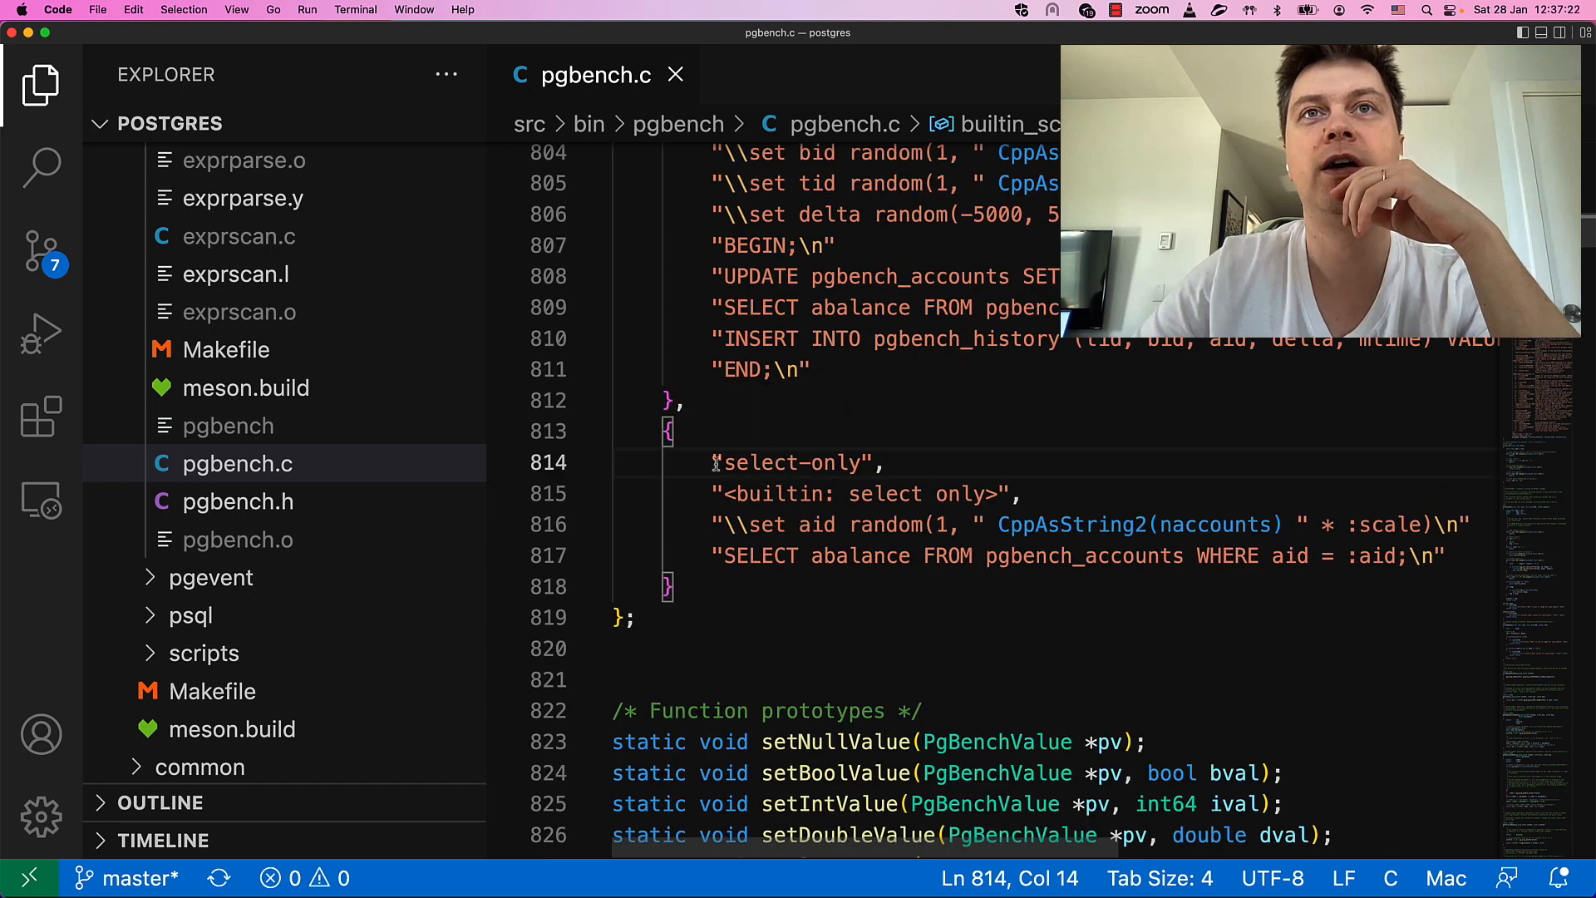
drag(714, 462, 748, 556)
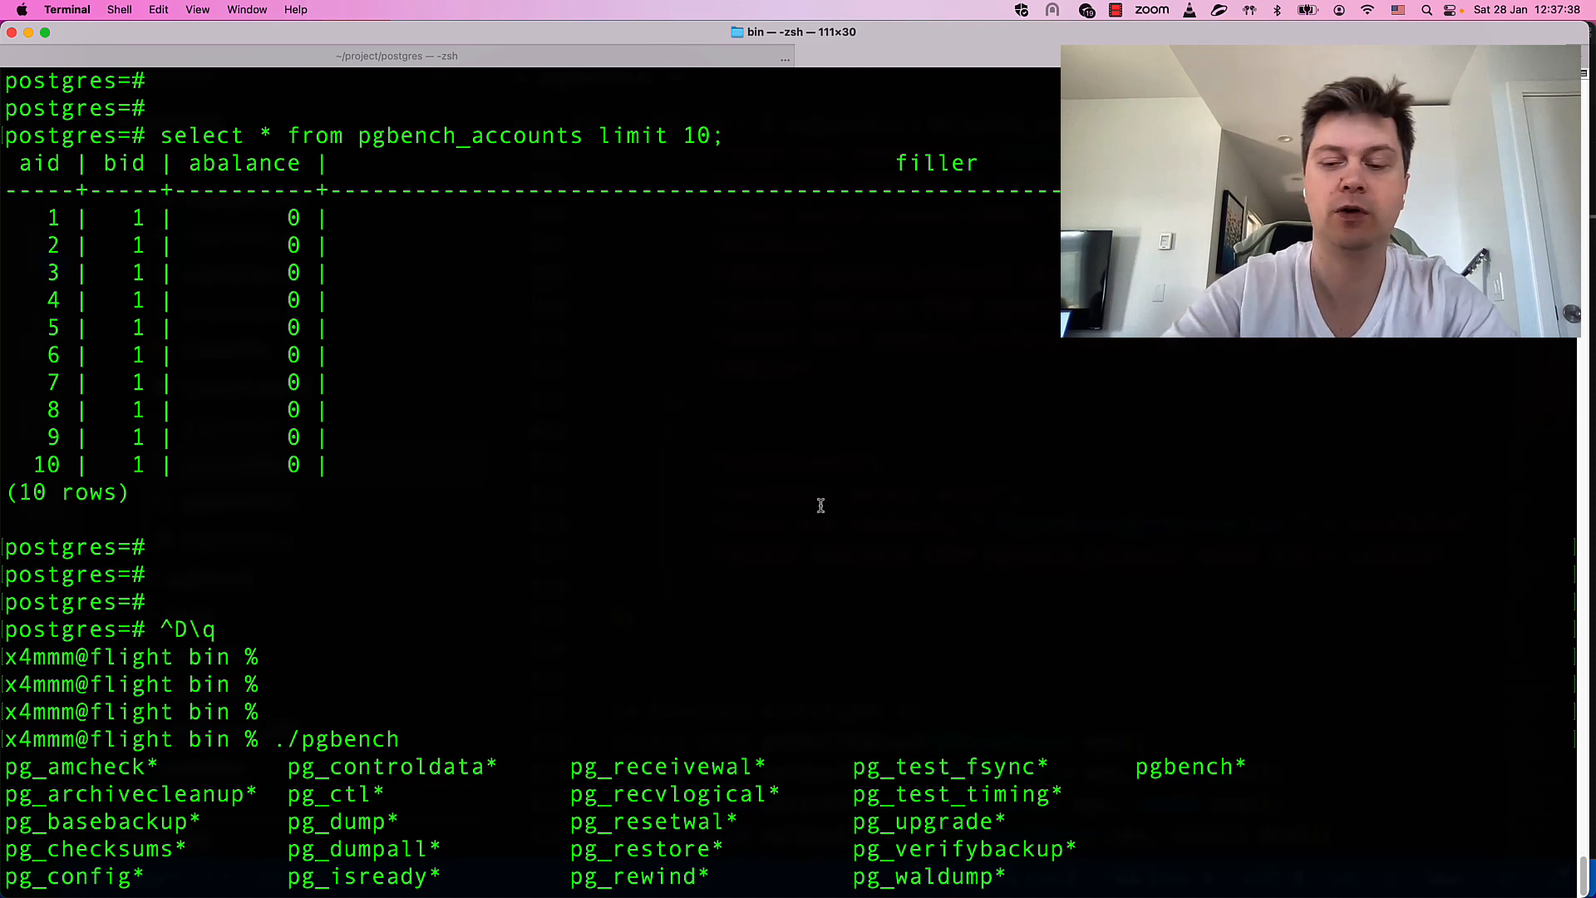
- Type the pgbench options -S -j 4 -c 20 -T 15 on the command line
text(-)
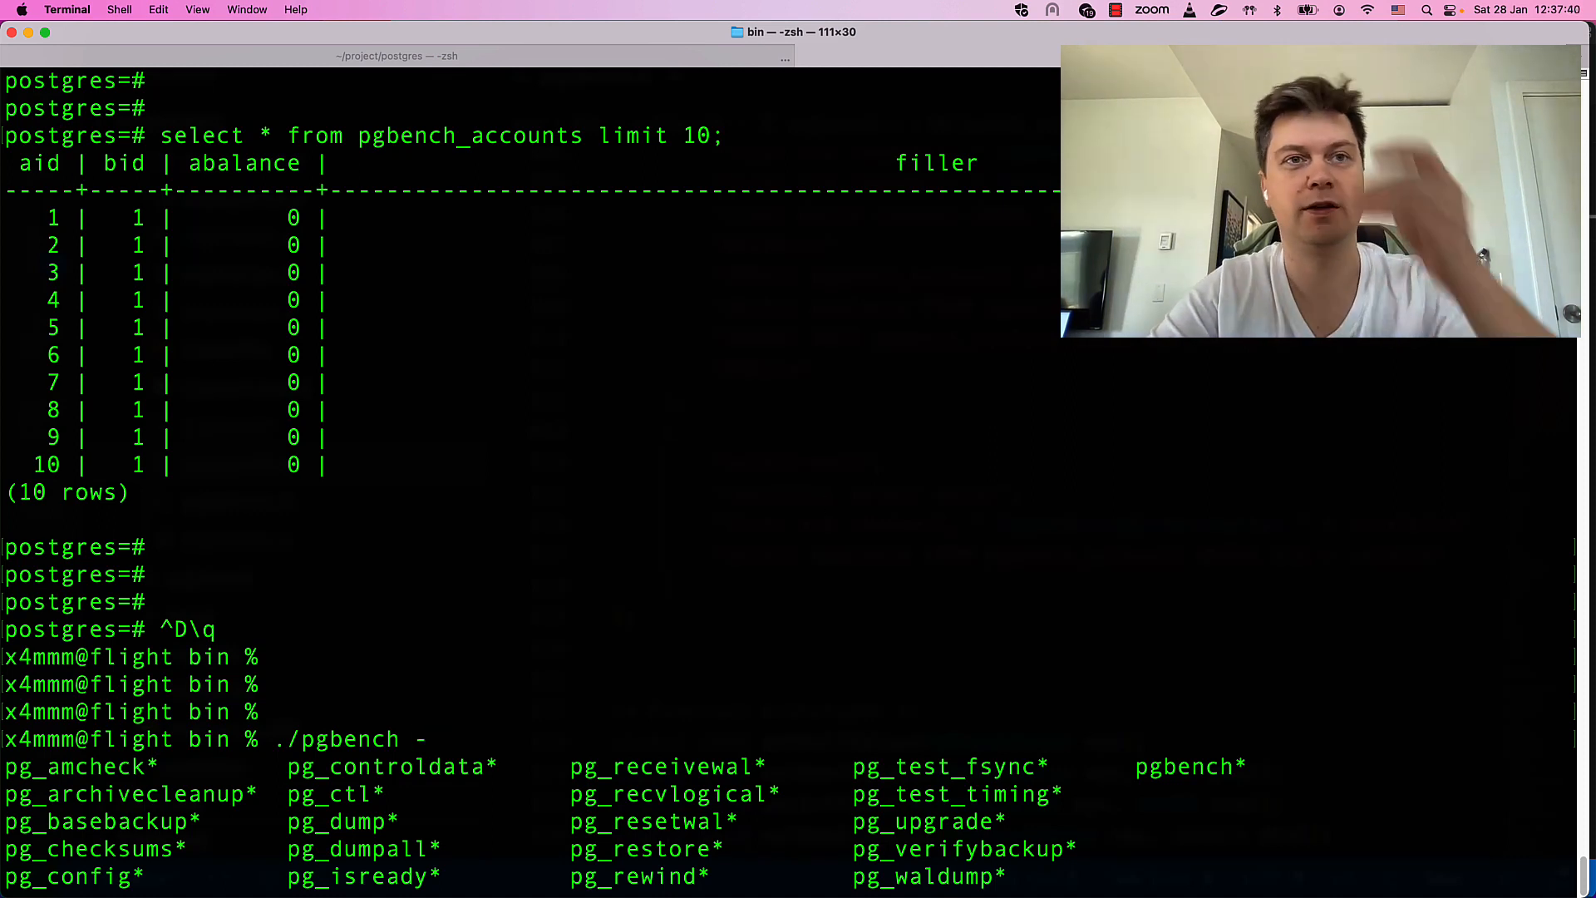
text(-S)
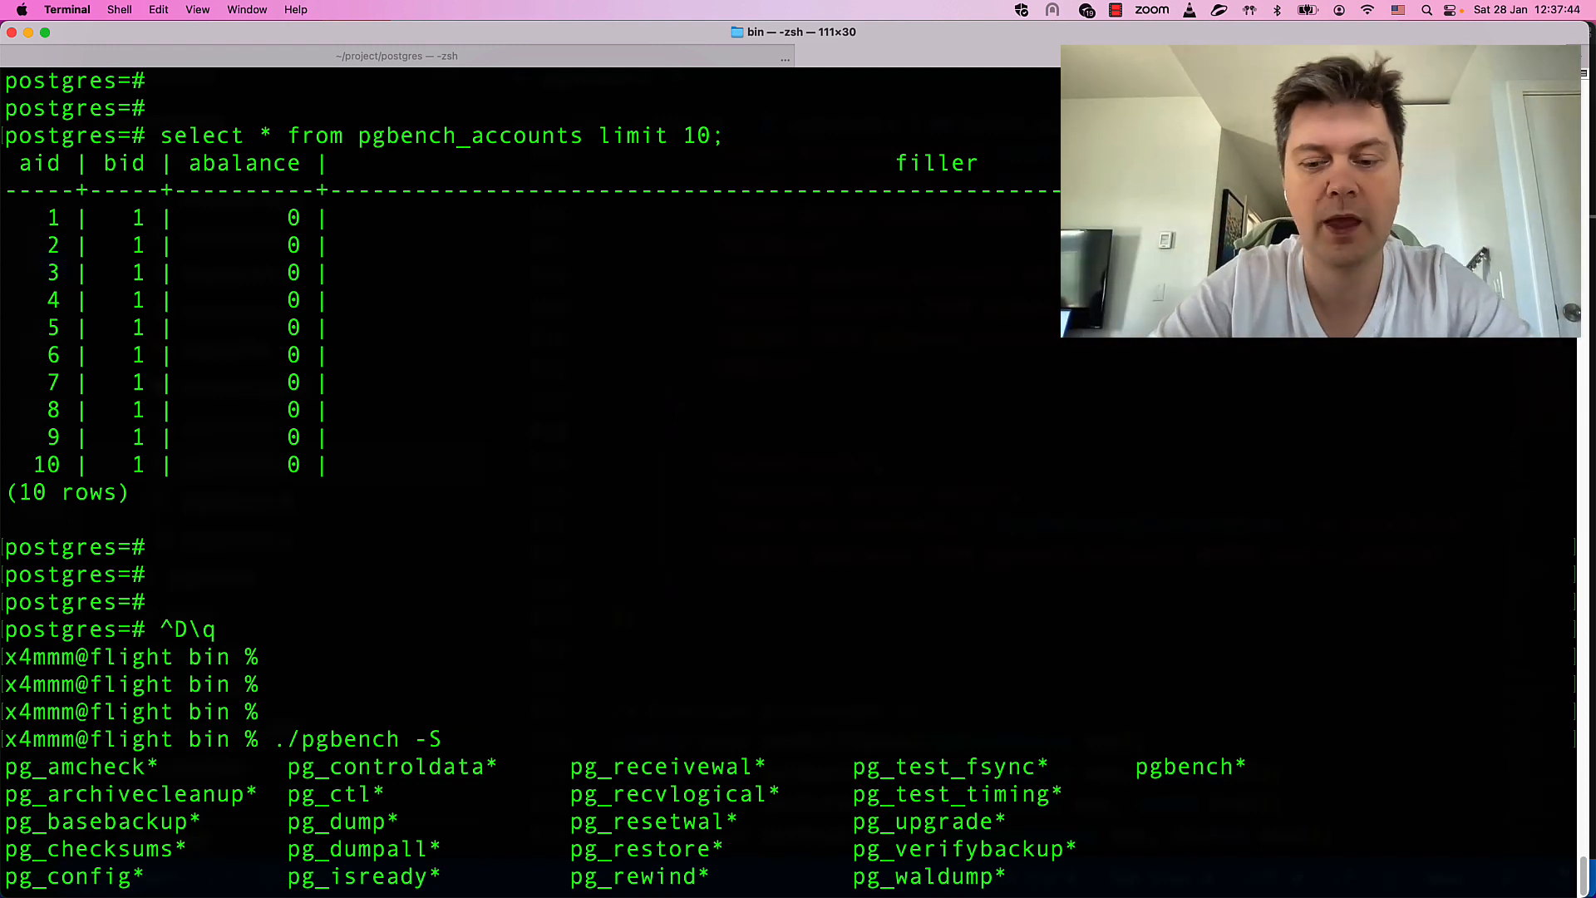
text(-j 4)
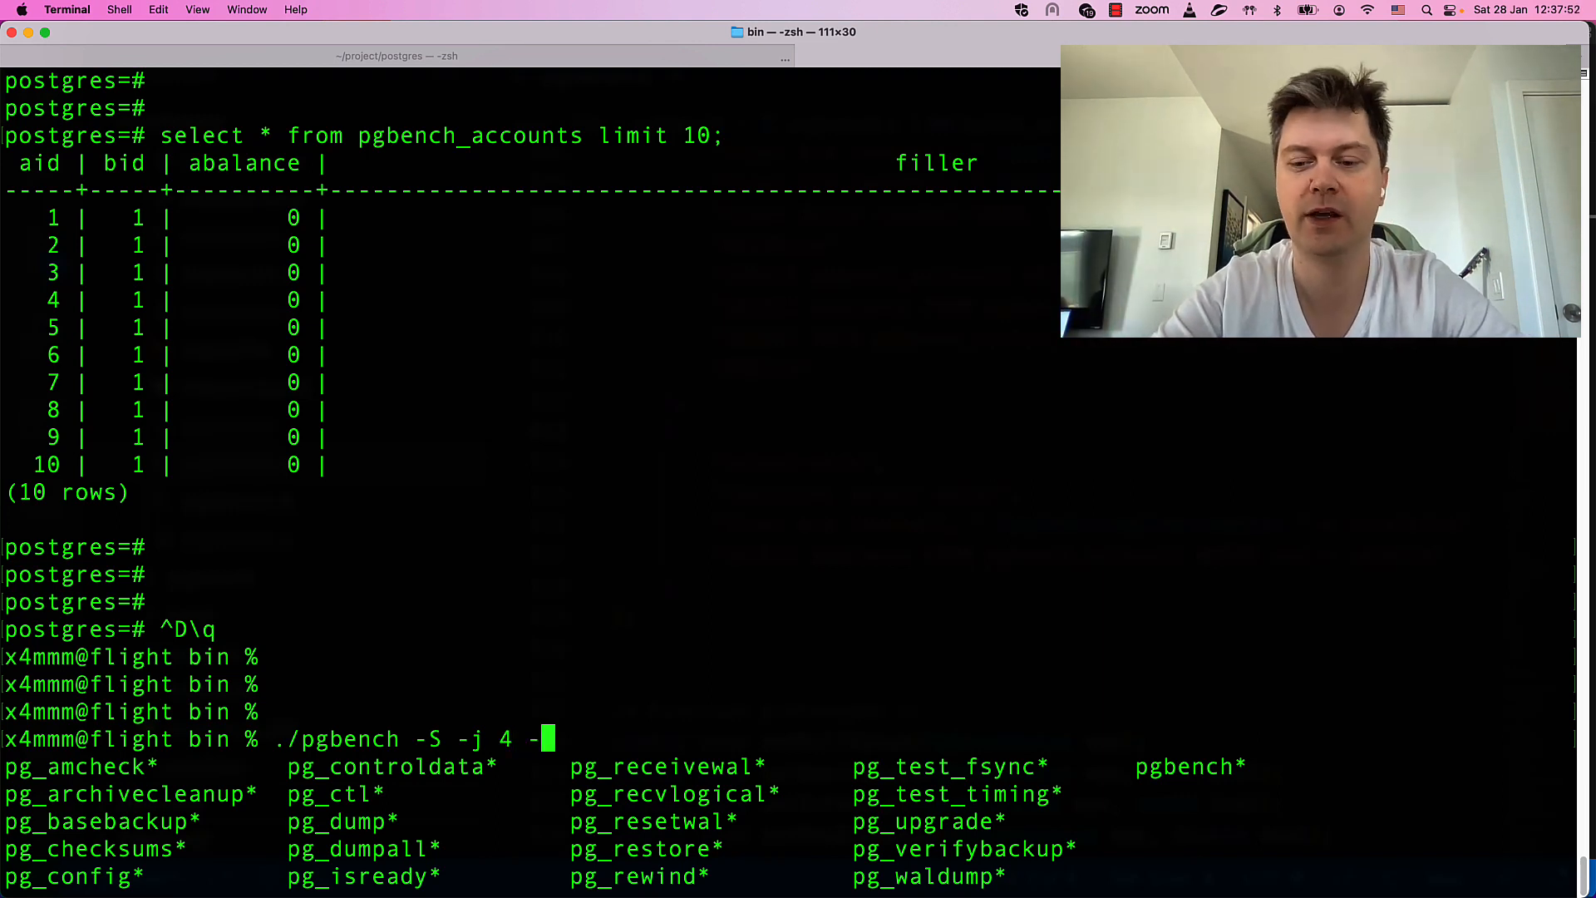
text(-c)
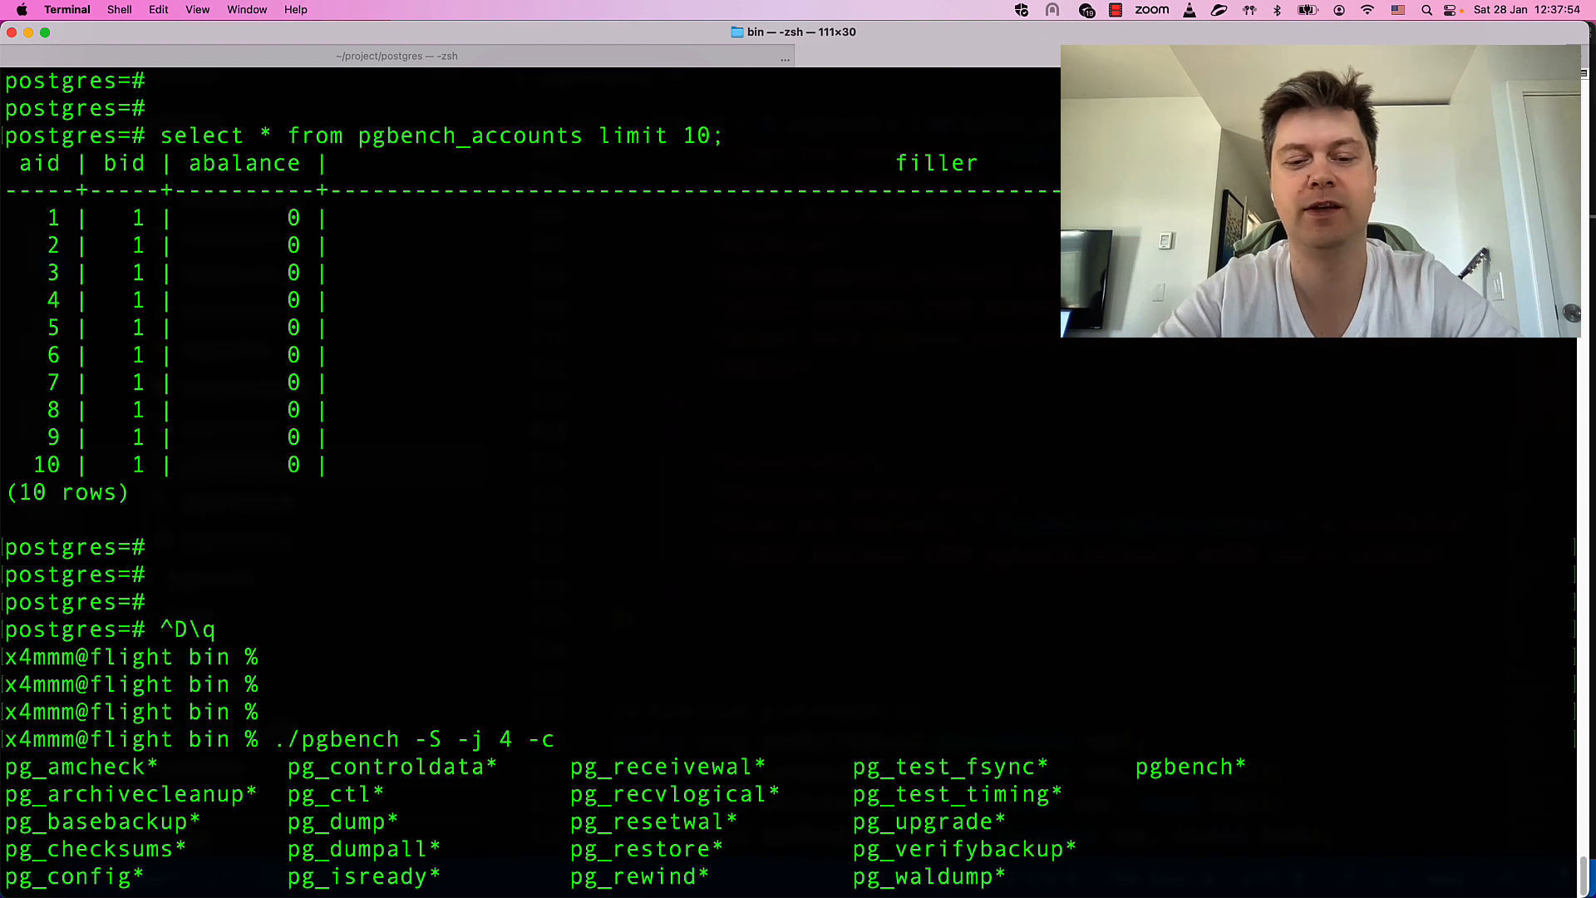
text(20)
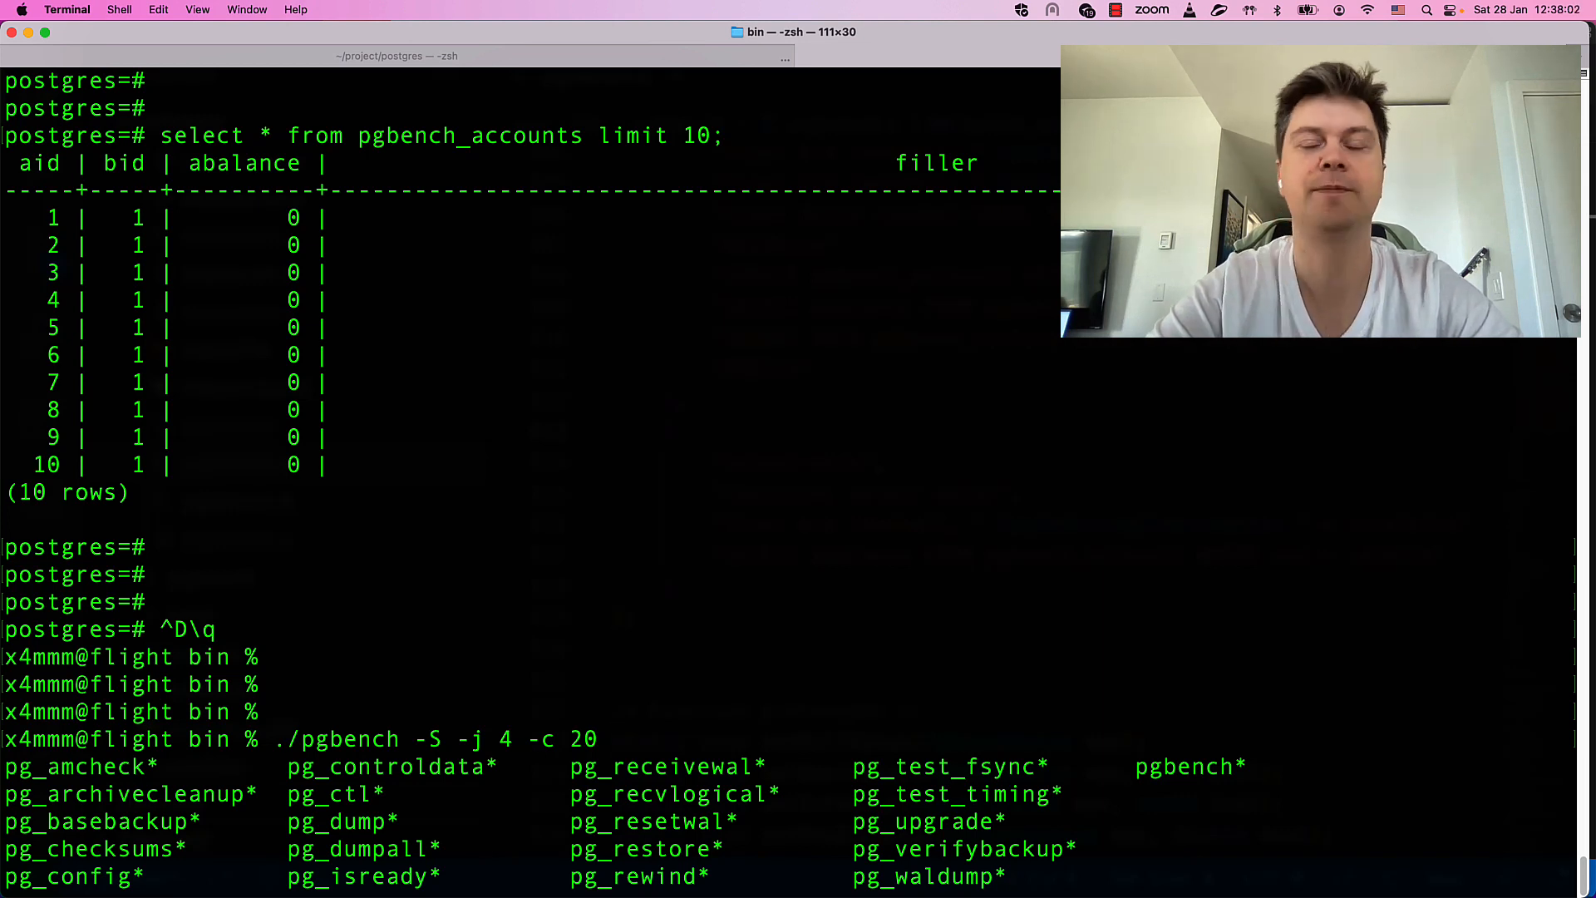
text(-T)
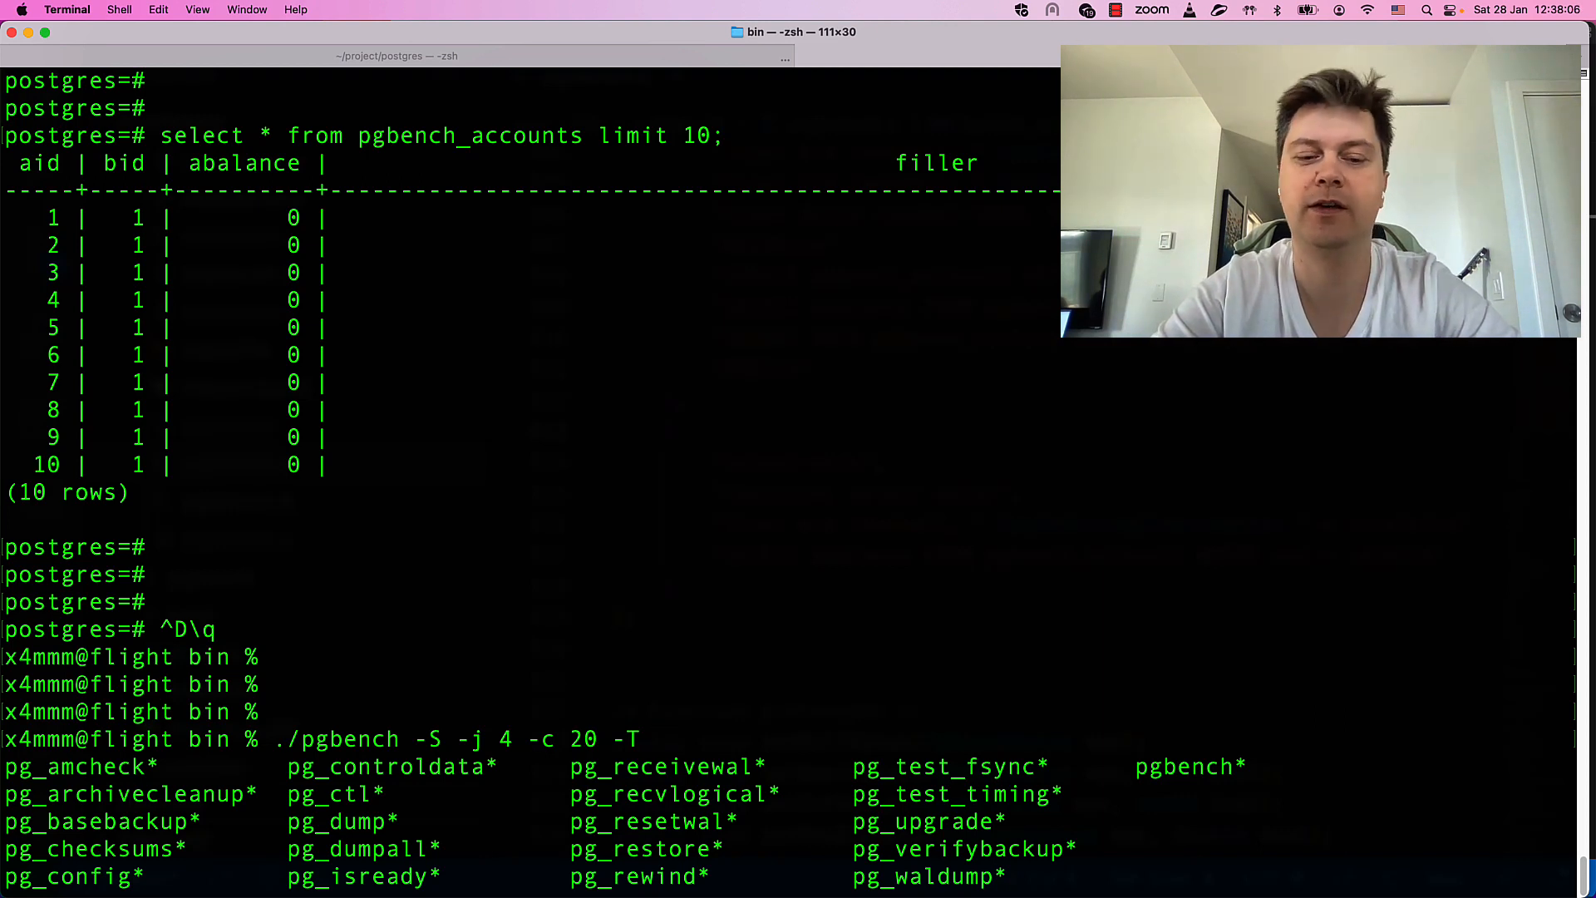
text(15)
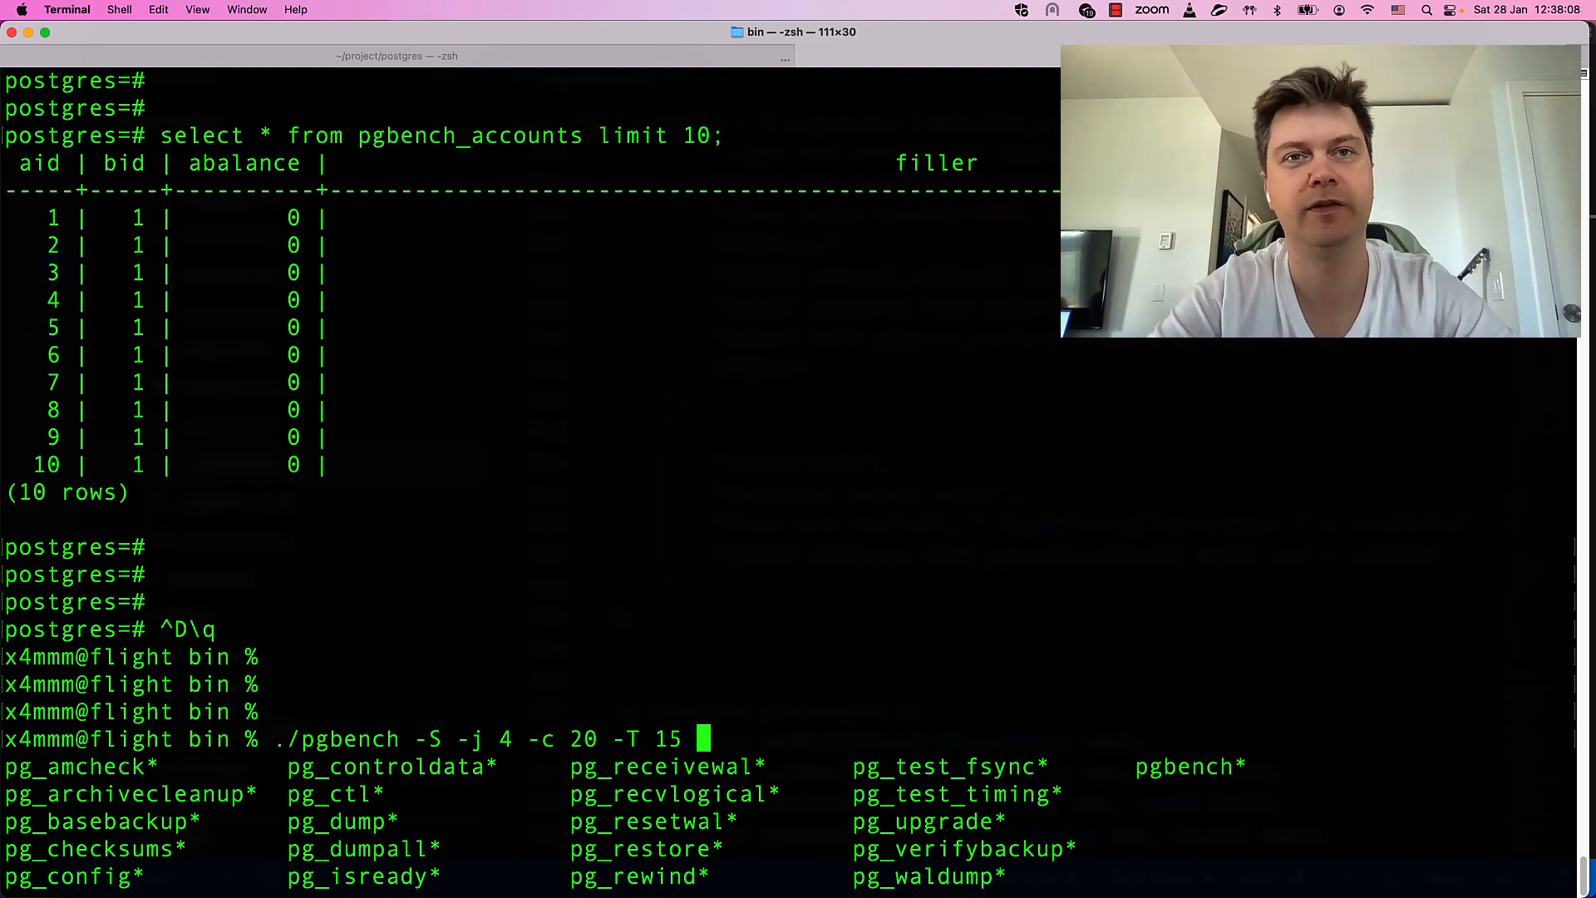
text(-)
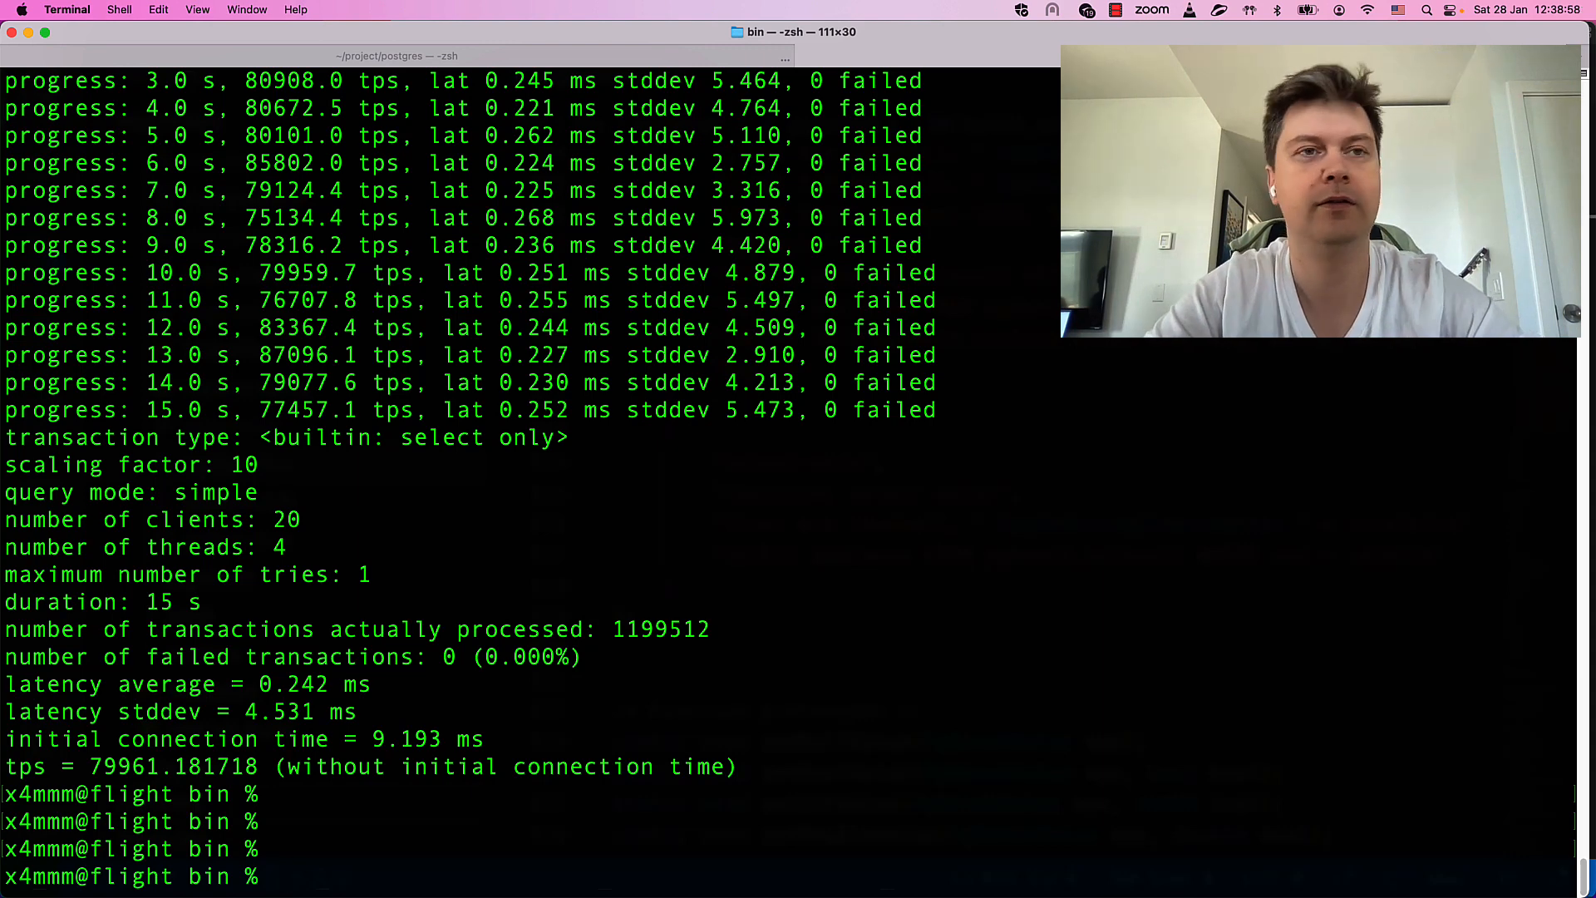
- Open the bin folder in VS Code and create a new Shell Script file starting with #!
text(code)
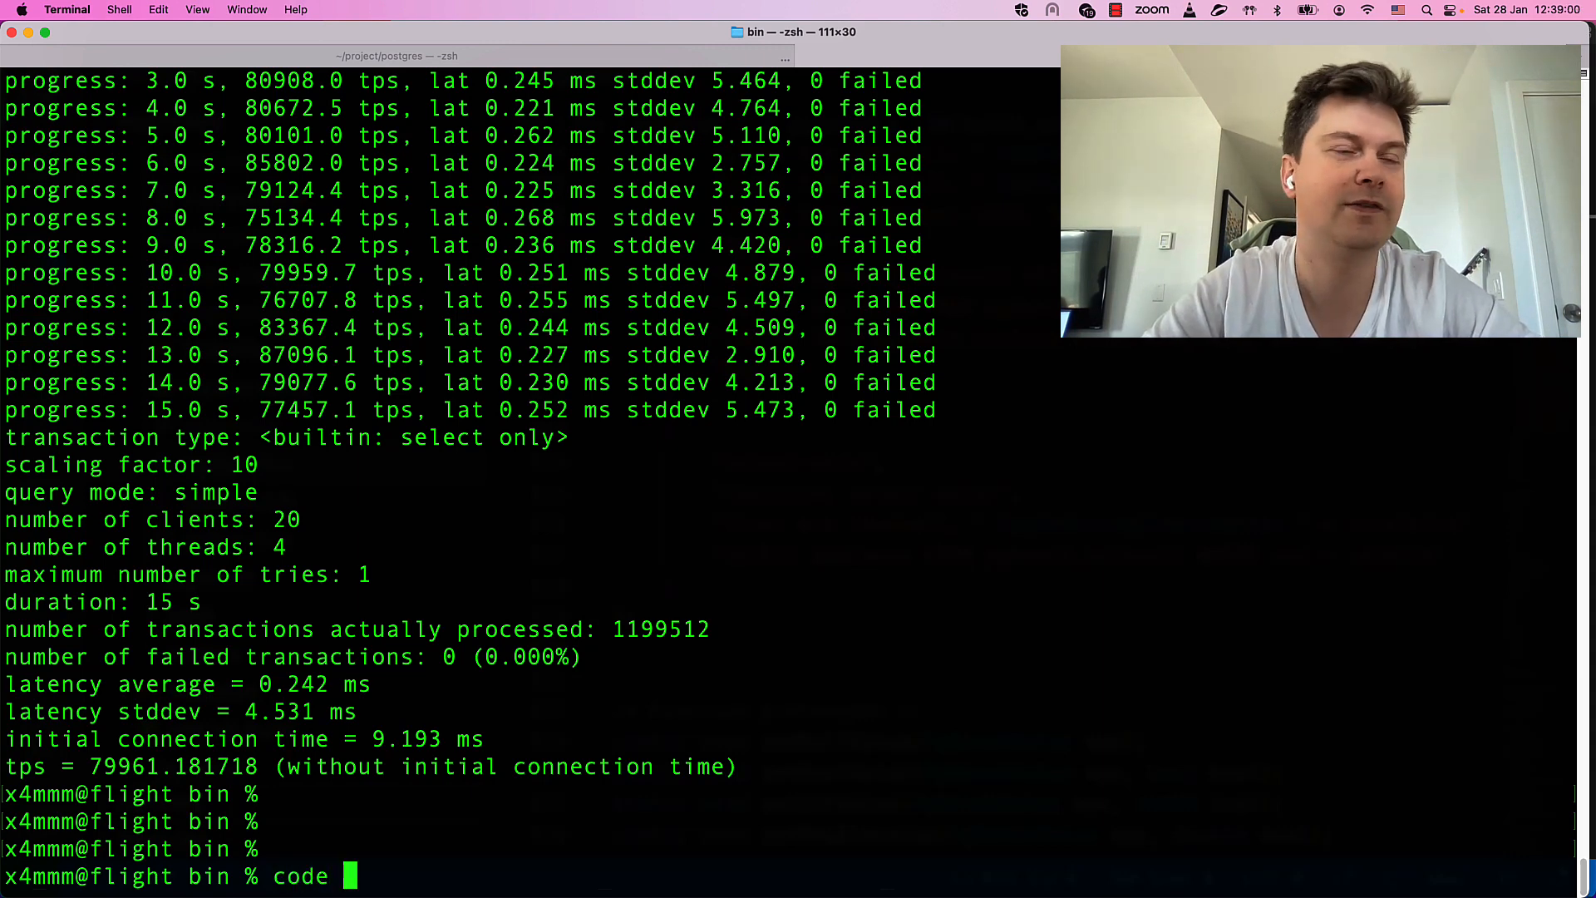
text(.)
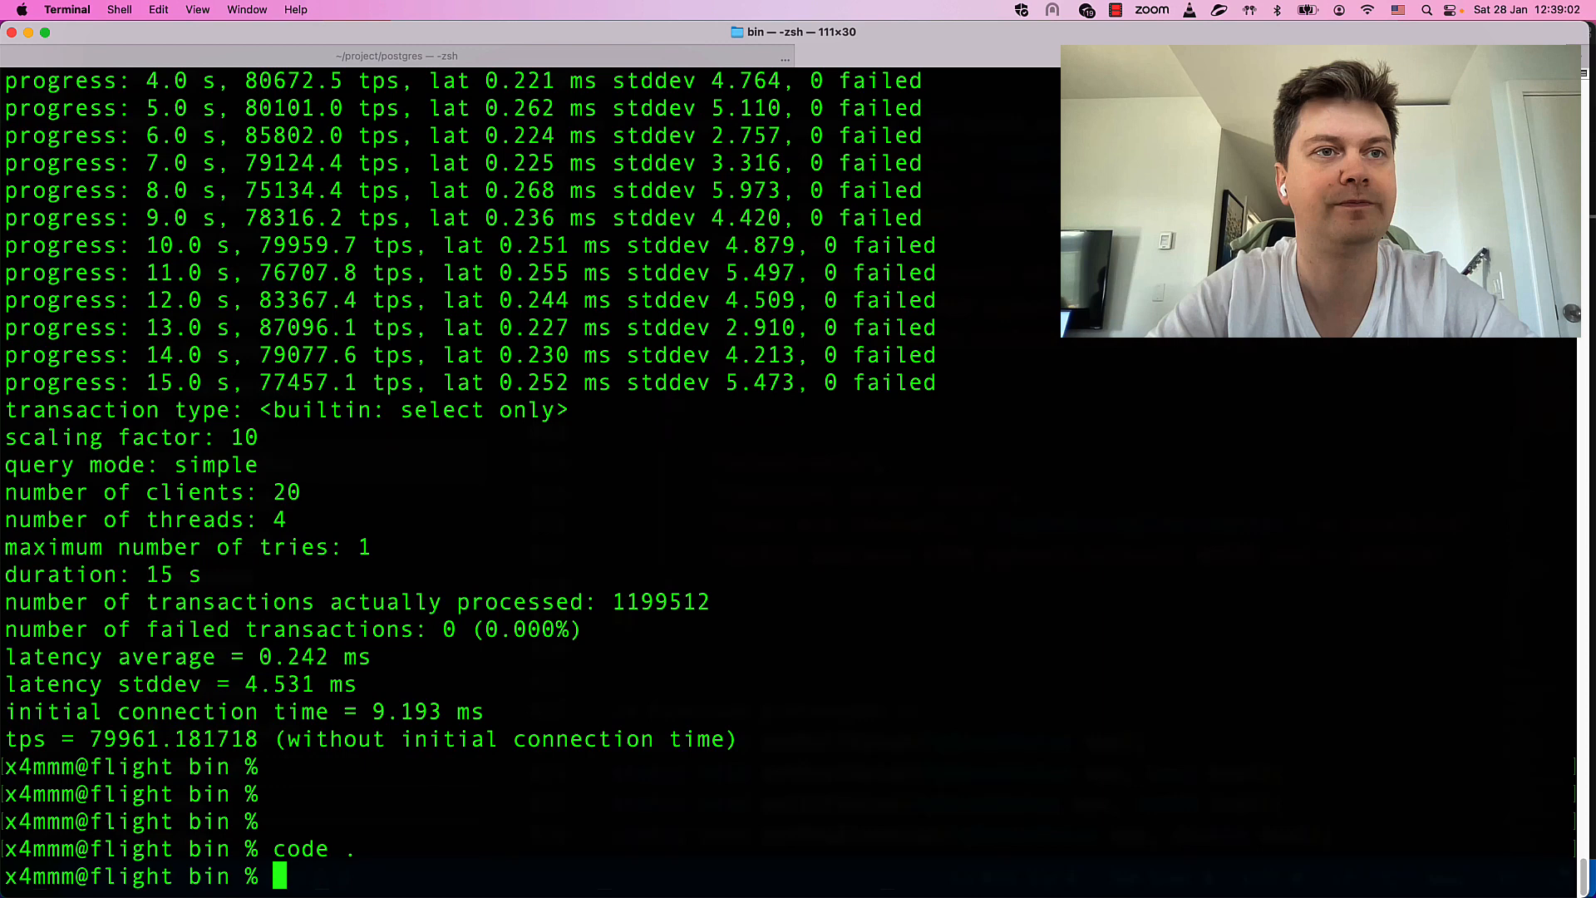
key(Return)
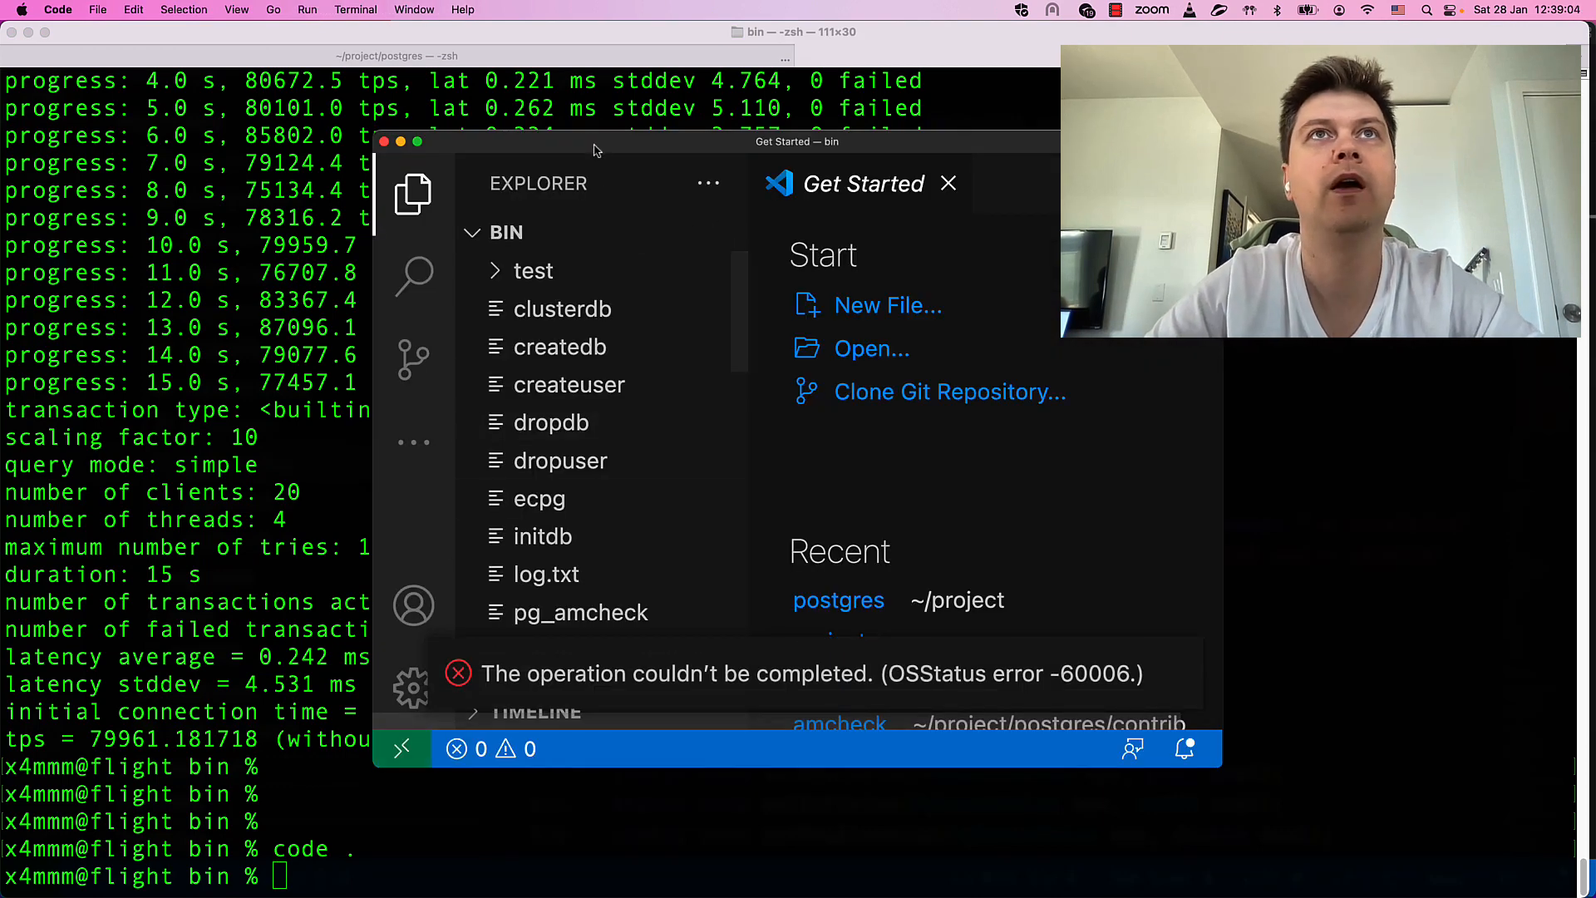
click(887, 305)
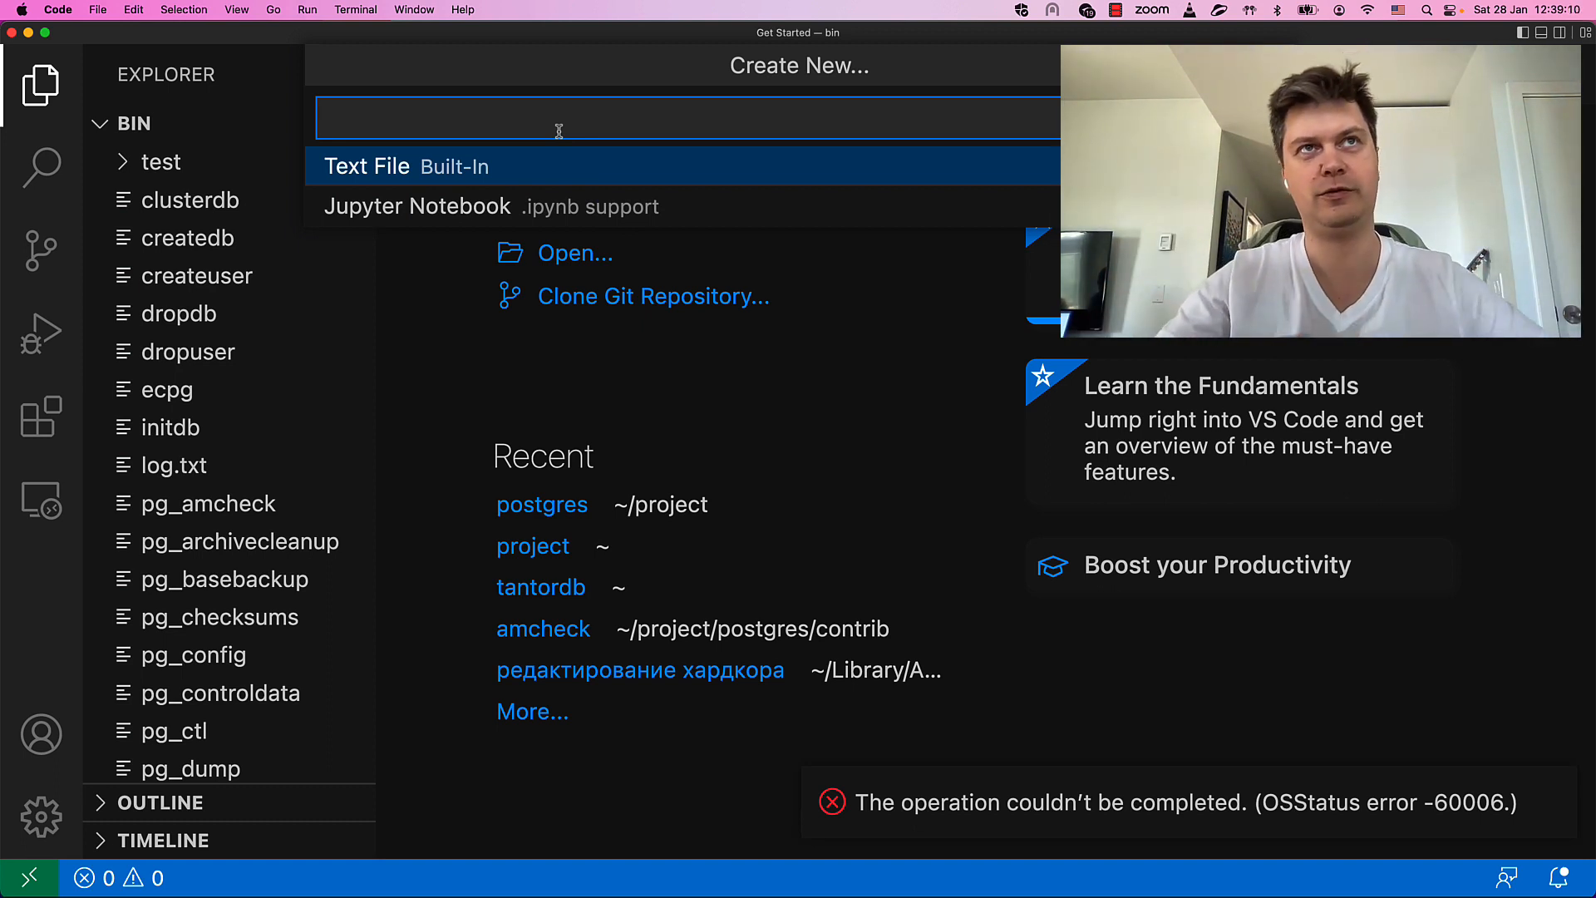
click(366, 166)
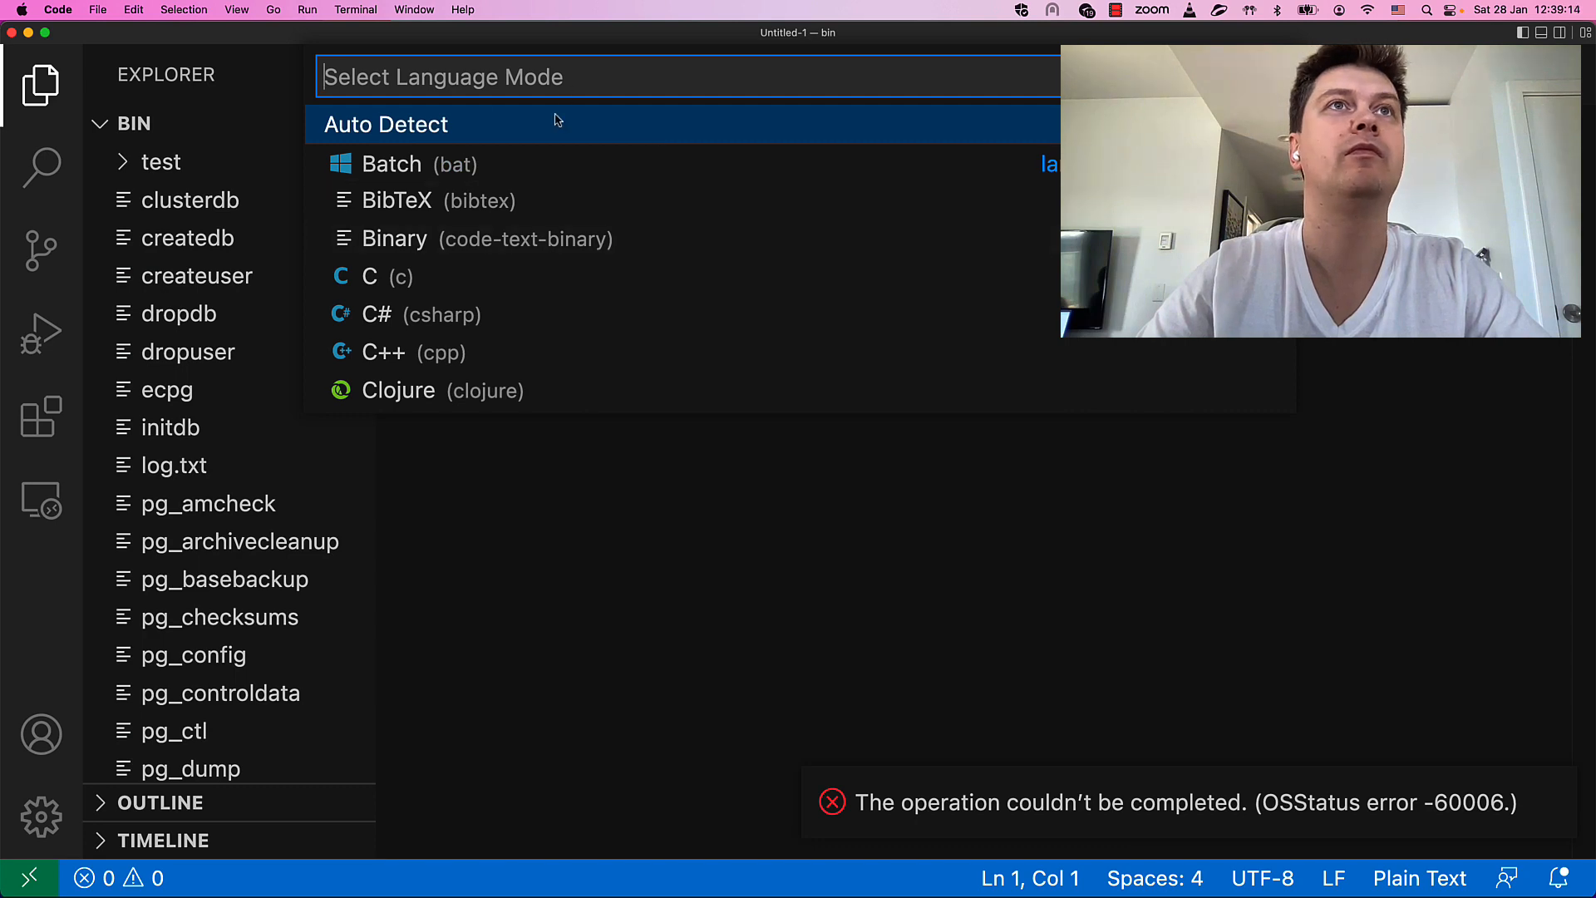
text(bash)
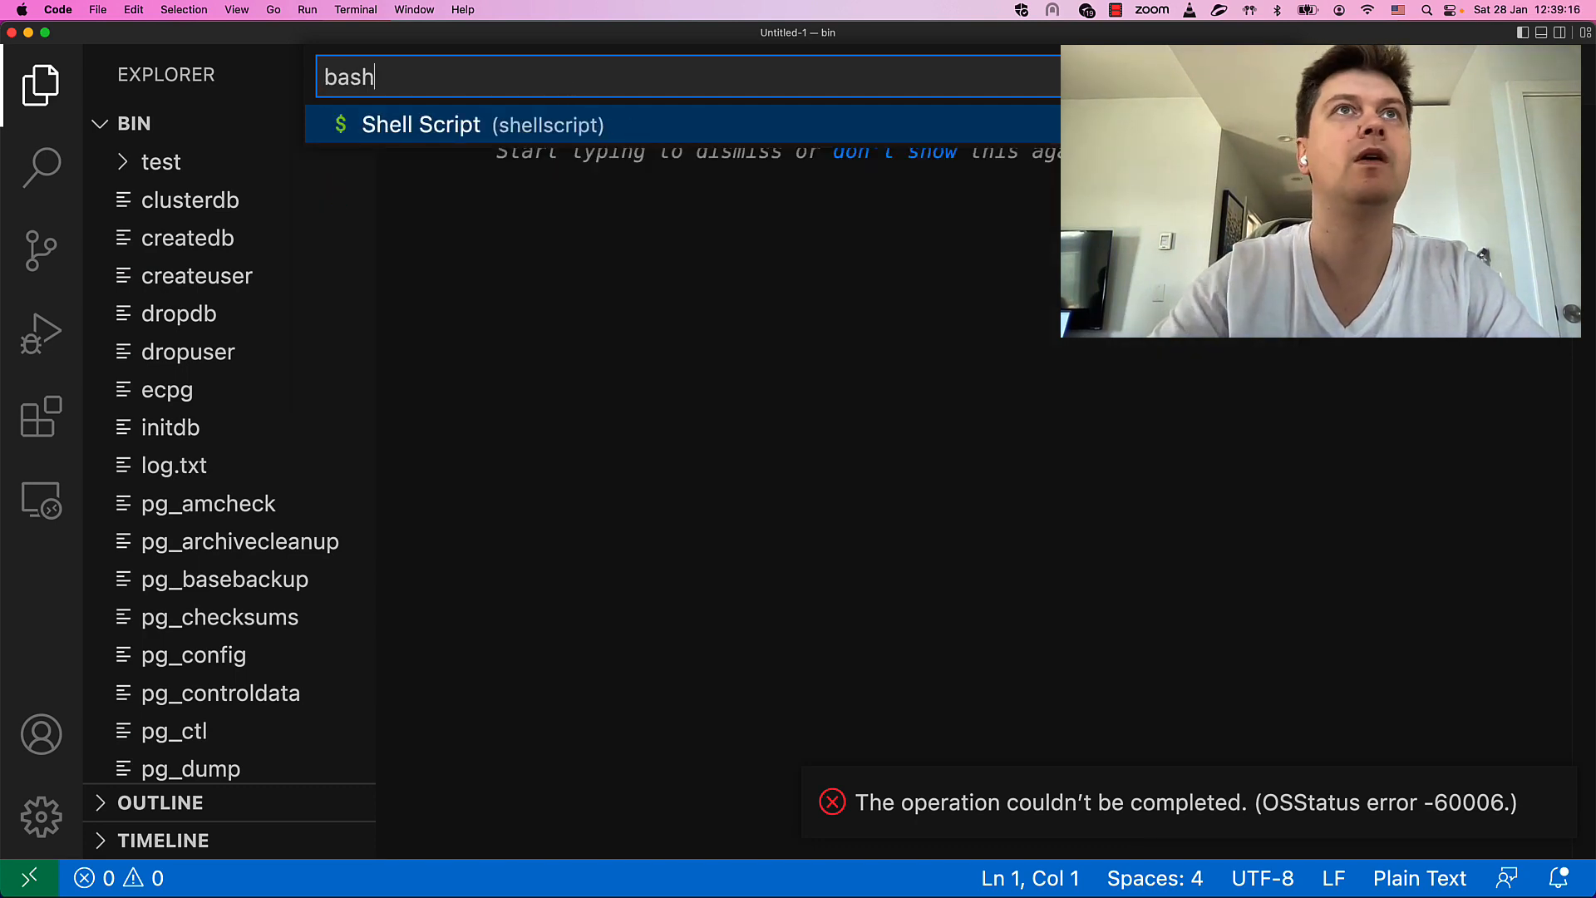
click(421, 124)
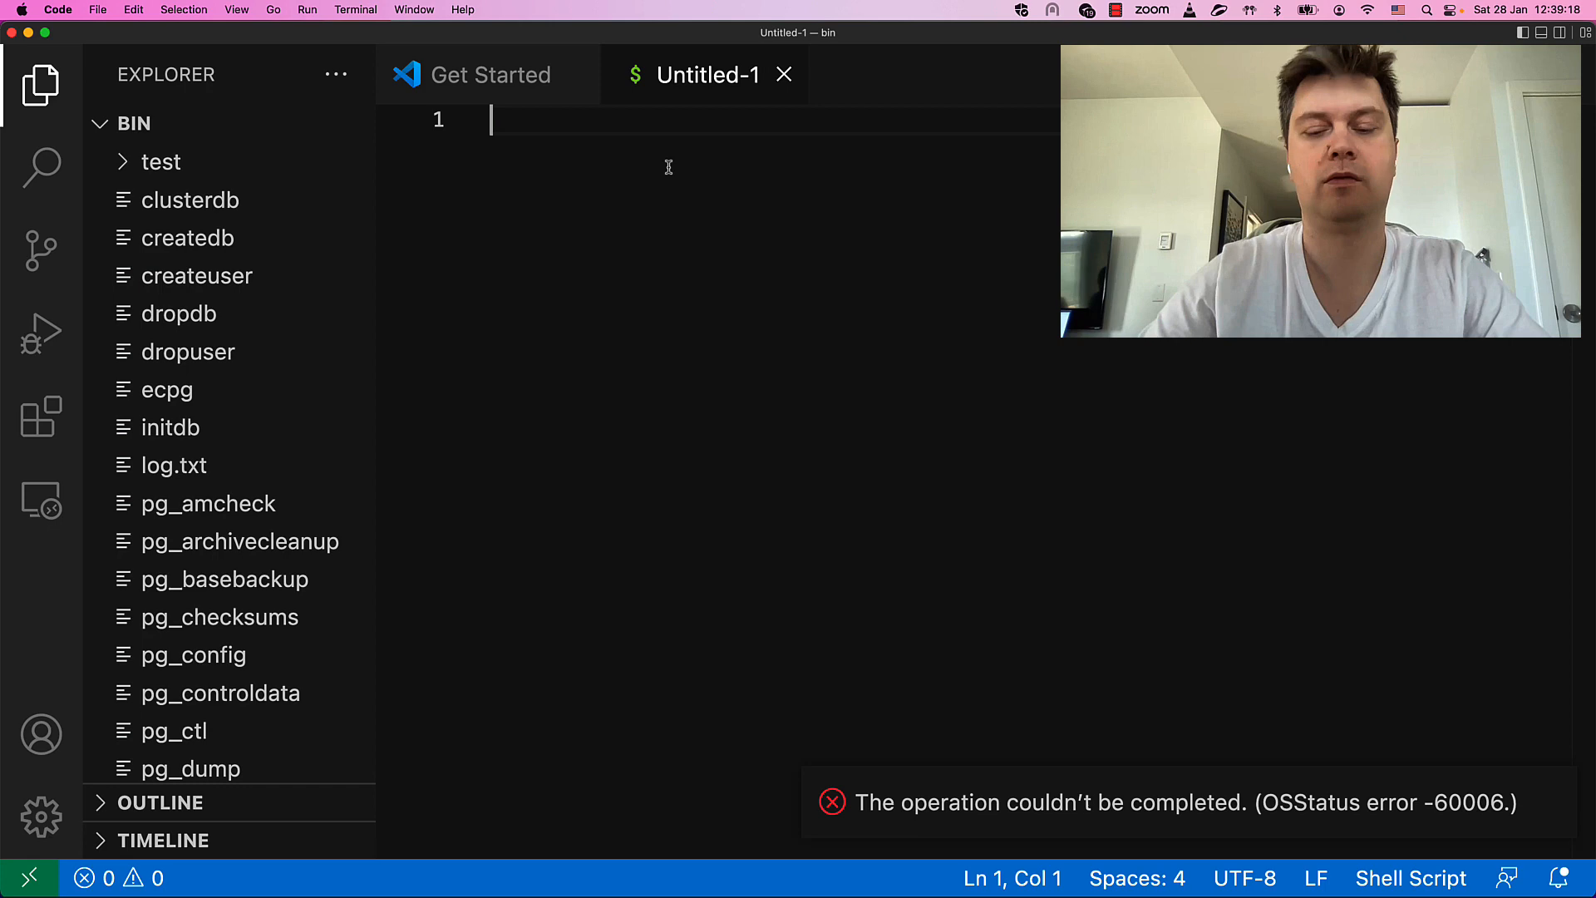
text(#!)
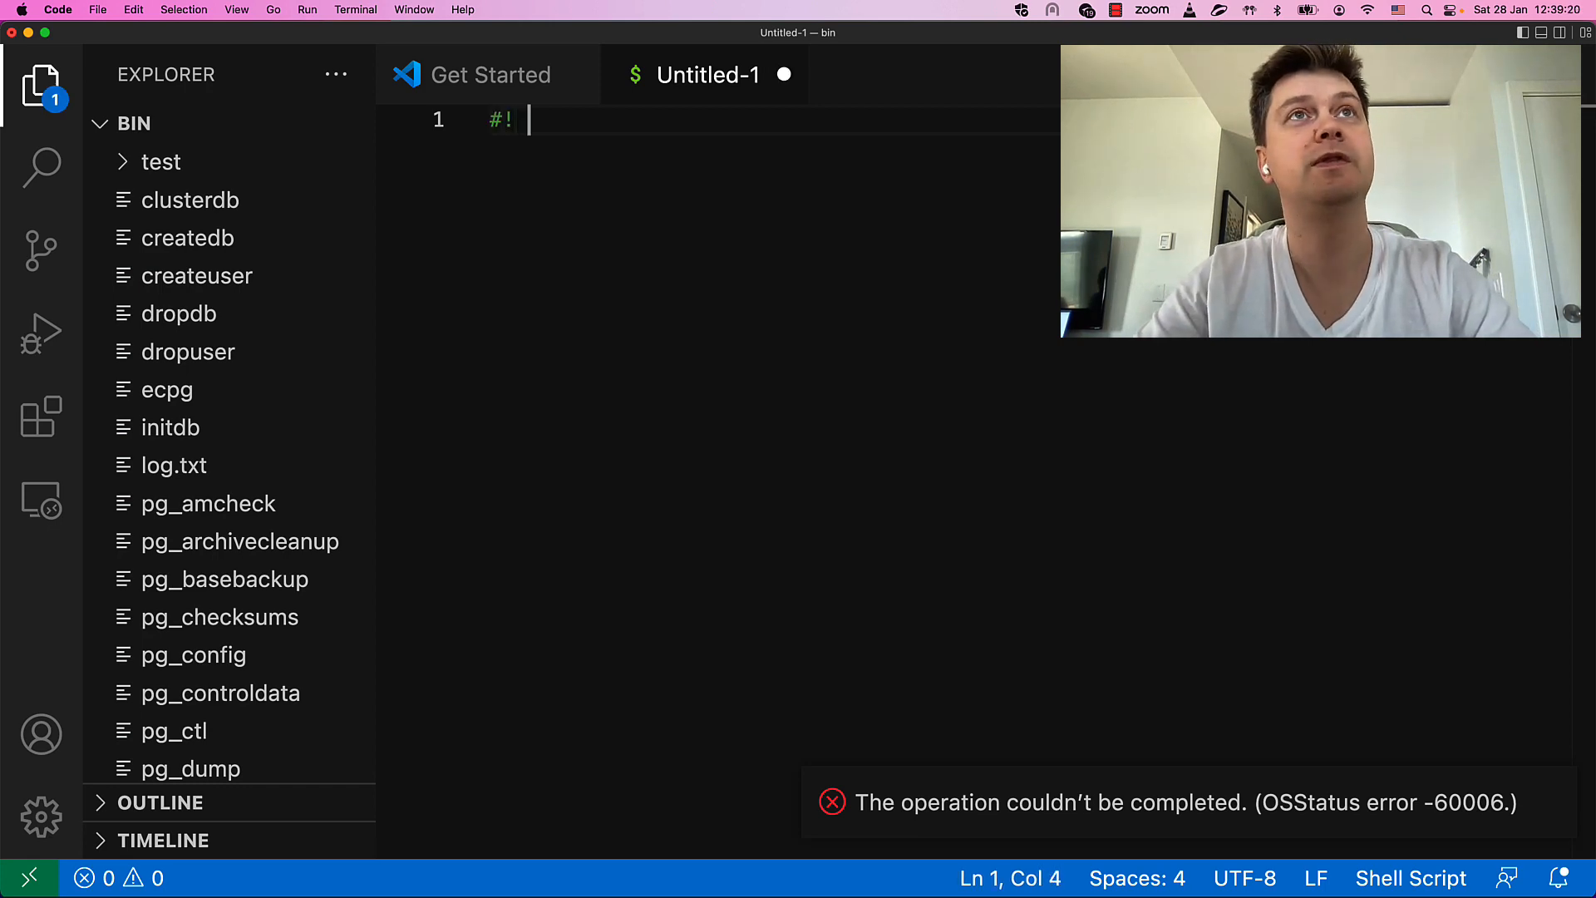
- Save the new script as benchmark.sh in the bin folder
key(cmd+s)
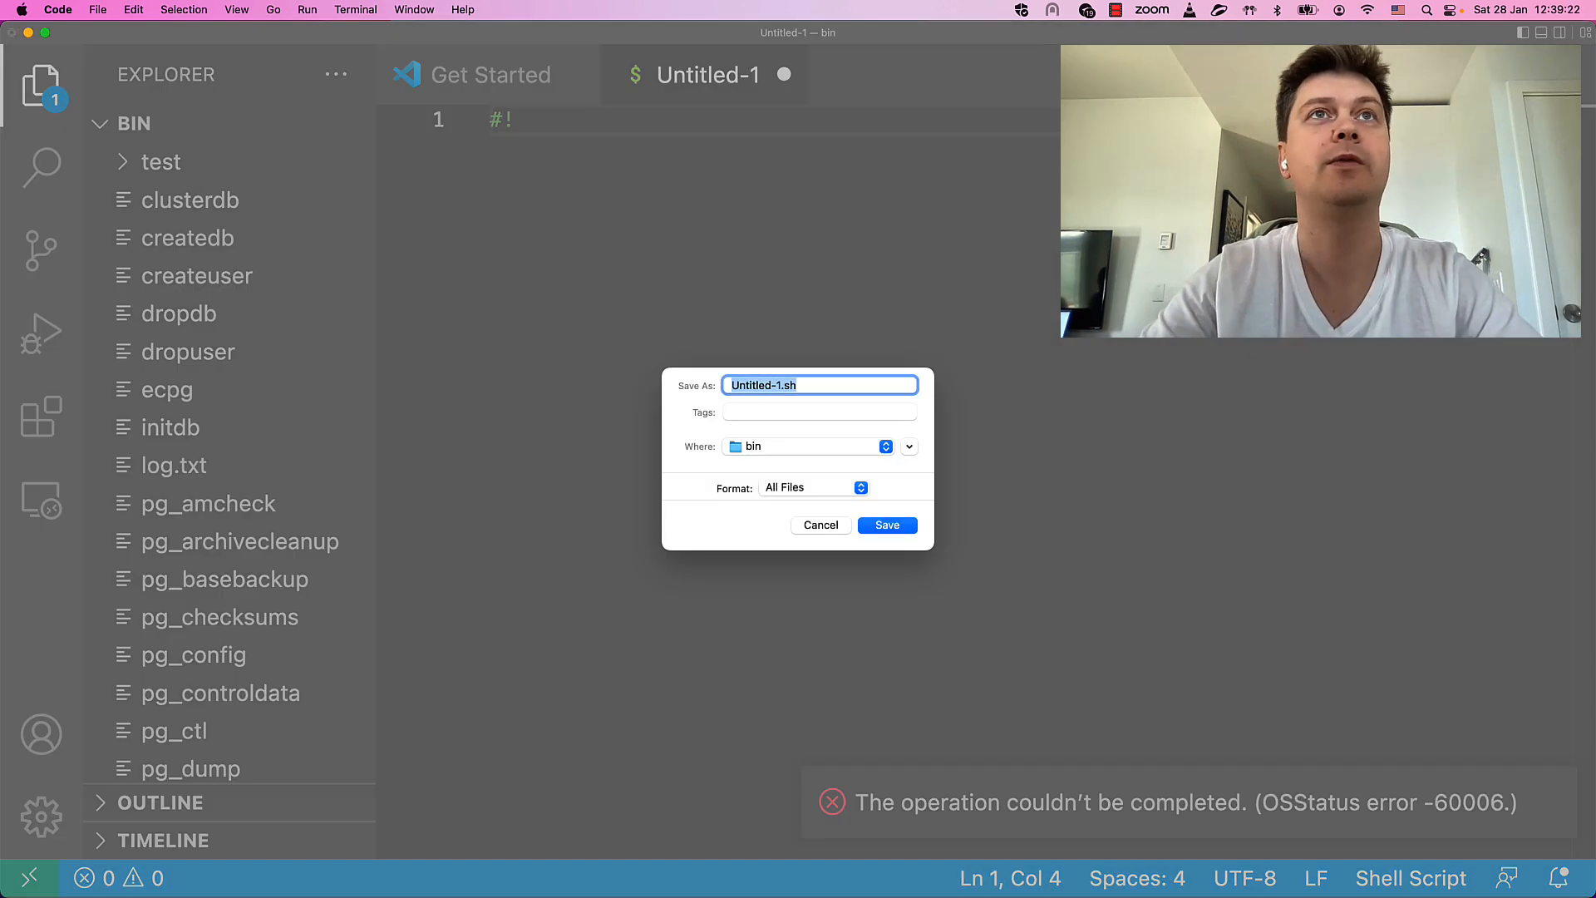
text(benchm)
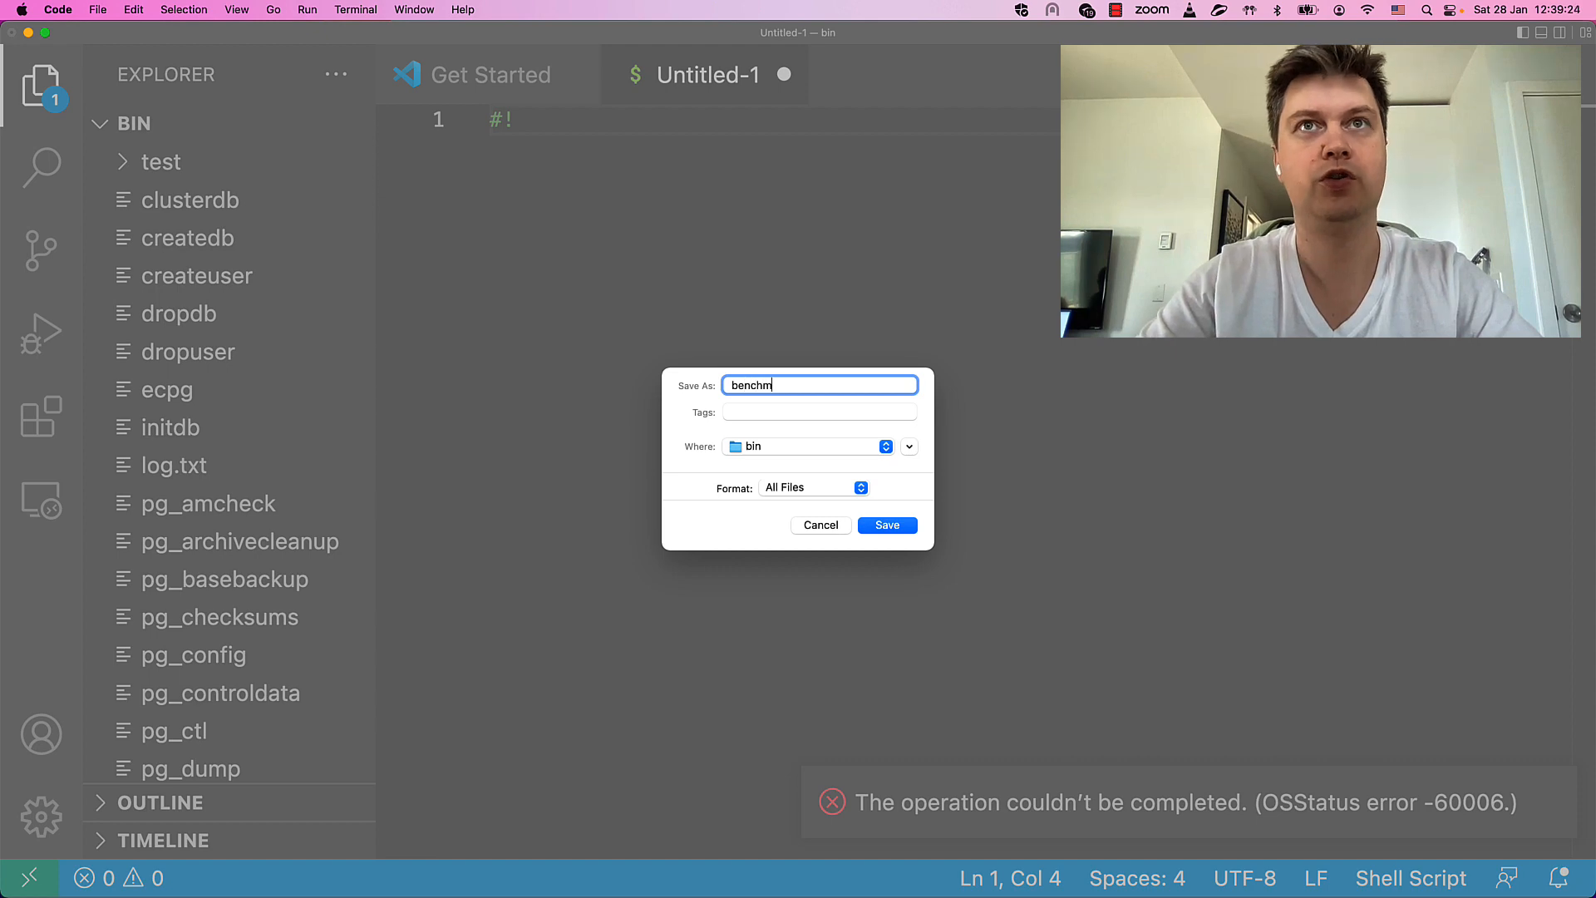
text(ark.sh)
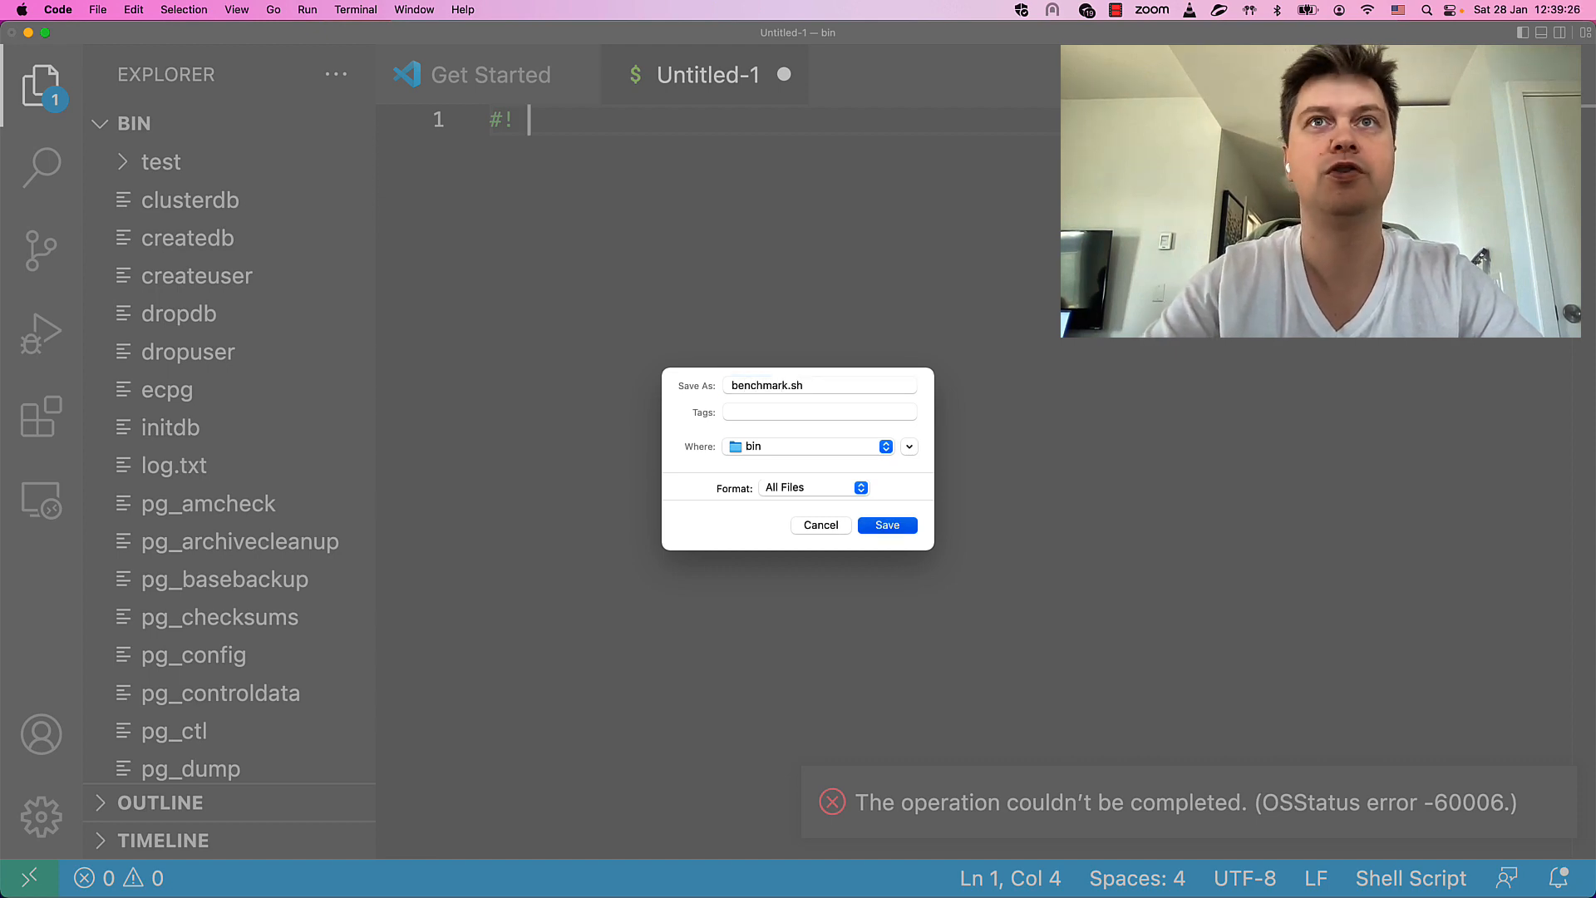
click(884, 525)
text( /)
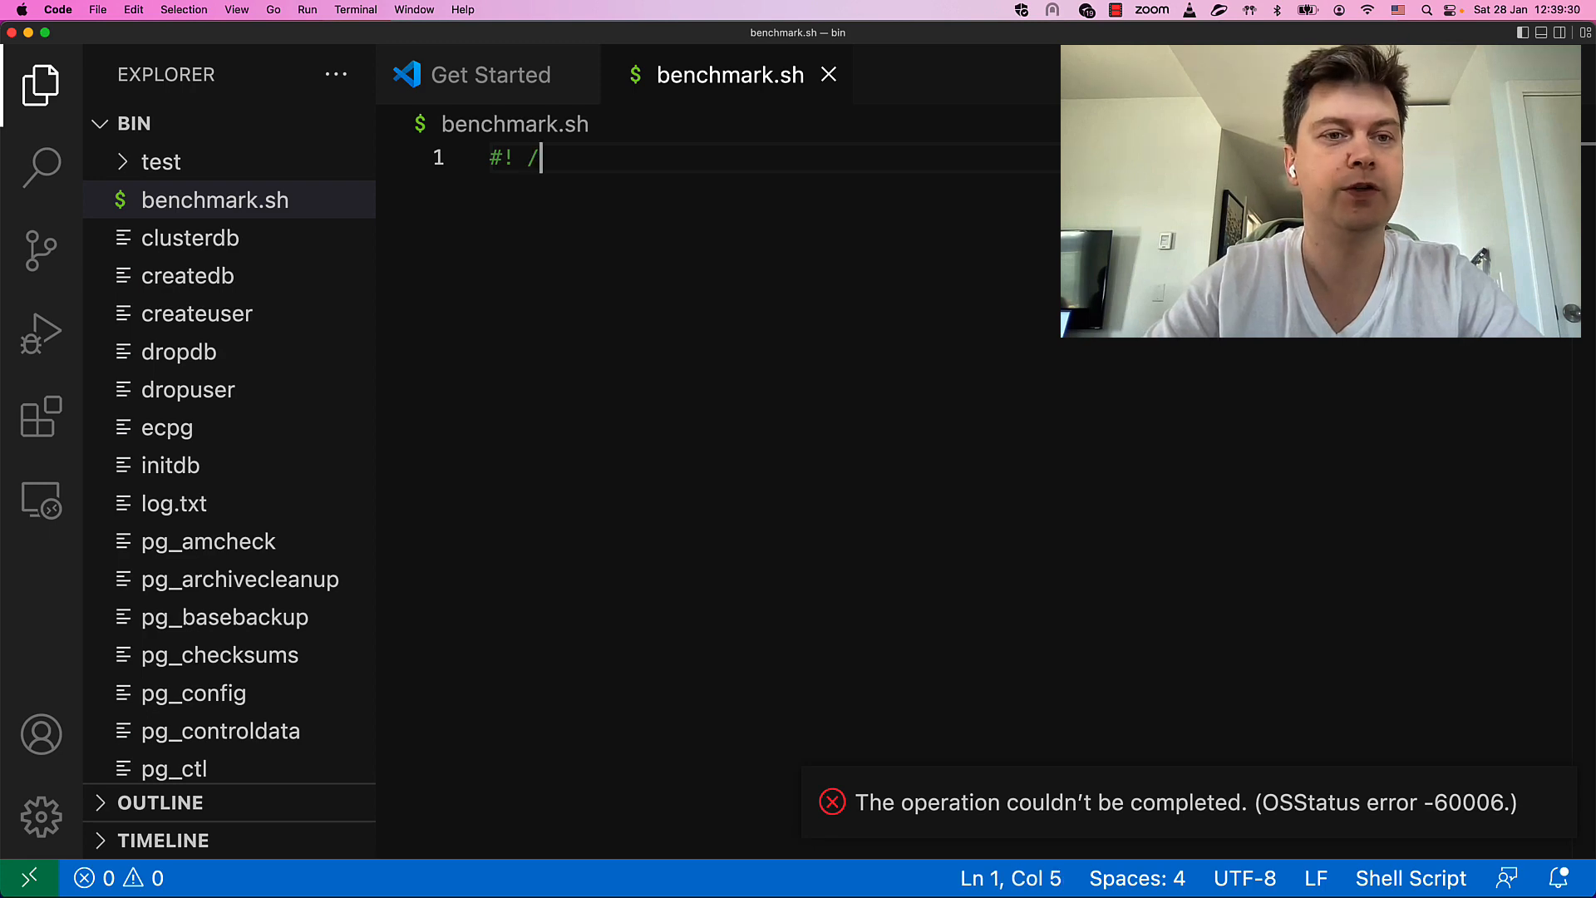
- Complete the #!/bin/bash shebang and open a bench() function that removes temp_db
text(bin/bask)
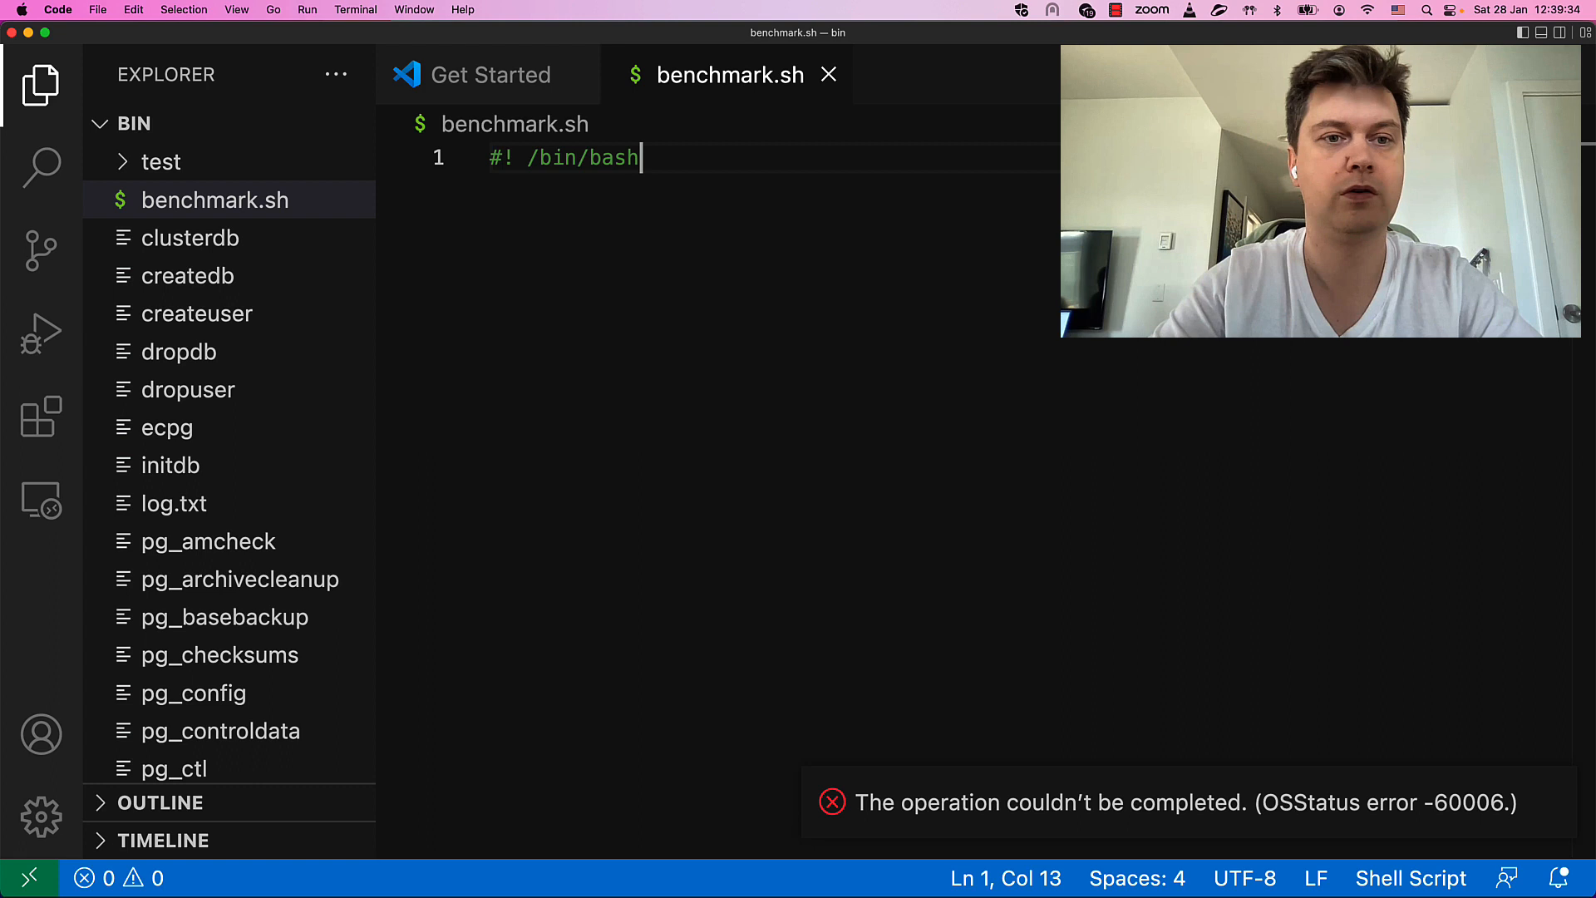
key(Enter)
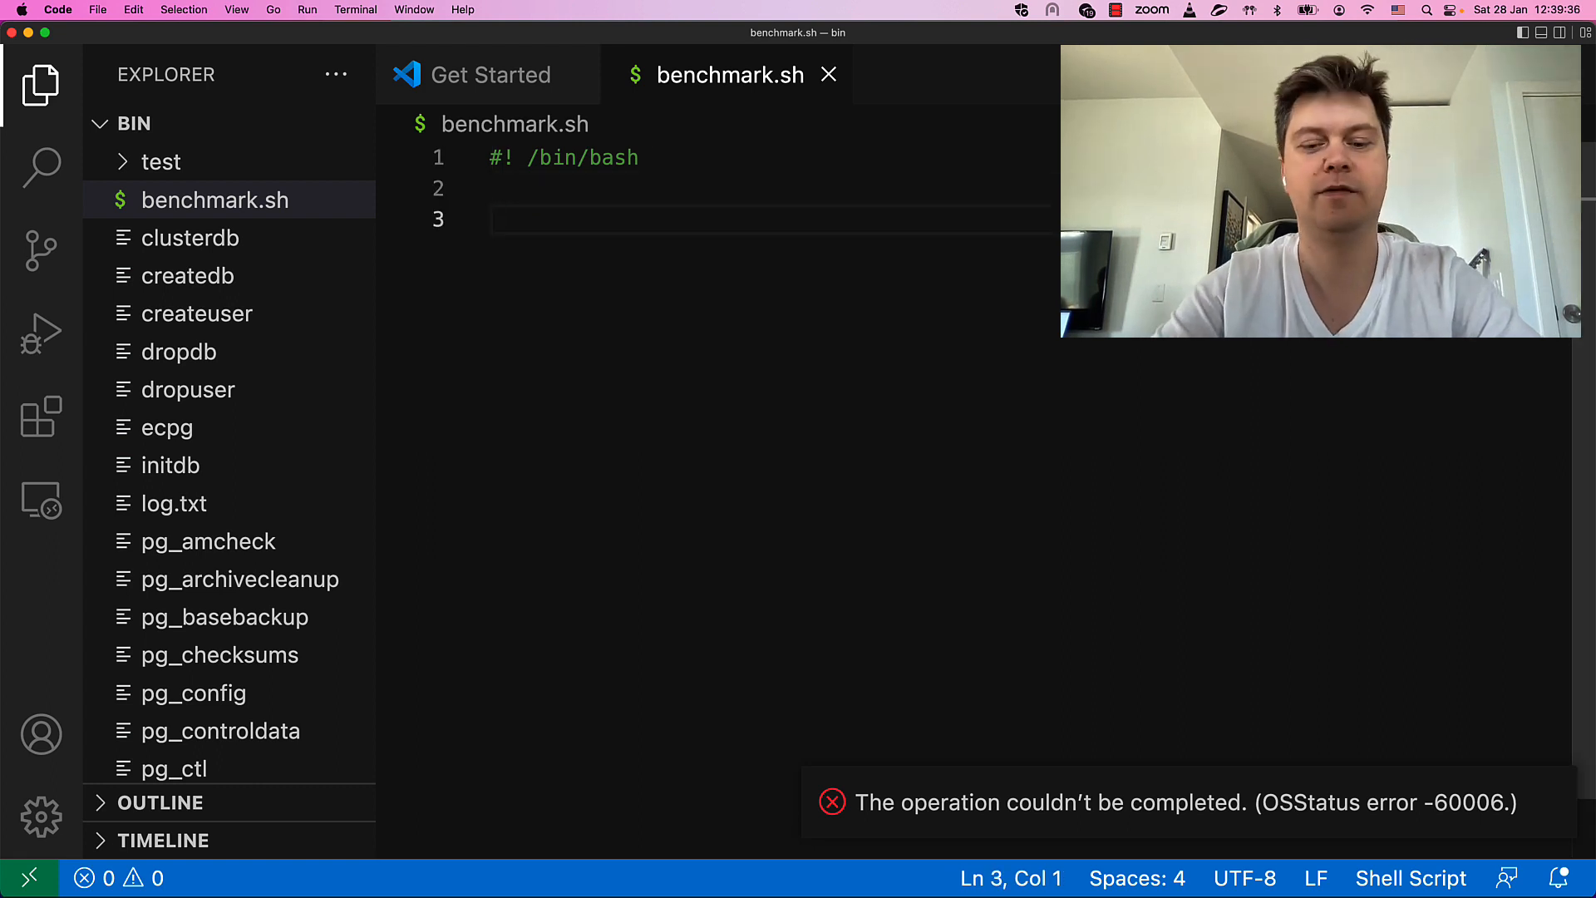
text(fubnction)
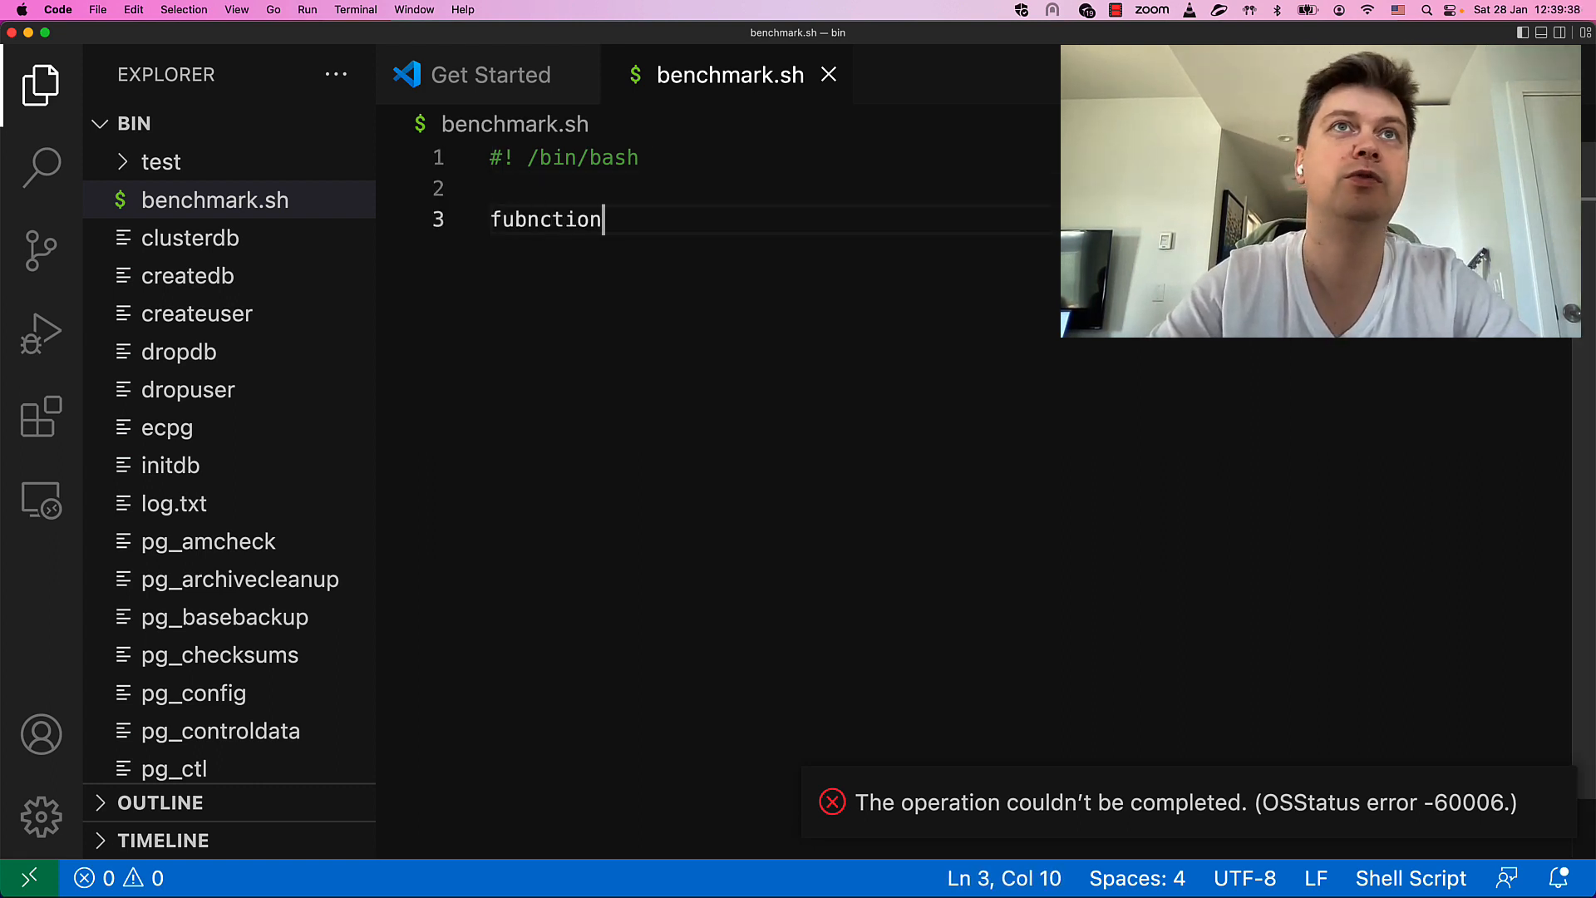
key(BackSpace)
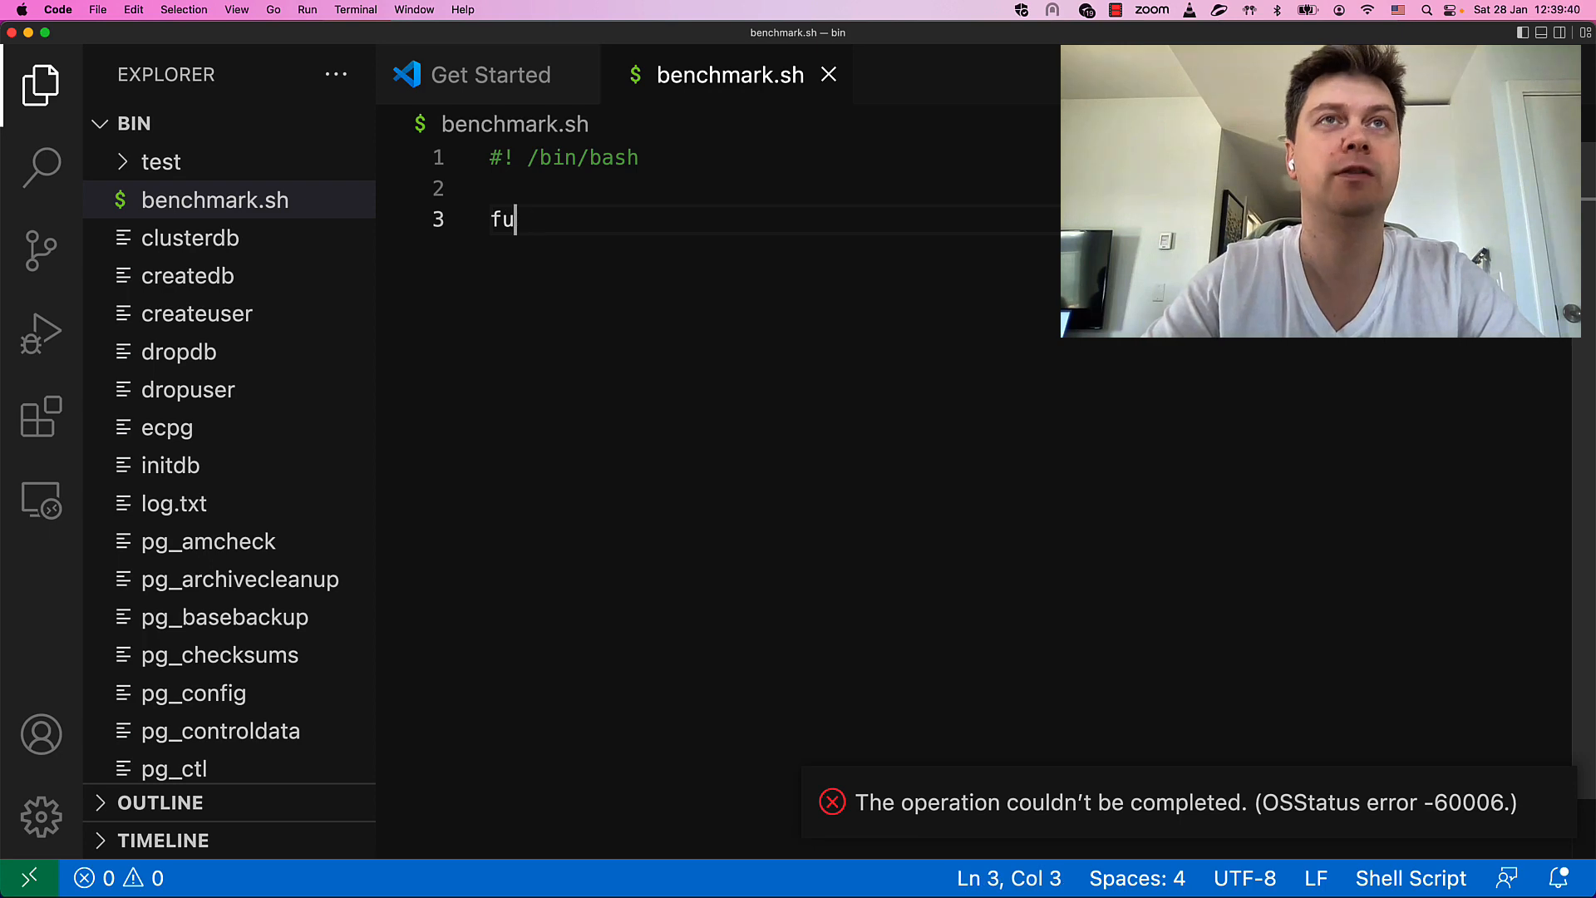
text(nction)
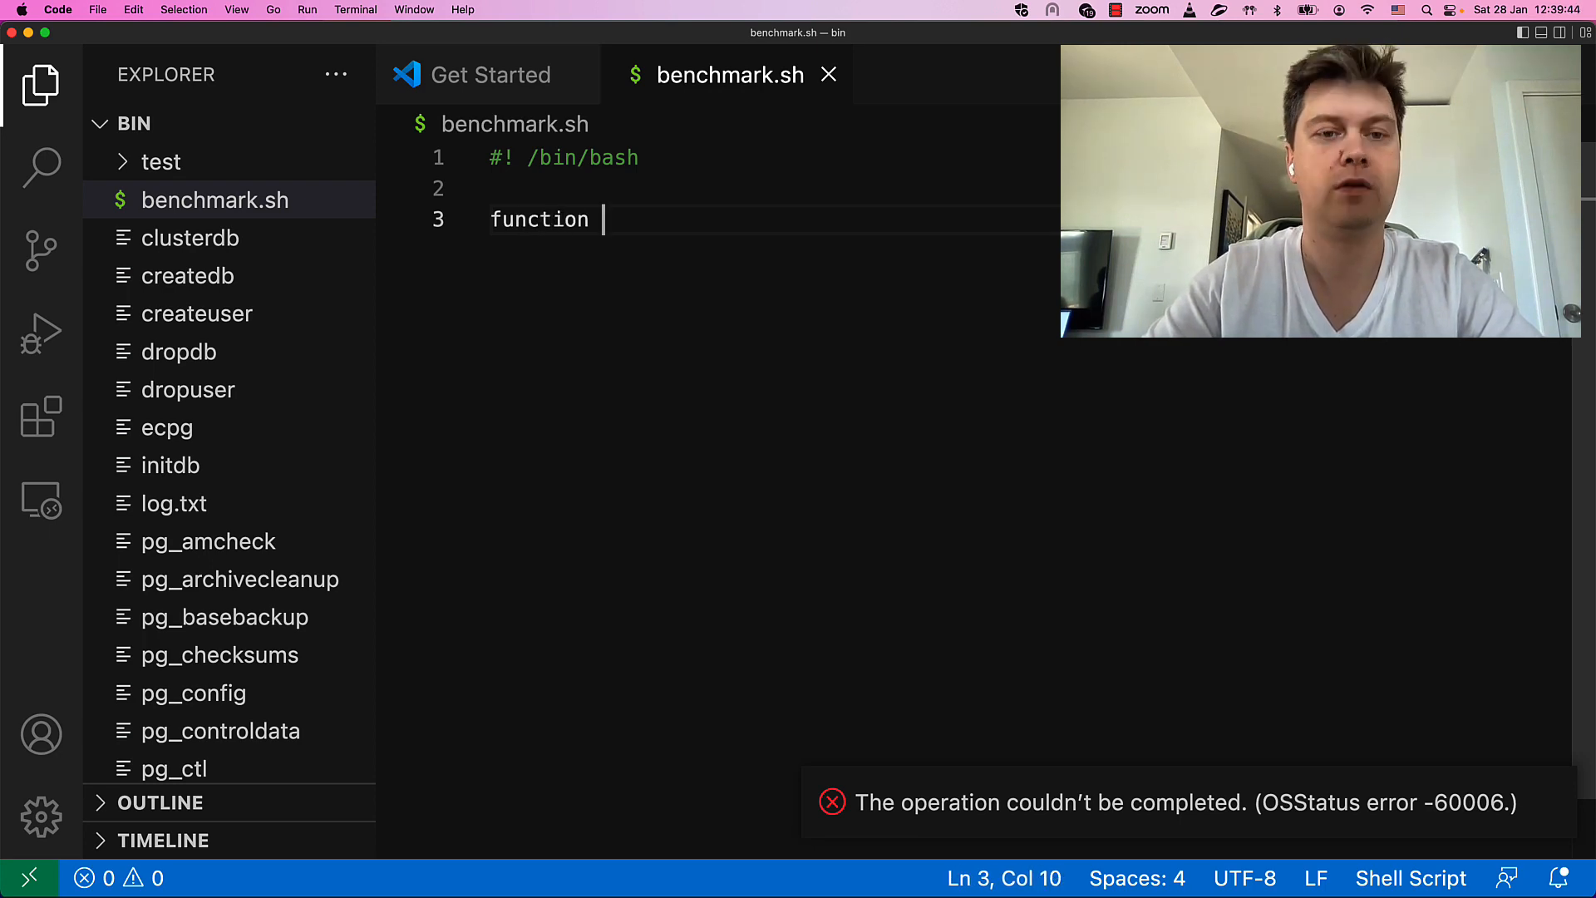
text(bench())
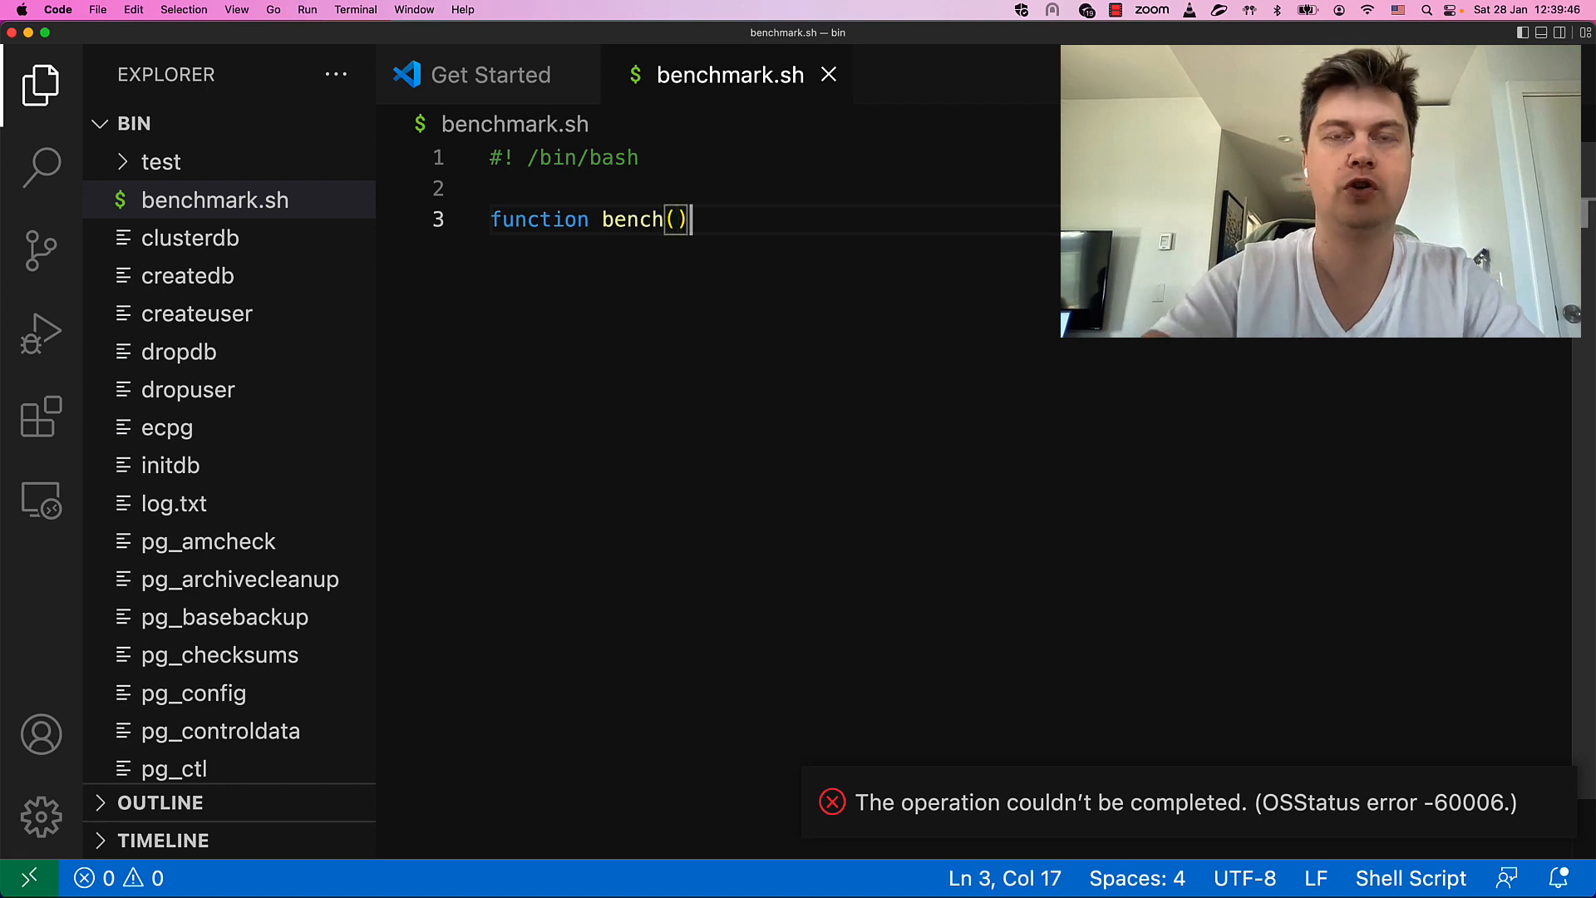
text({)
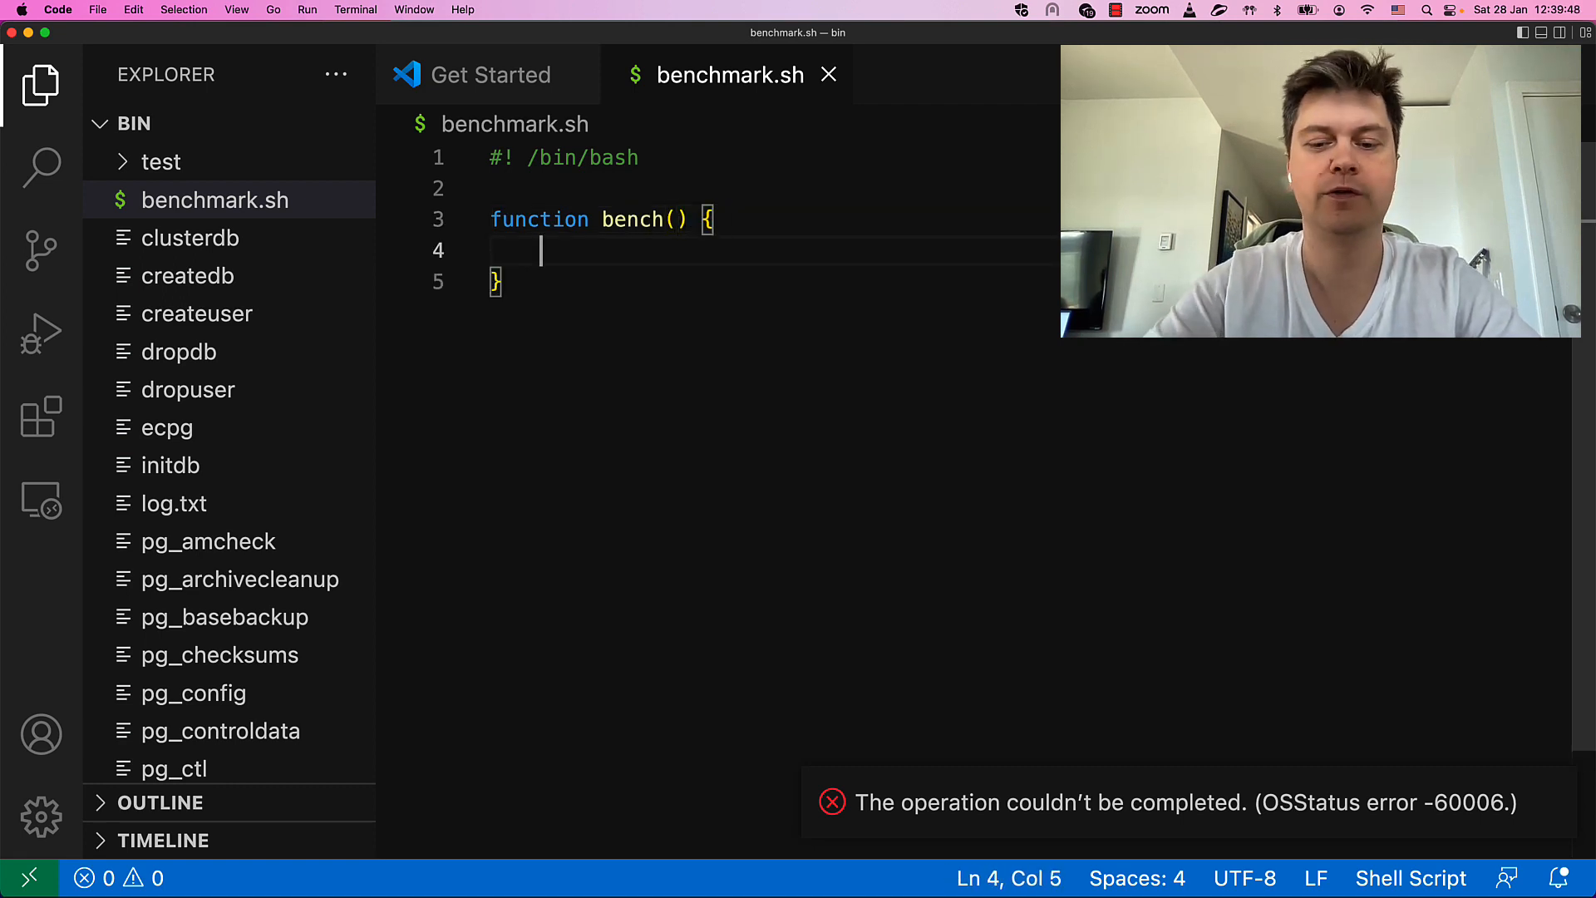
text(pkill -9 postgres)
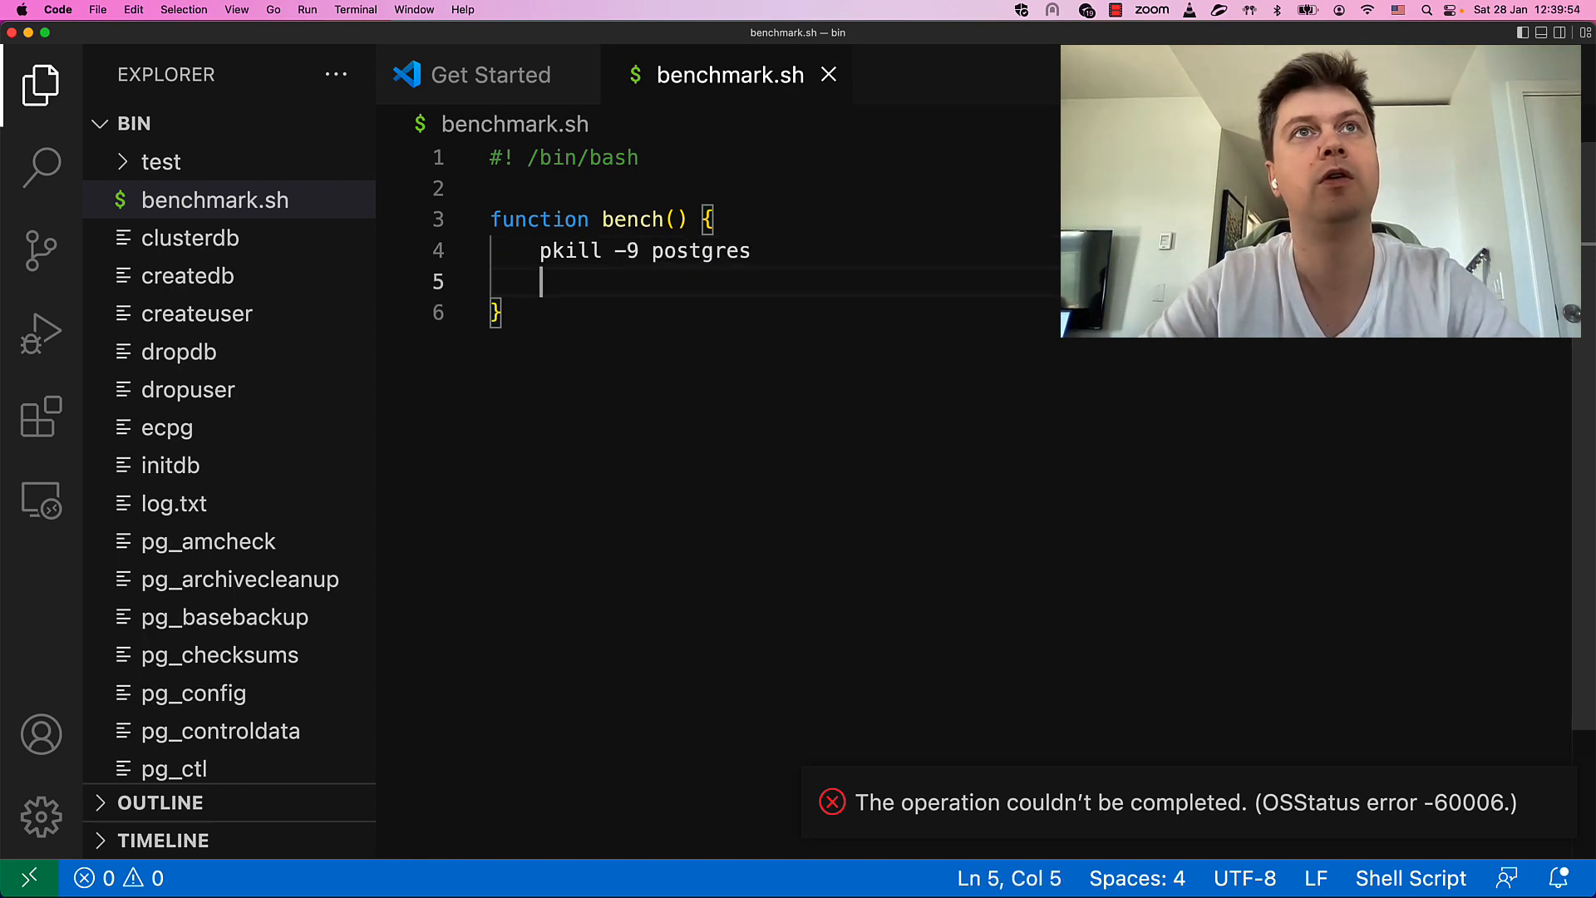
text(rm -rf temp)
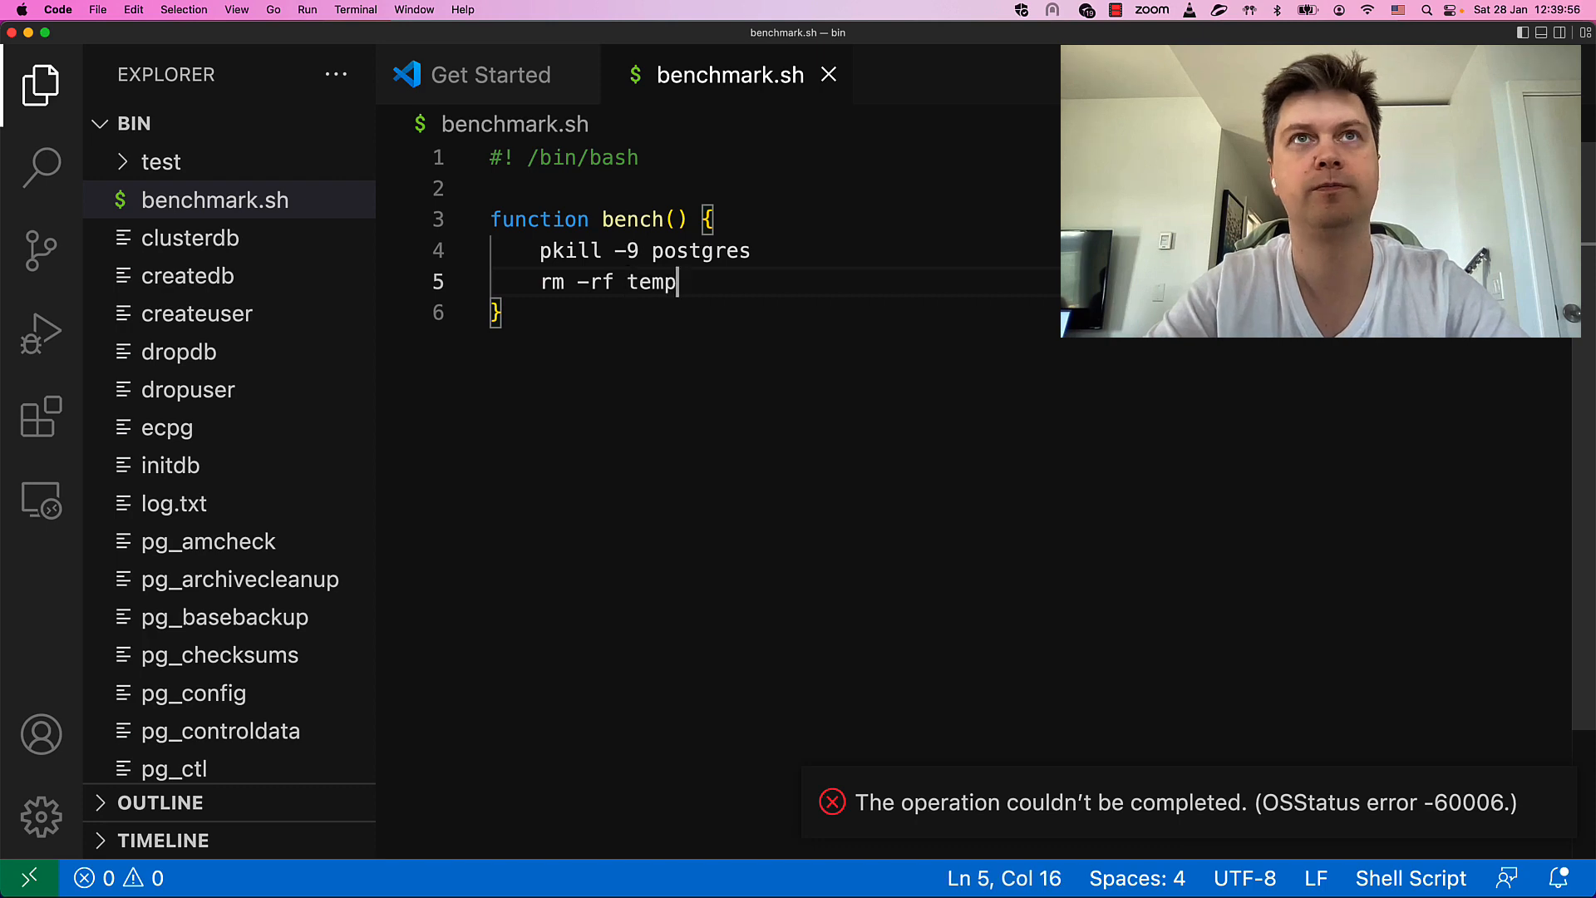
text(_)
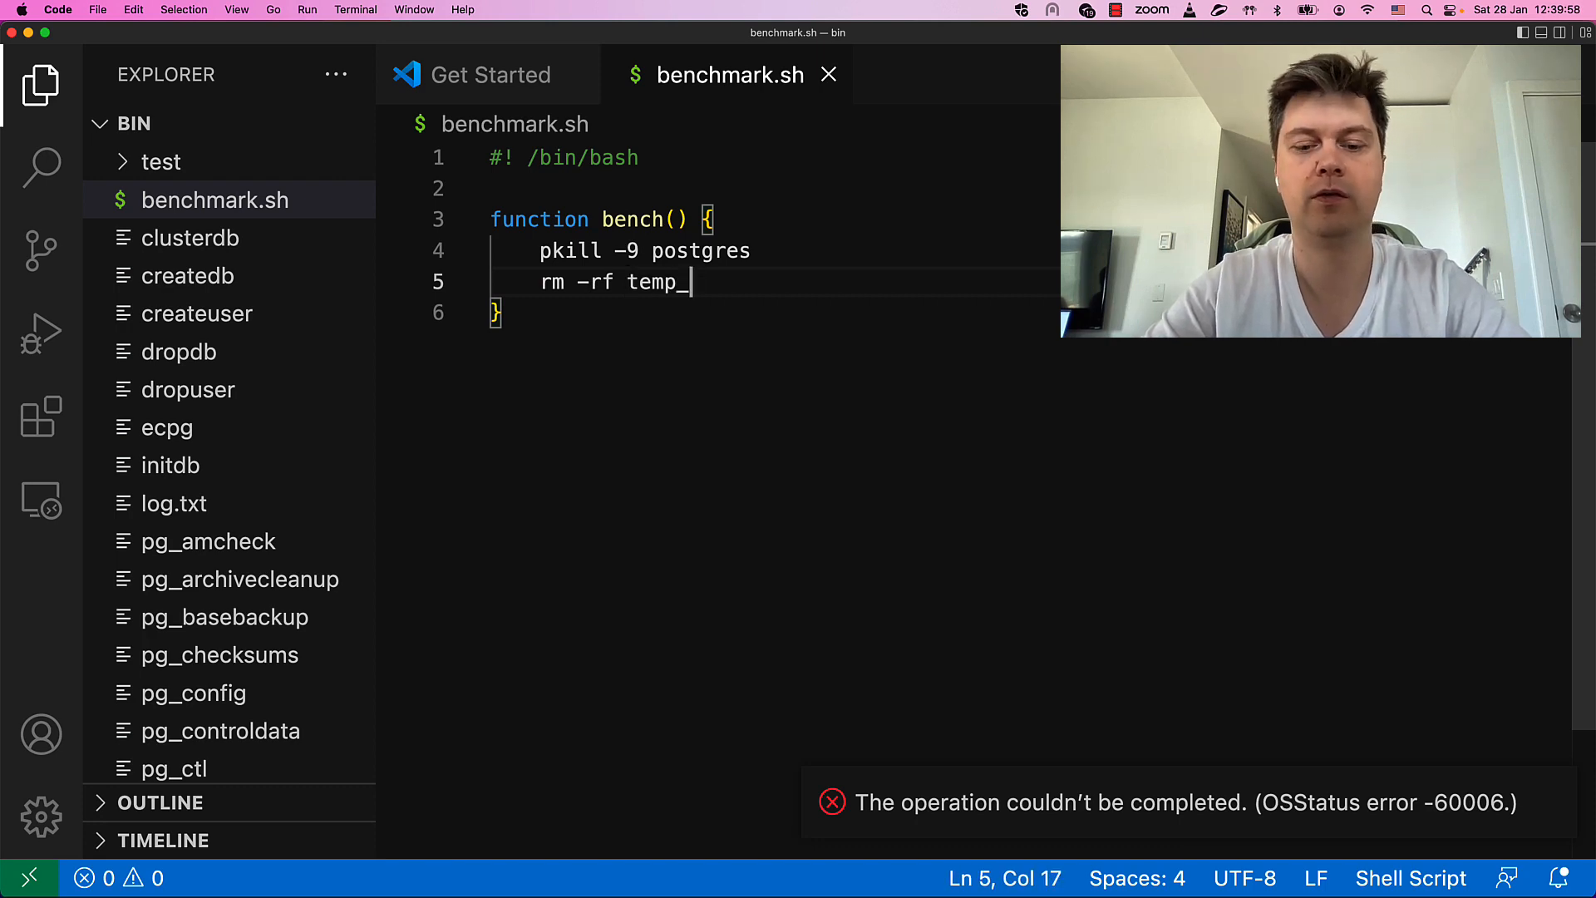
key(enter)
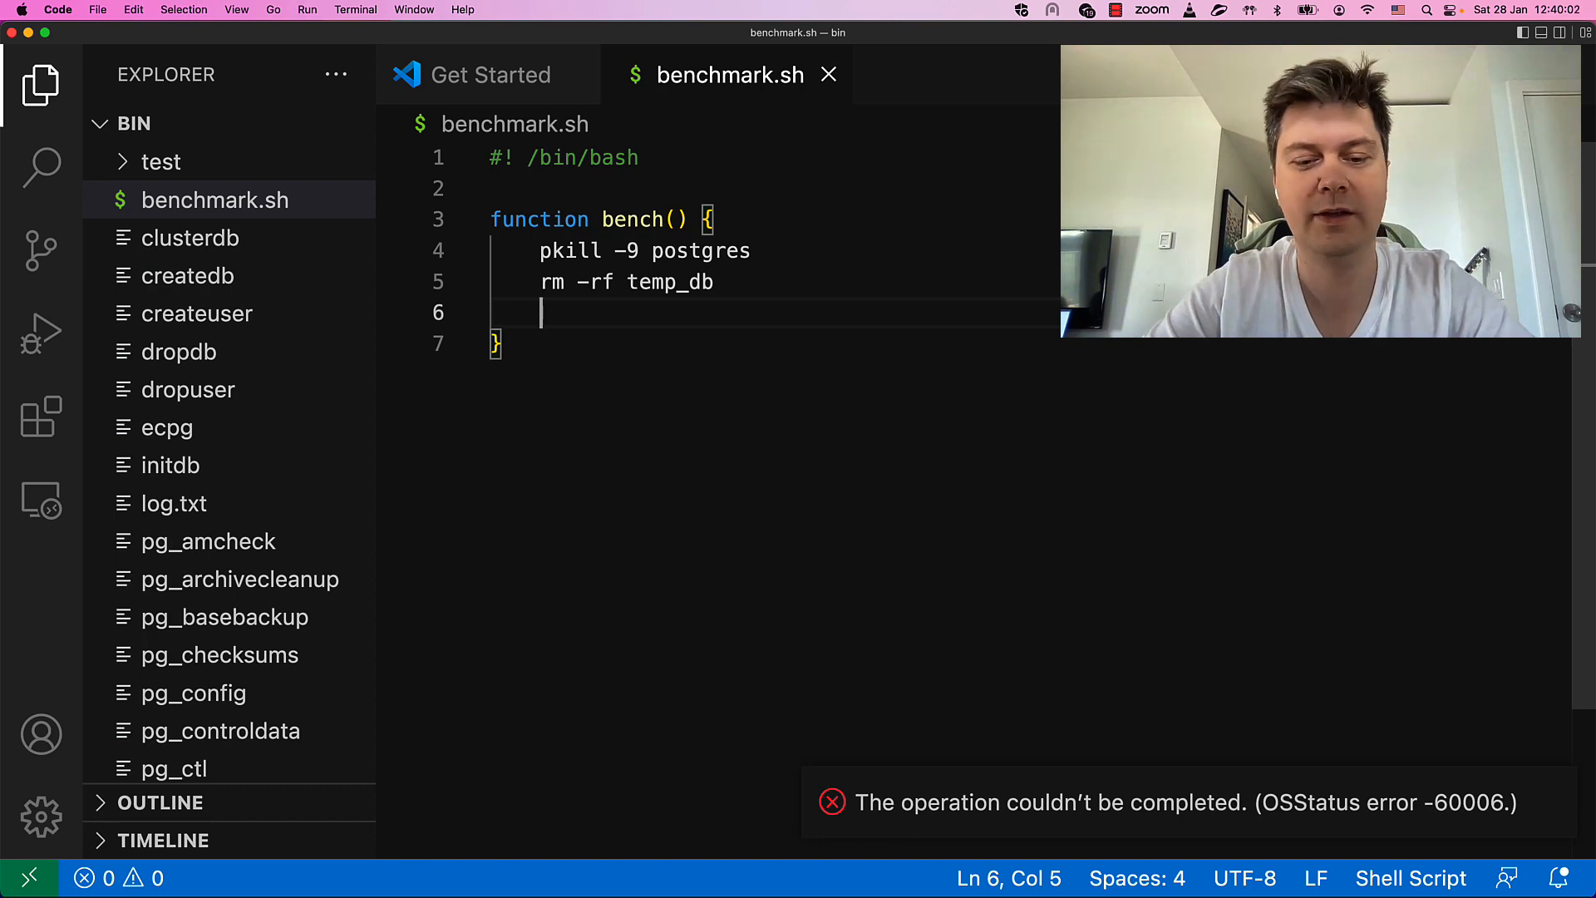
- Add $PG/initdb temp_db and $PG/pg_ctl -D temp_db start lines to bench
text($PG)
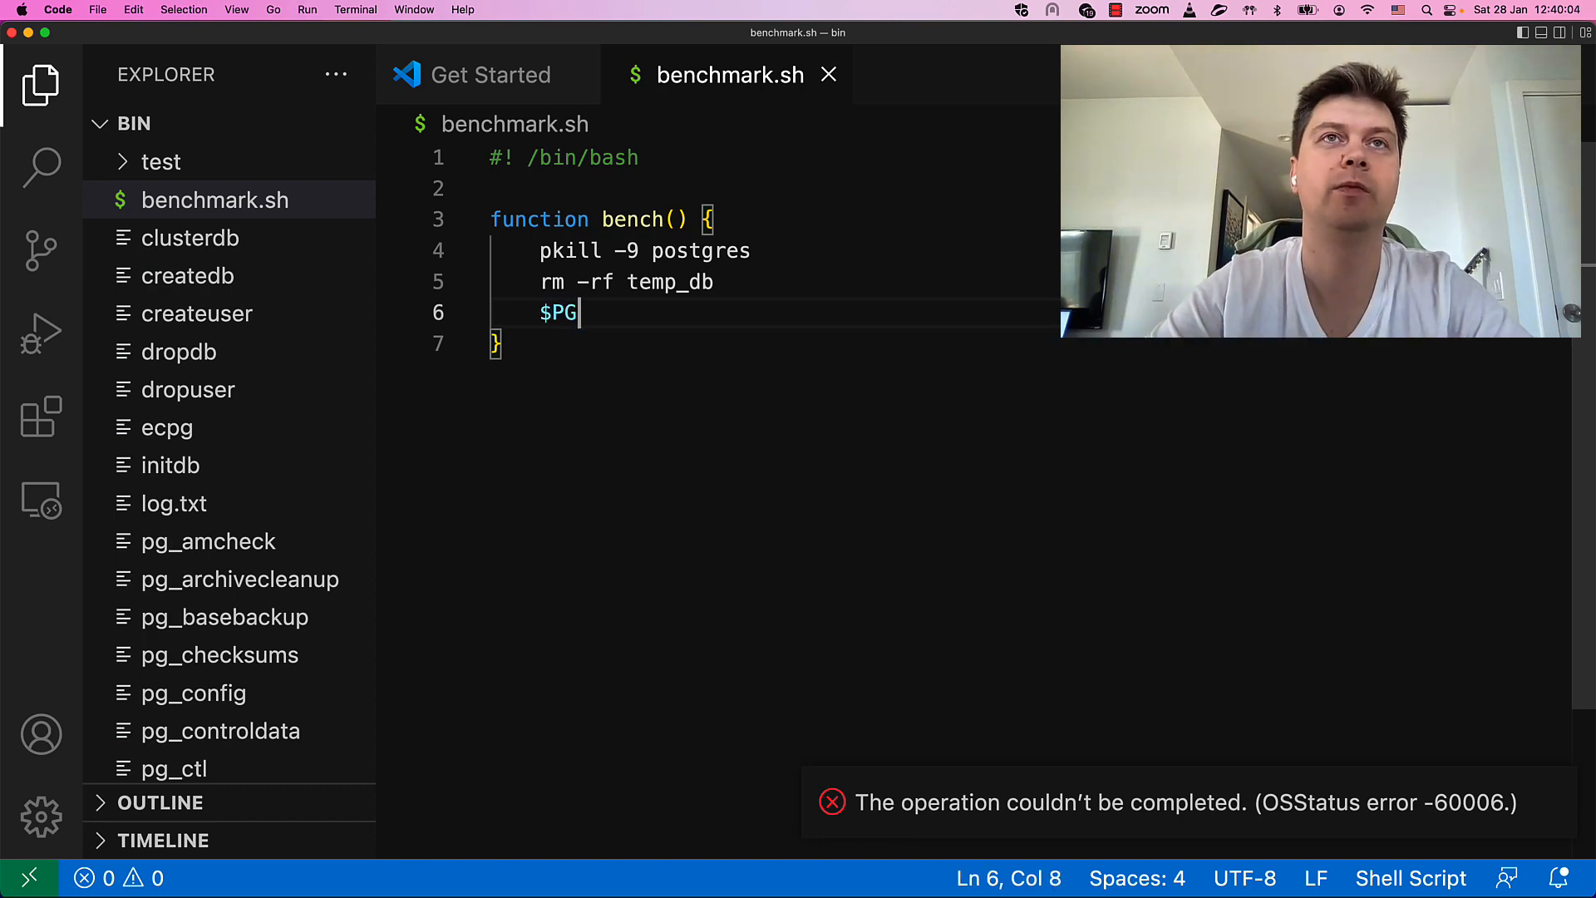
text(/initdb)
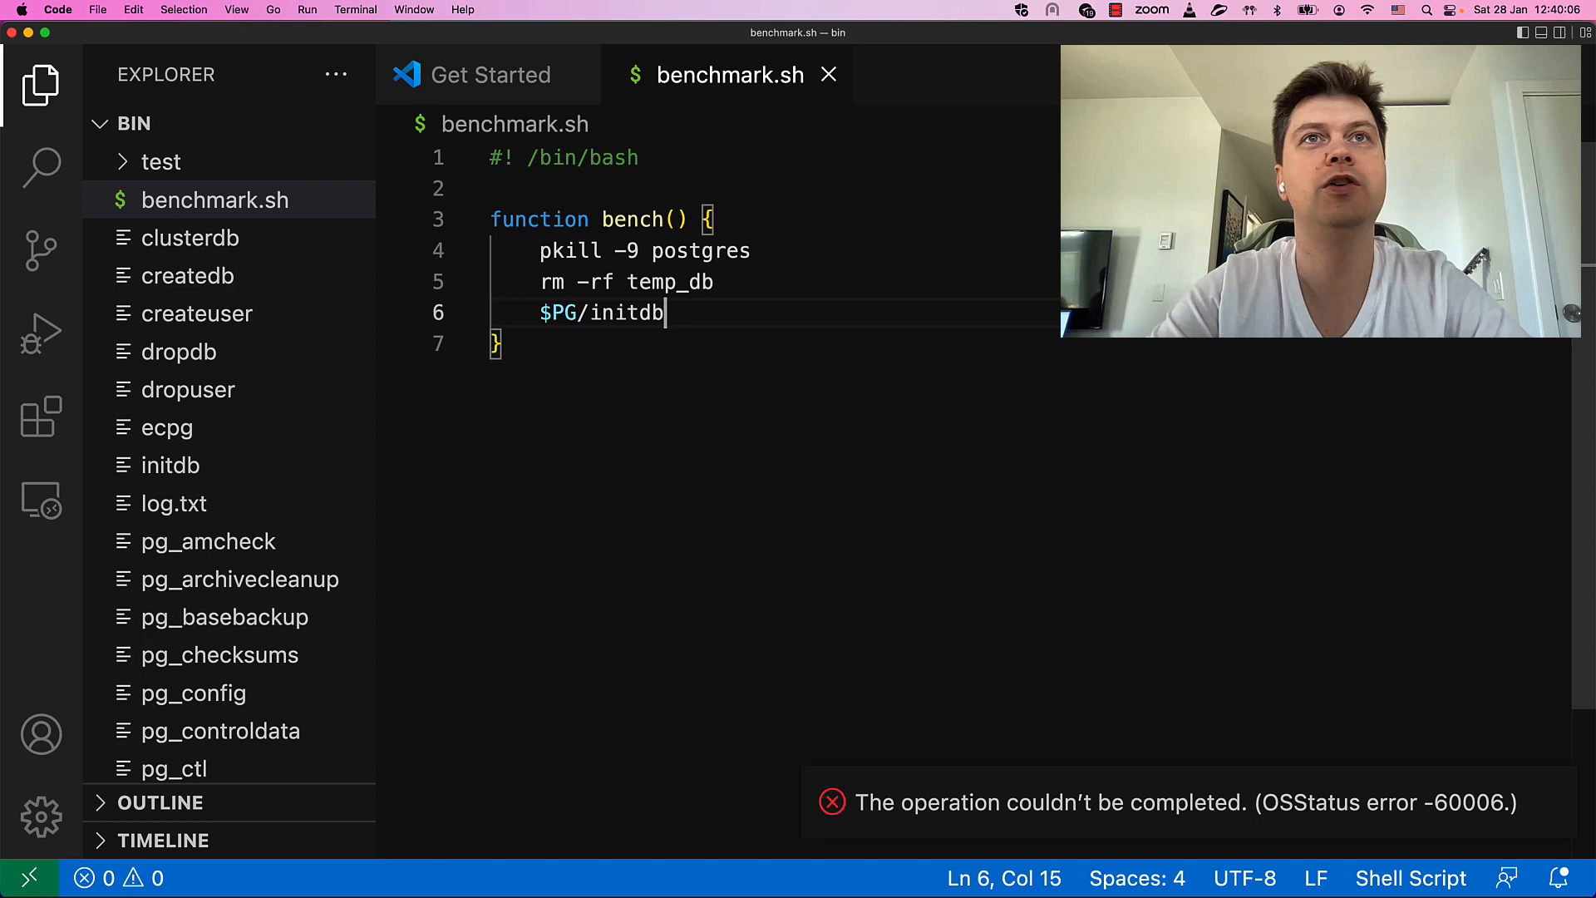
text(temp)
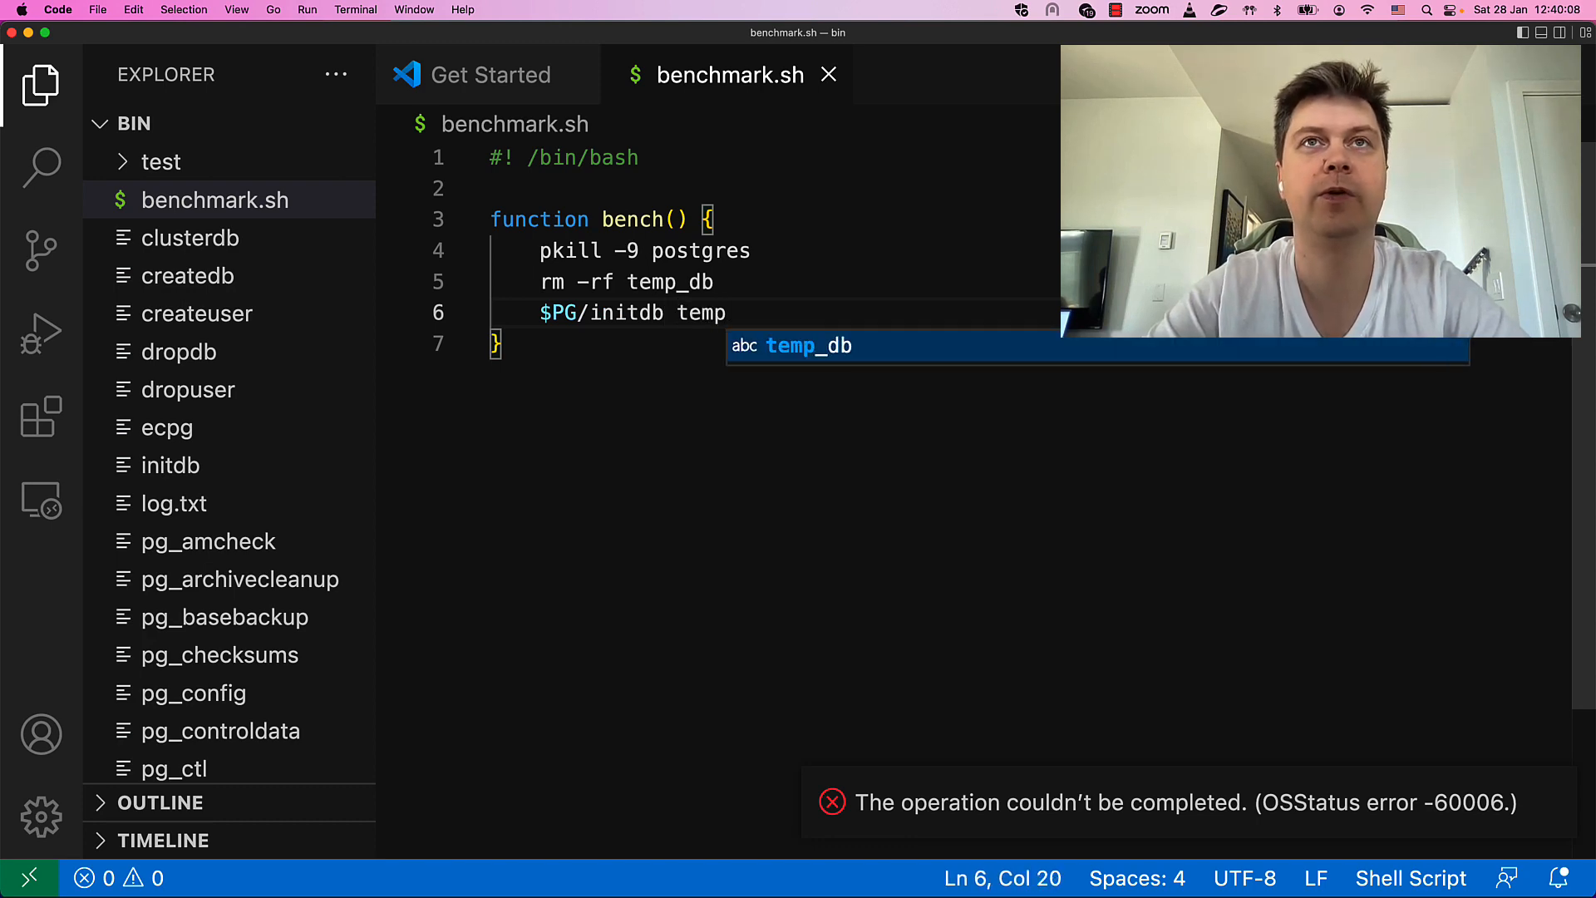
text(_db)
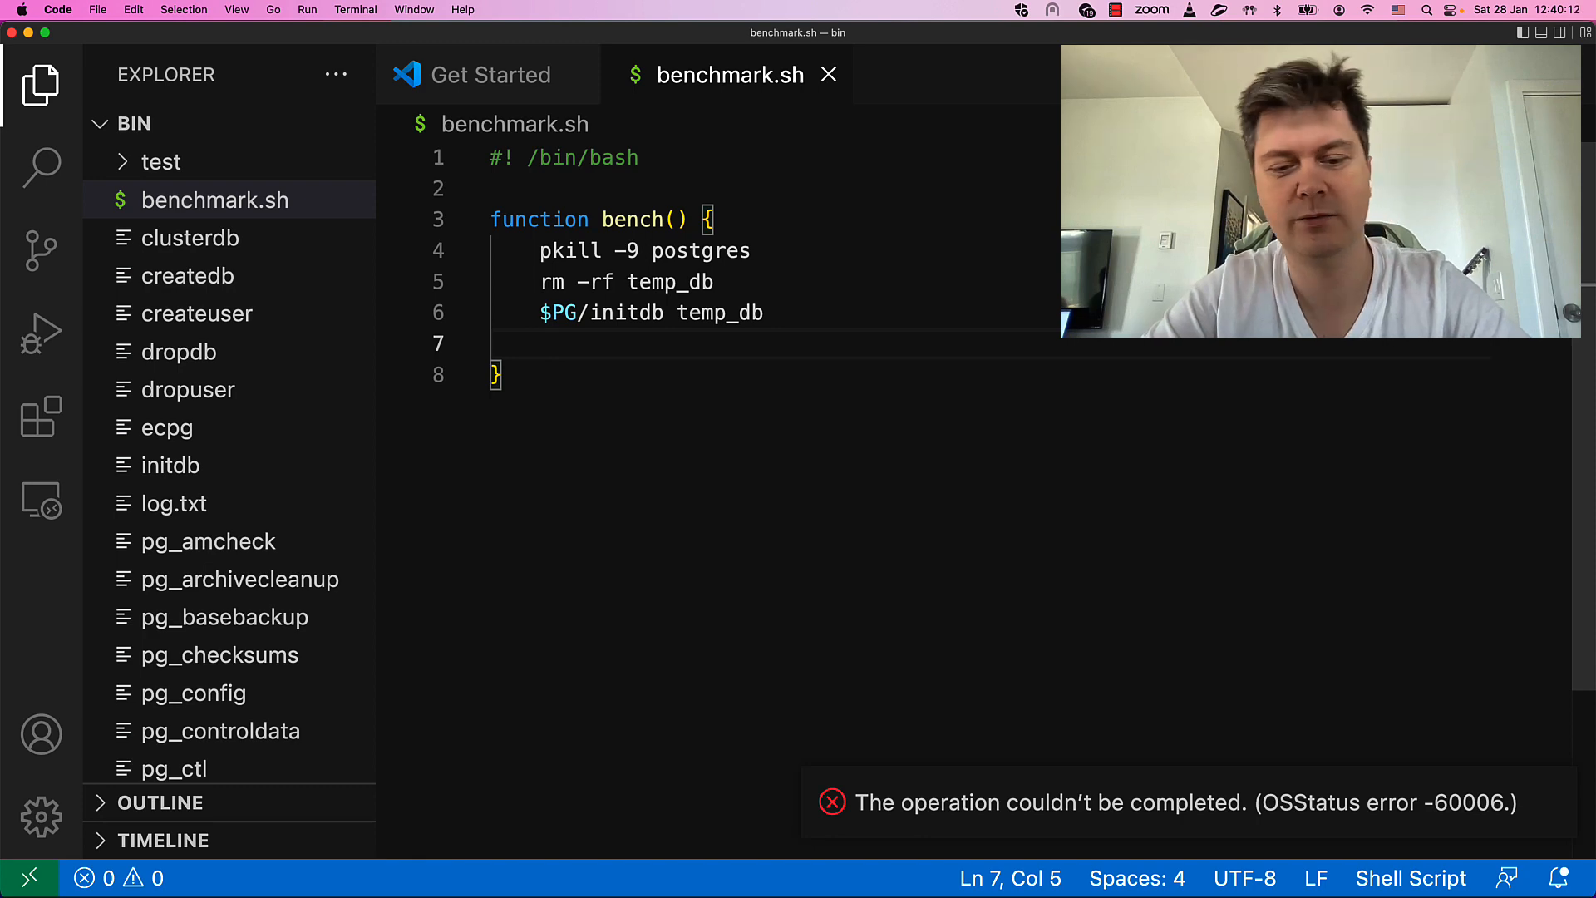
text($PG/)
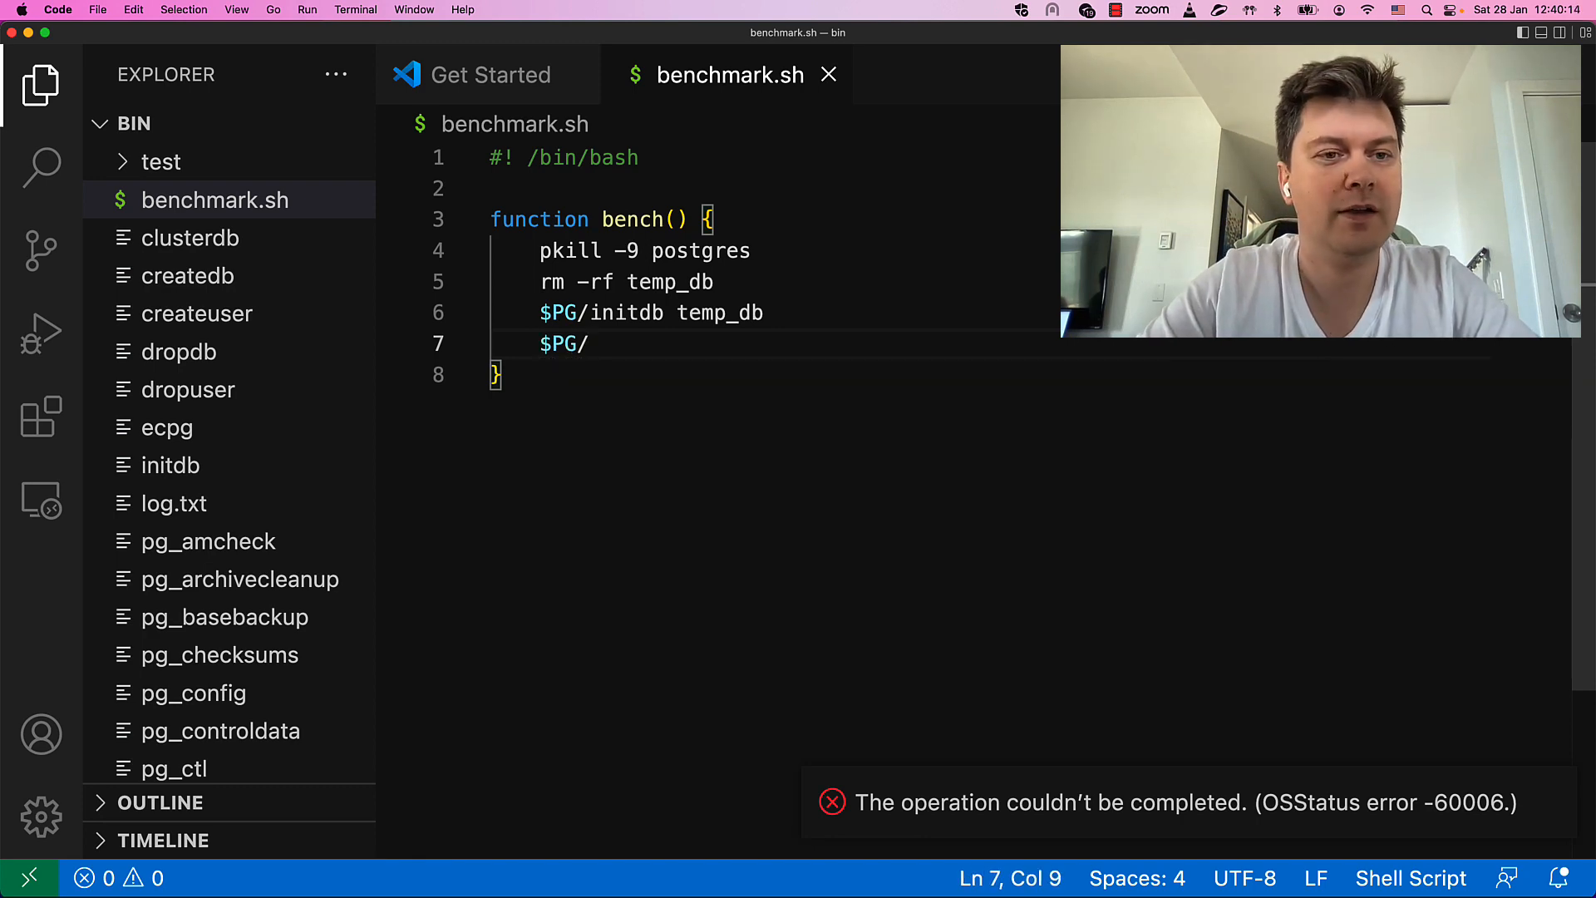
text(pg_ctl -D)
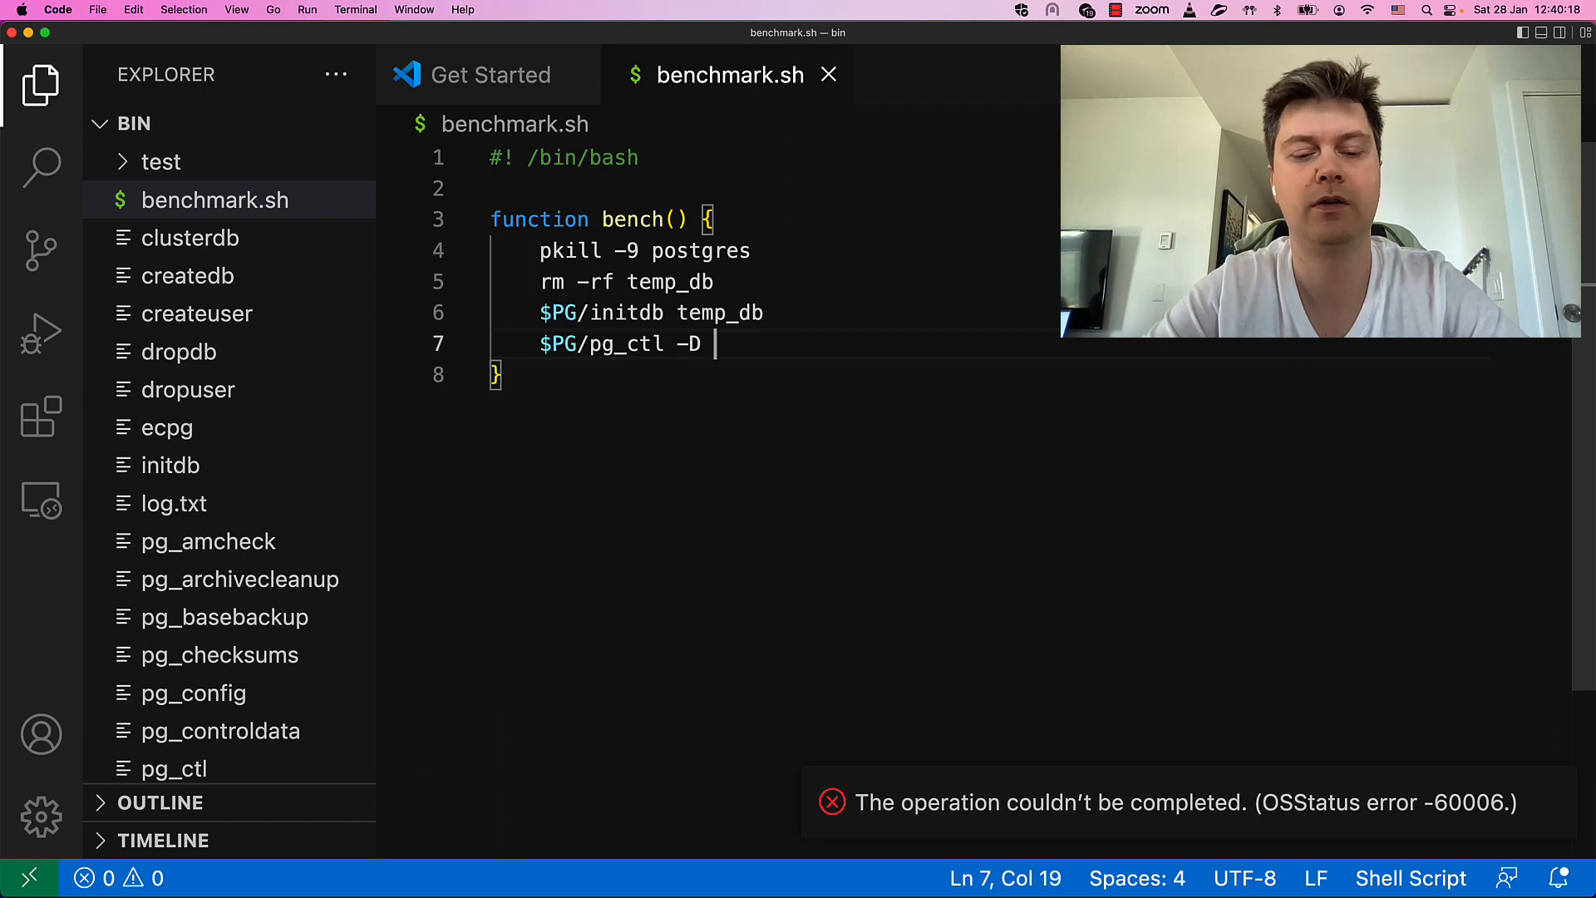
text(temp_db start)
text($)
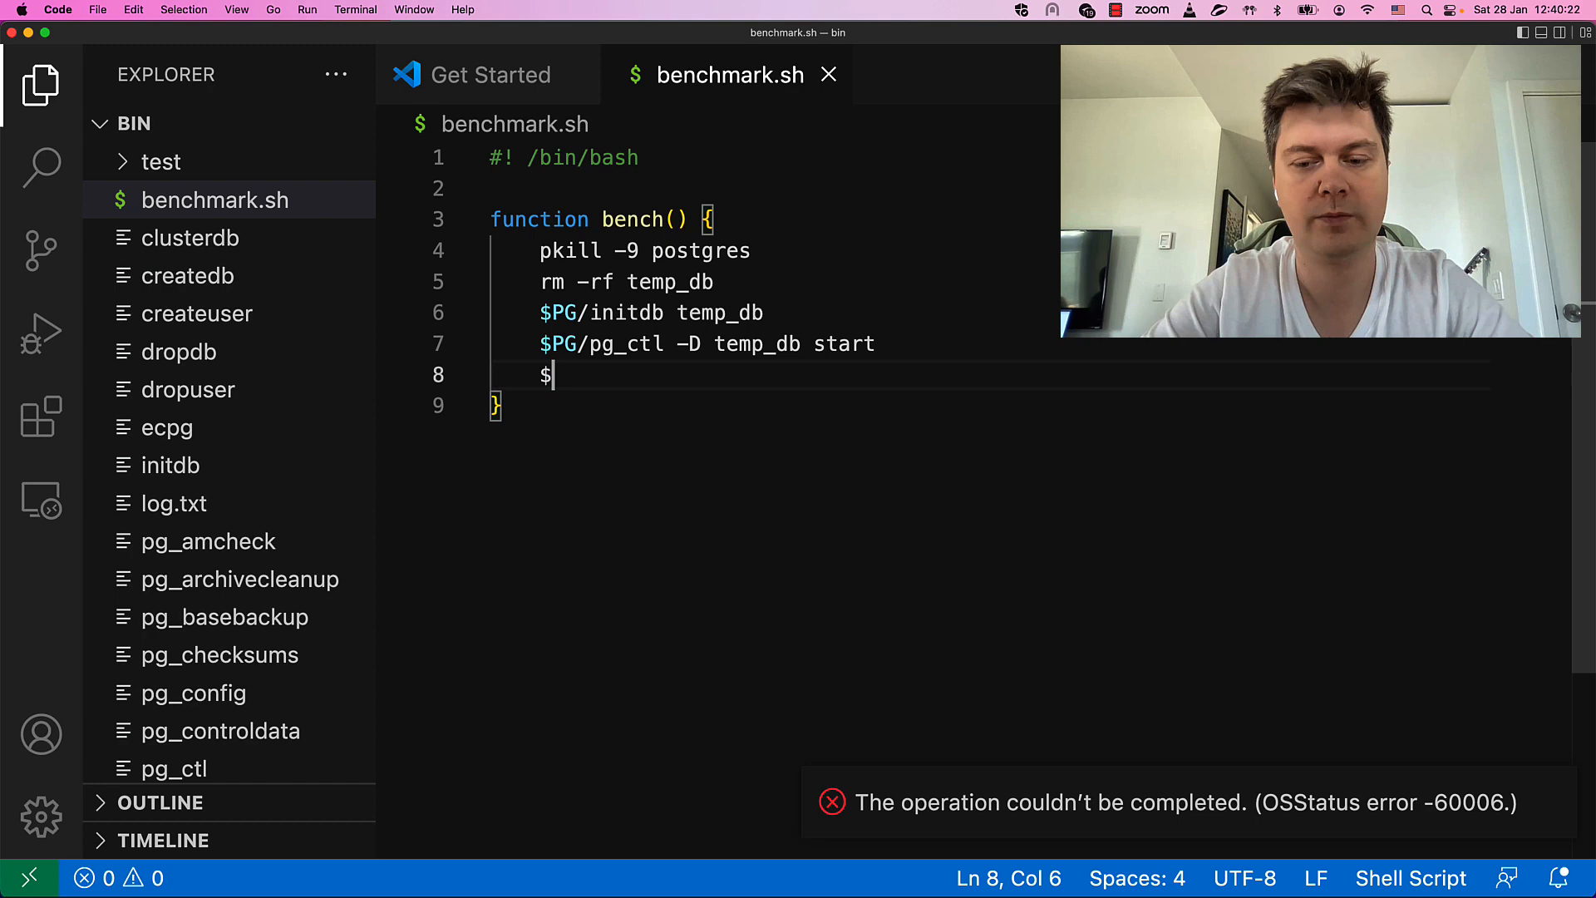
- Add a $PG/pgbench initialisation line at scale 10 on postgres
text(PG/)
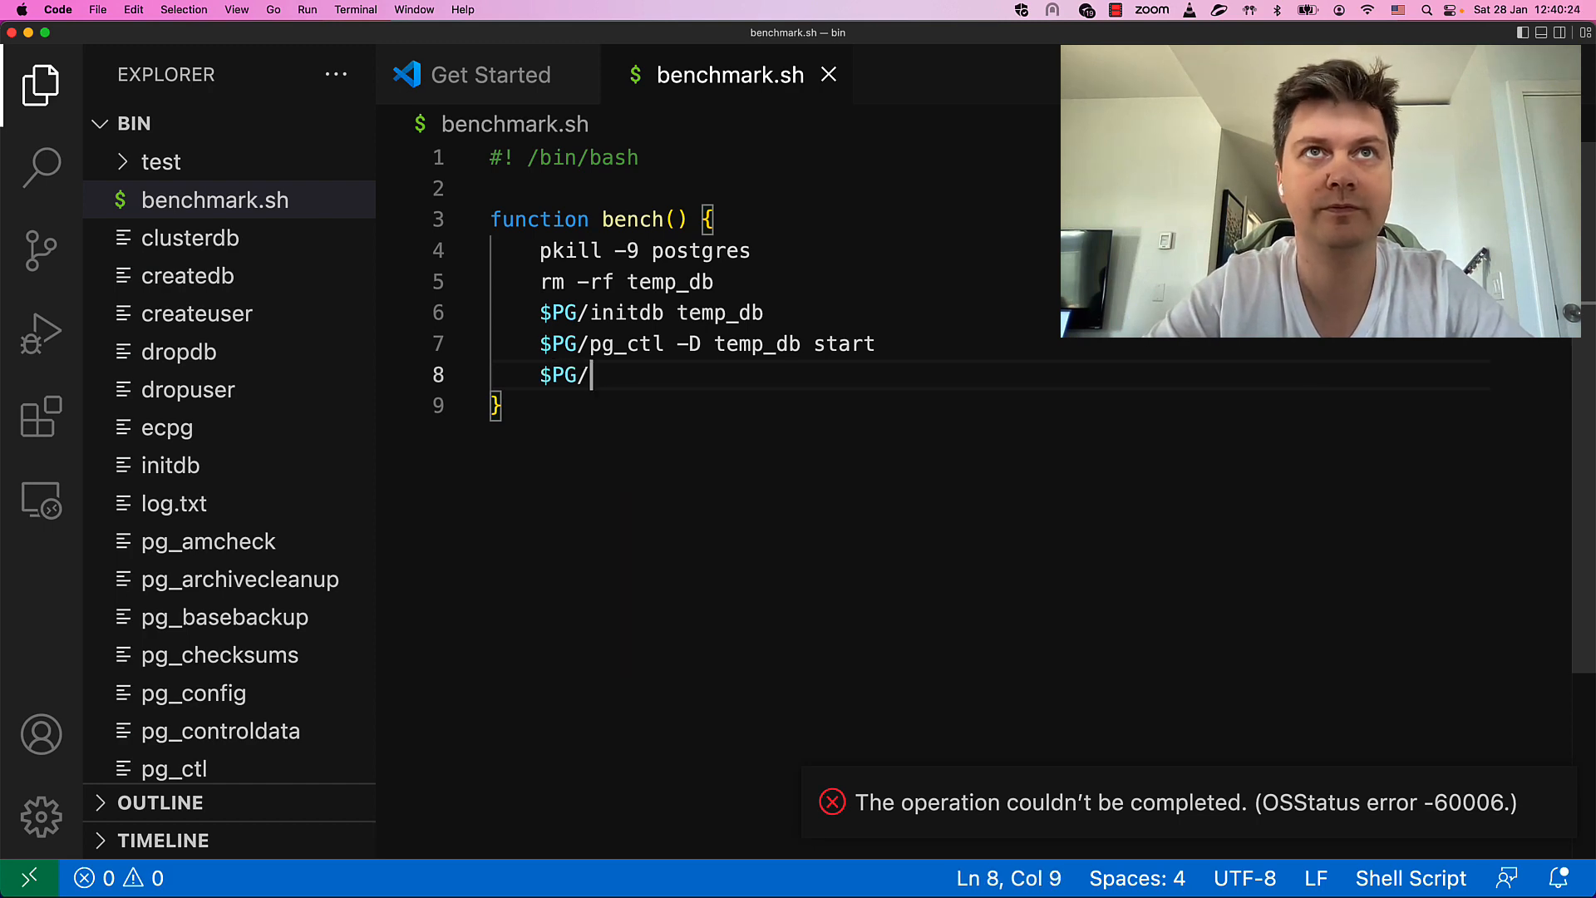
text(pg)
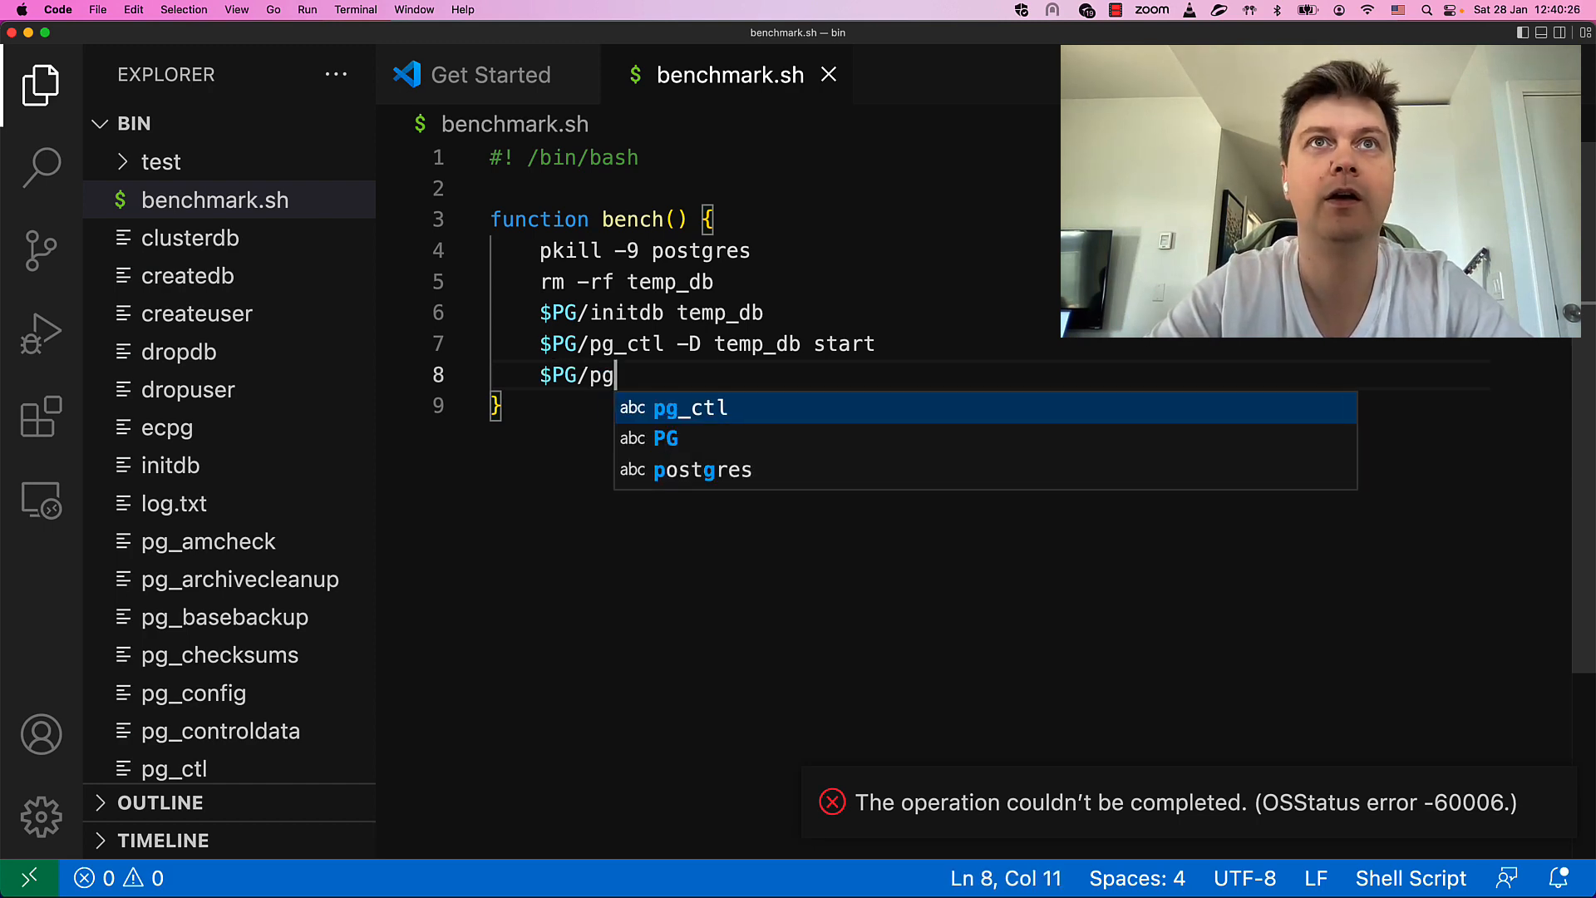
text(b)
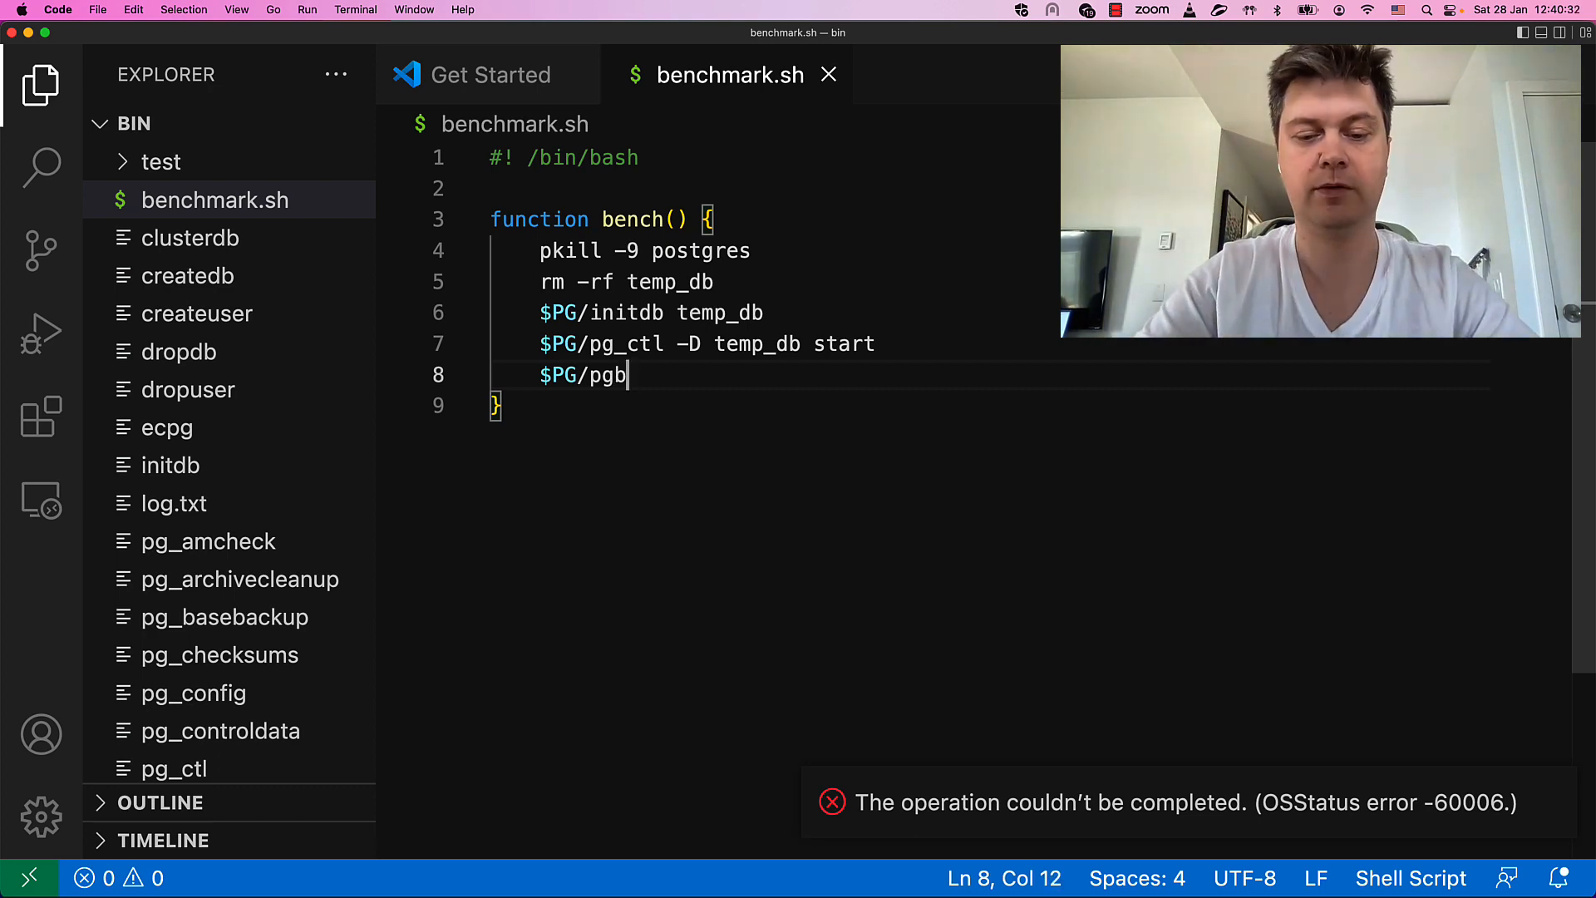
text(ench)
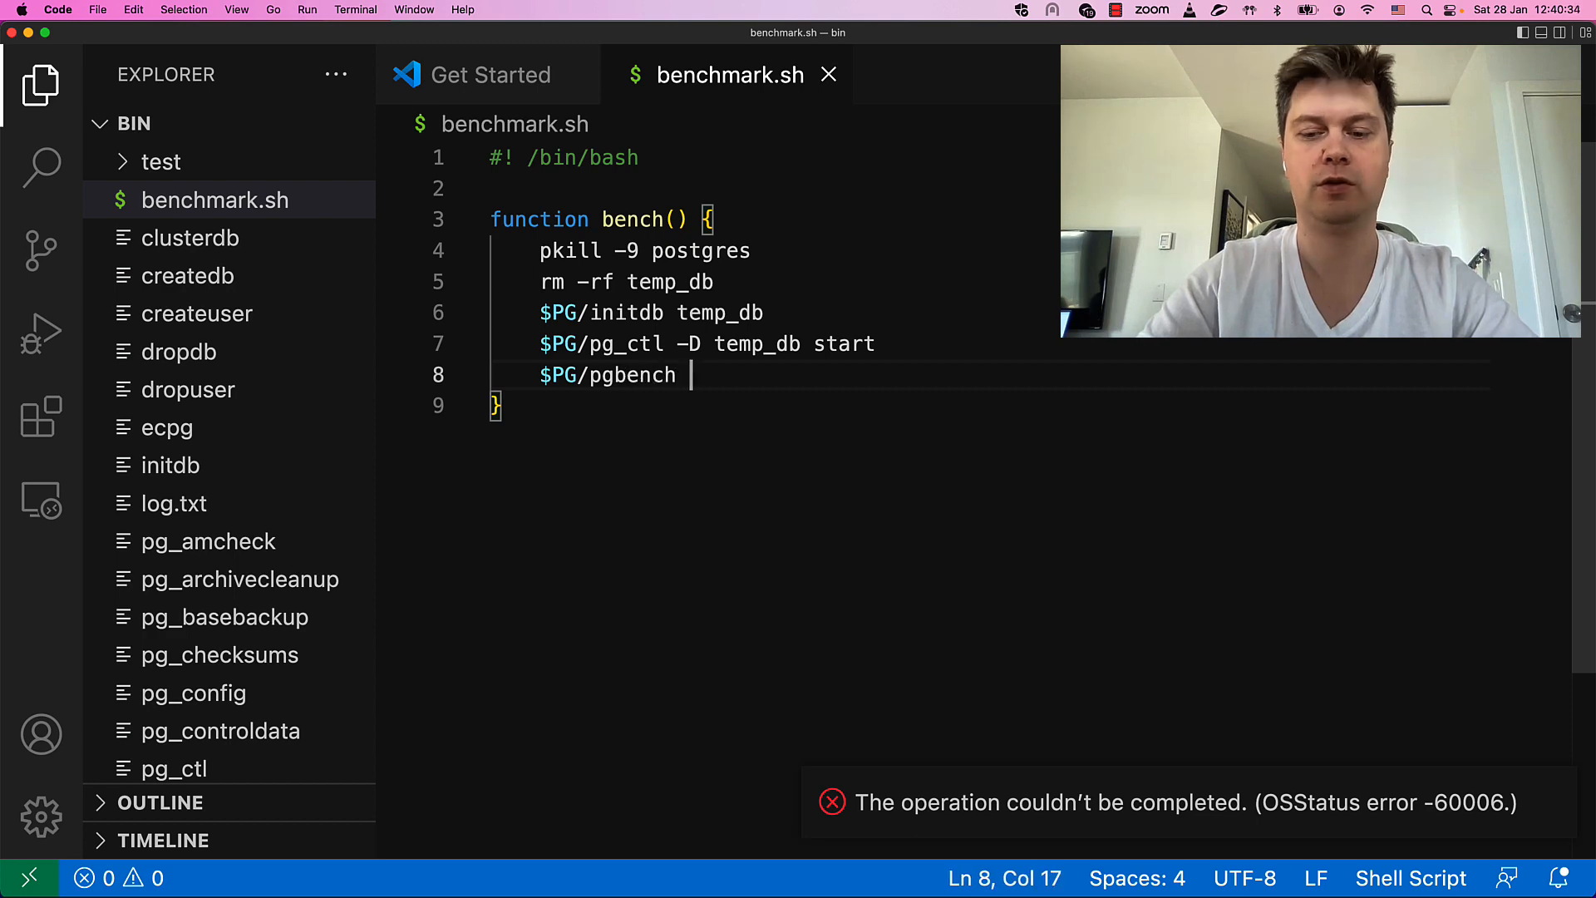
text(-i -S)
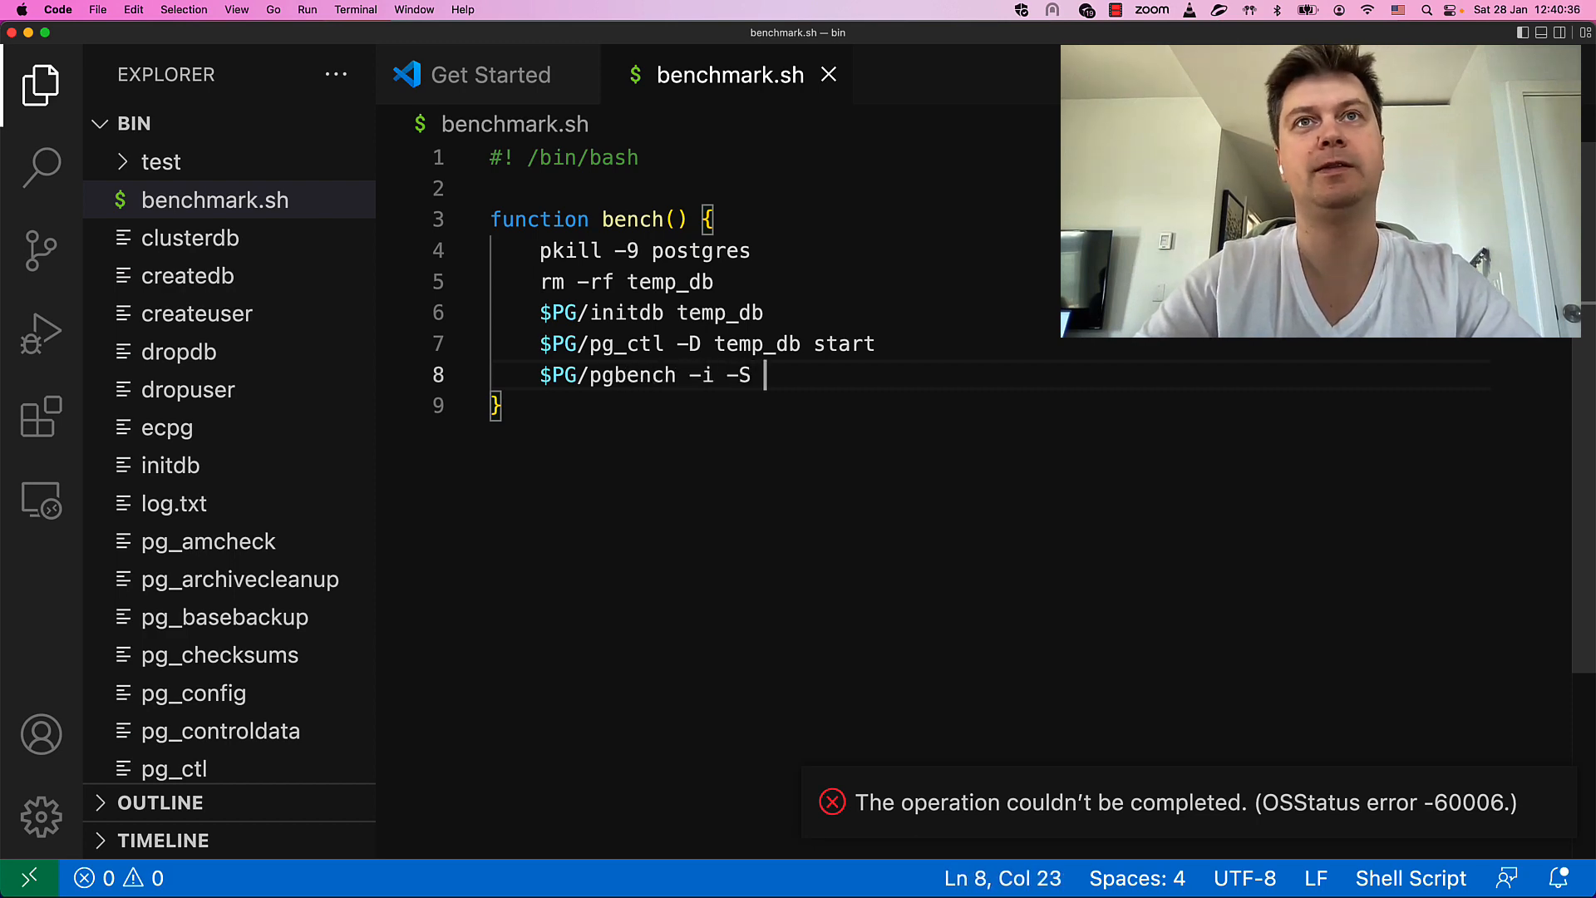
text(10 post)
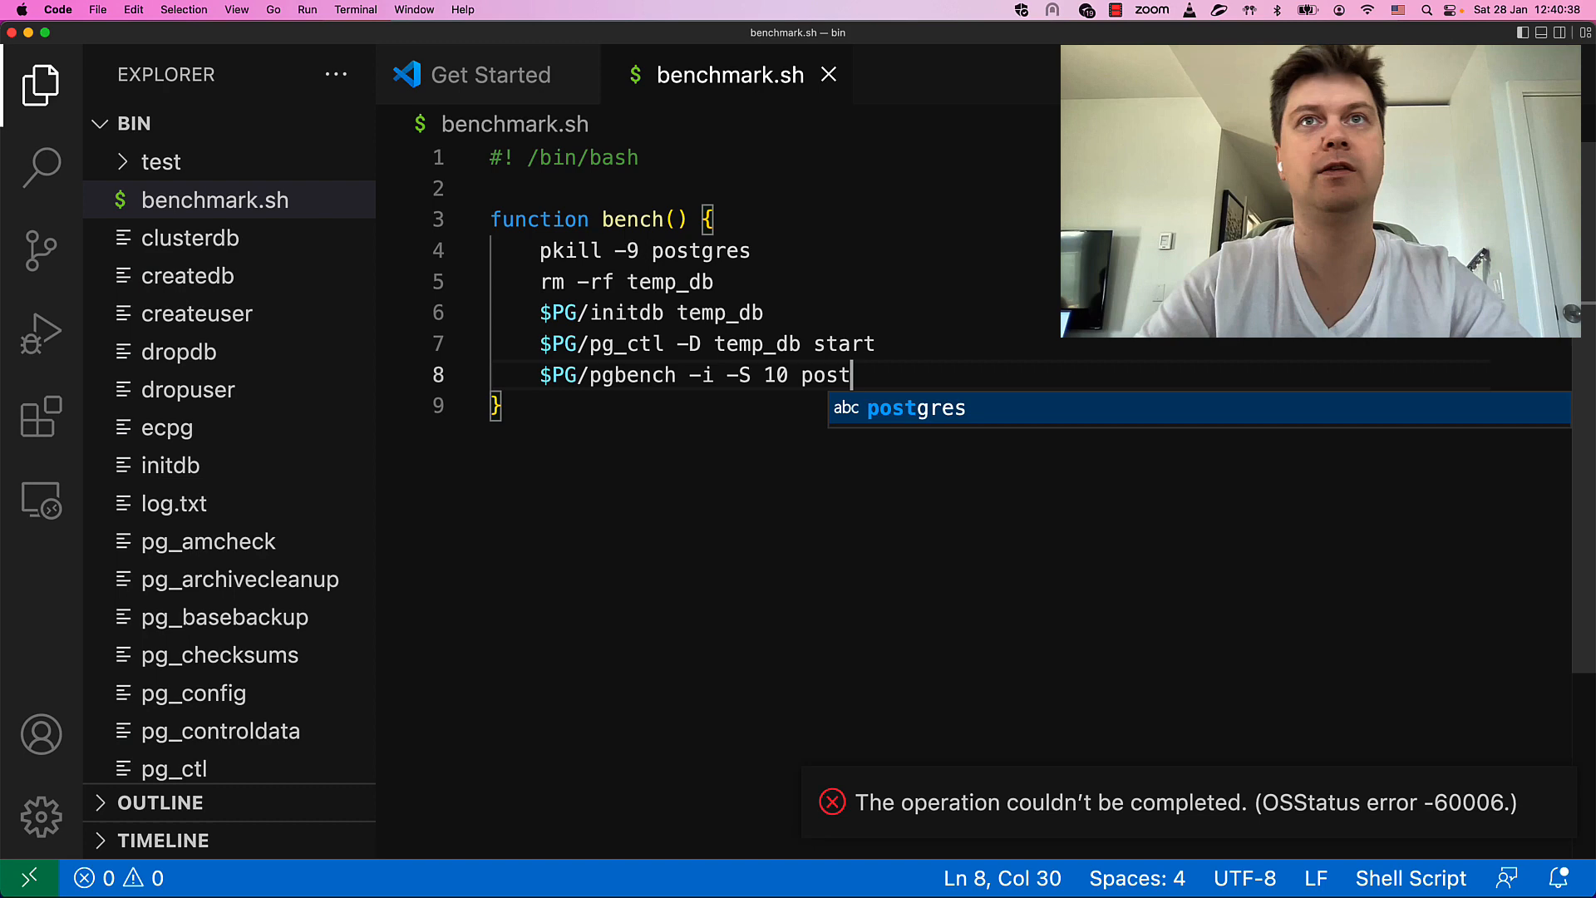
key(Enter)
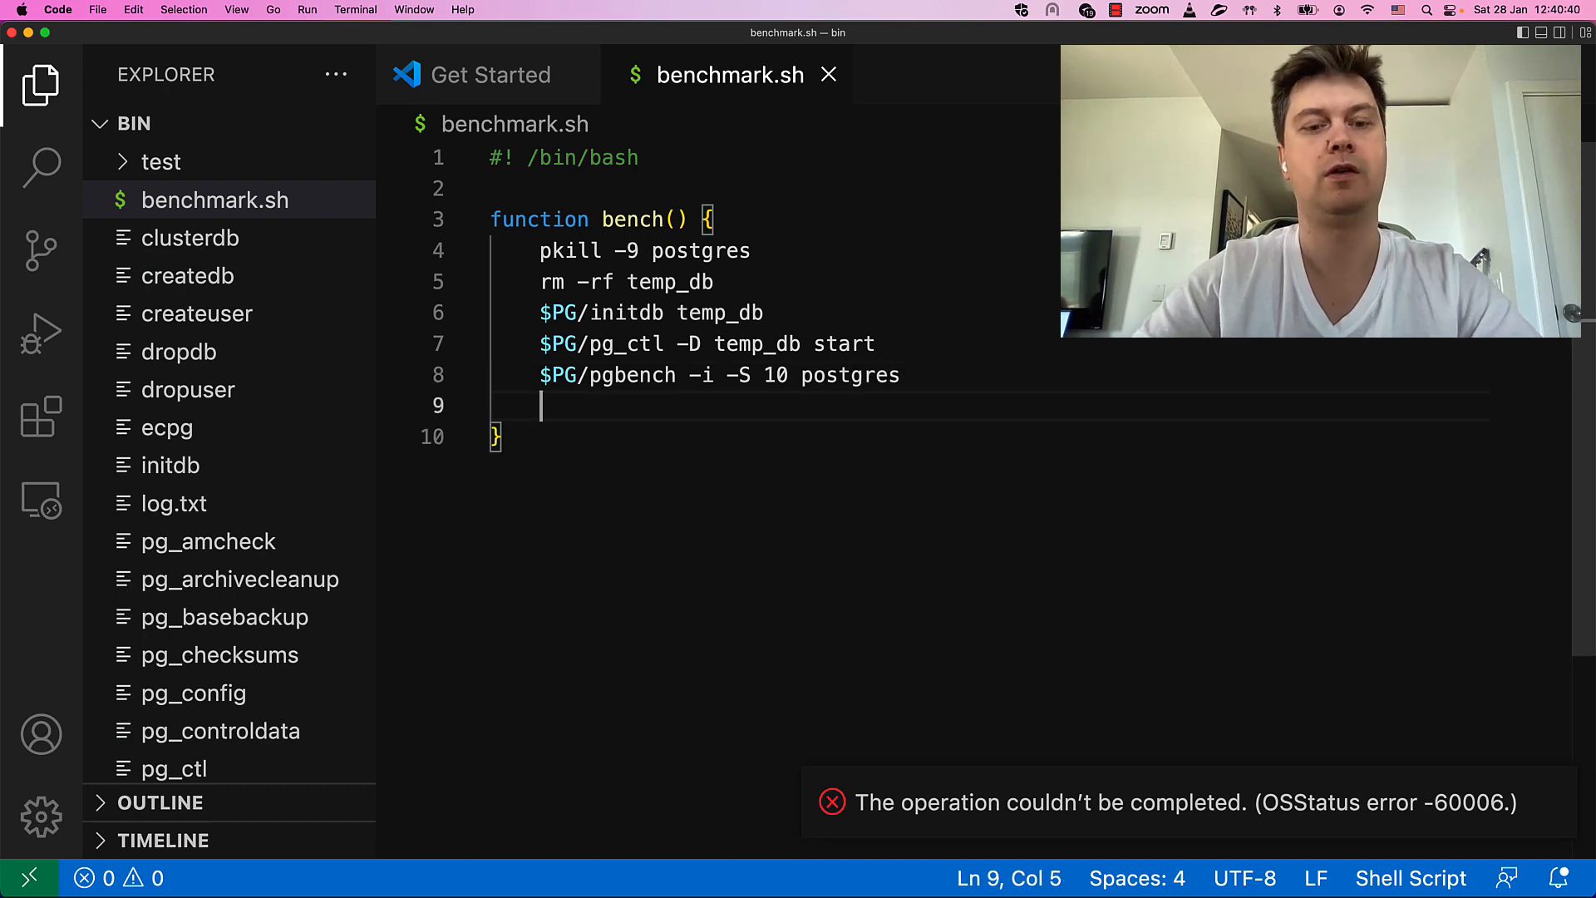
- Add a 10-second $PG/pgbench run line and call bench below the function
text($PG/pg)
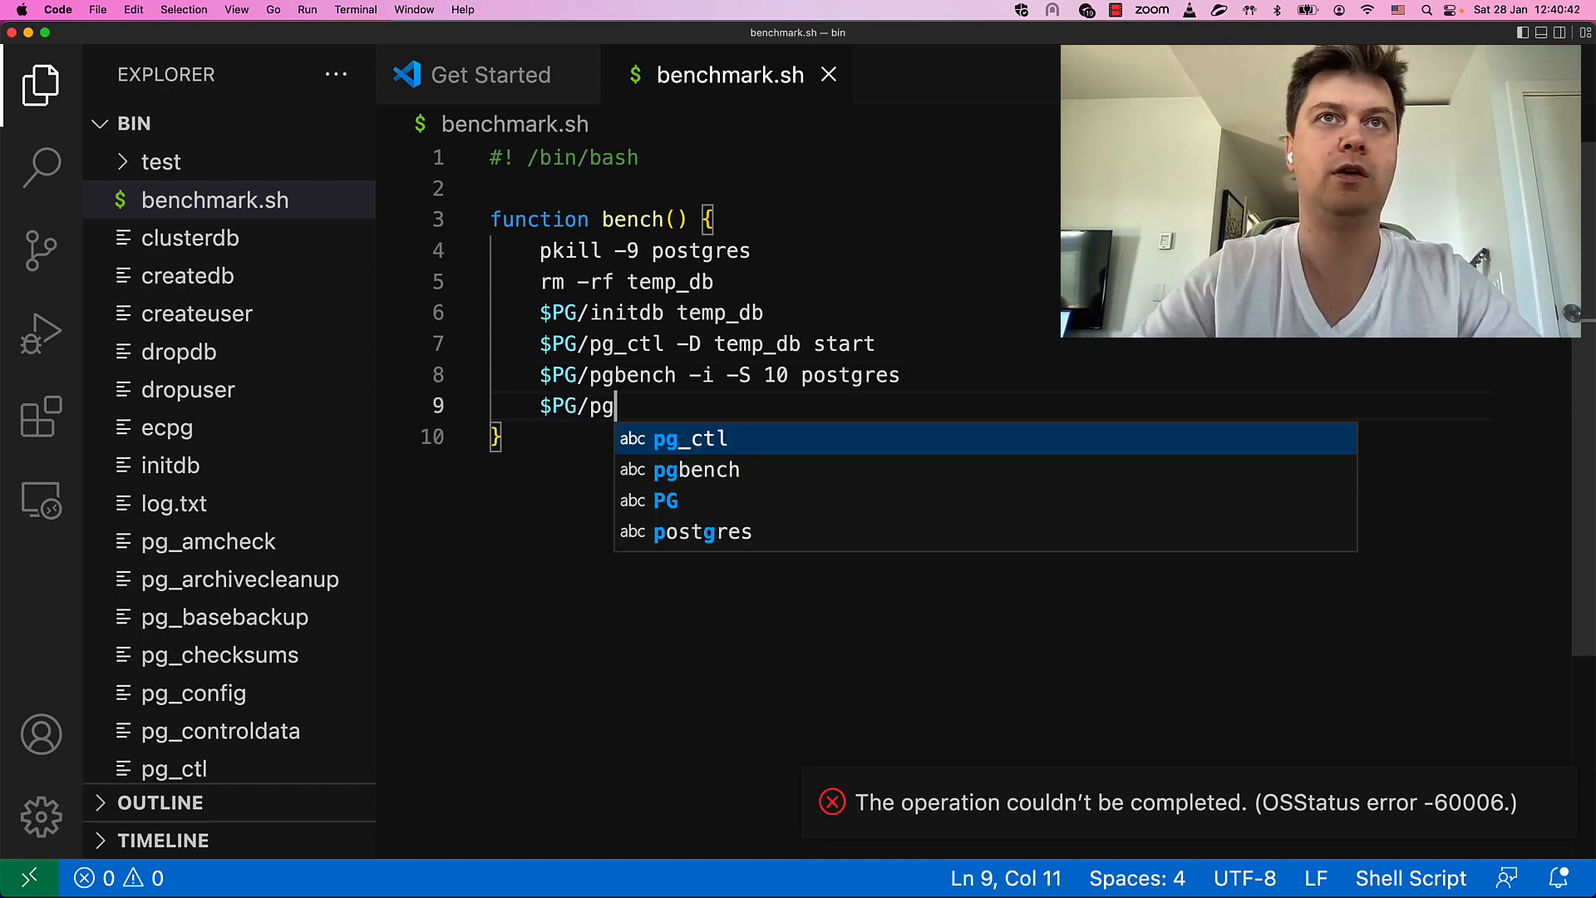
text(bench -S)
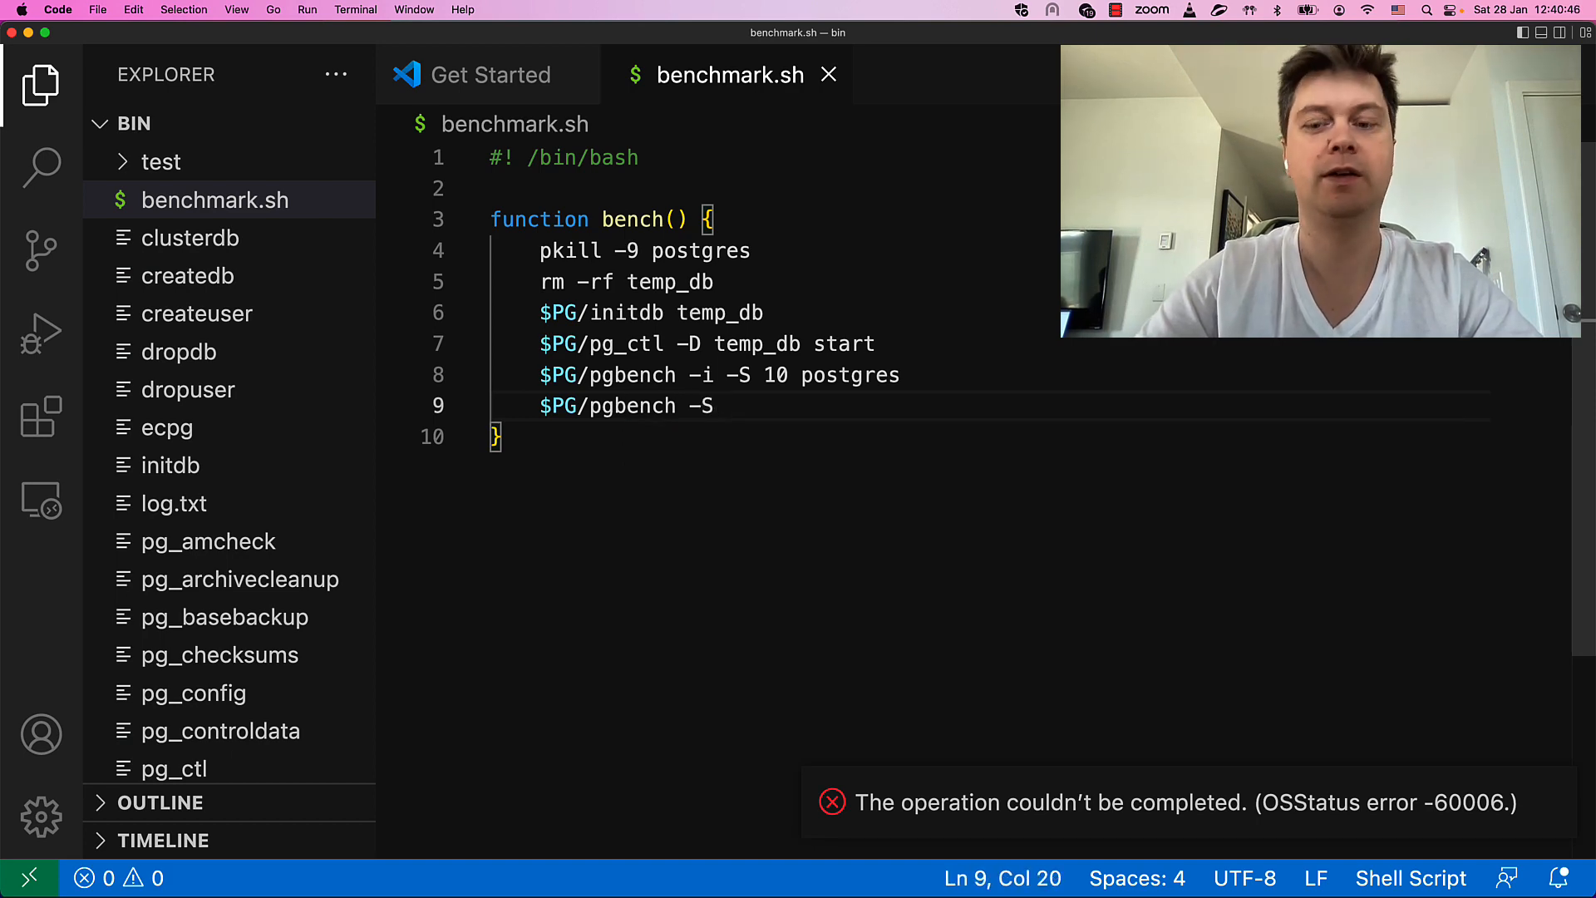
text(-T)
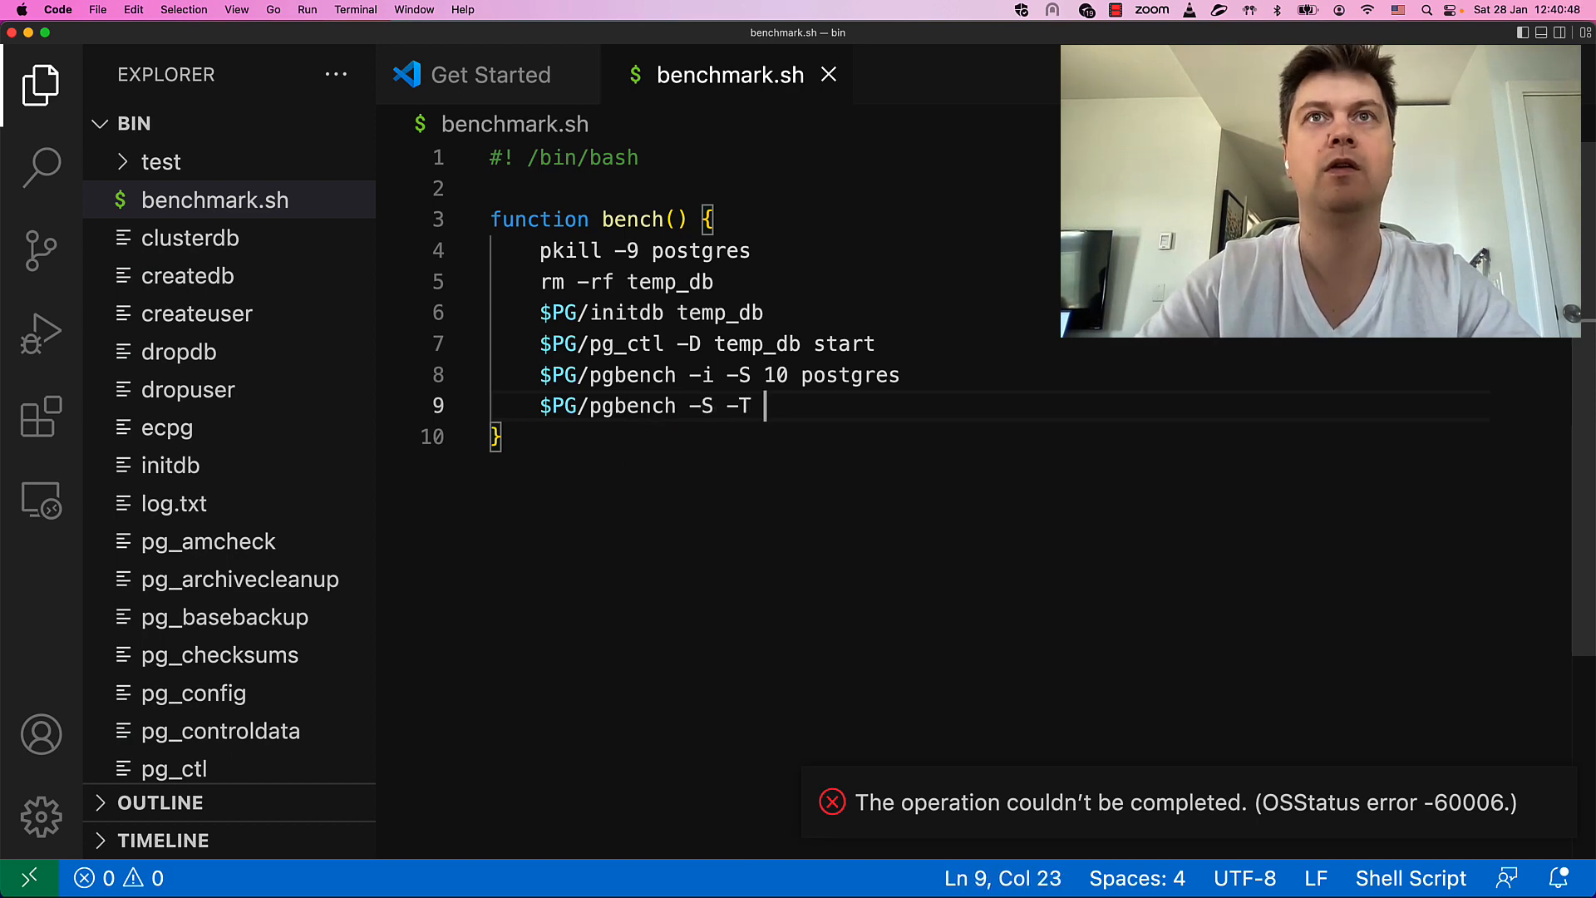
text(10)
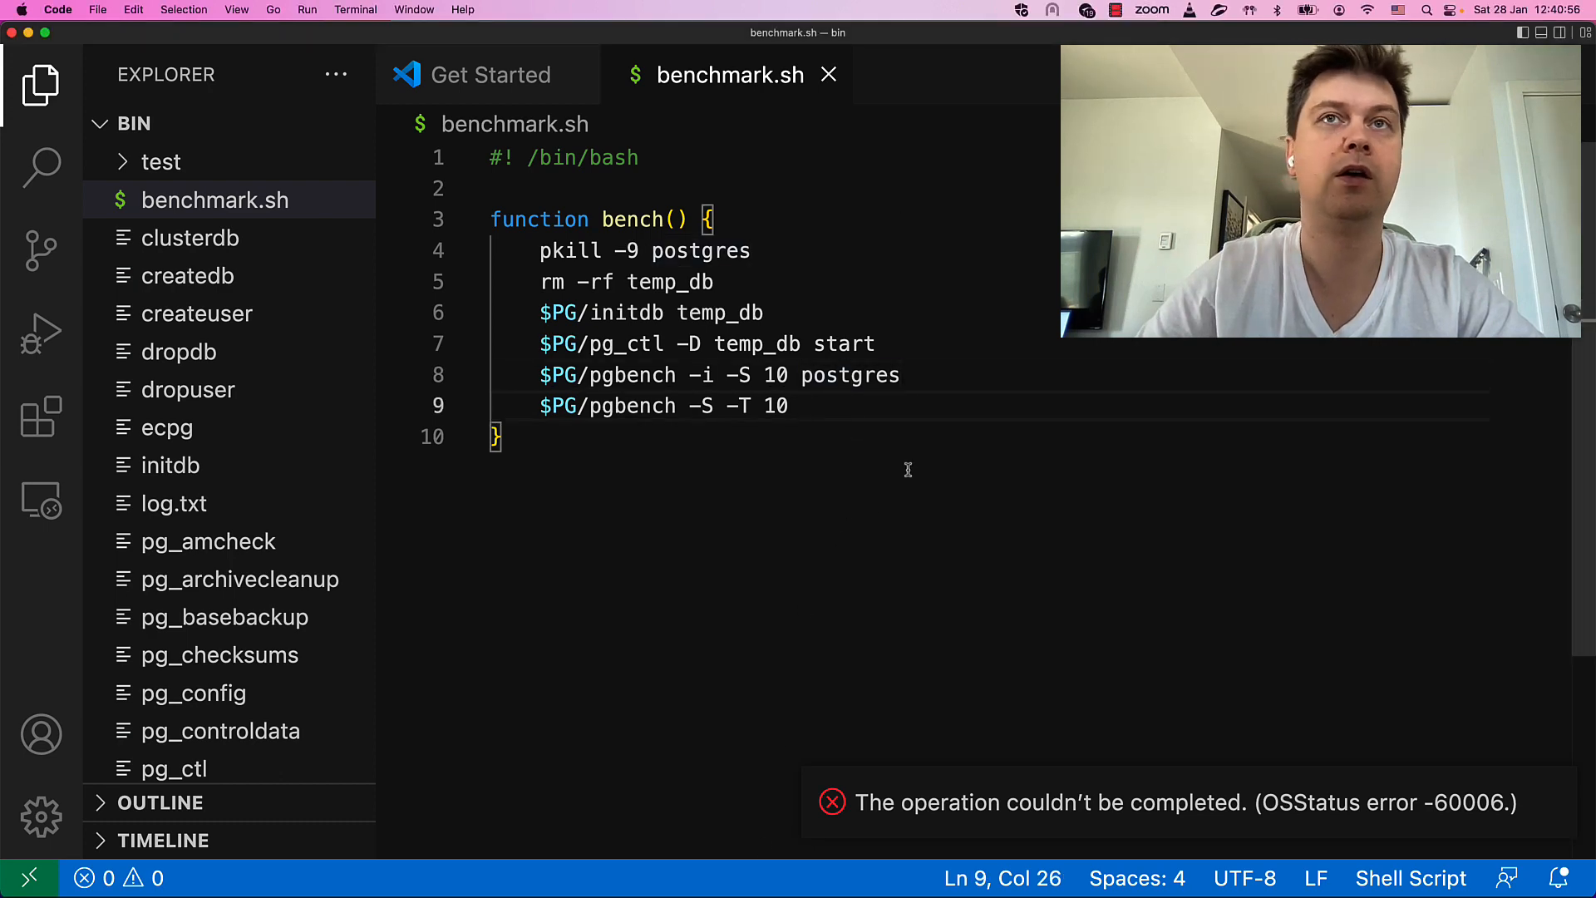
key(Enter)
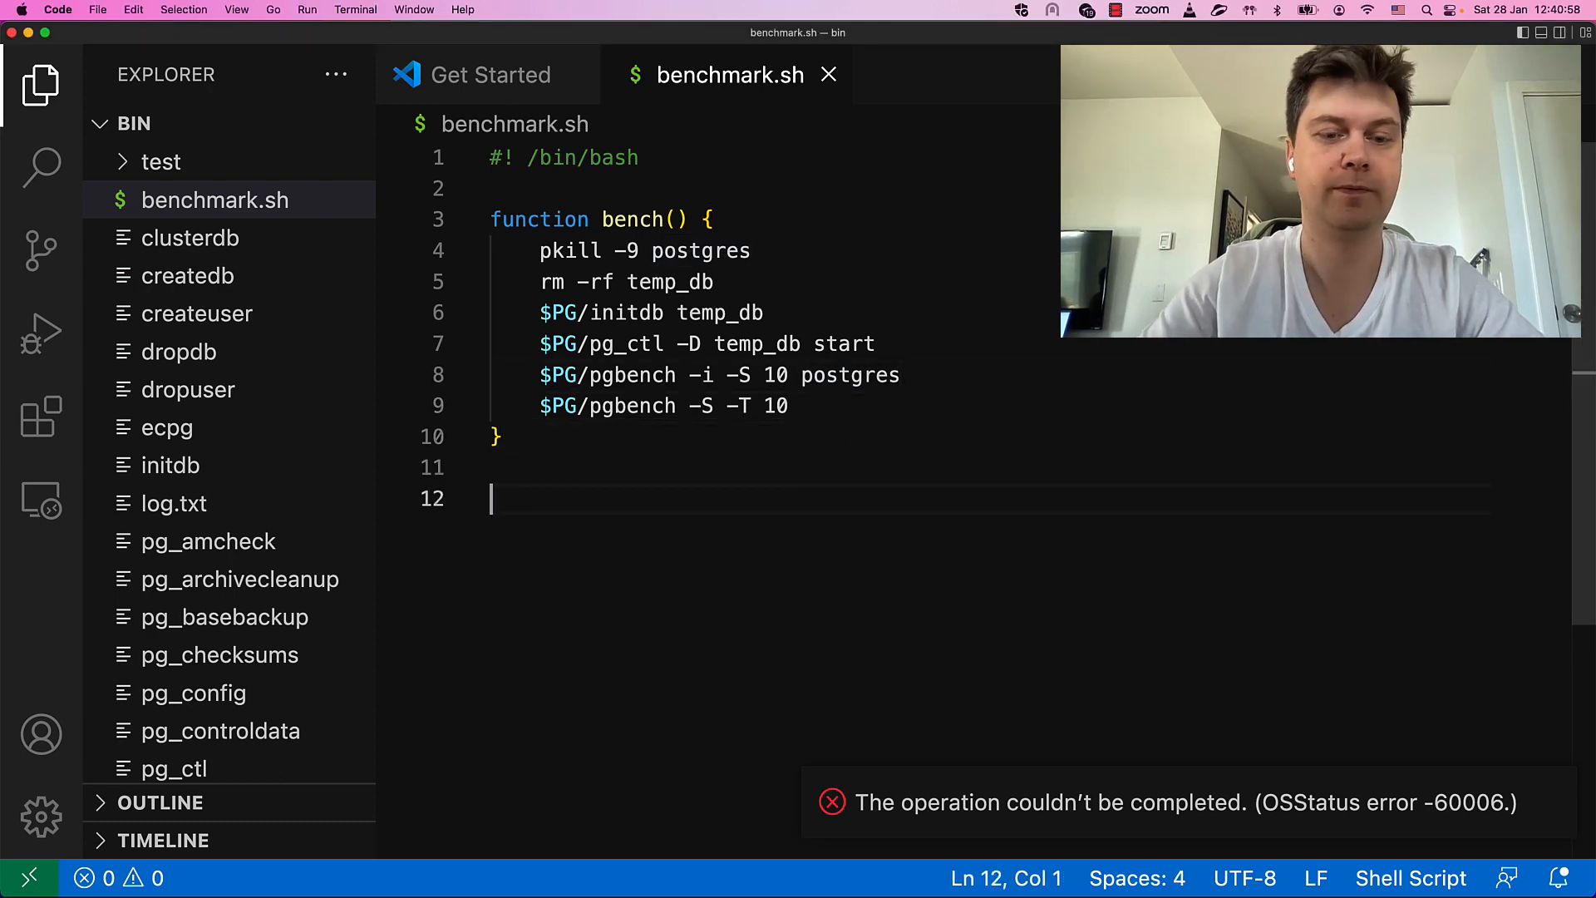
text(bench)
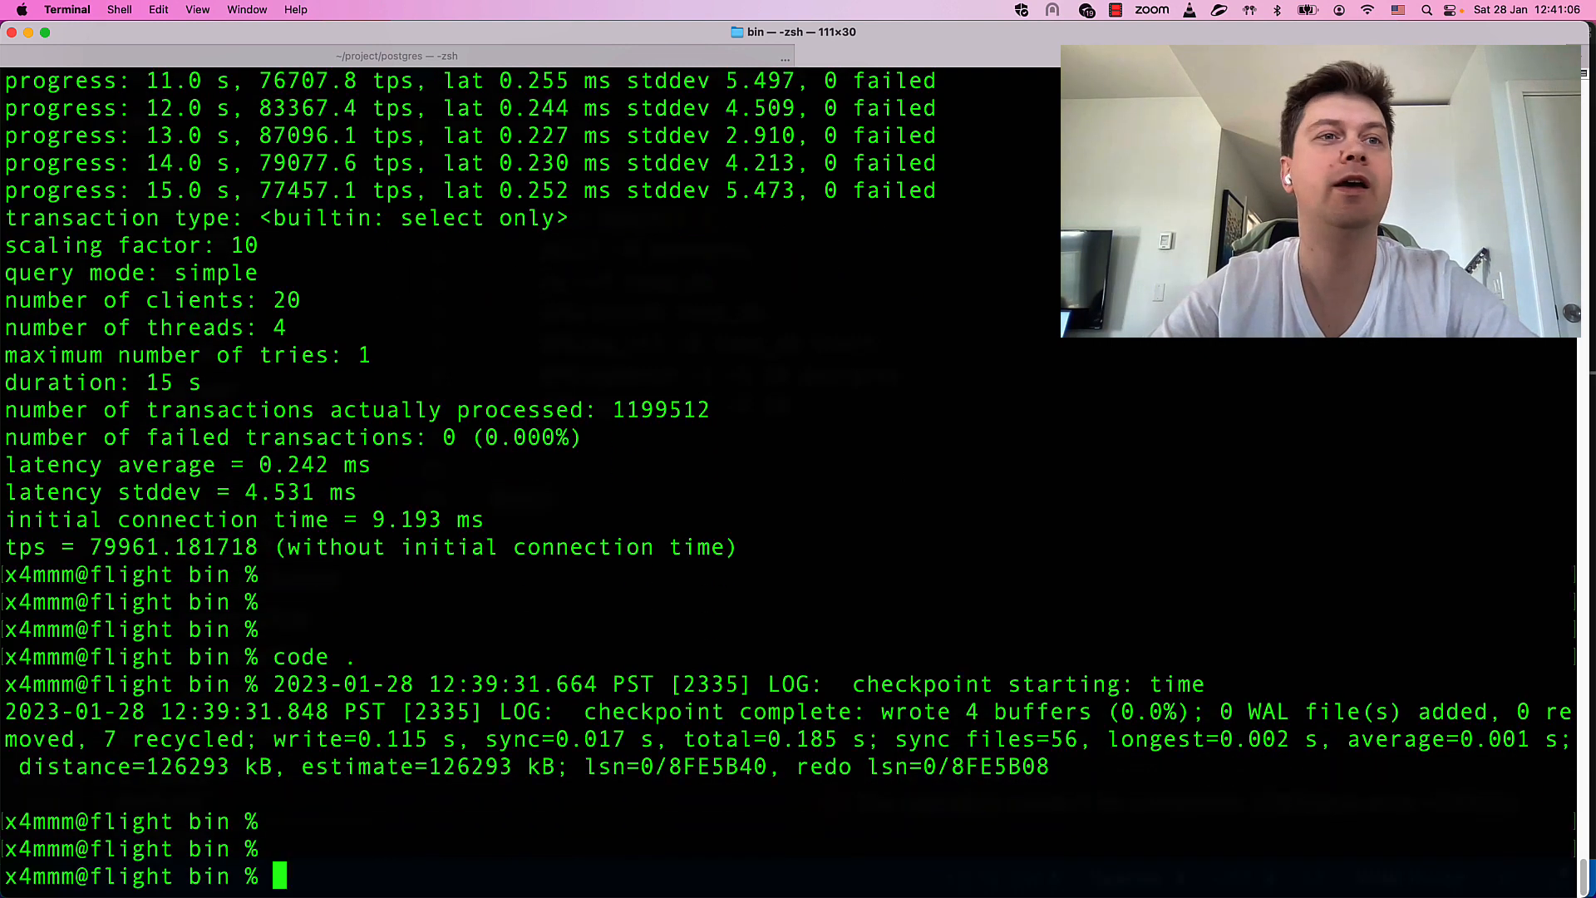
- List the bin folder, go up with cd .., and attempt 'cp -r base_bin', which prints usage
text(ls)
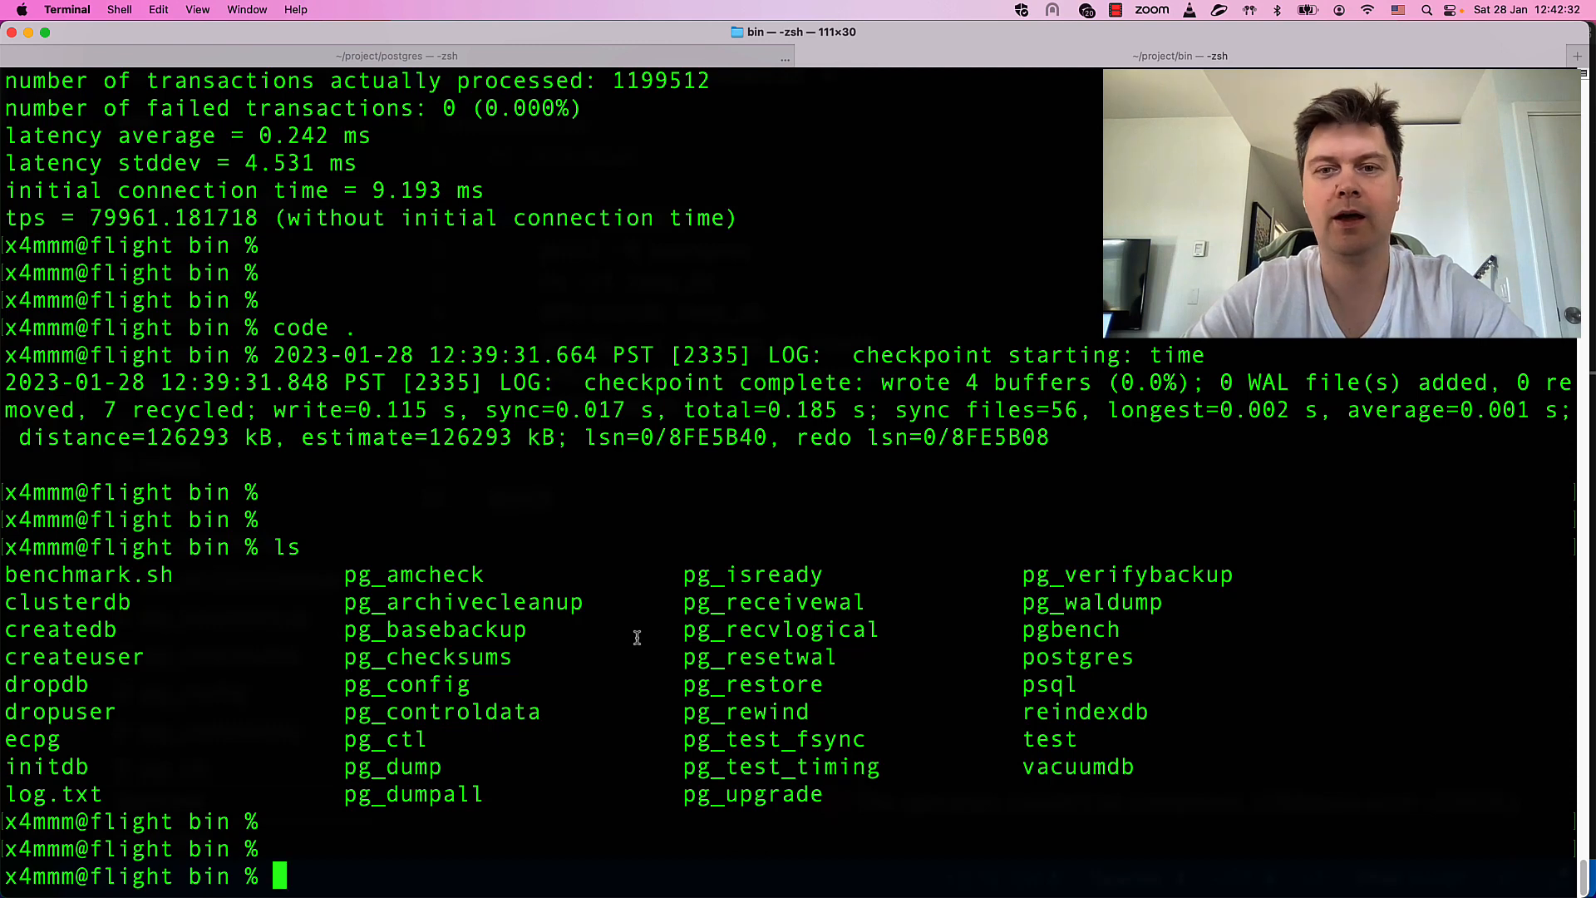
text(cd ..)
text(cp -r)
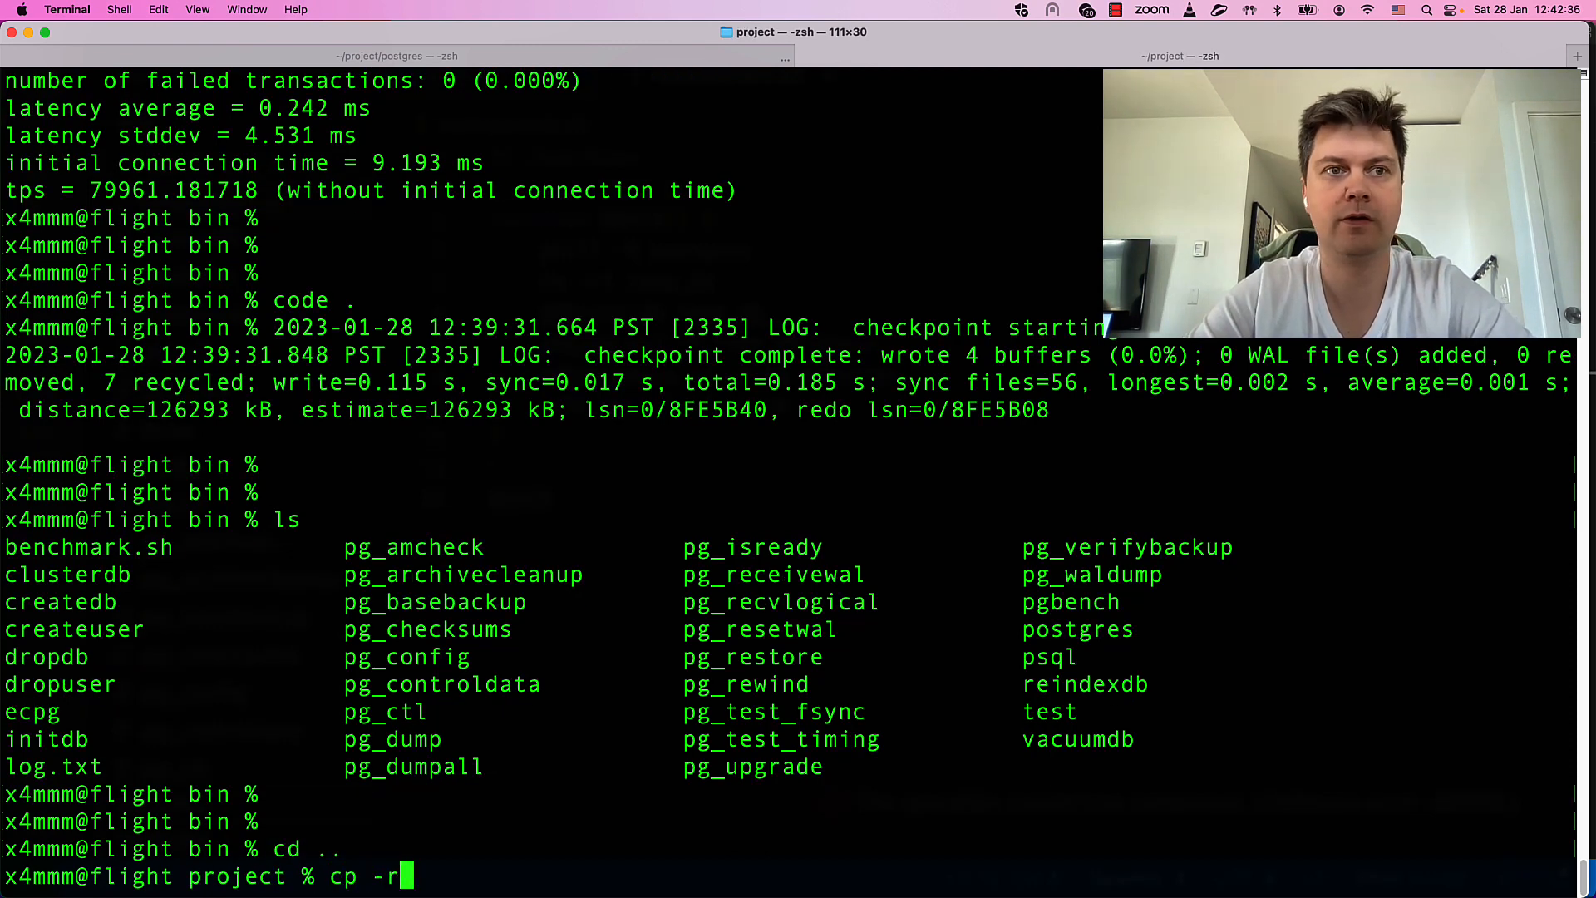
text(base_b)
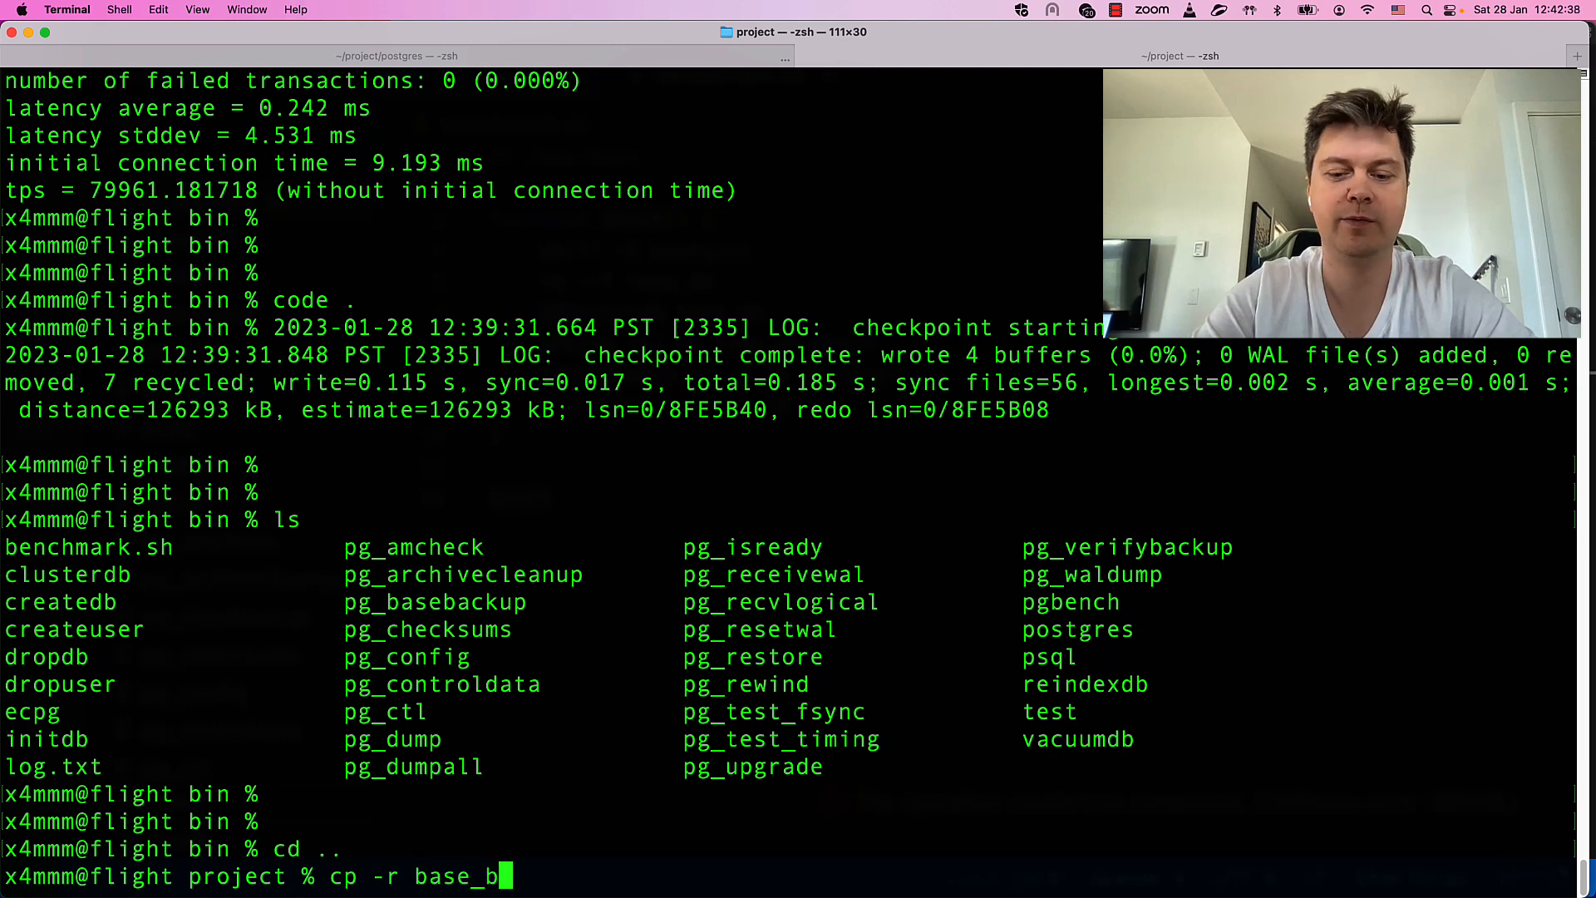
text(in)
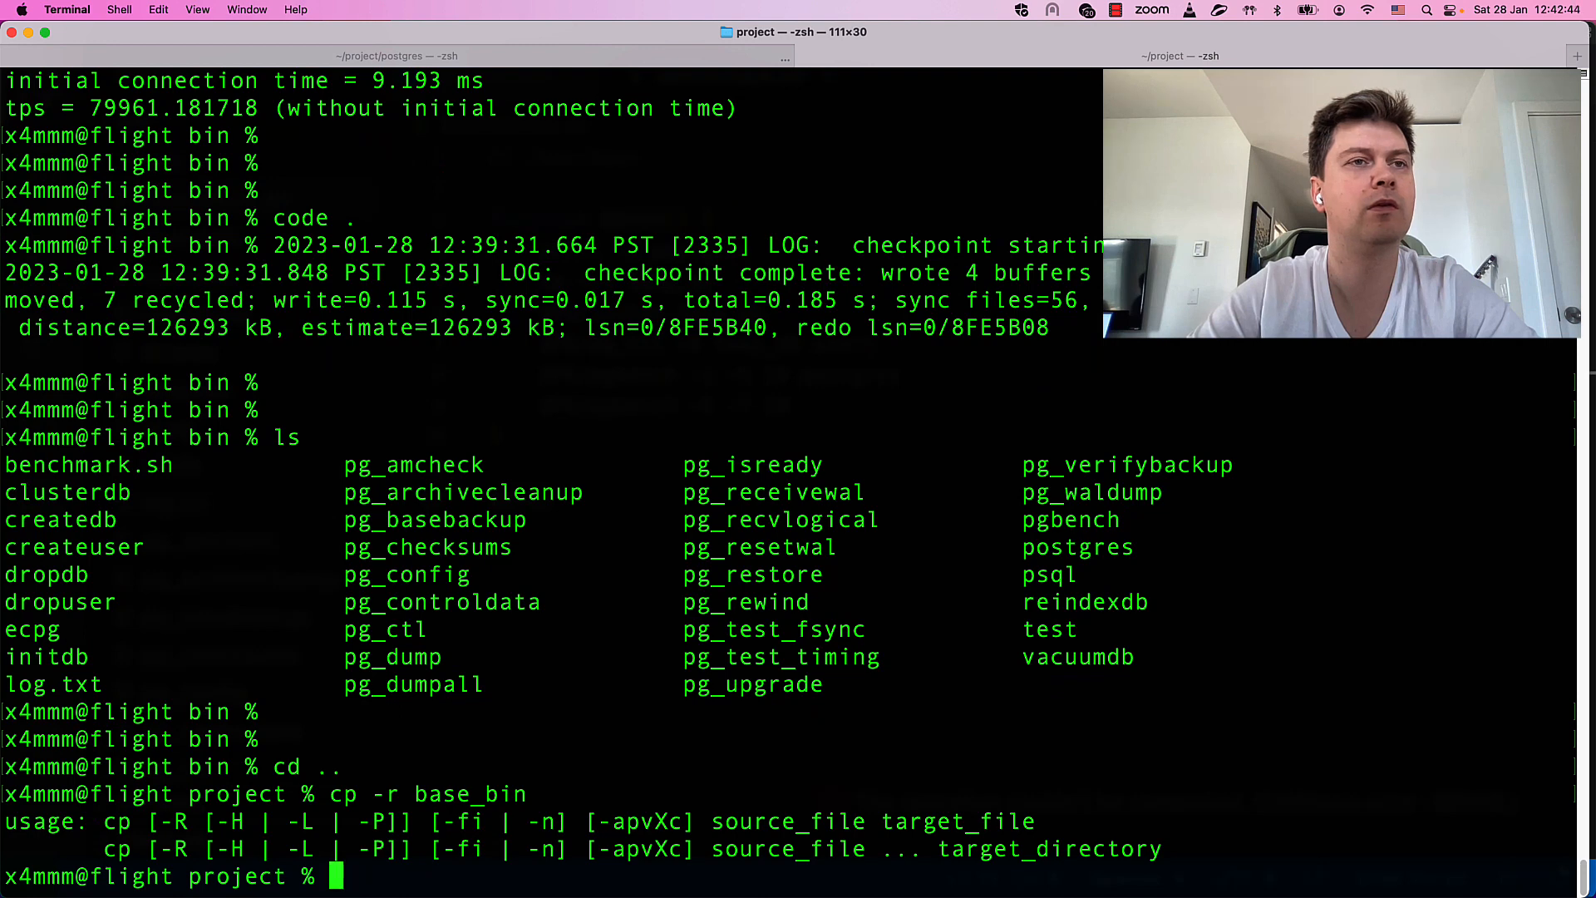
text(cp -r base_bin)
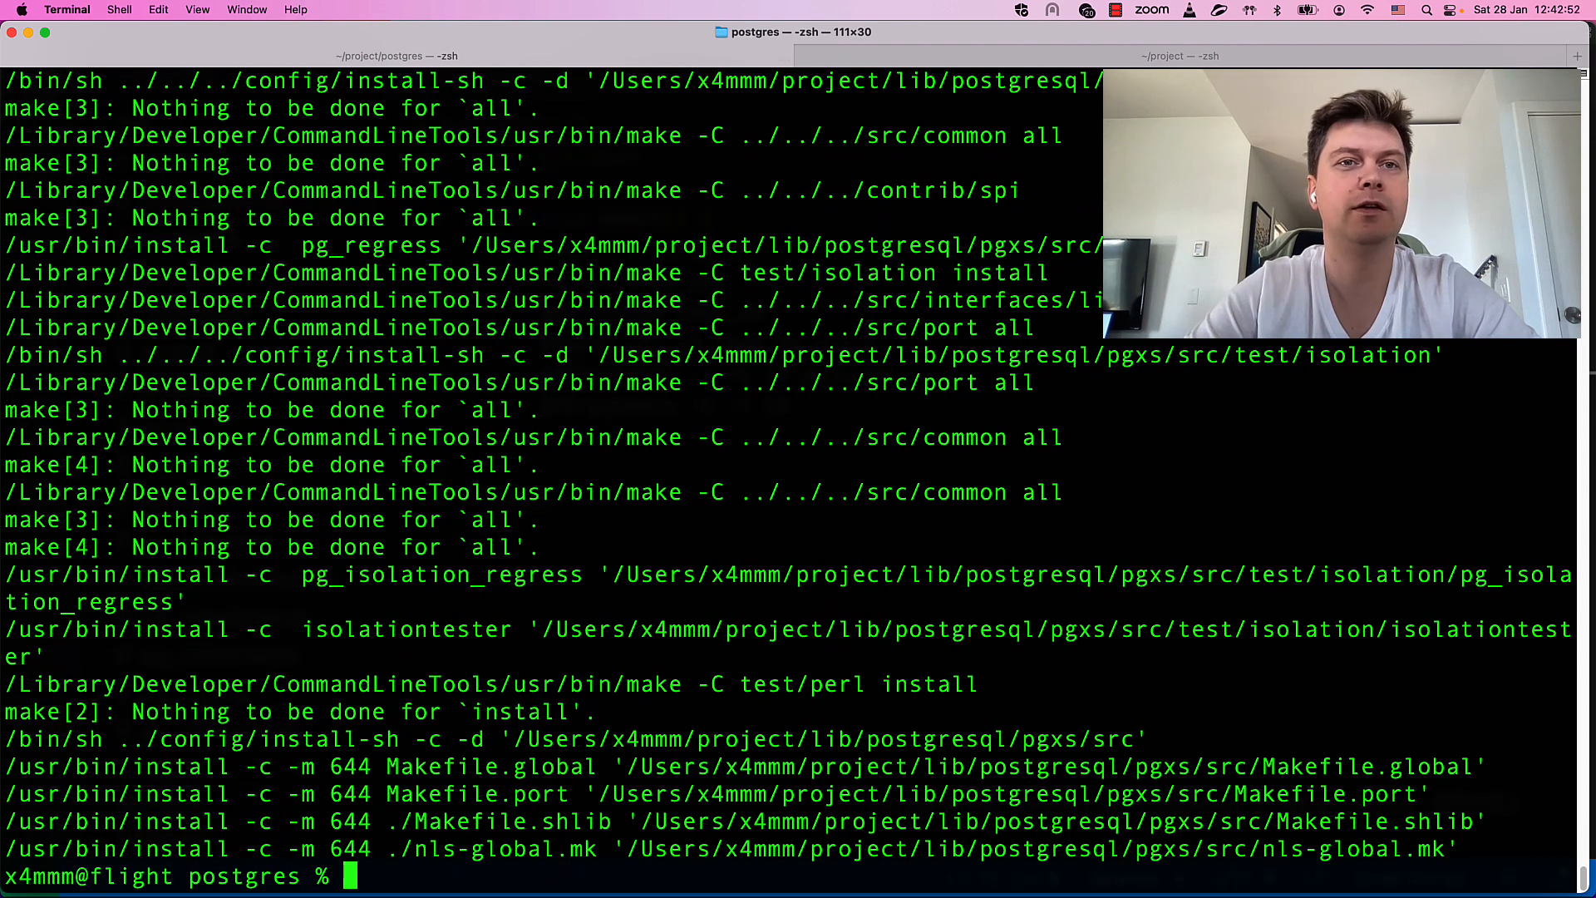
- Apply v-1337-0001-Invent-new-cool-binary-search.patch to the postgres source with git am
text(git am)
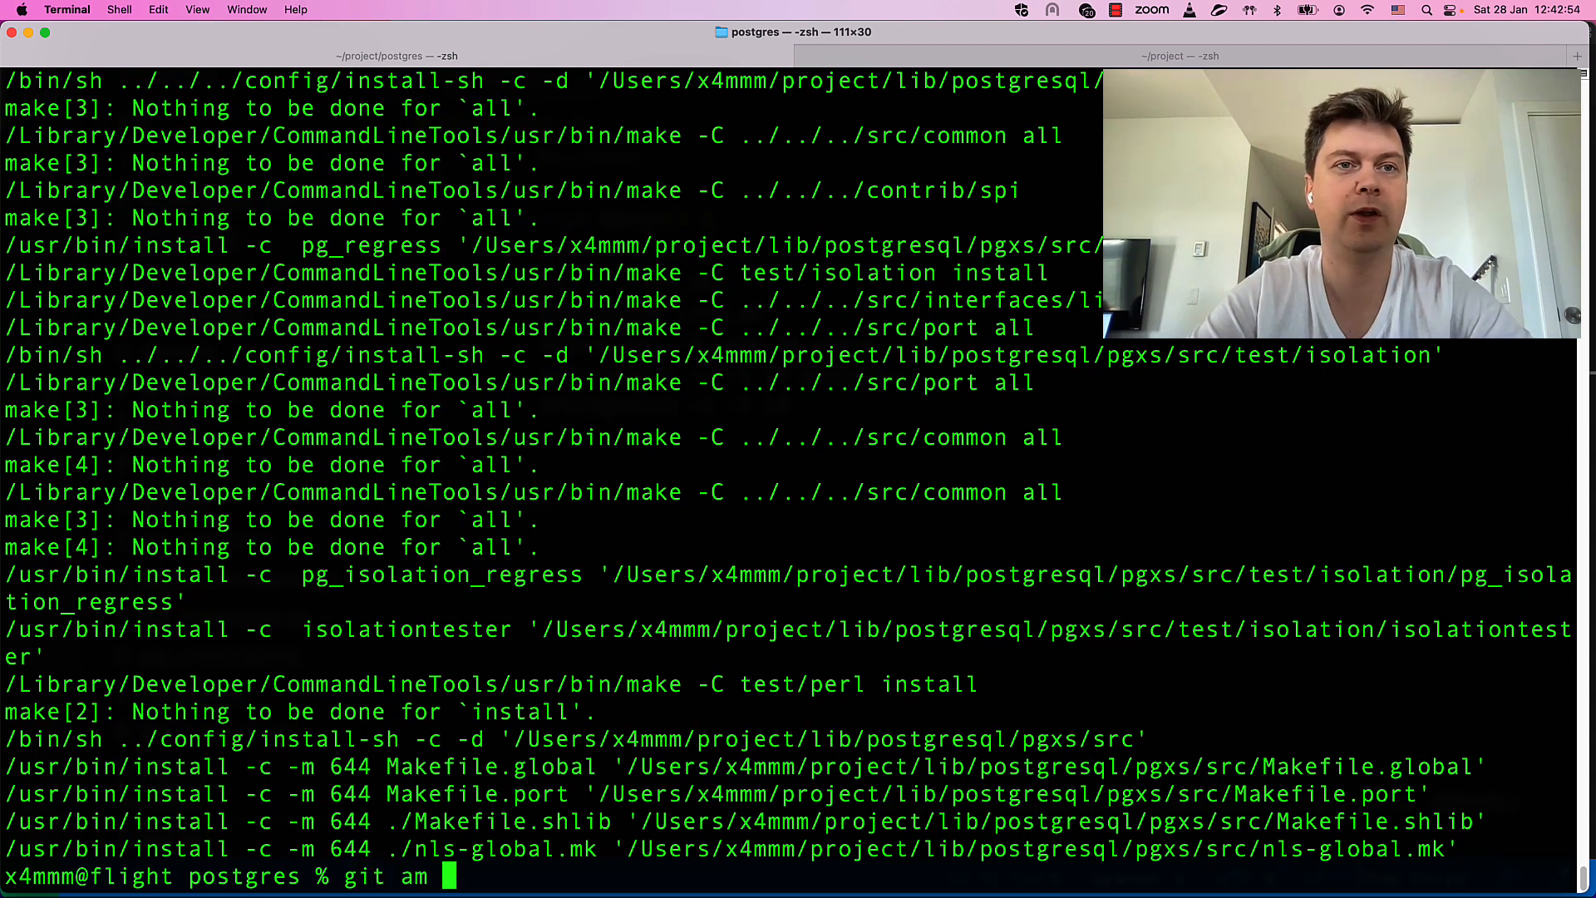
text(v-1337-0001-Invent-new-cool-binary-search.patch)
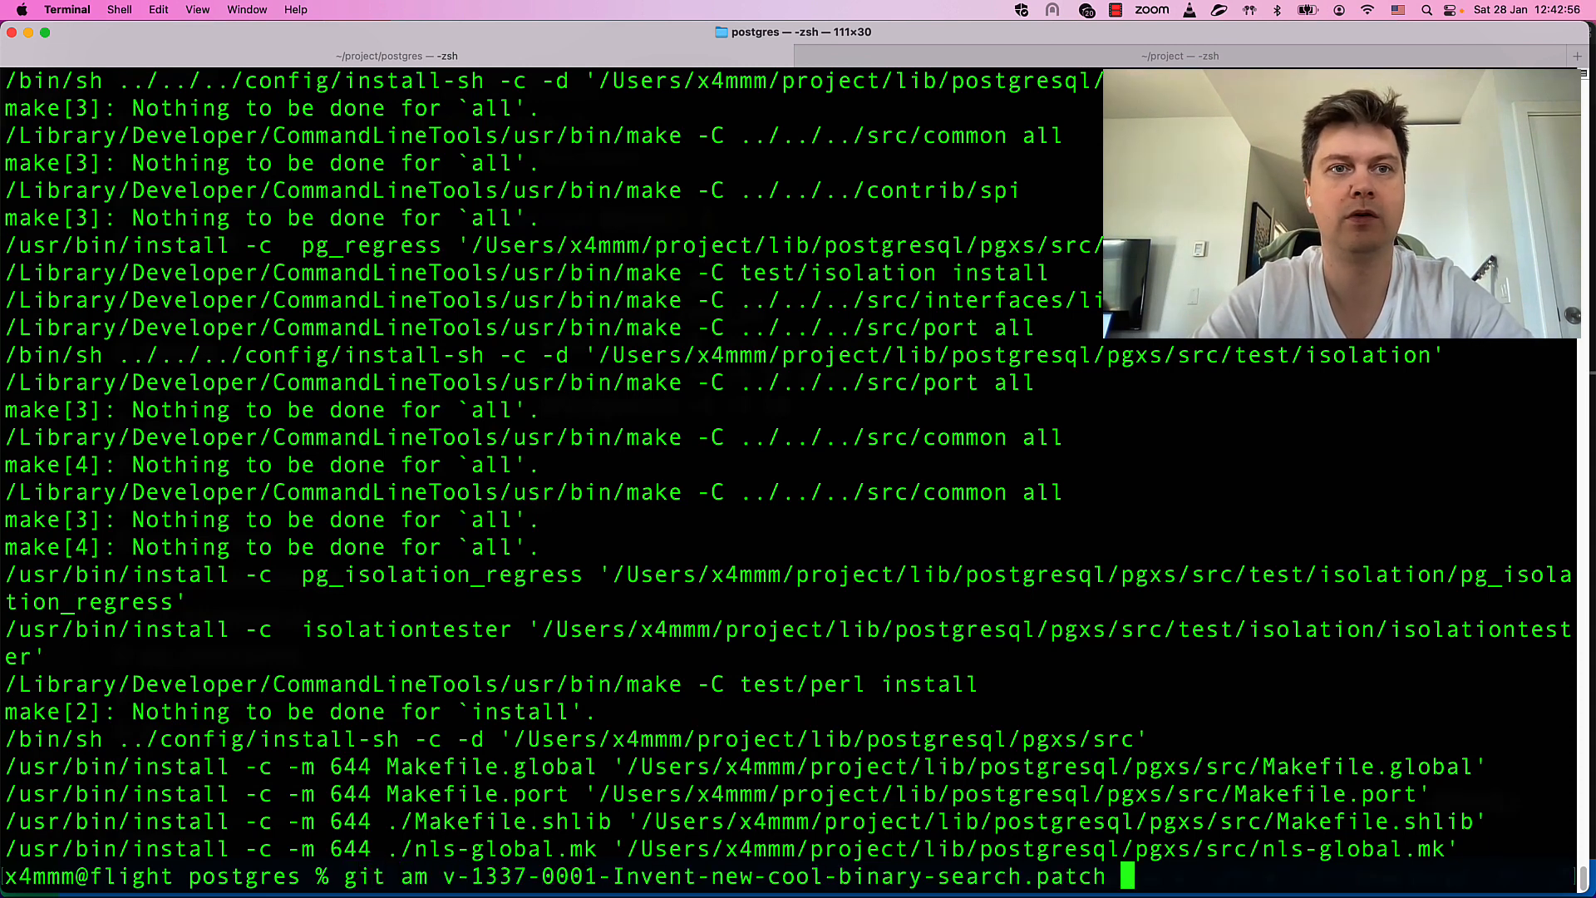
key(Return)
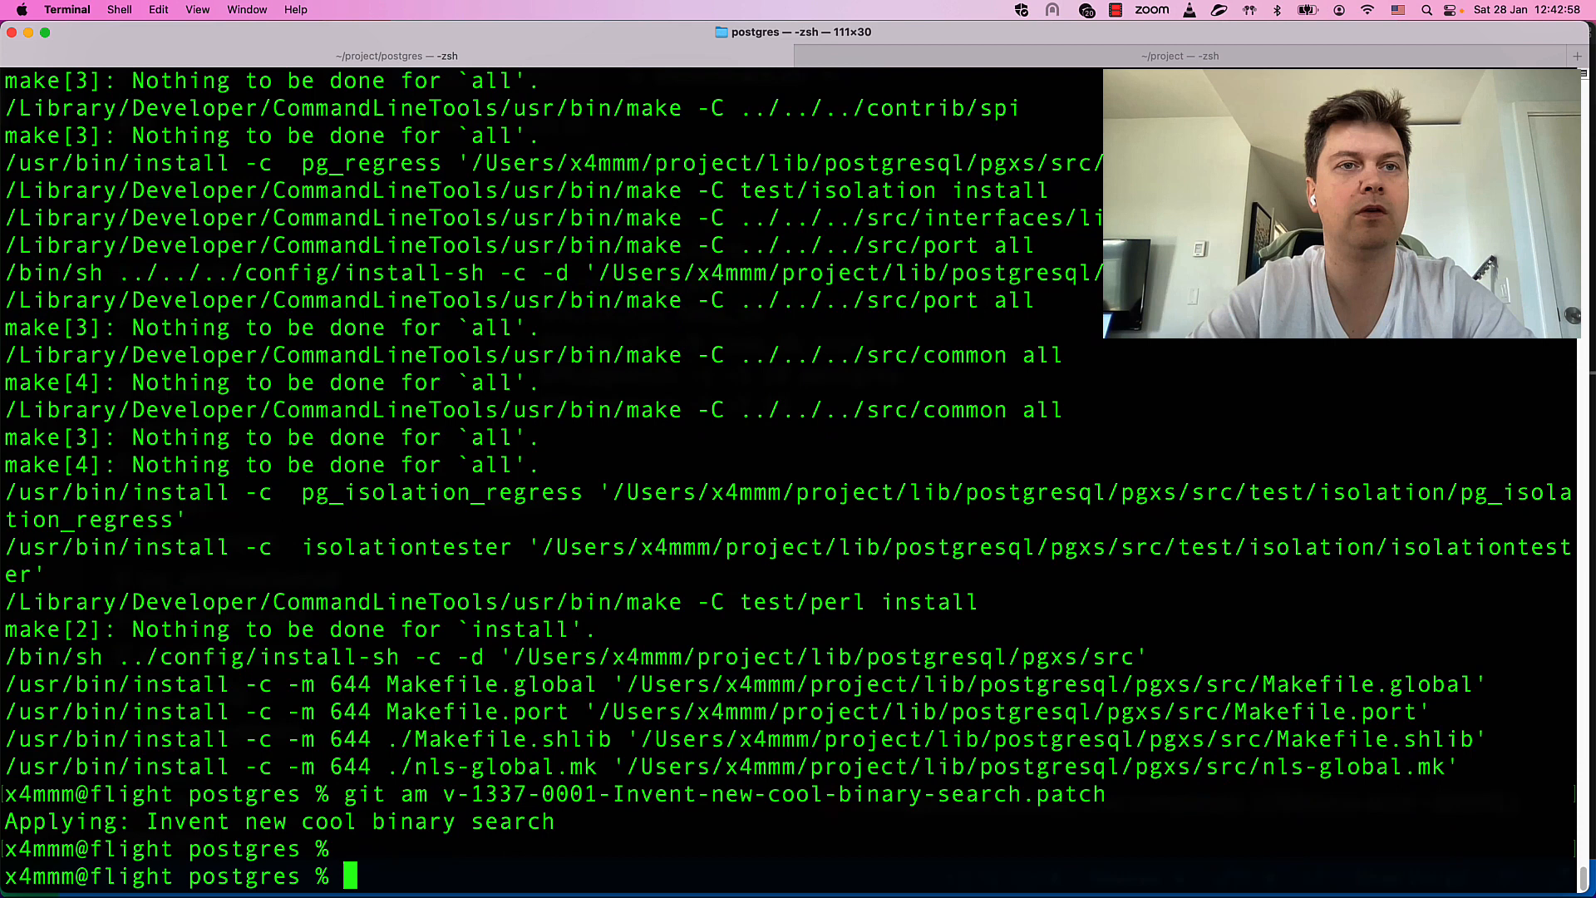
- Rebuild quietly with 'make -j8 > /dev/null' and begin typing 'make -j10 install'
text(make -j8 >)
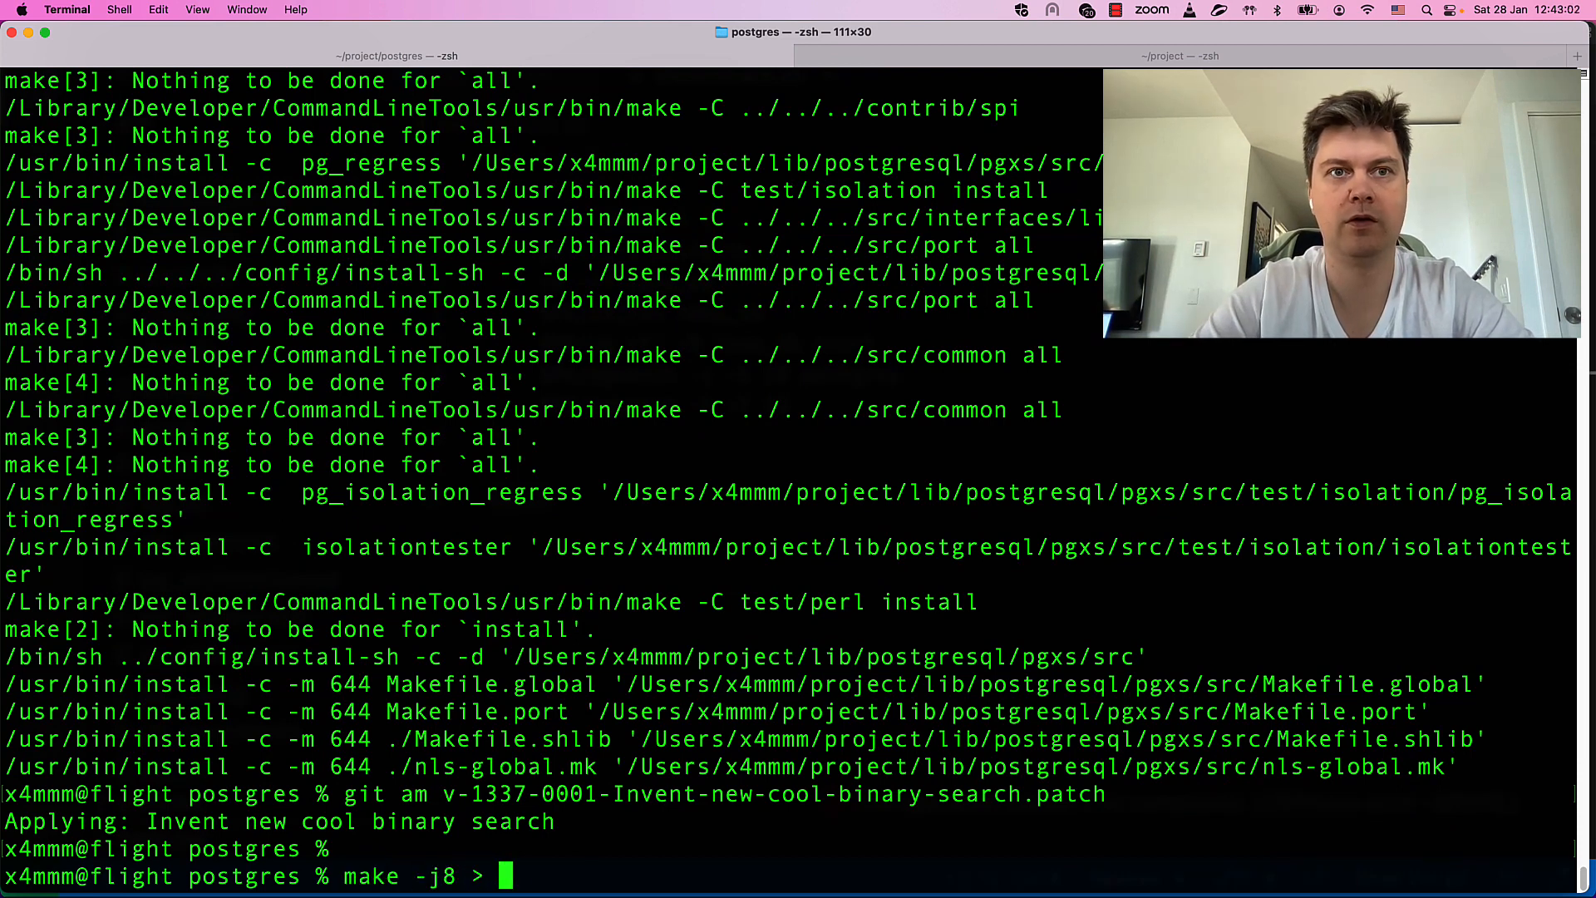
text(/dev/null)
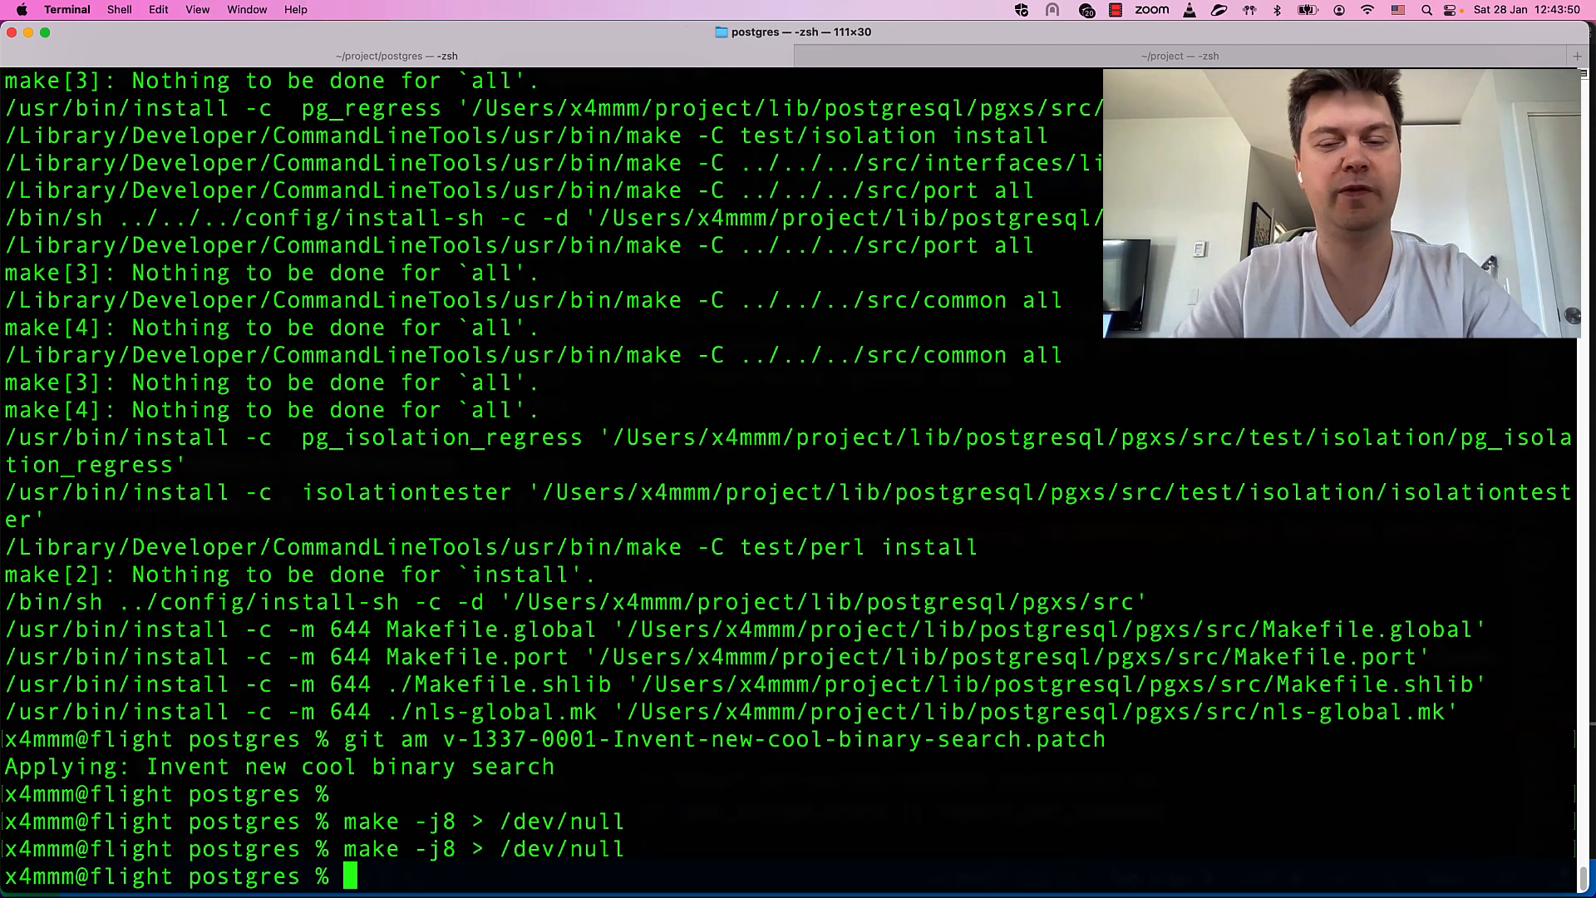
text(make)
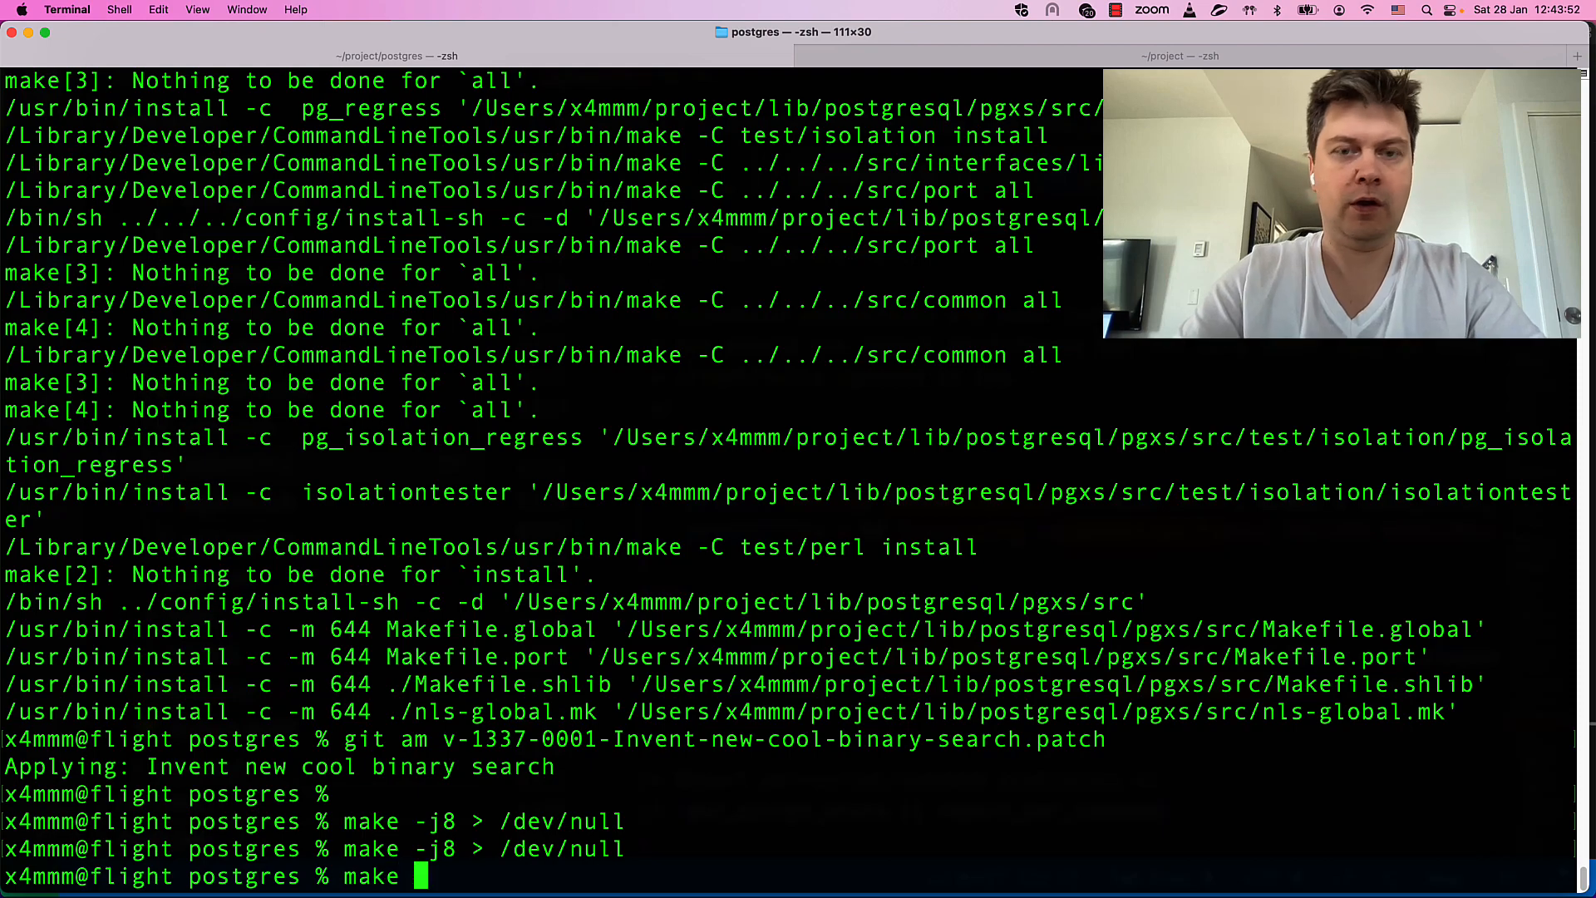
text(-j10 inst)
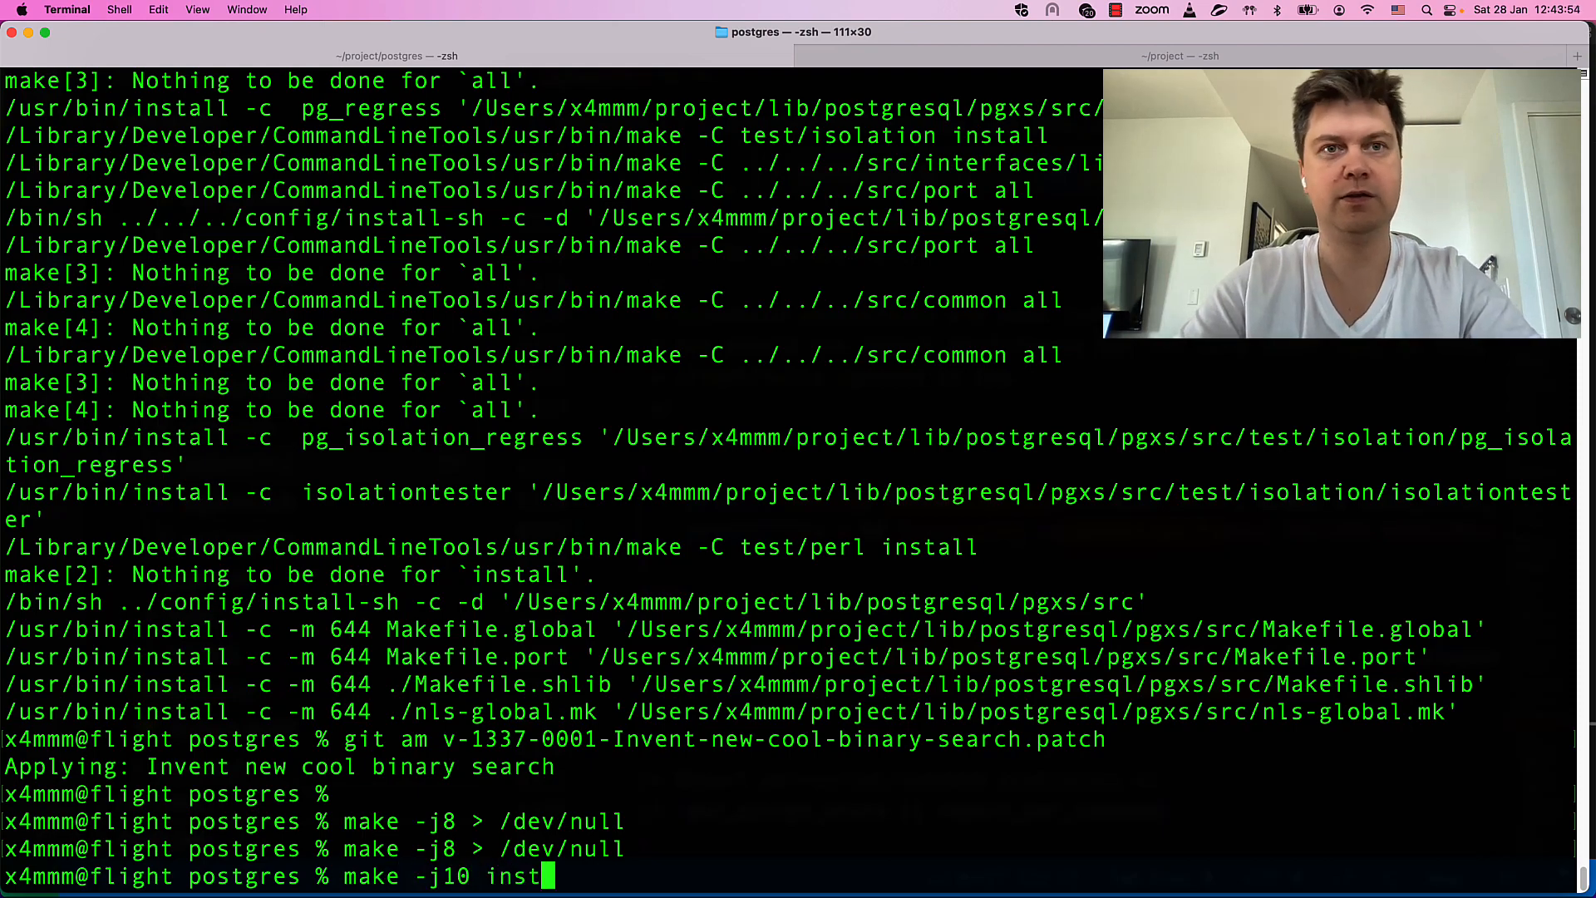
- Run 'make -j10 install' to copy the patched build into the project folders
key(enter)
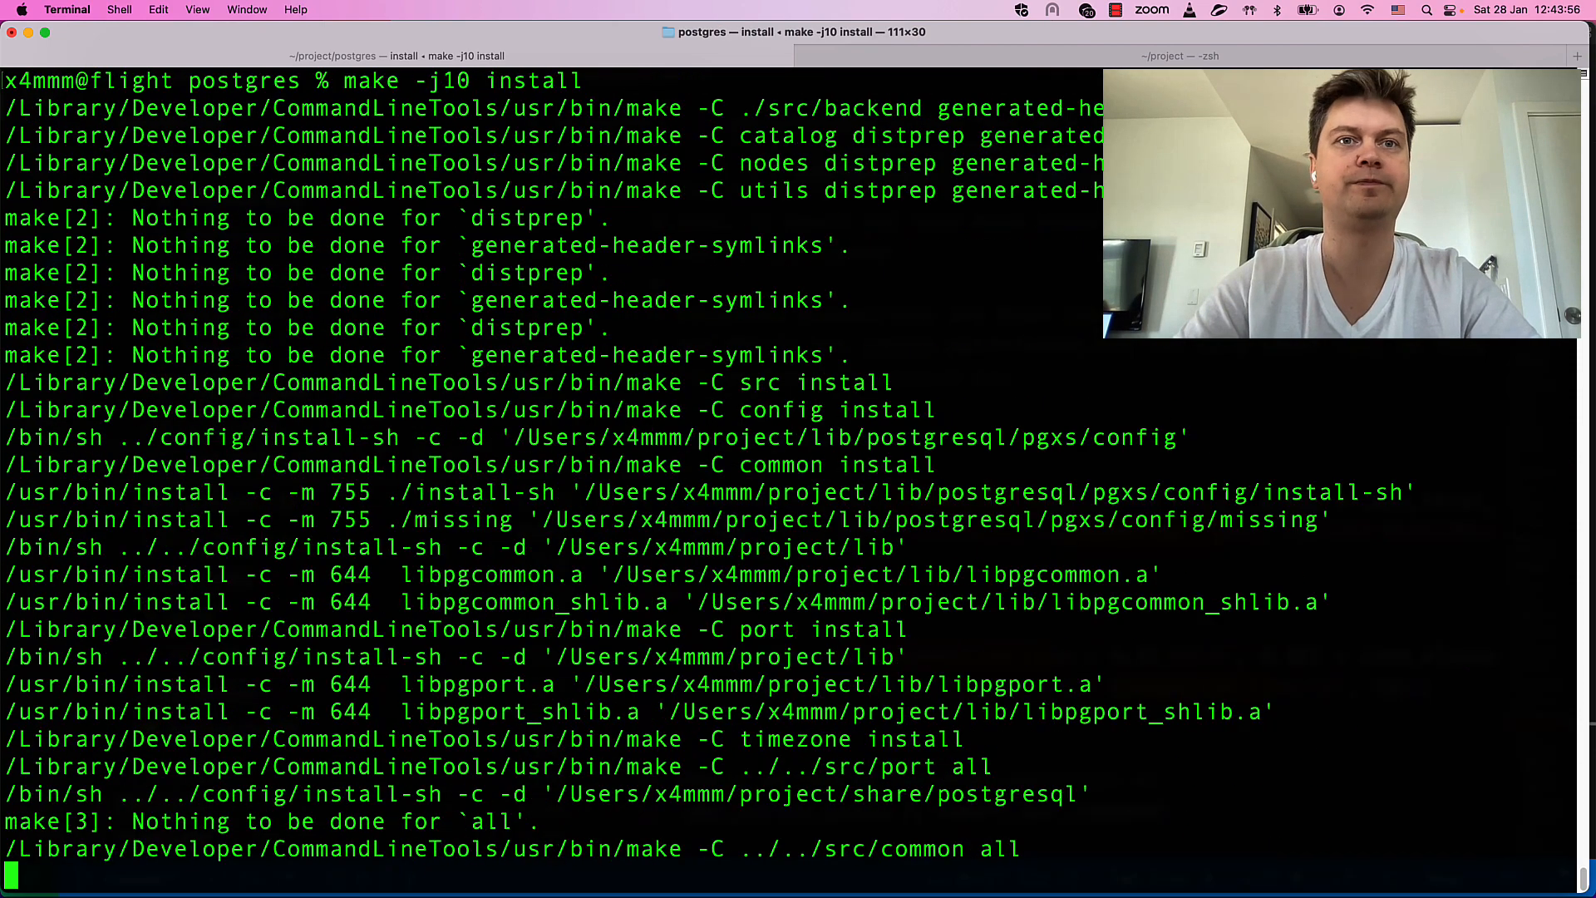
scroll(down, 3)
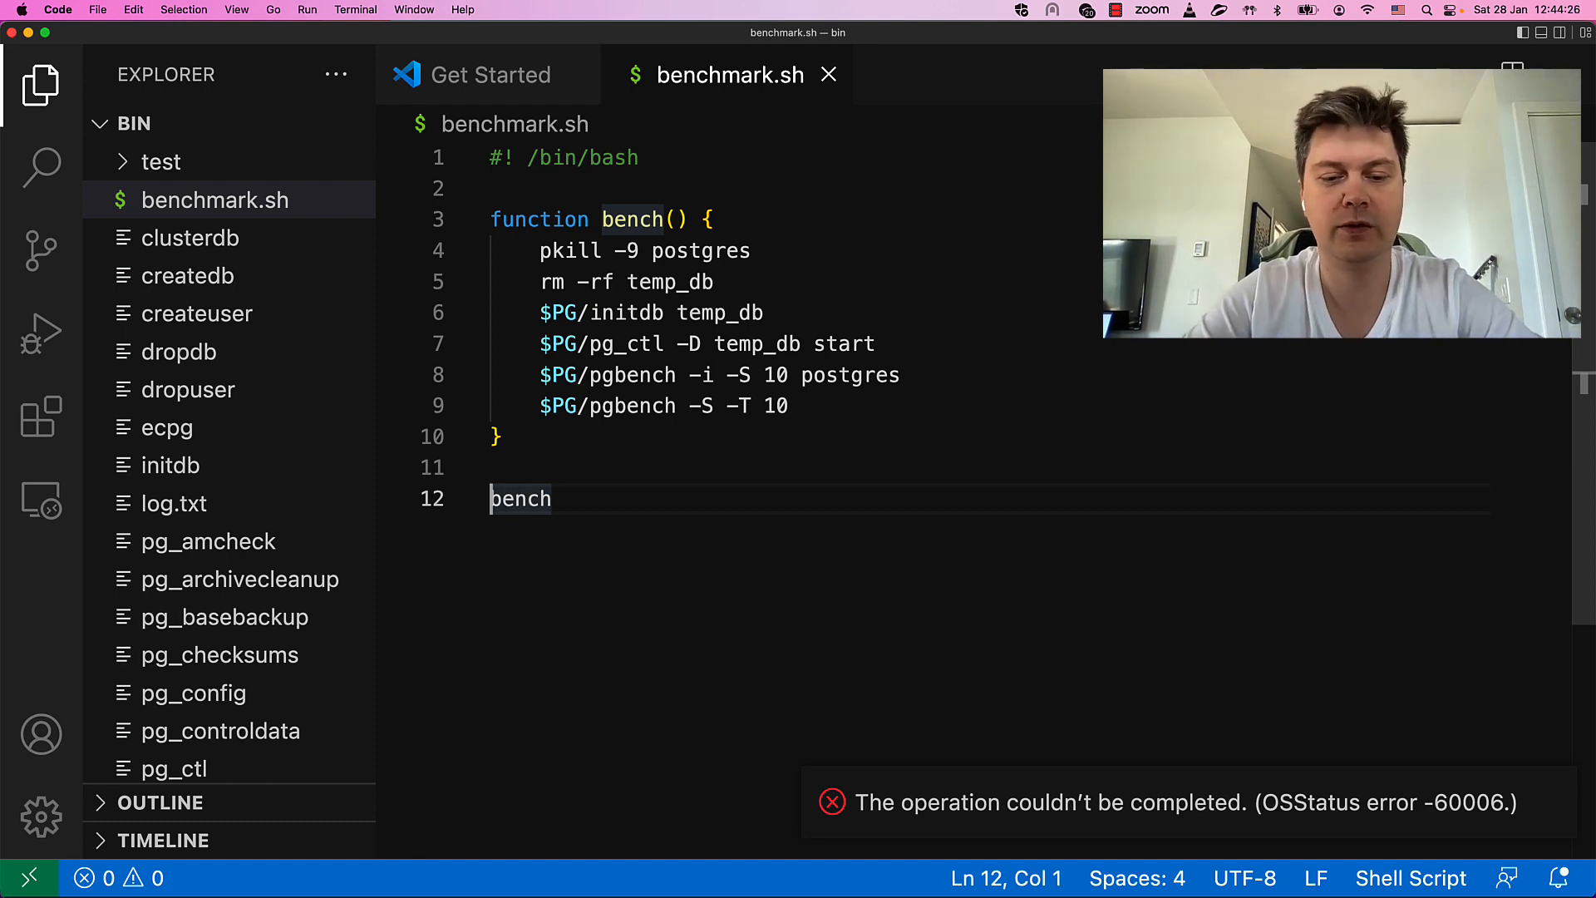
- Prefix the bench call on line 12 of benchmark.sh with 'PG=base_bin'
text(PG=)
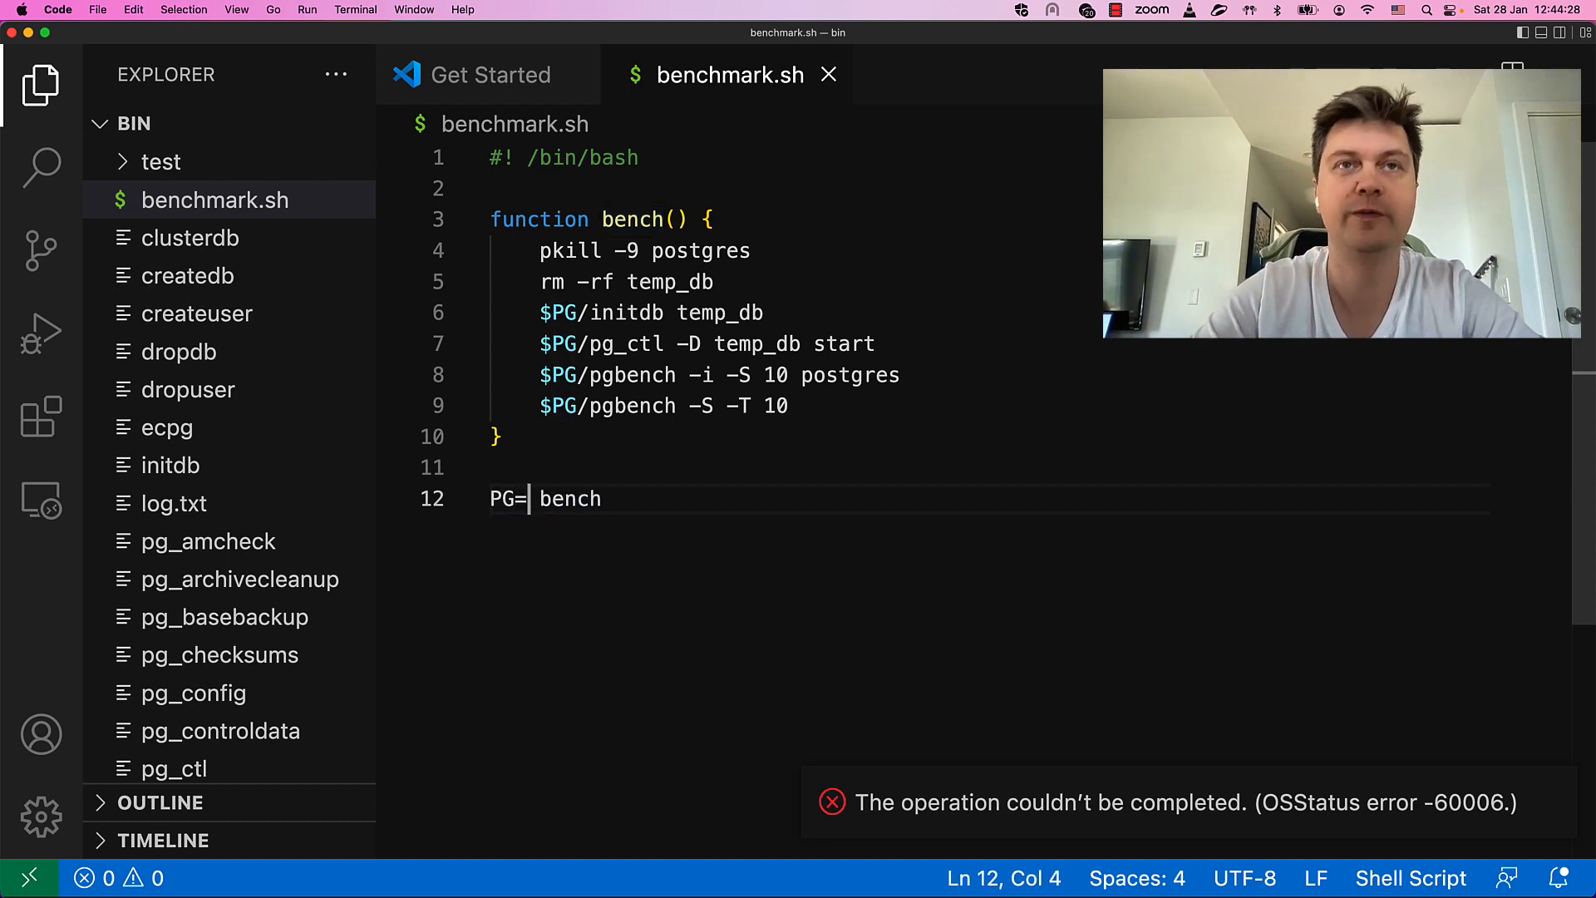
text(ba)
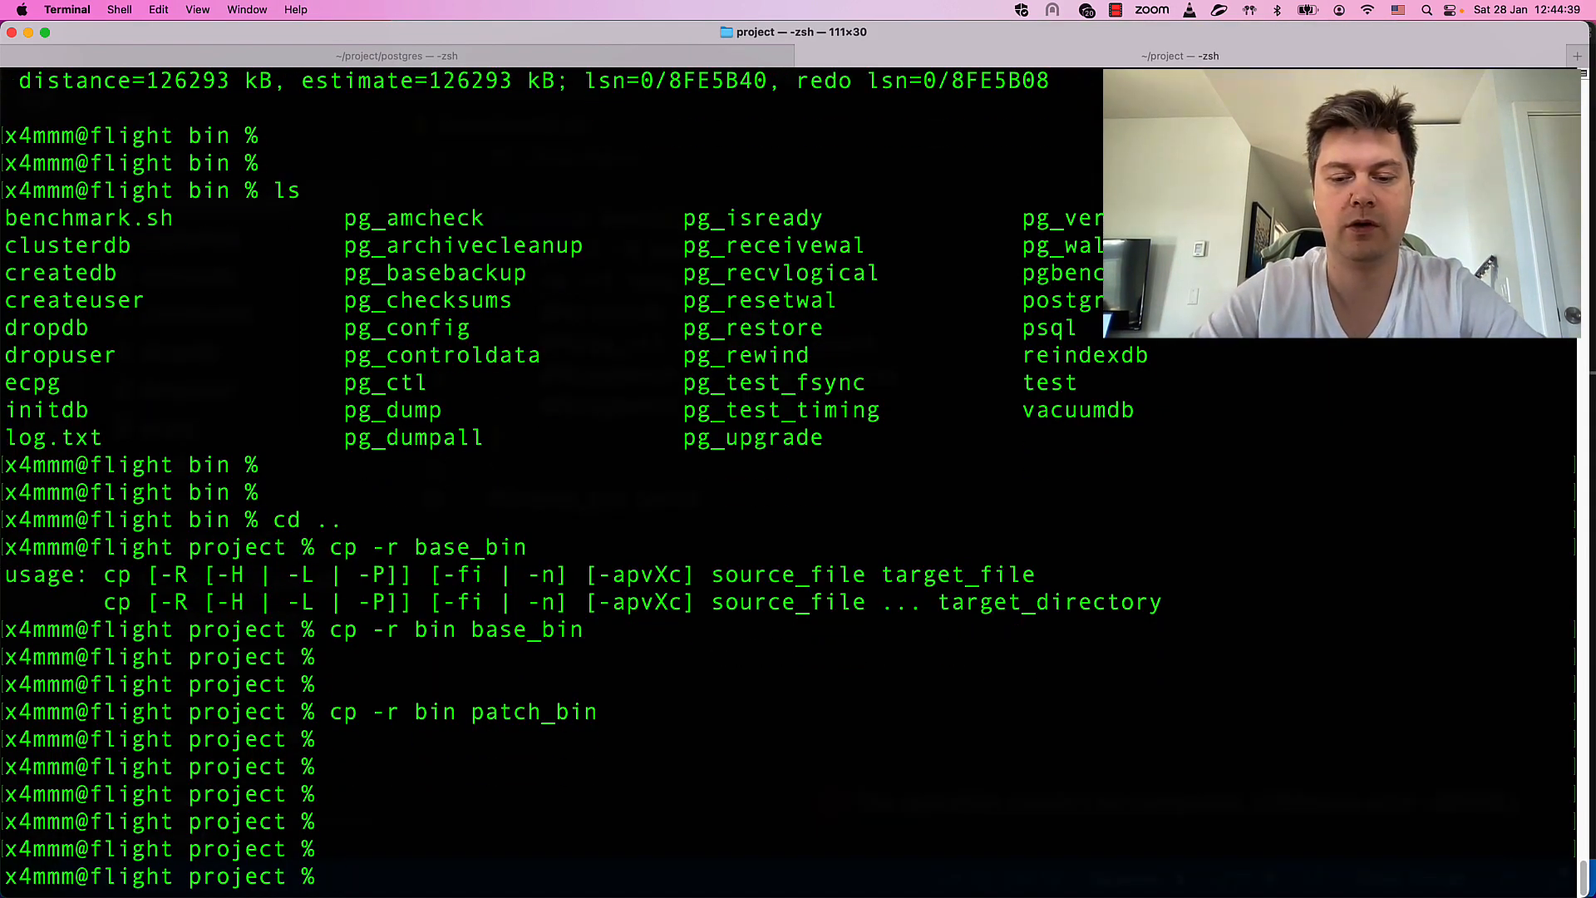
text(chmod +)
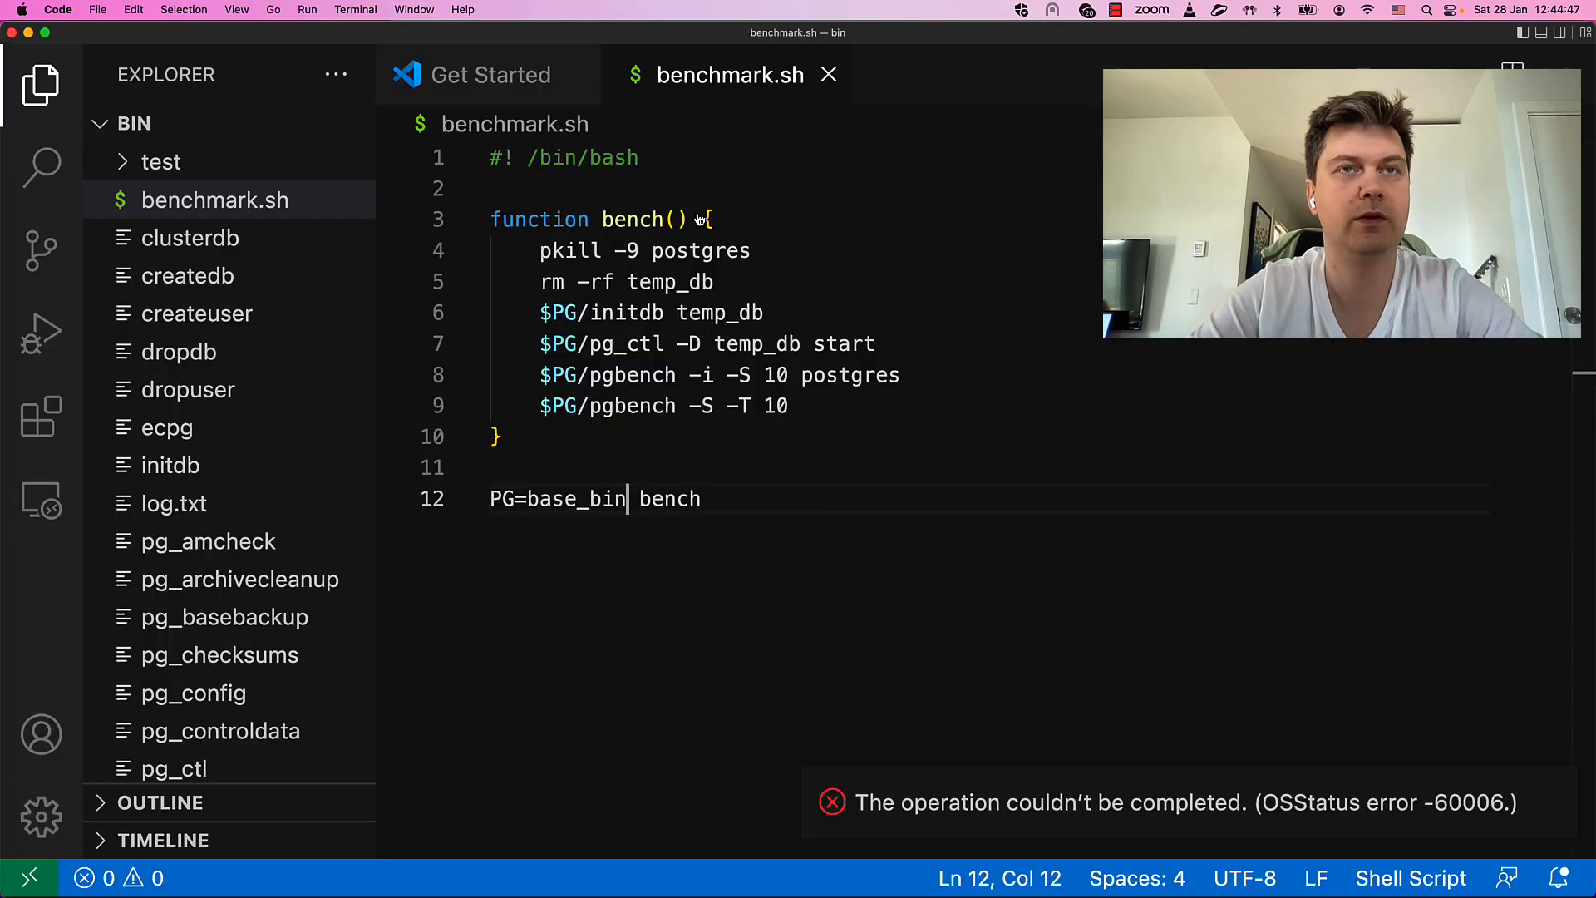
mouse_move(698, 214)
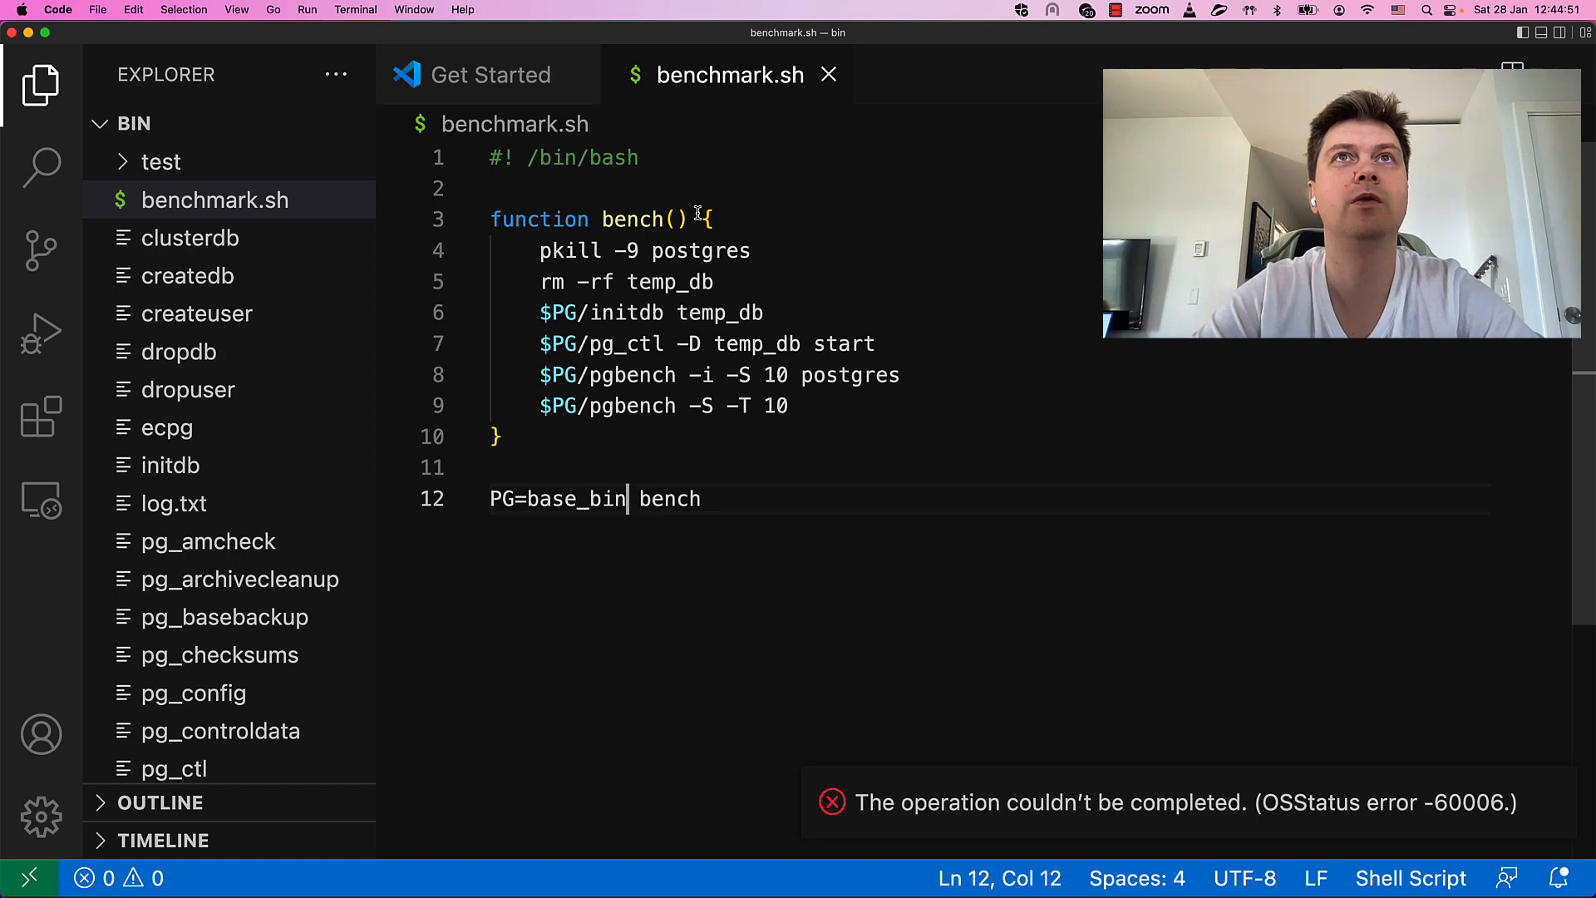
click(490, 74)
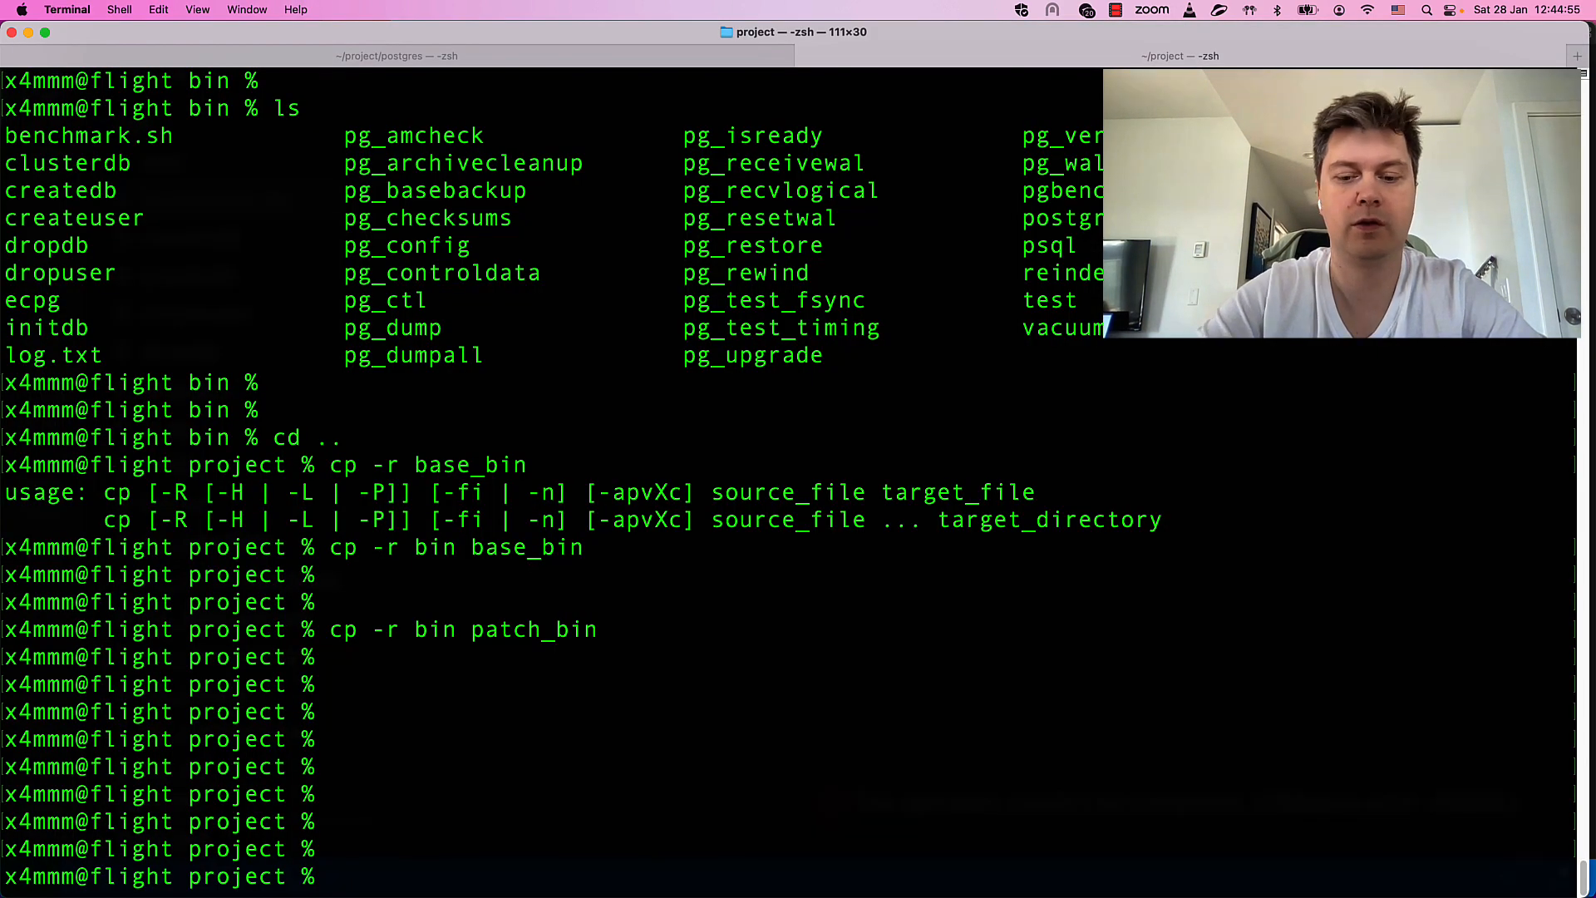
- Move benchmark.sh from bin to the project folder, chmod +x it, and run it
text(mv bin/)
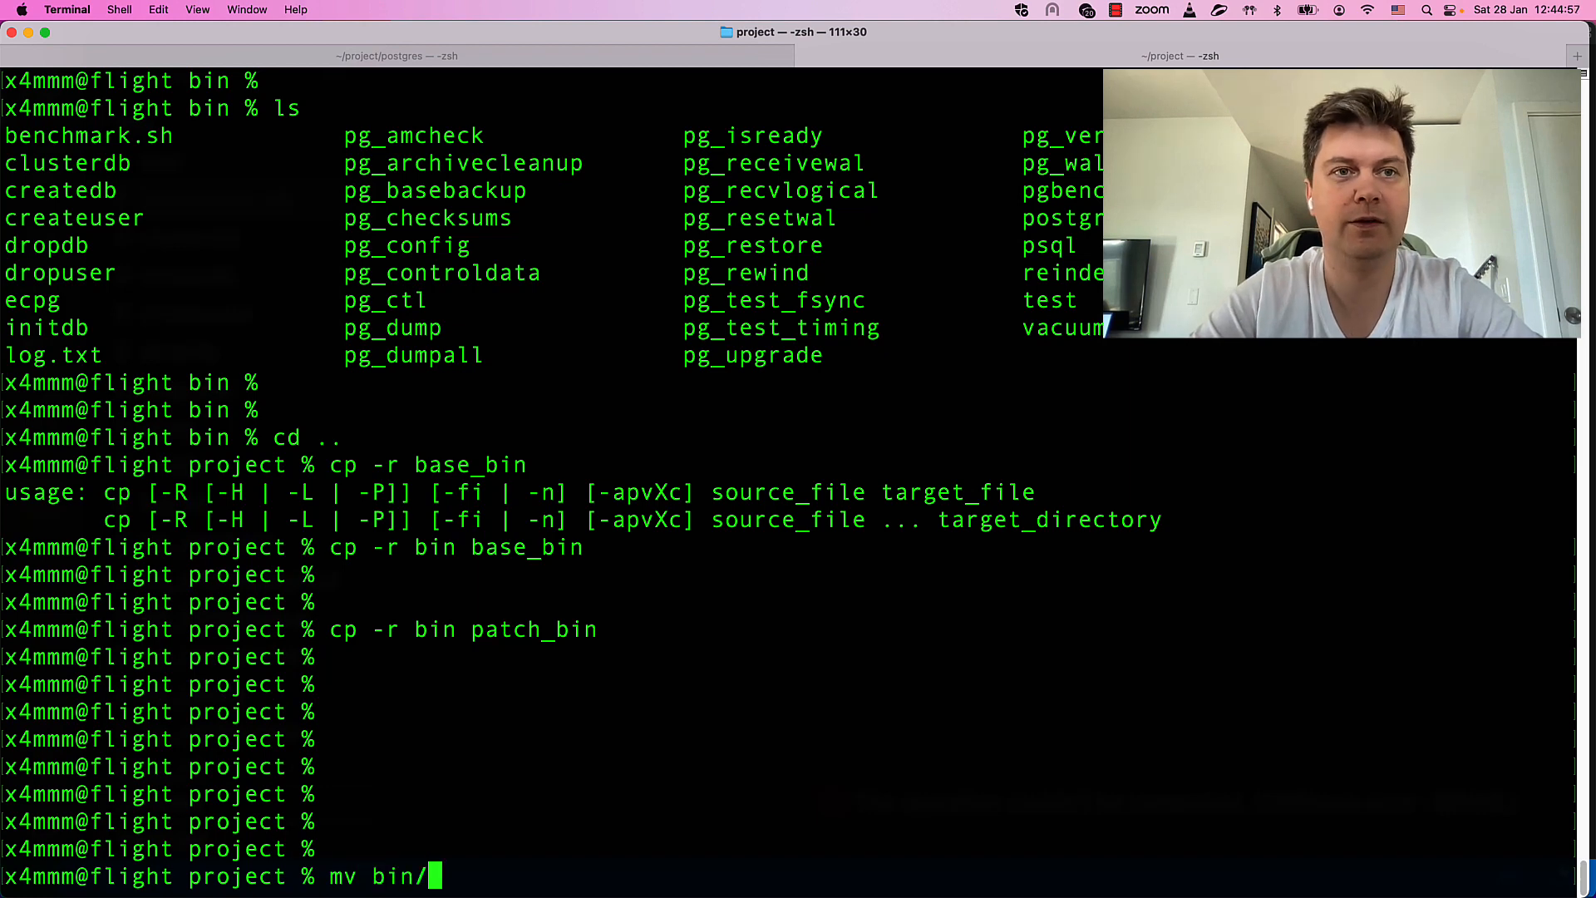
text(benchmark.sh ./)
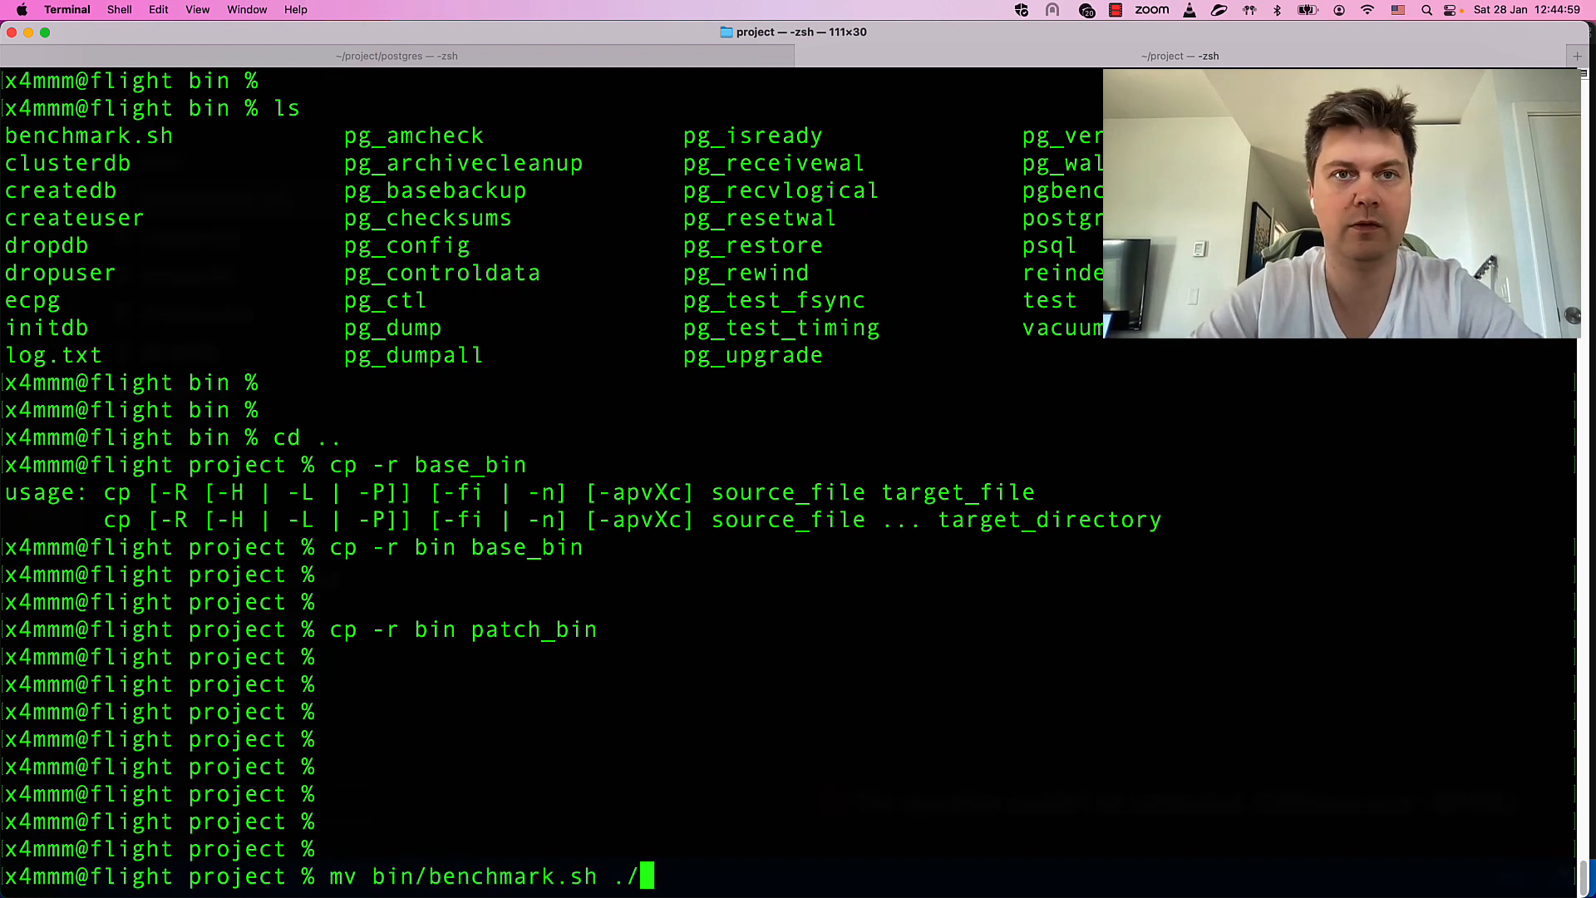
text(chm)
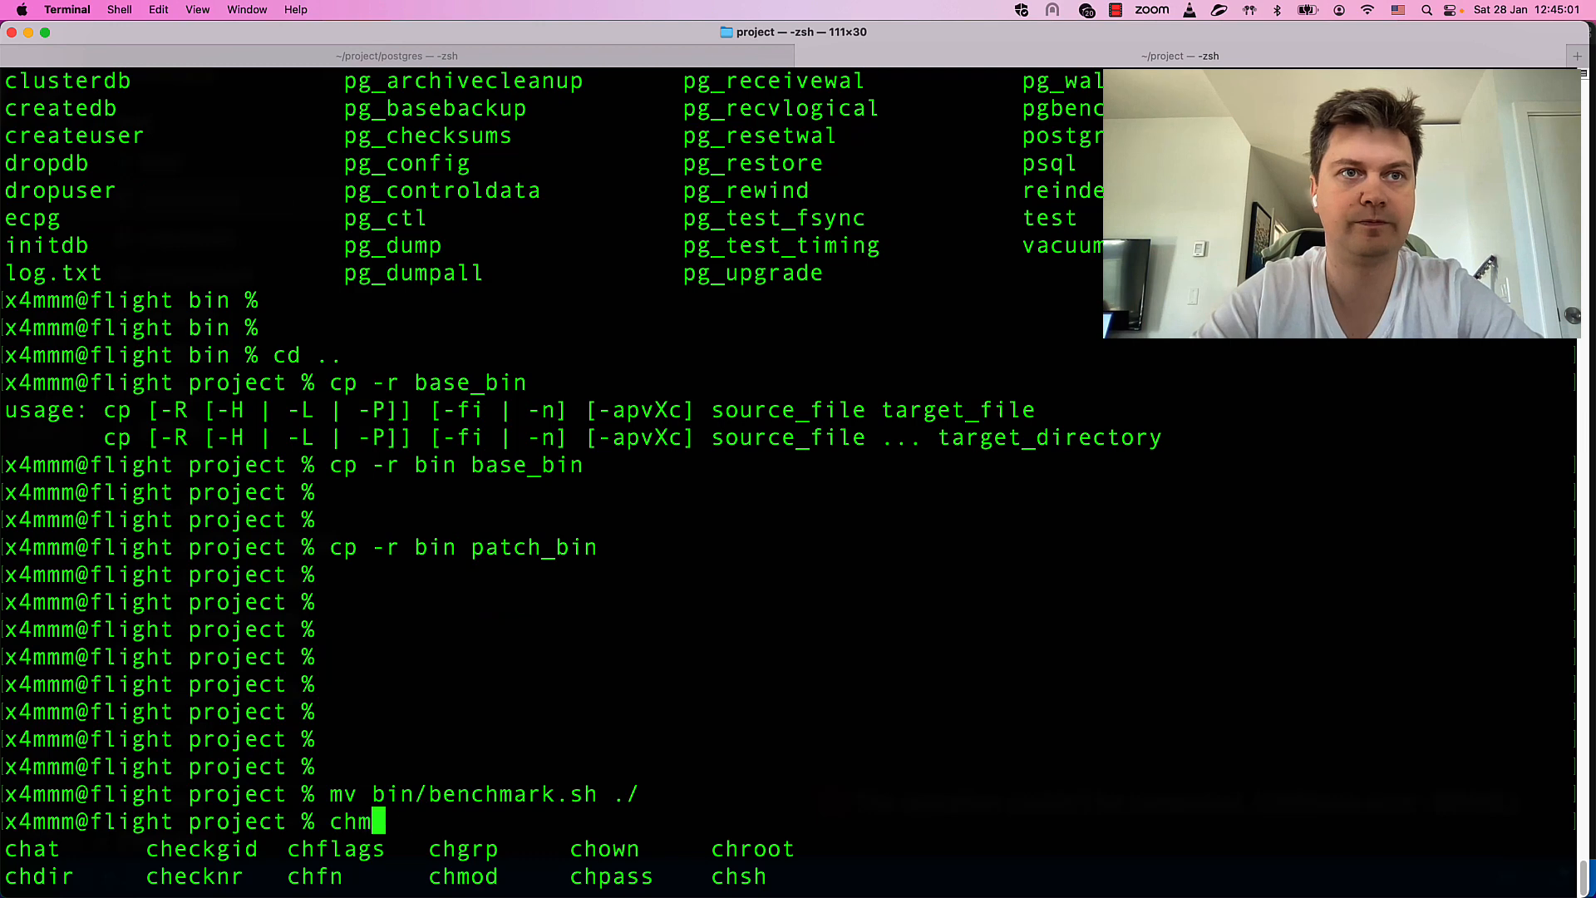
text(od +x)
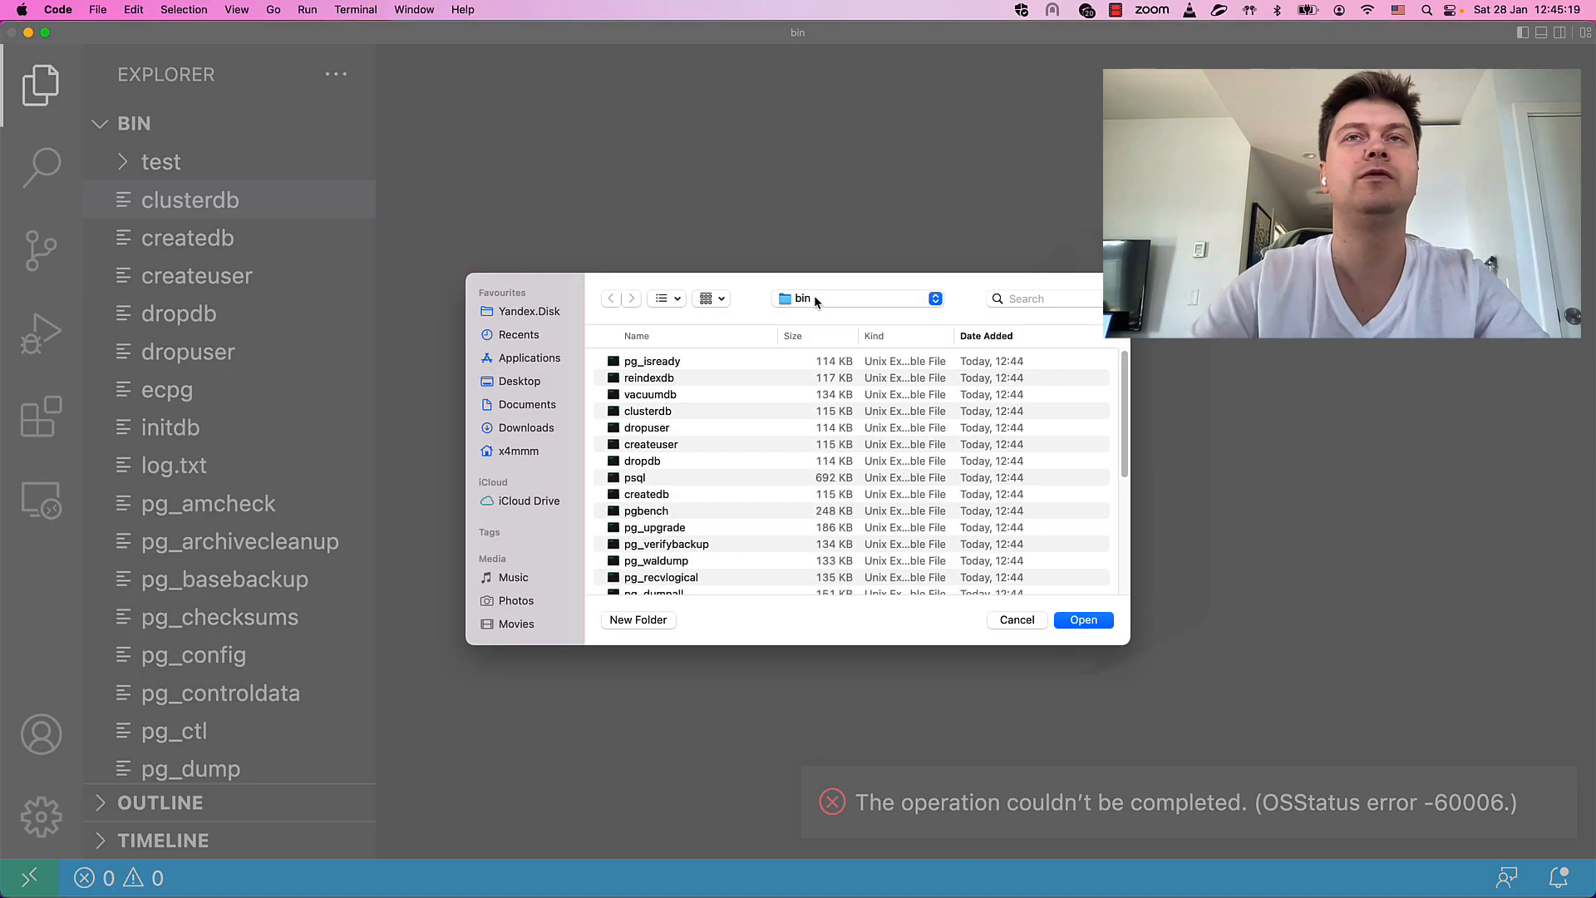
click(856, 299)
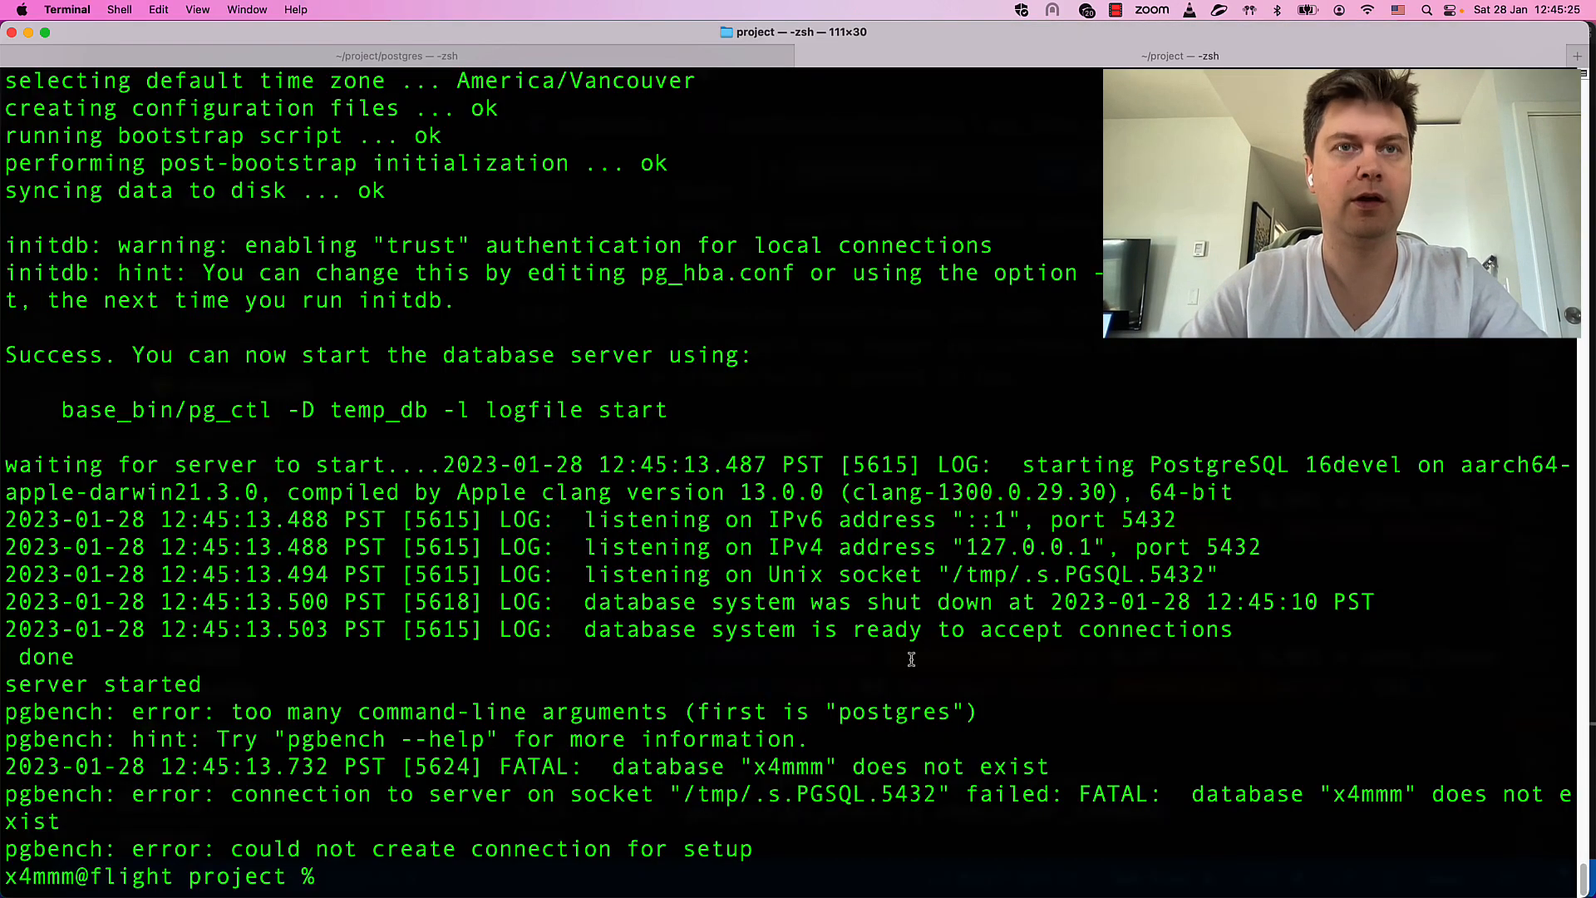
- Open benchmark.sh via 'code .', target the postgres database, and change -S to -s
text(code .)
text(bench)
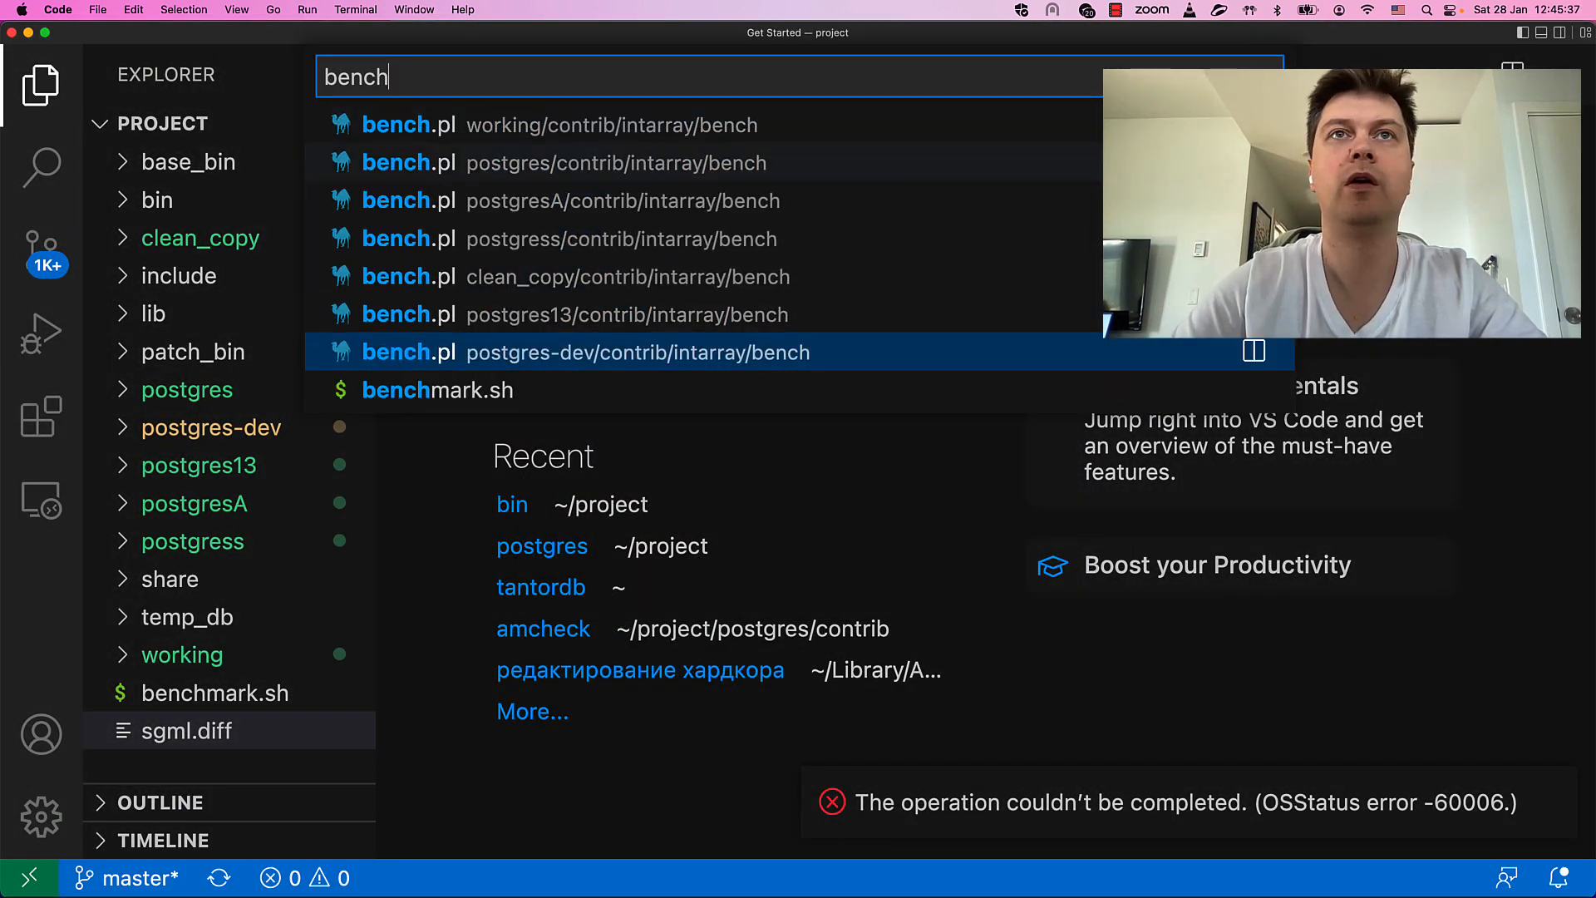
click(438, 390)
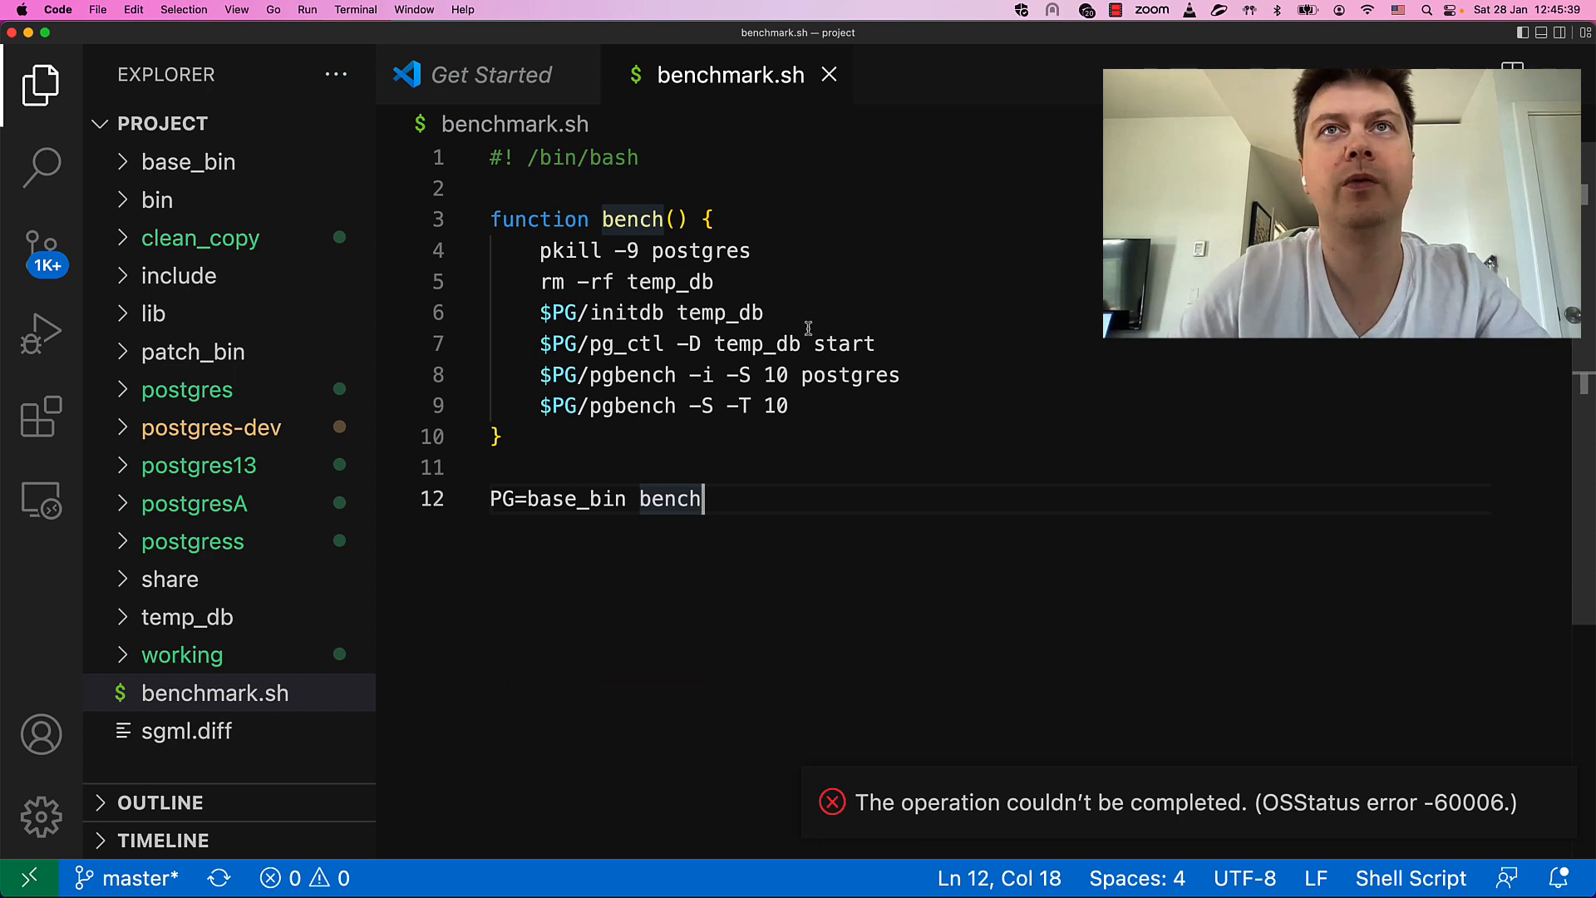
click(848, 375)
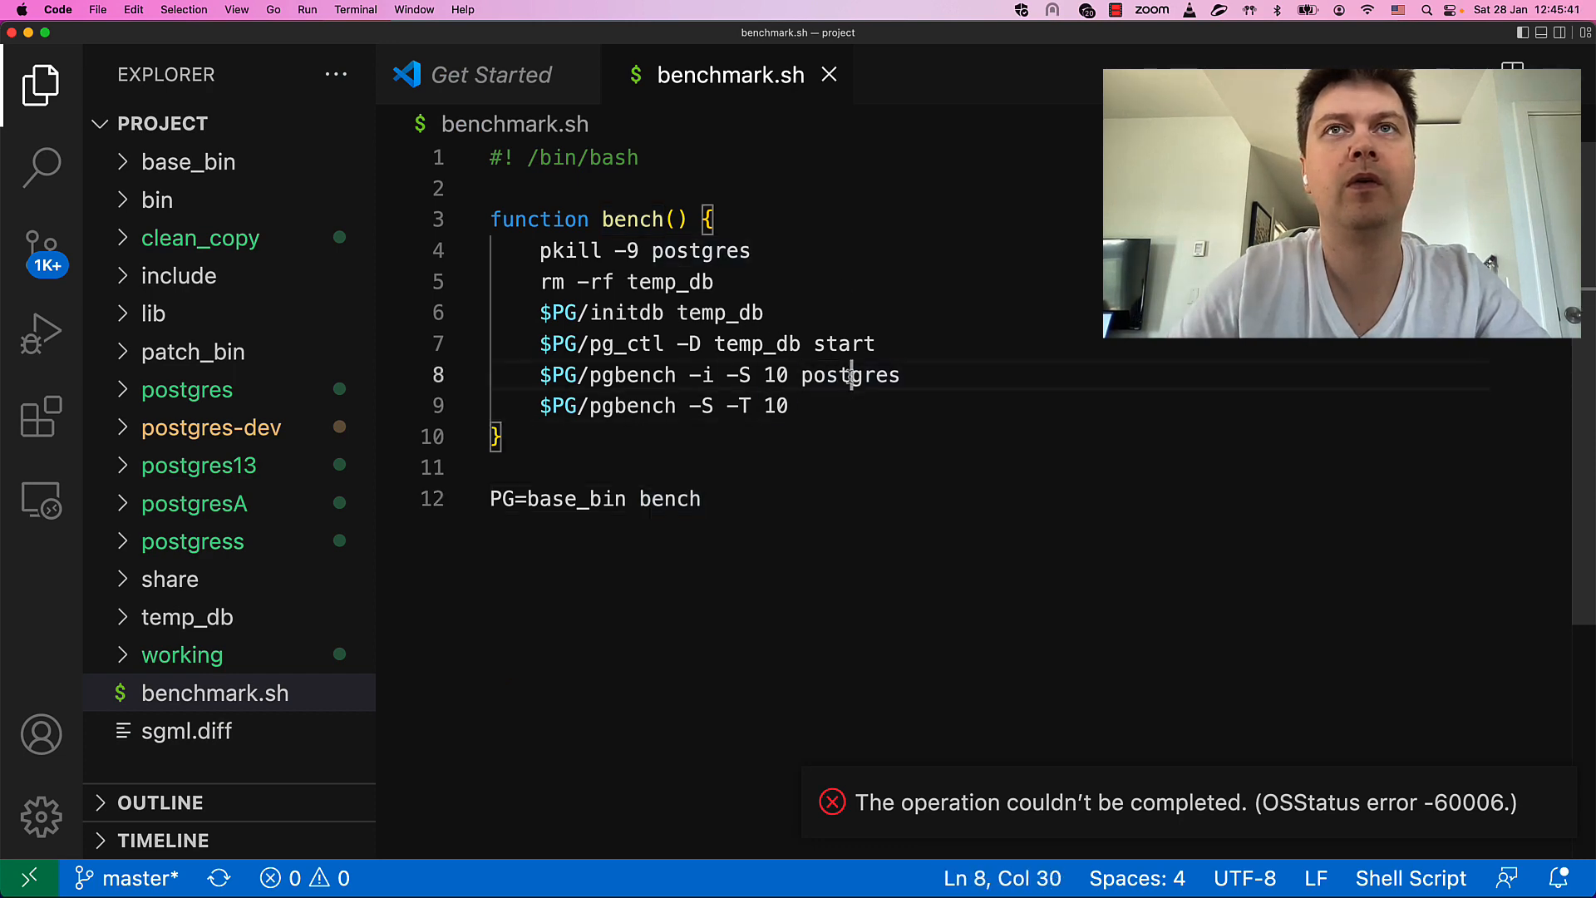
text(postgres)
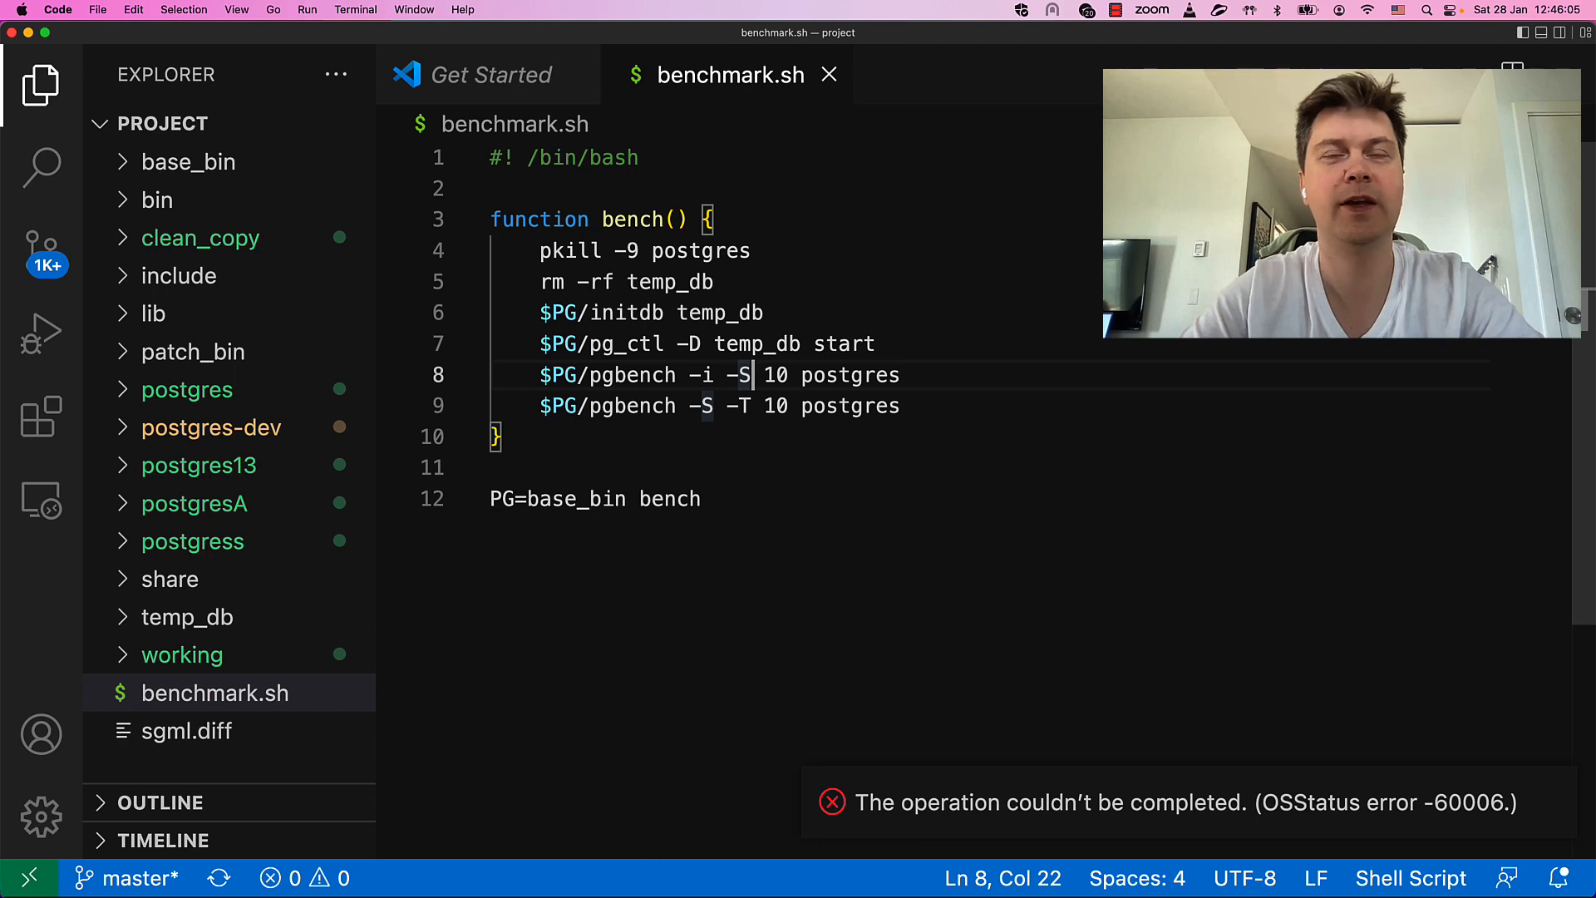
text(s)
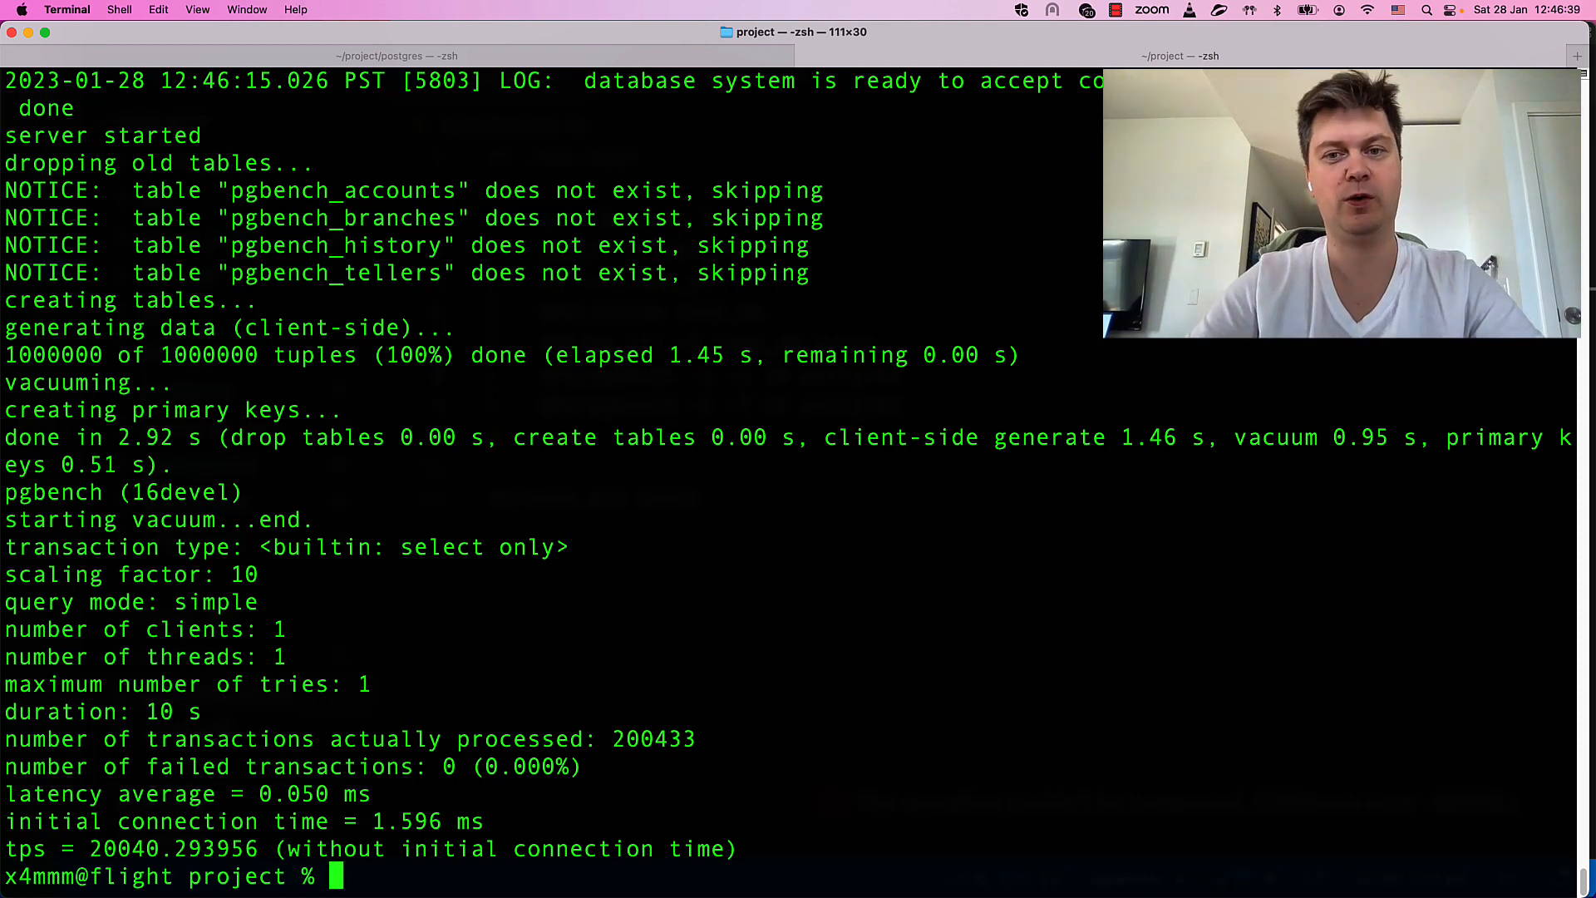
- Duplicate the bench line with PG=patch_bin and rerun ./benchmark.sh
key(enter)
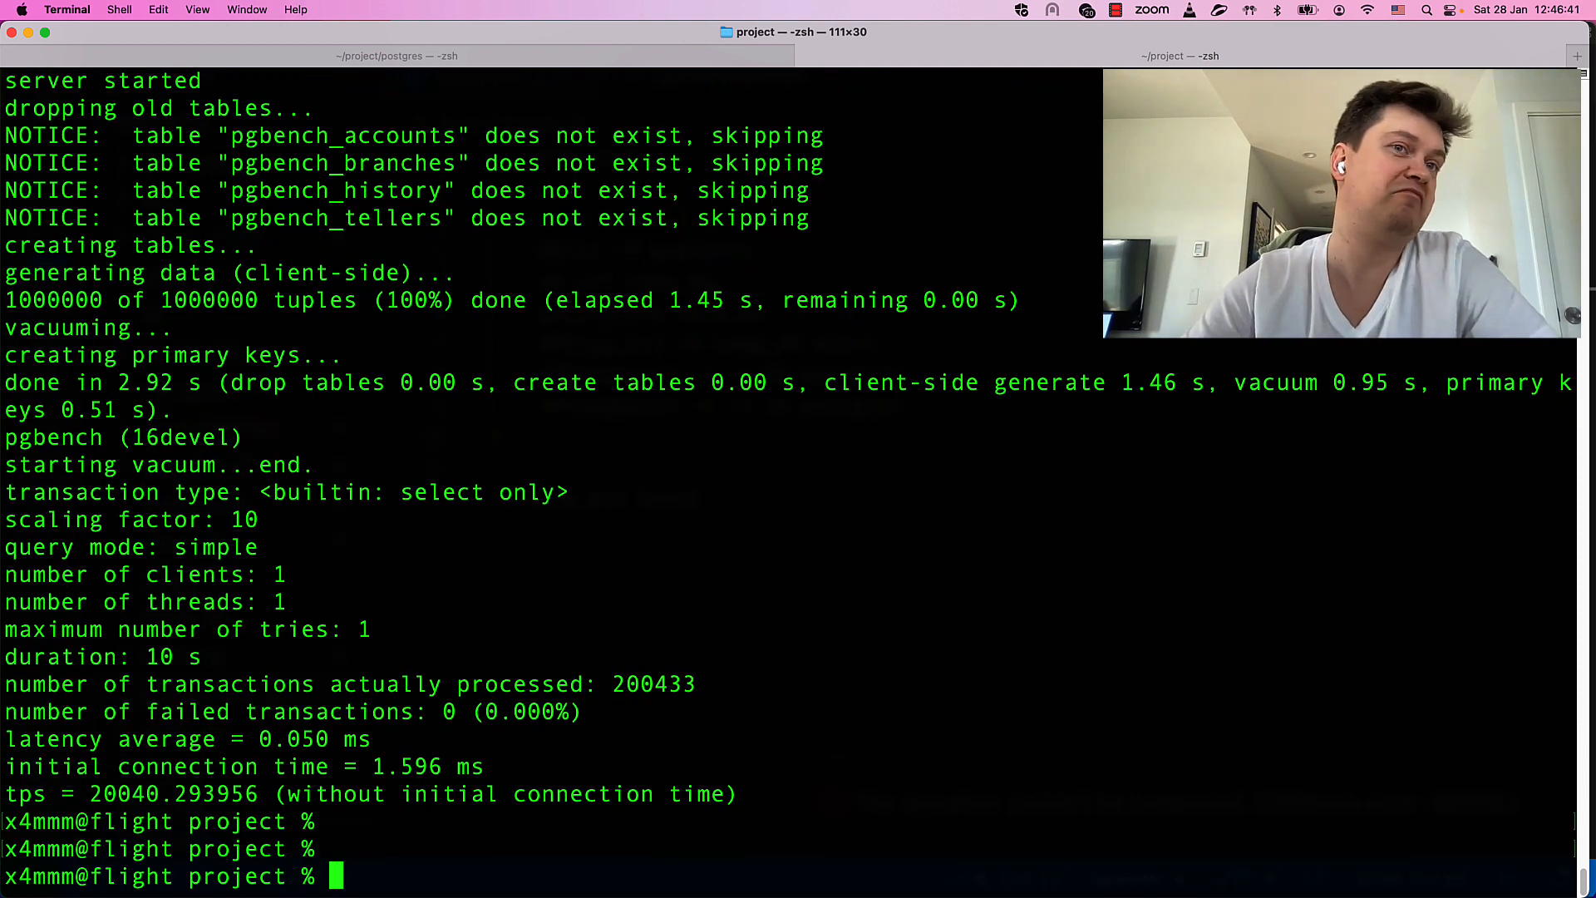
mouse_move(849, 412)
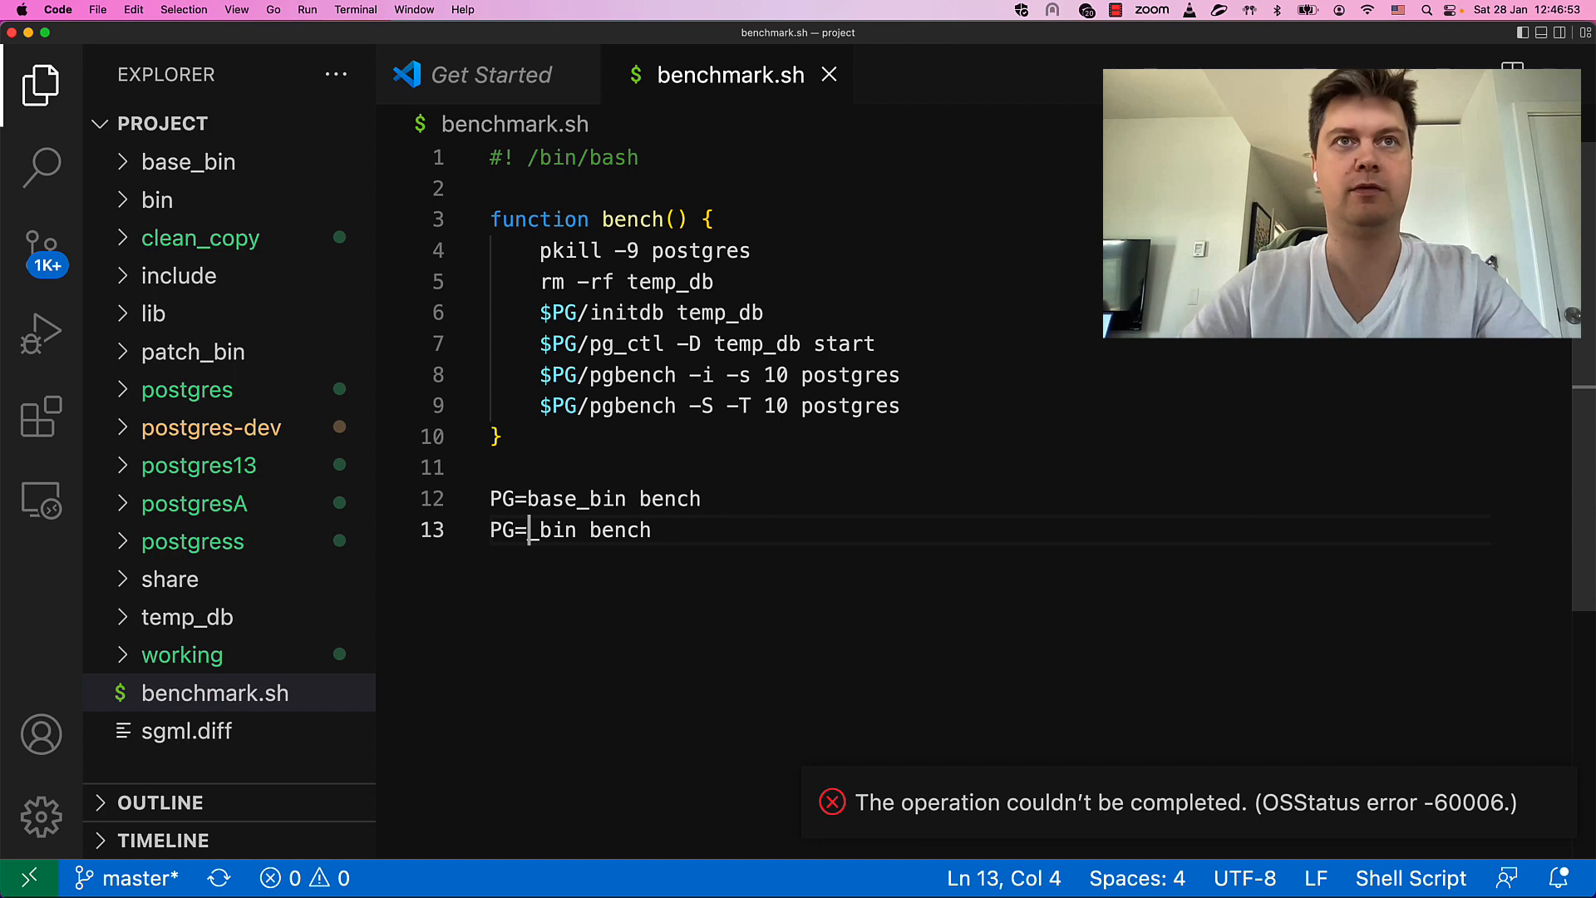
text(pat)
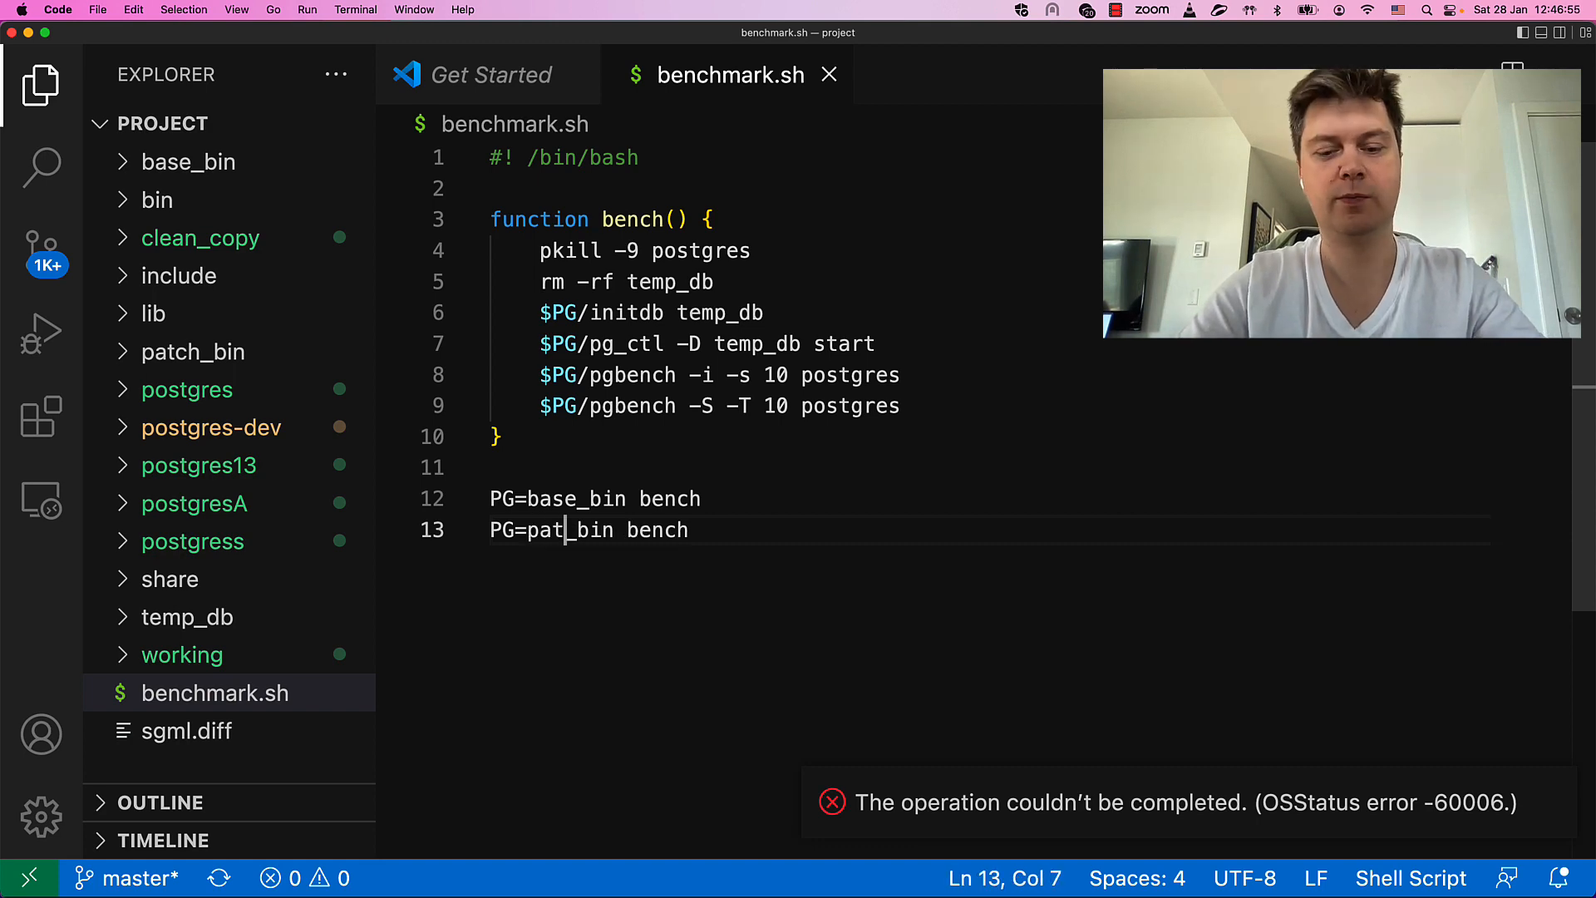
text(ch)
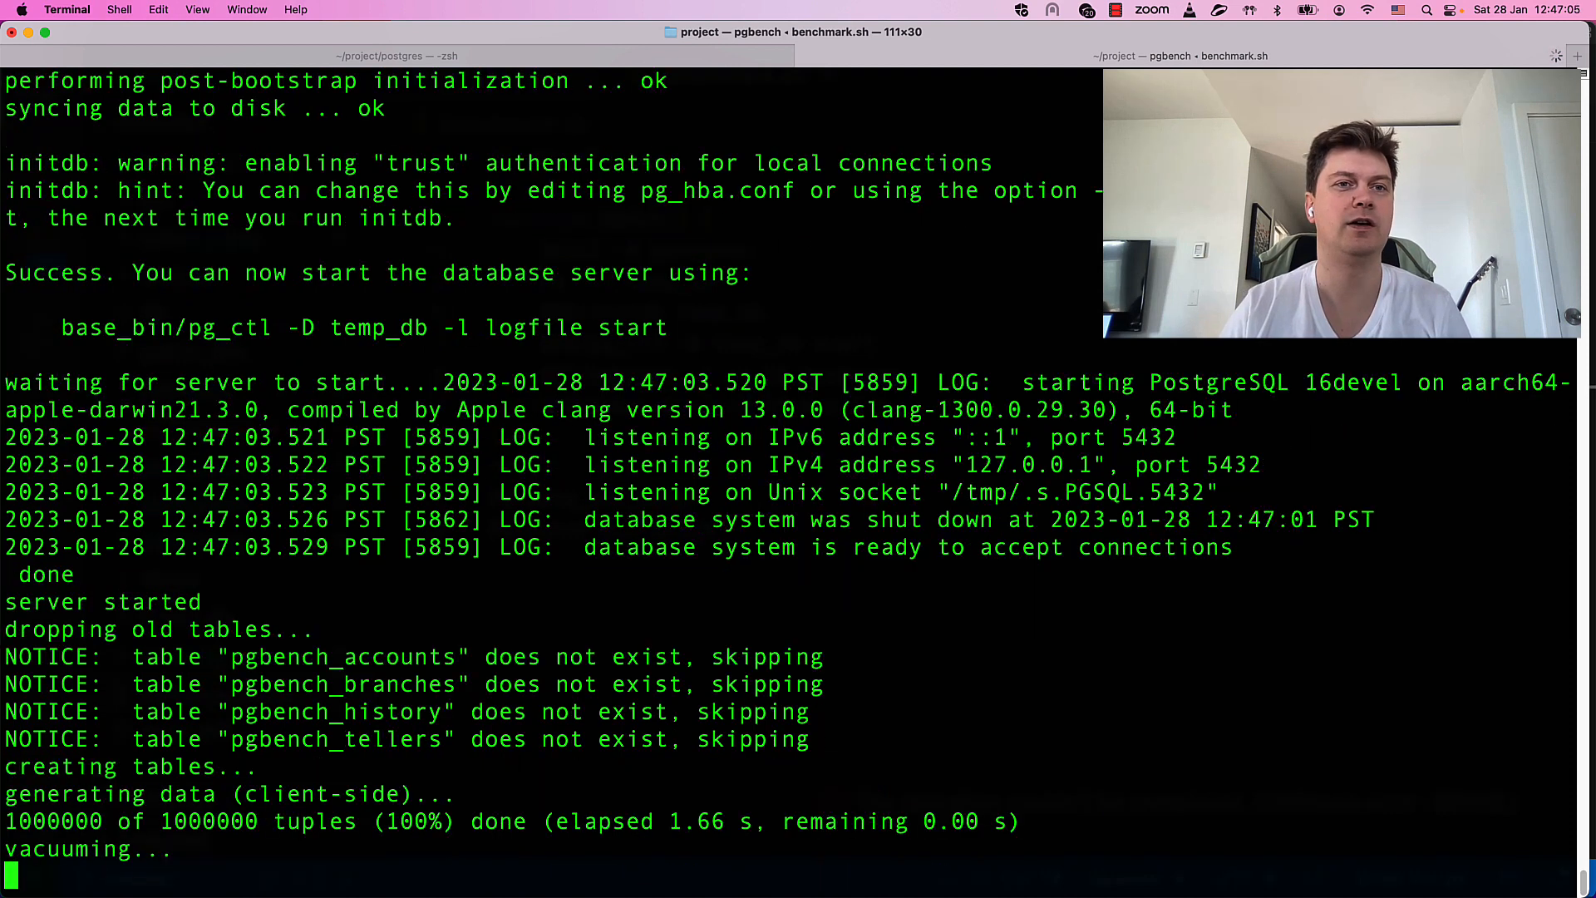
- Read the 19,768 tps result and type 'make -j10 install' in the postgres tab
scroll(down, 3)
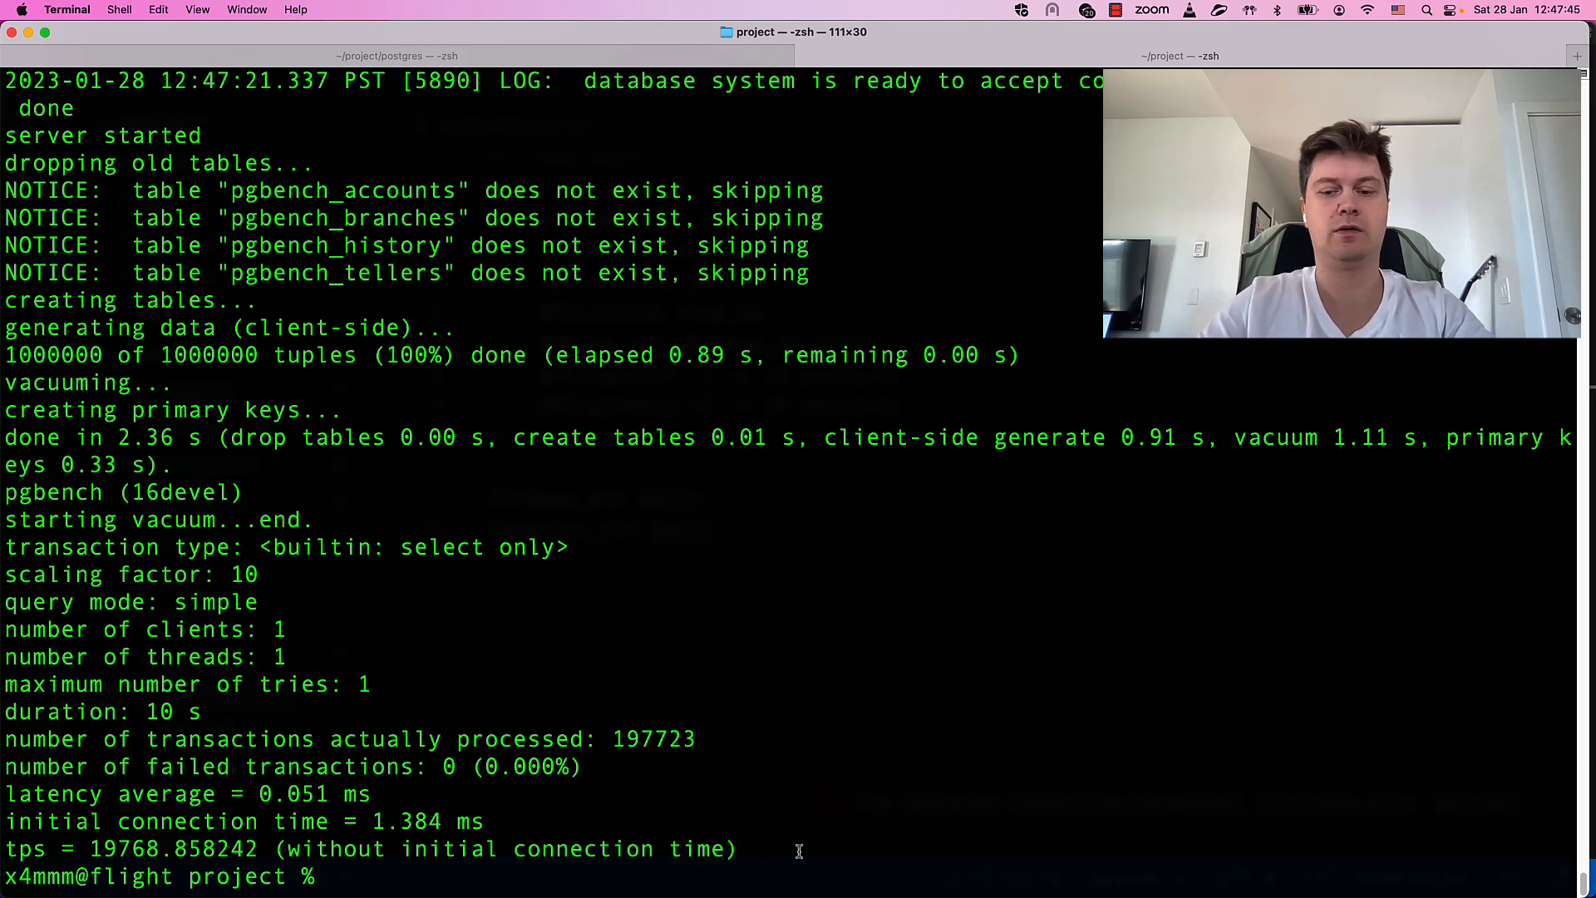
text(make -j10 install)
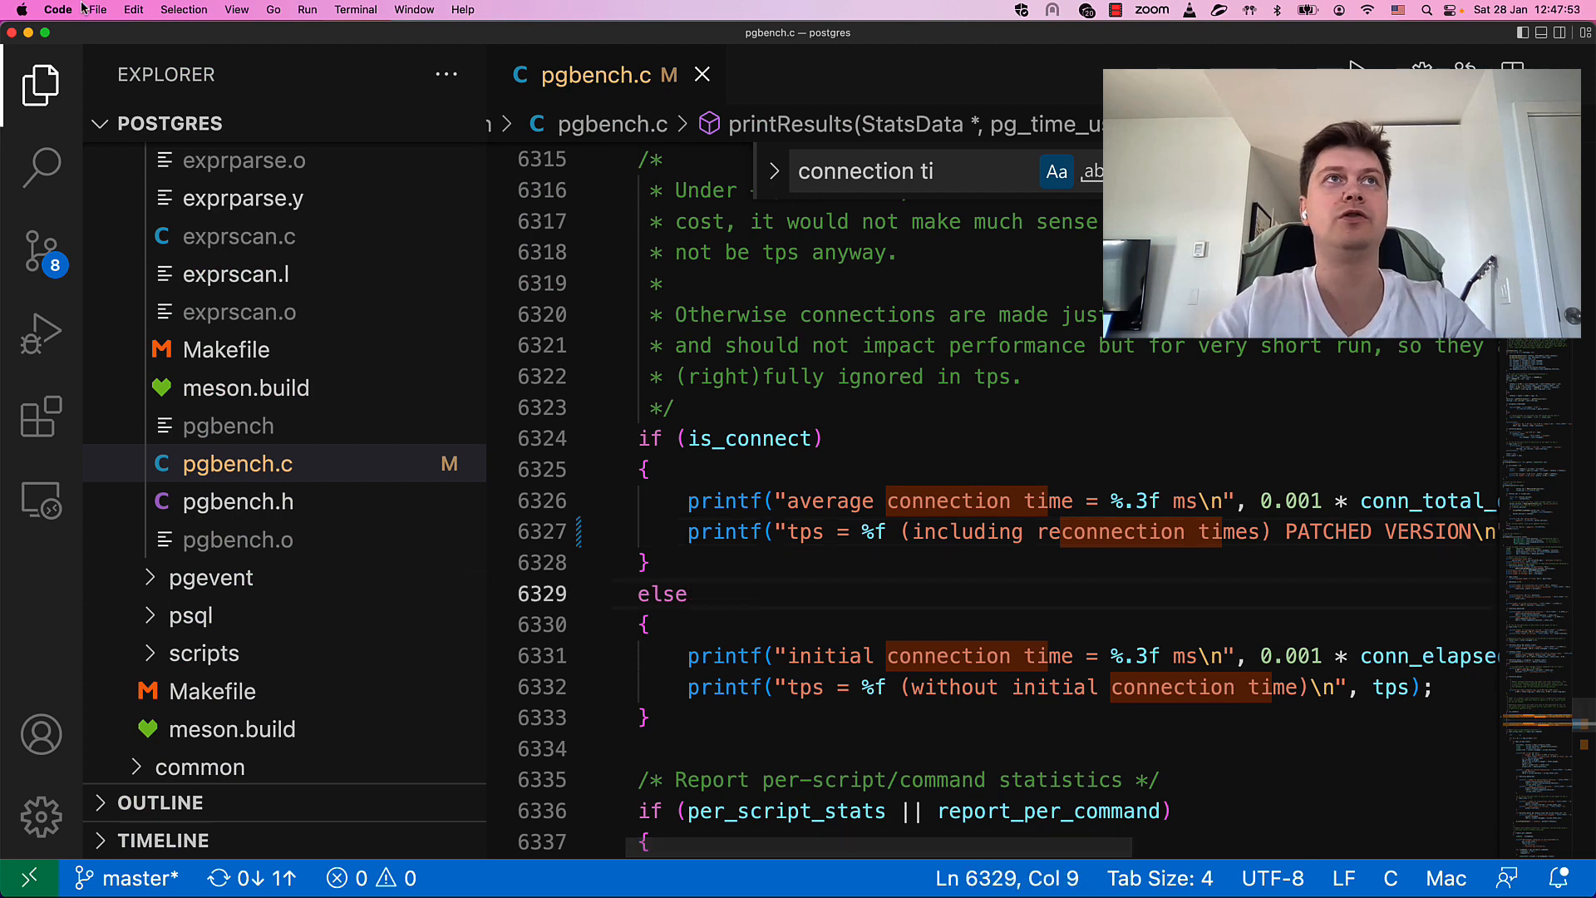
- Save the PATCHED VERSION tps message in pgbench.c and run 'make -j10 install'
click(97, 9)
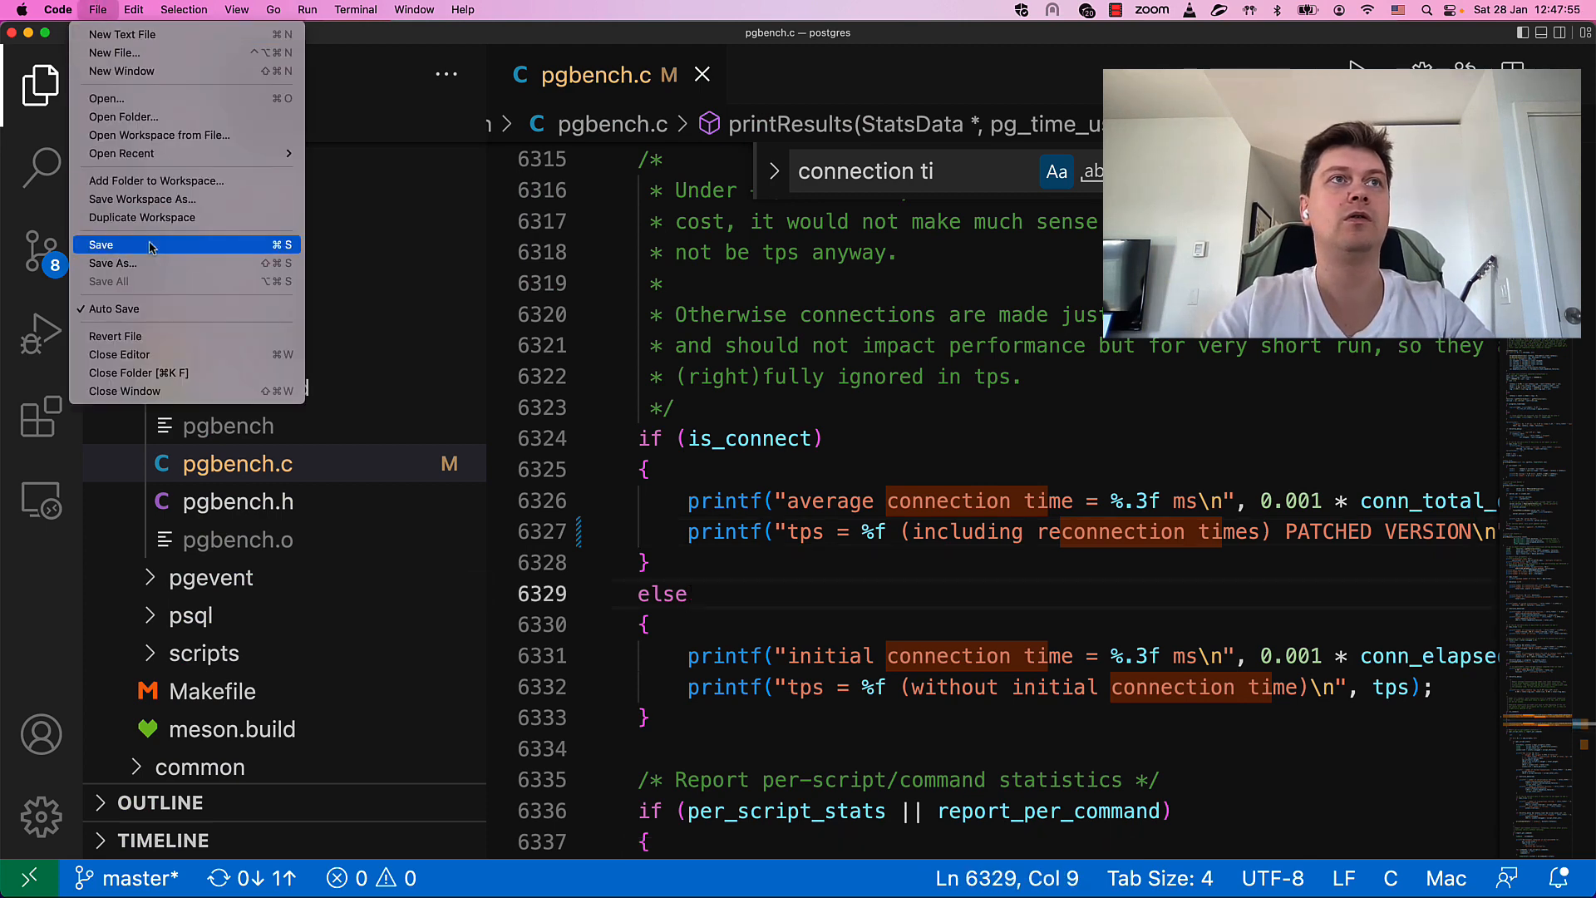
click(100, 244)
text( PATCHED VERSION)
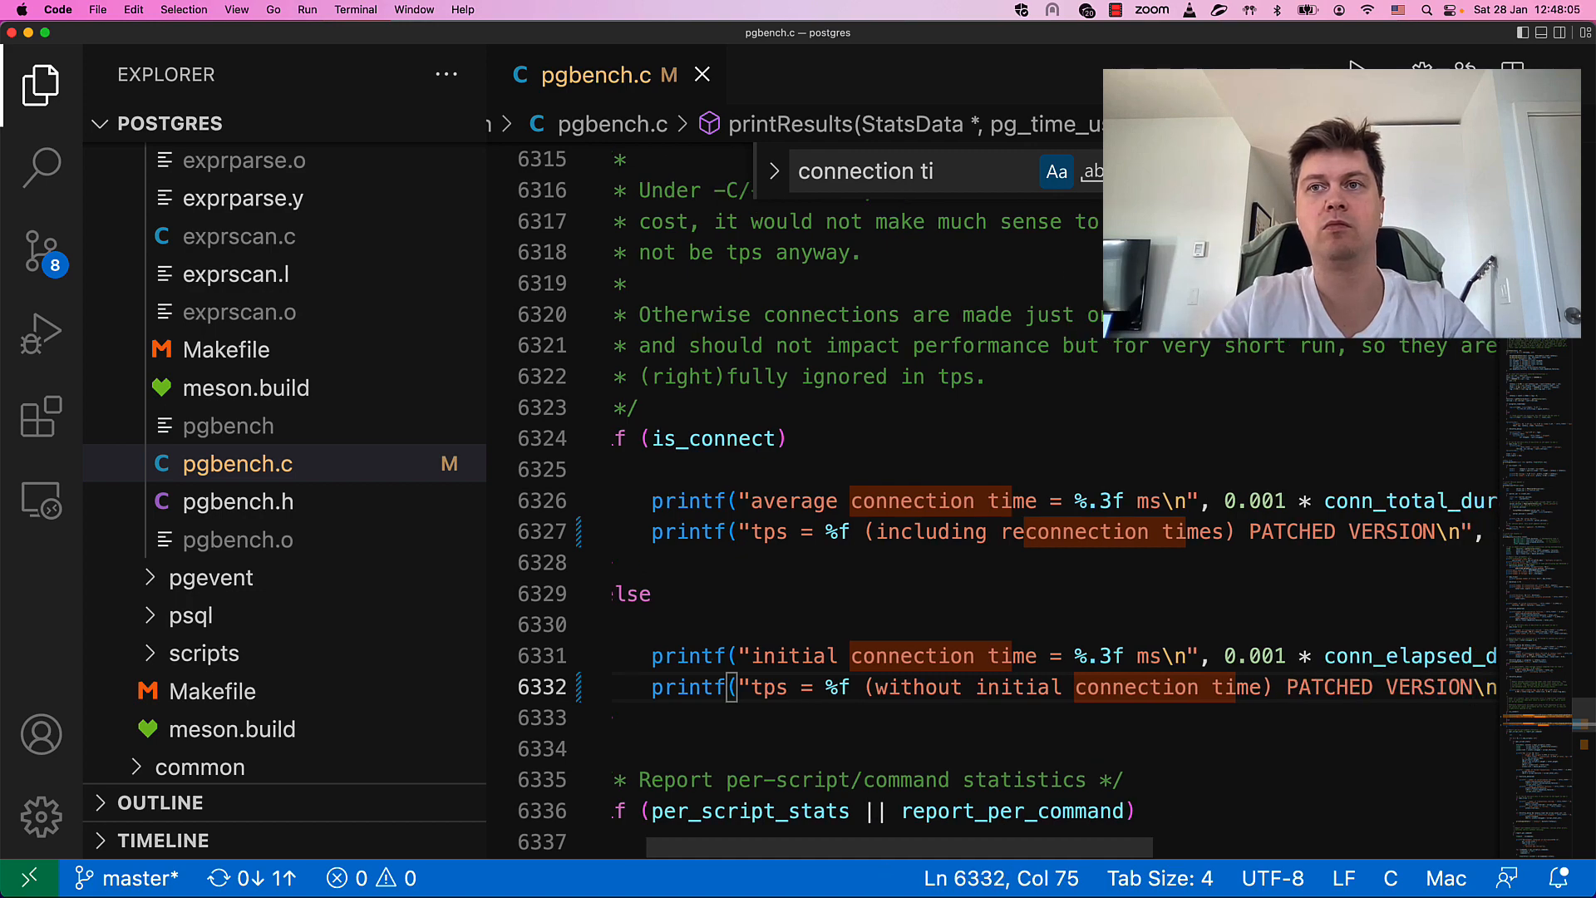
key(cmd+tab)
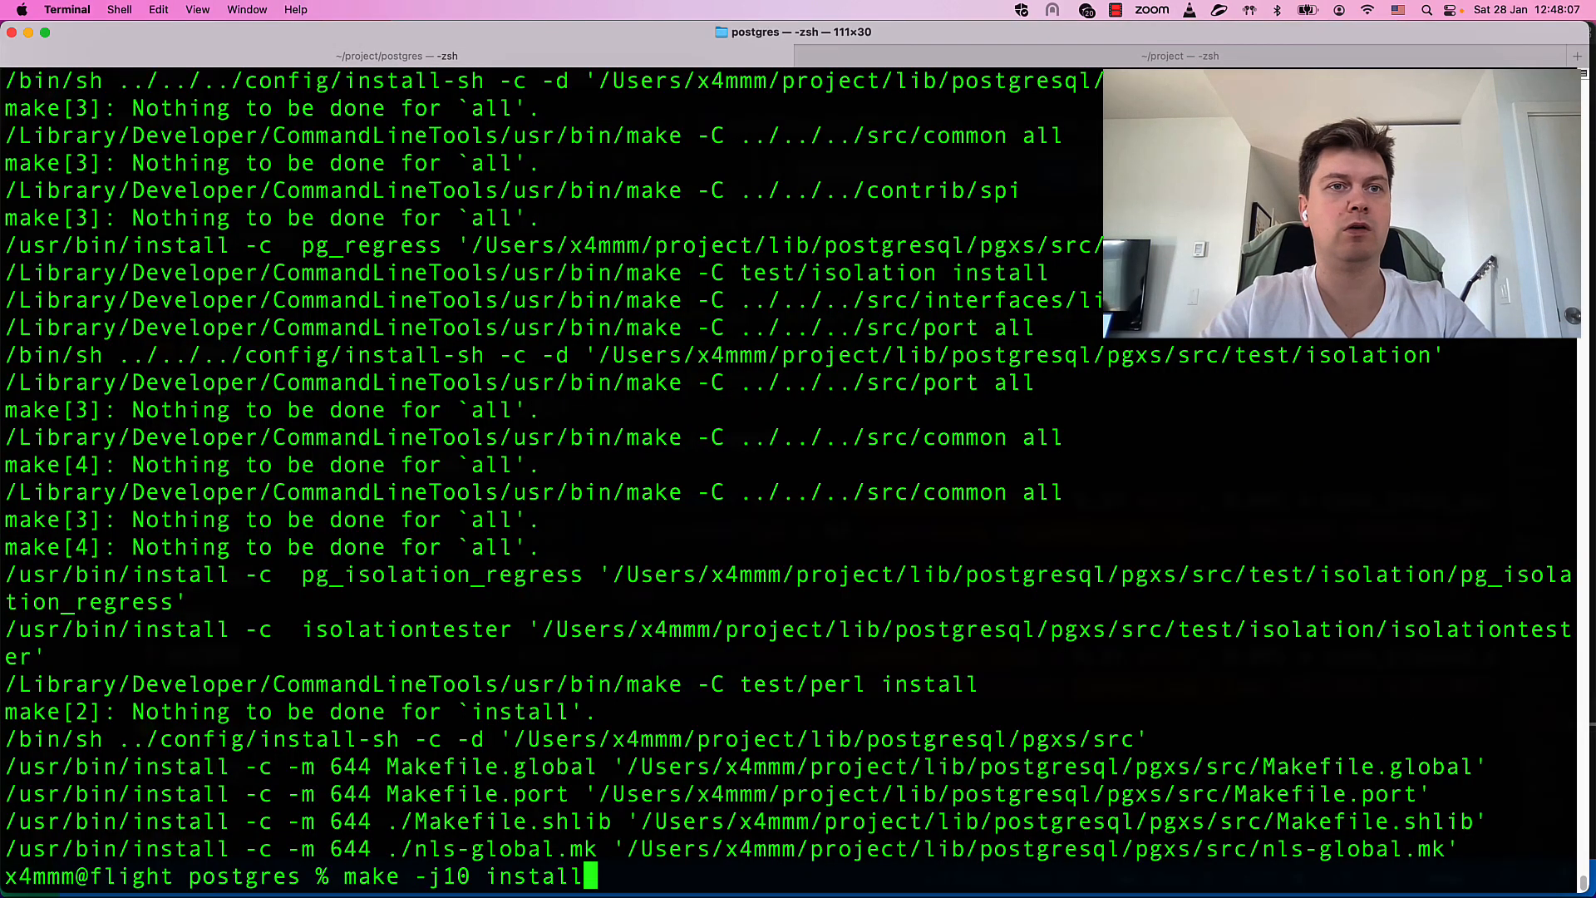
key(Return)
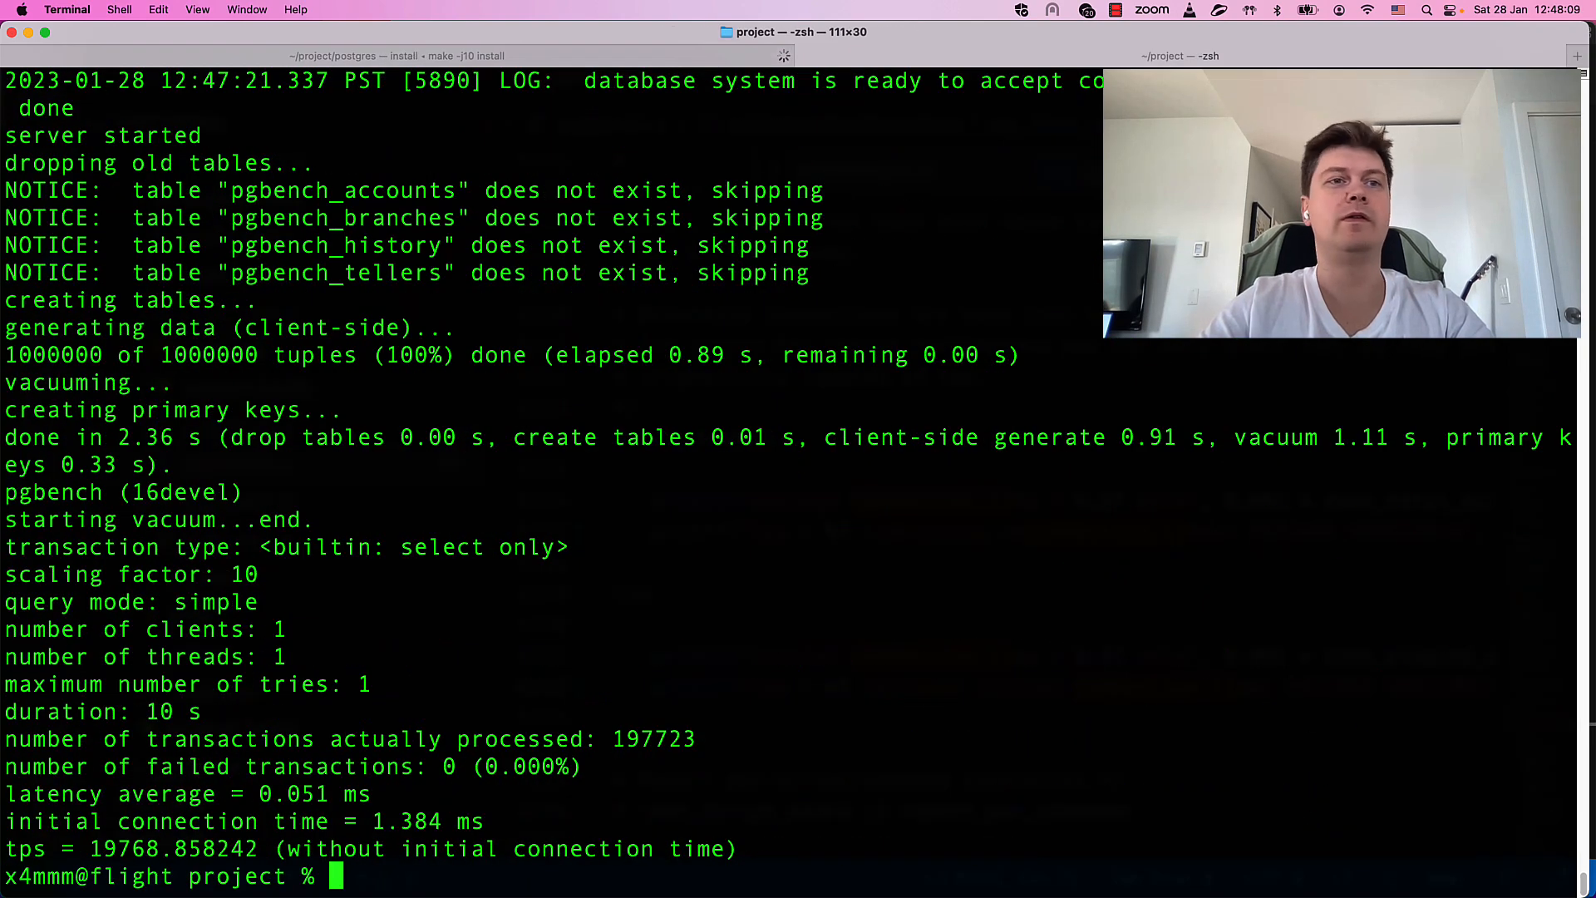
text(code .)
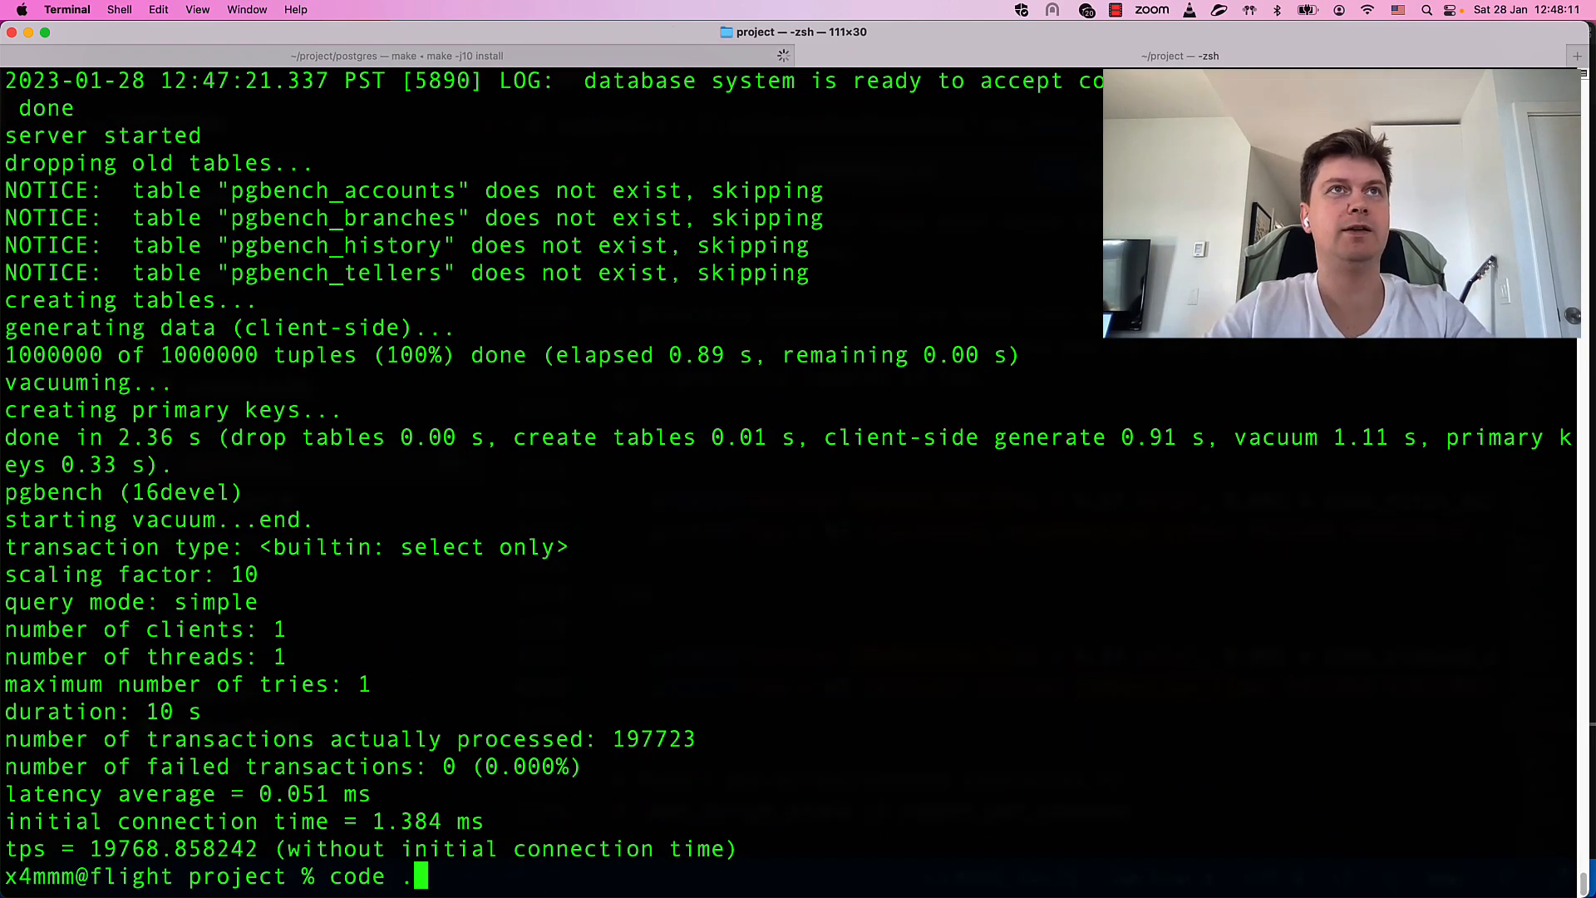
- Copy bin to patch_bin, run ./benchmark.sh (18,876 tps), and check git diff
text(cp -r bin patch_bin)
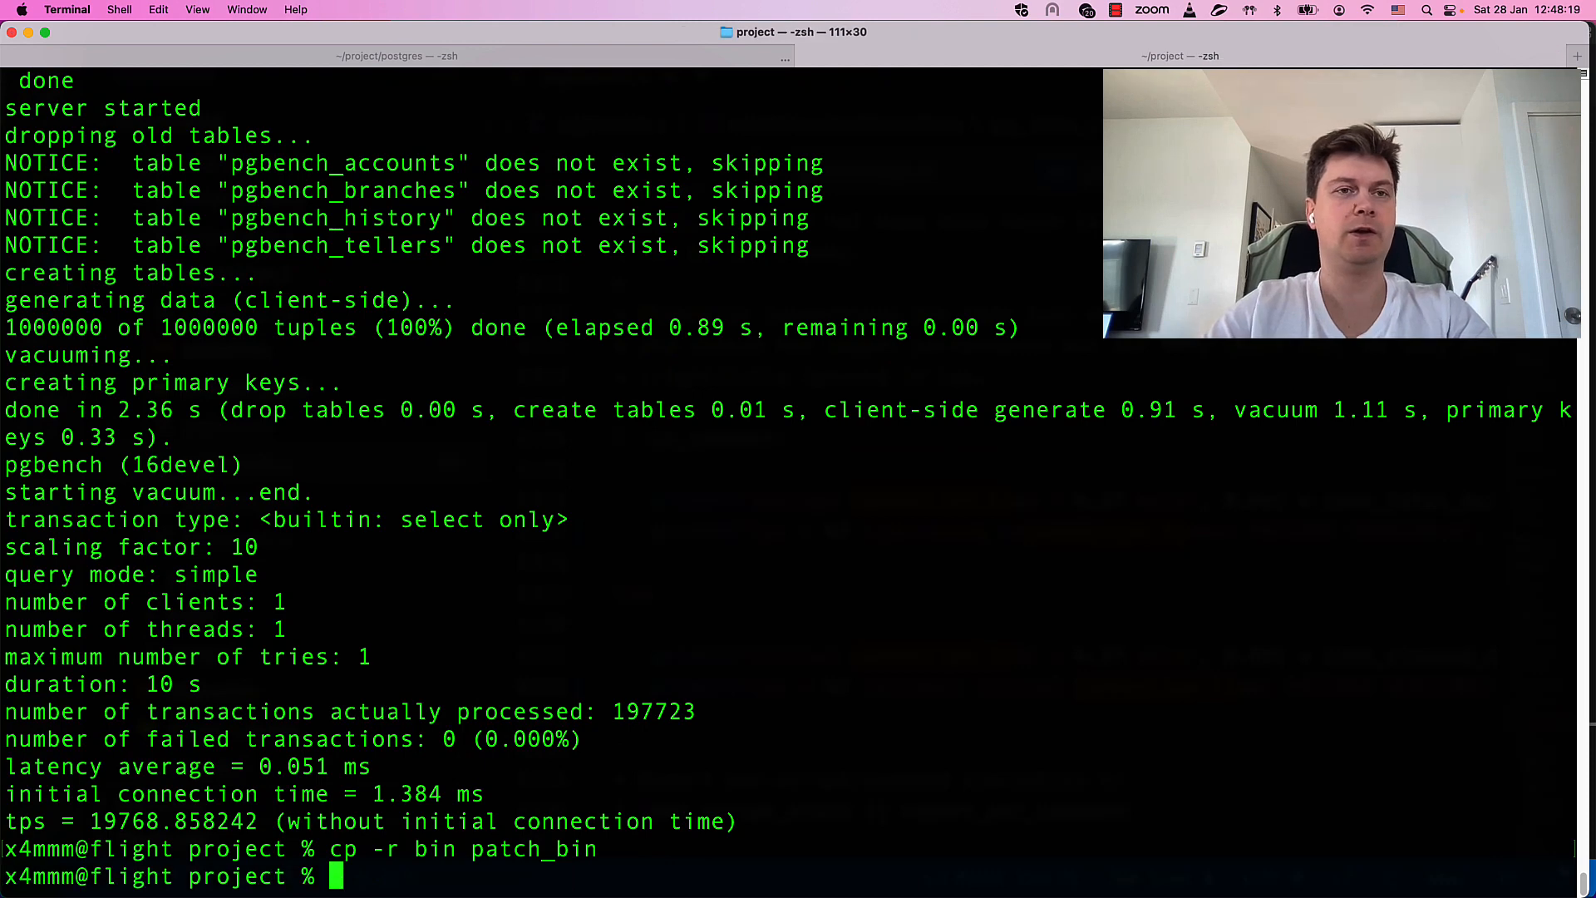
text(./benchmark.sh)
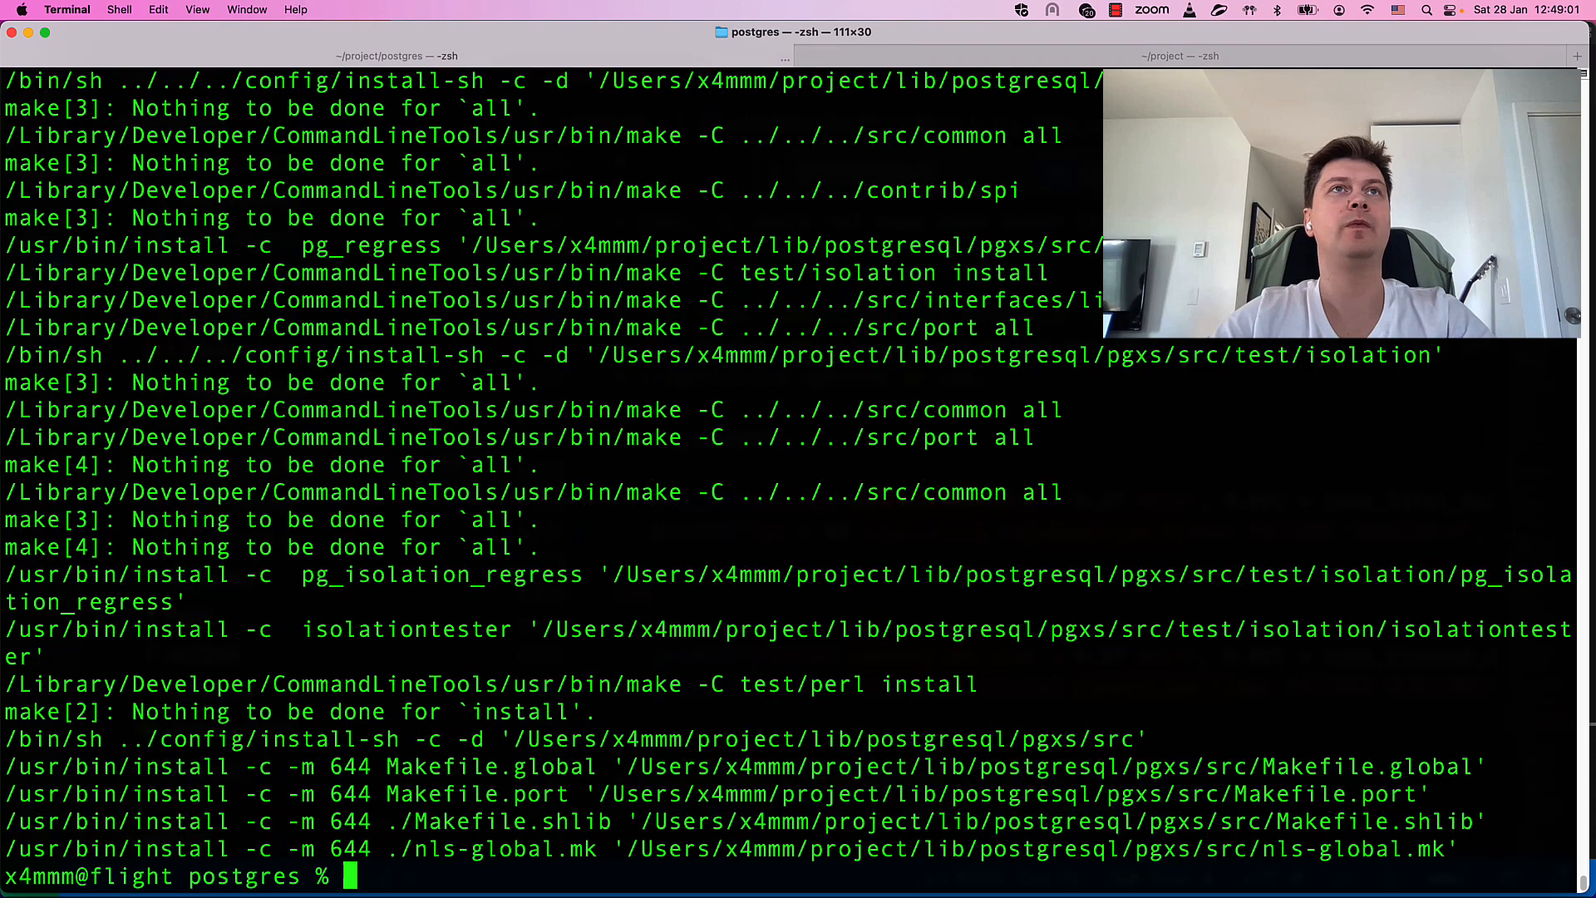
text(git diff)
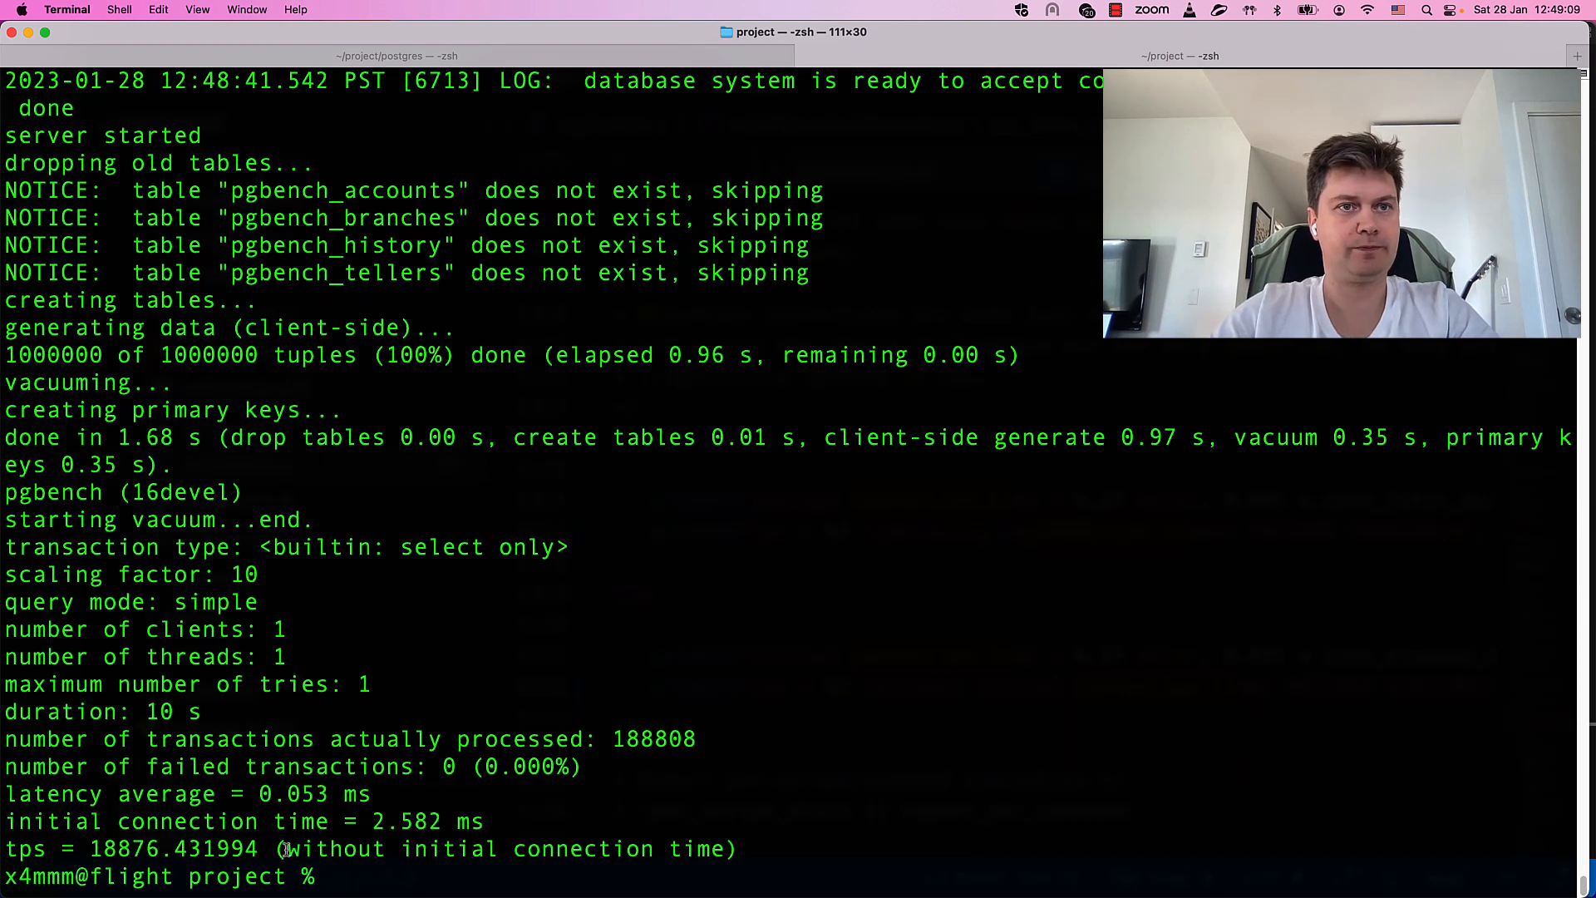
double_click(408, 848)
text(rm -rf)
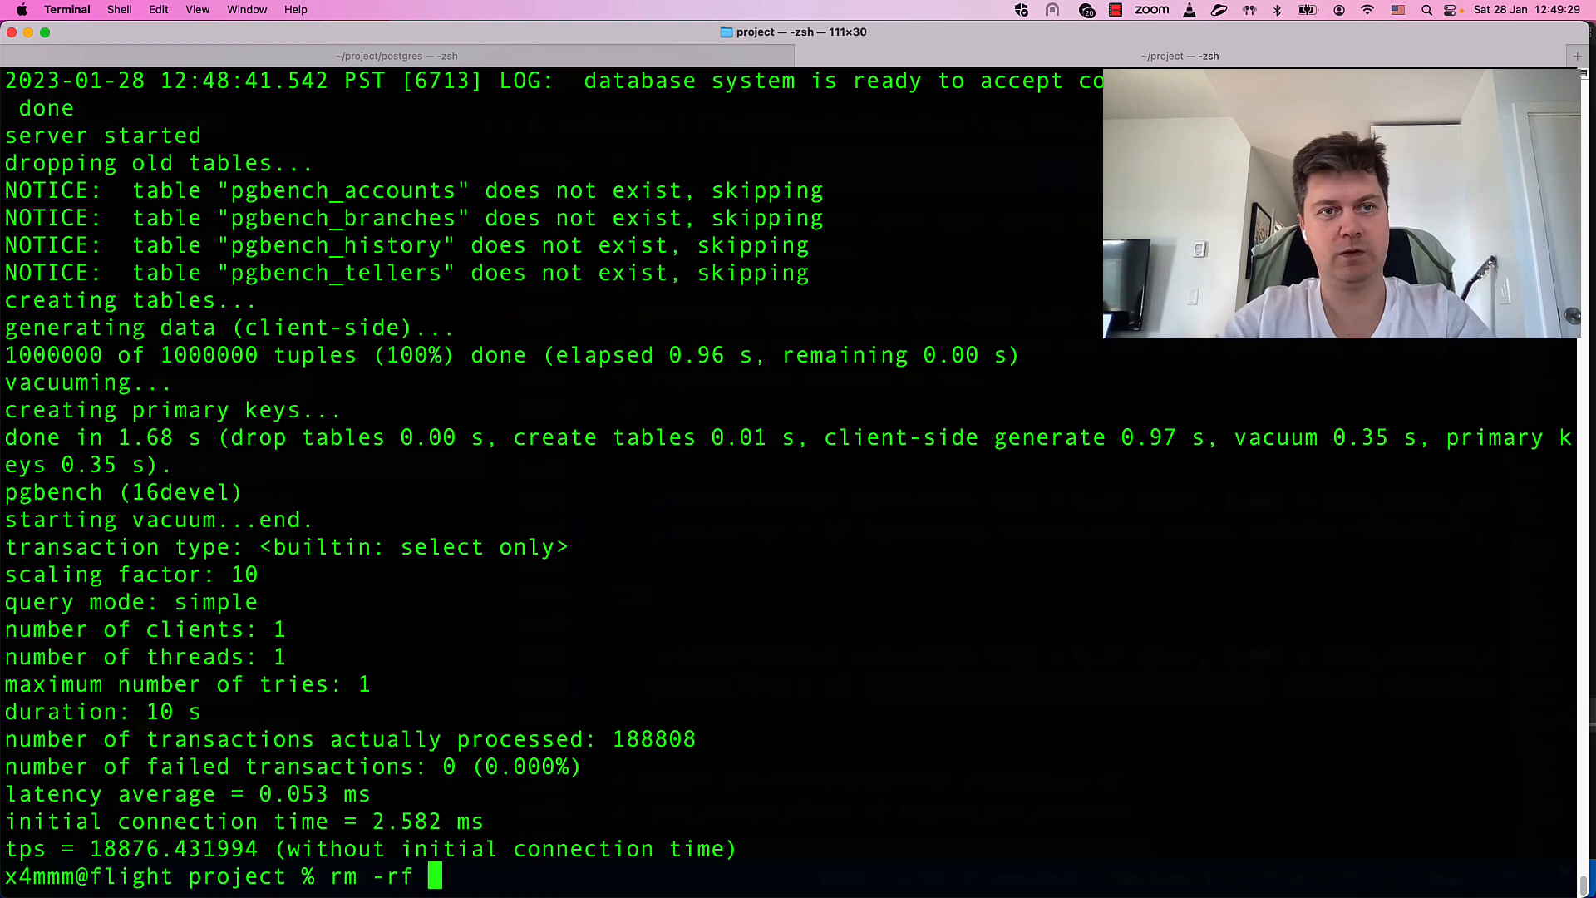
- Remove patch_bin, check git diff for both PATCHED VERSION lines, and run make -j8 install with the 'intall' typo fixed
text(patch_bin/)
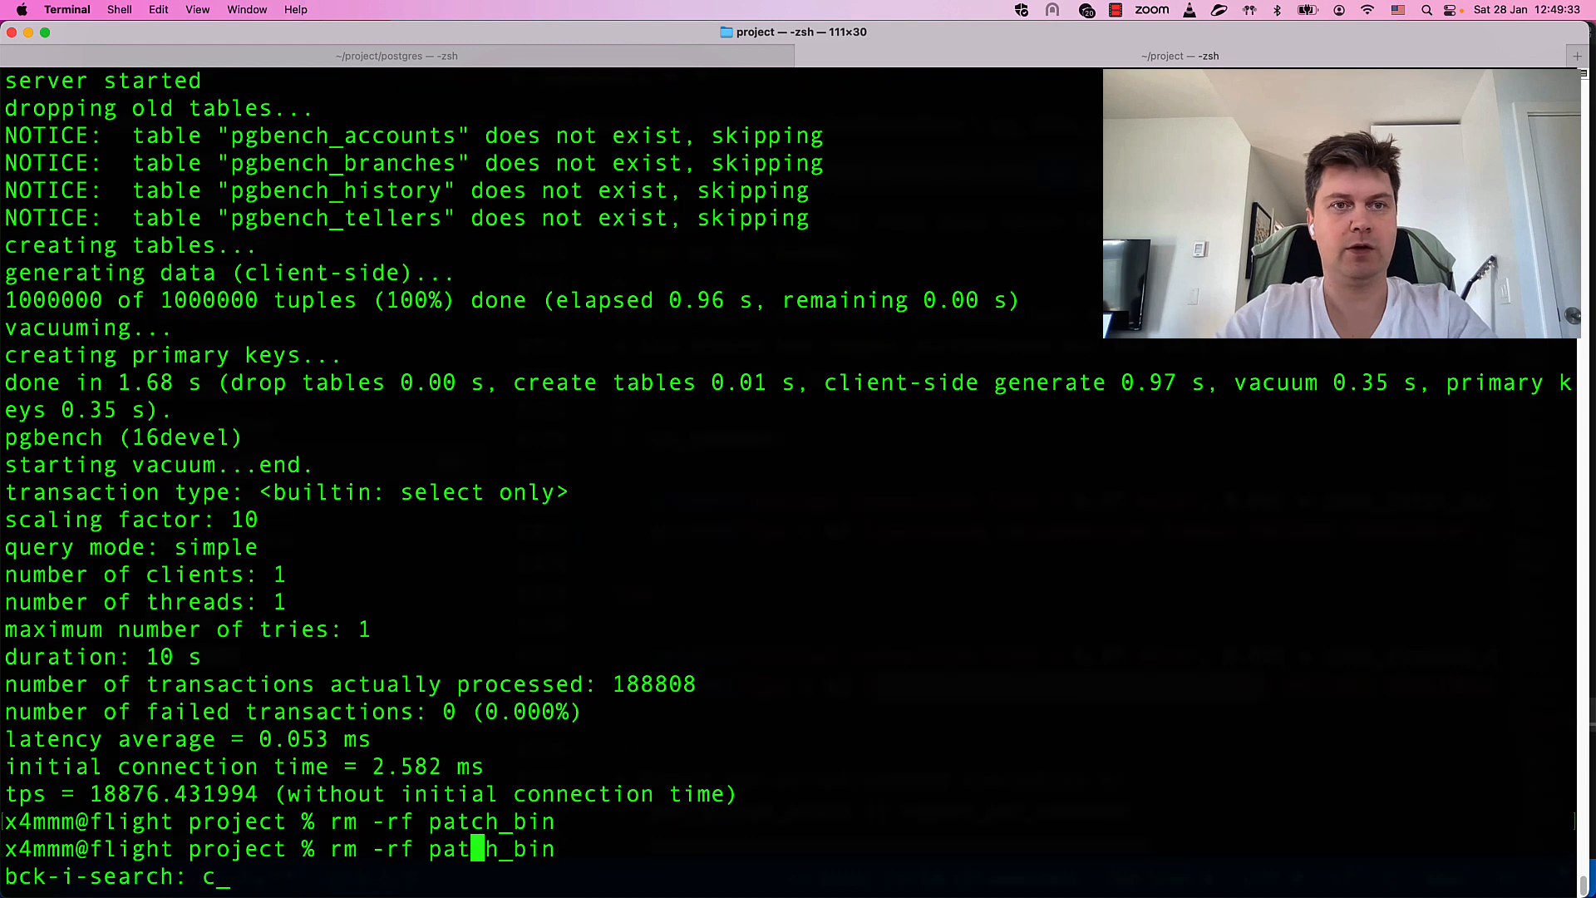
text(p)
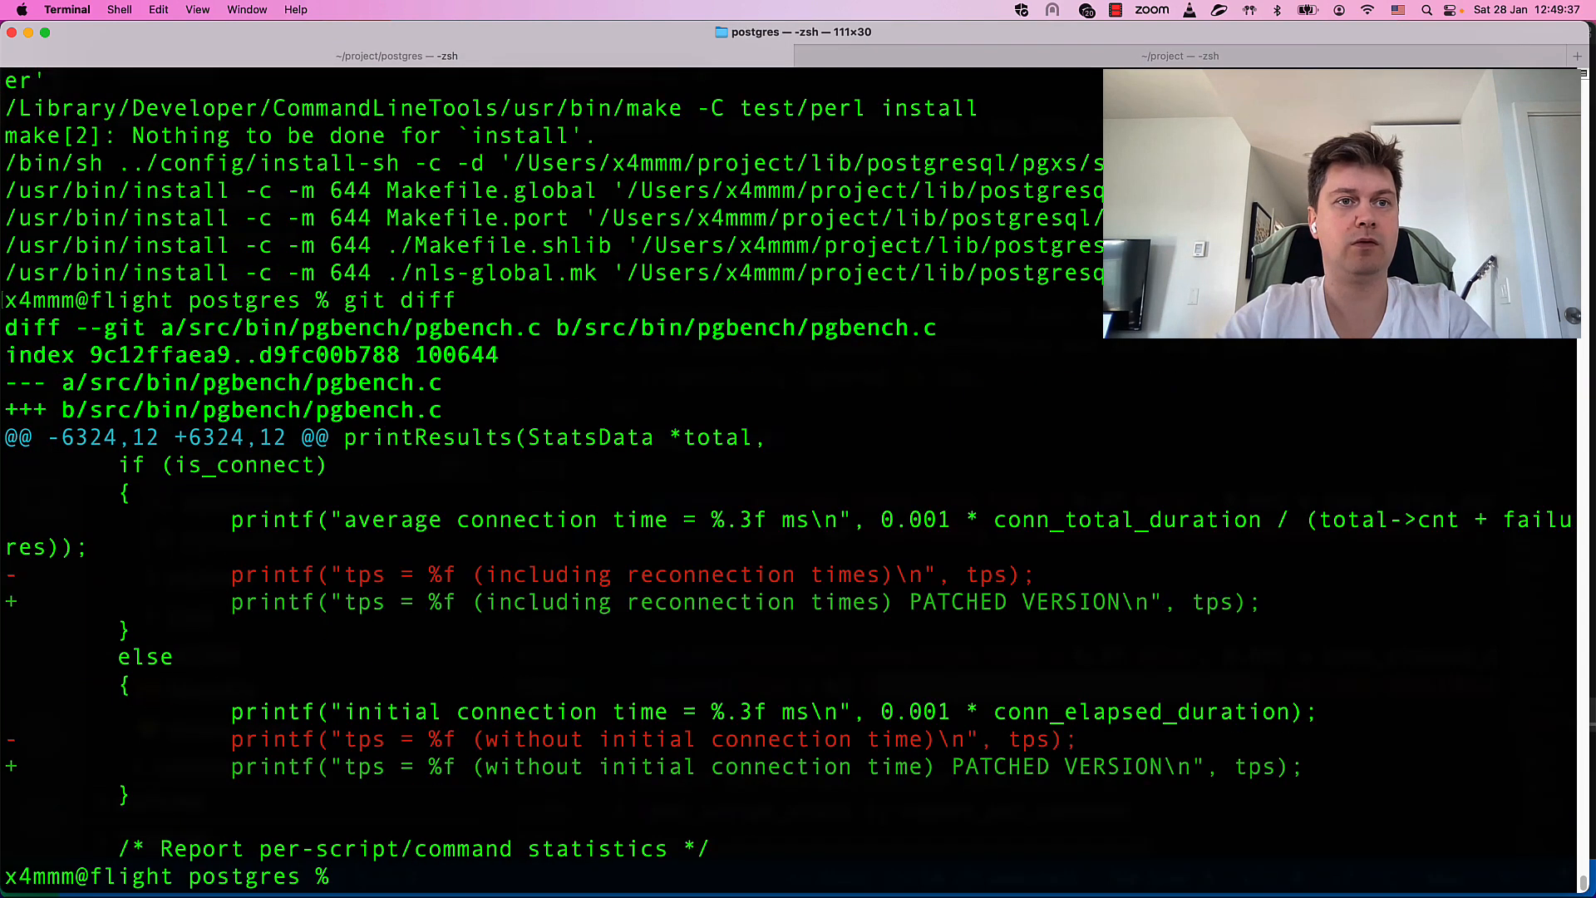
text(make -j8)
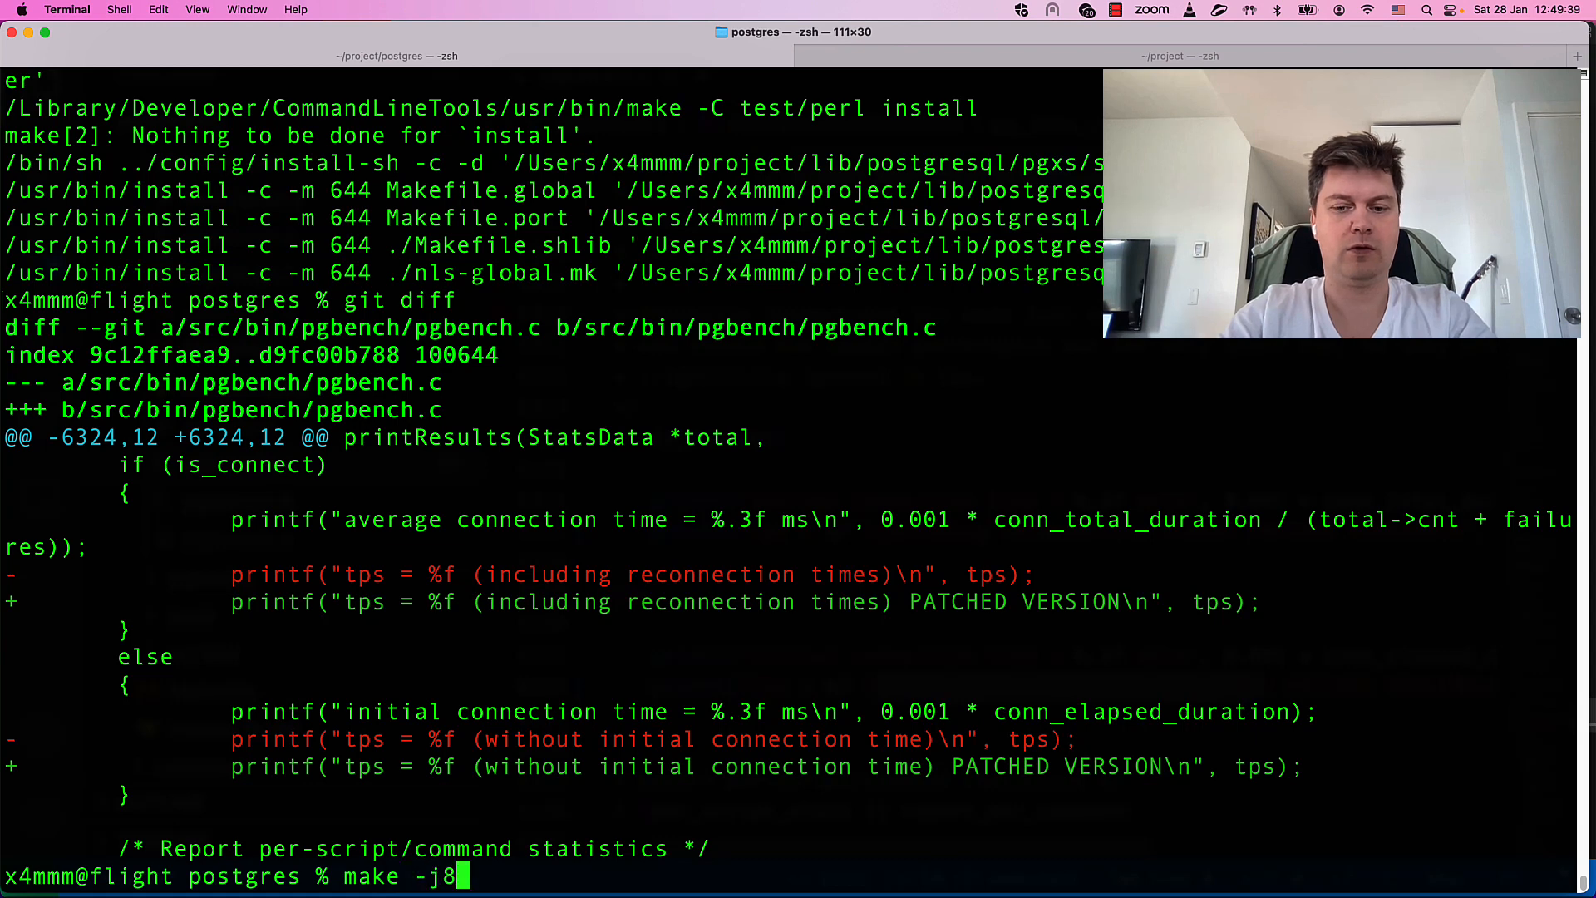
text(intall)
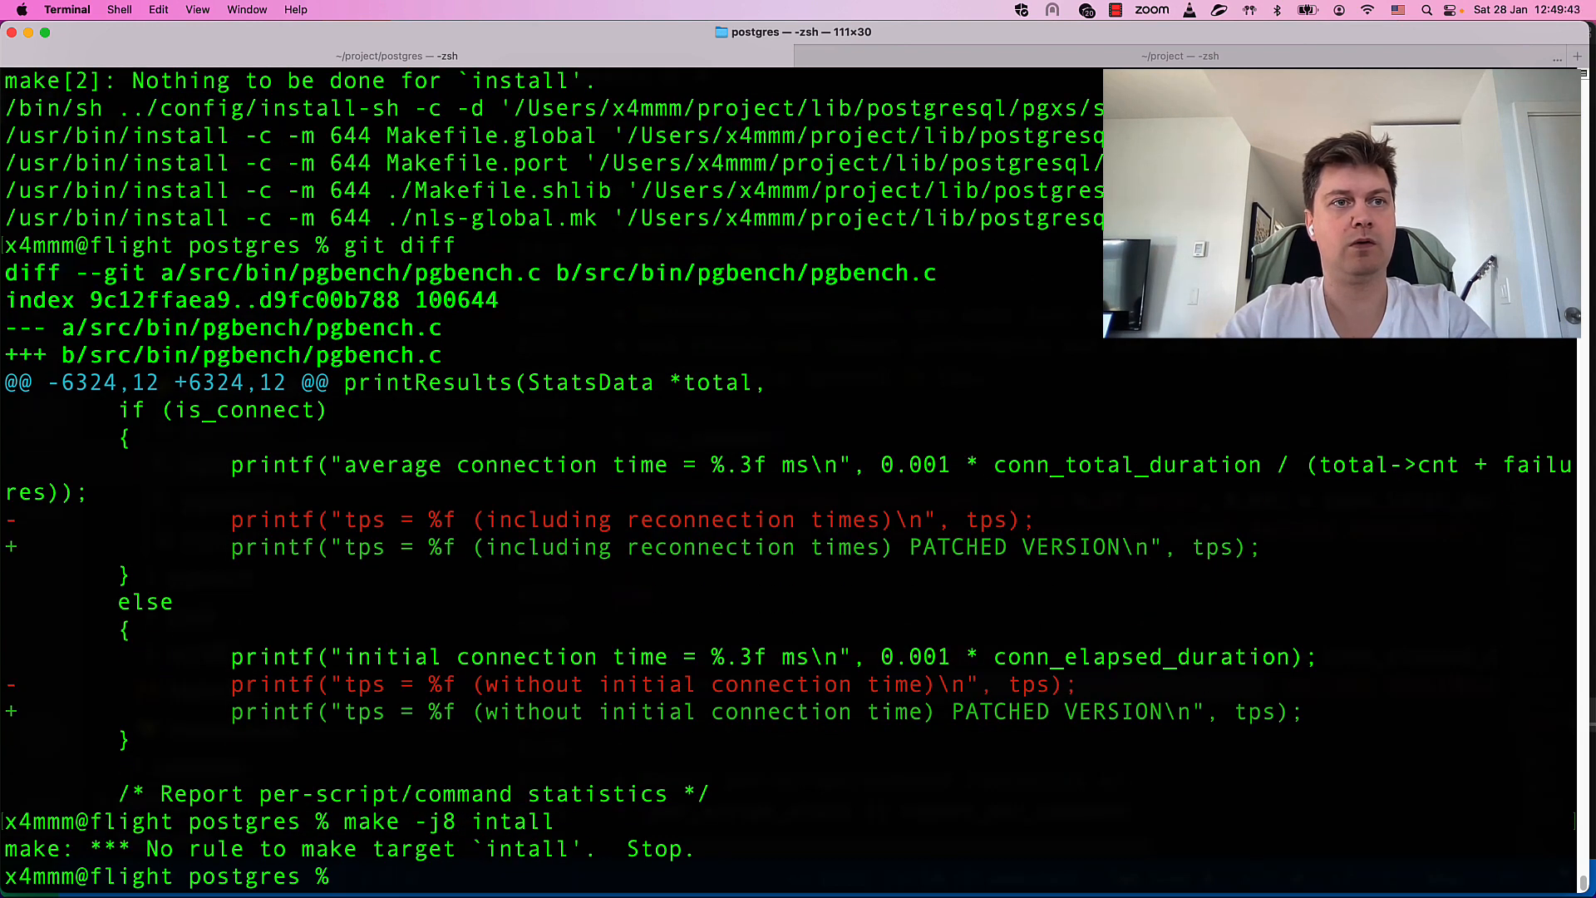
text(make -j8 intall)
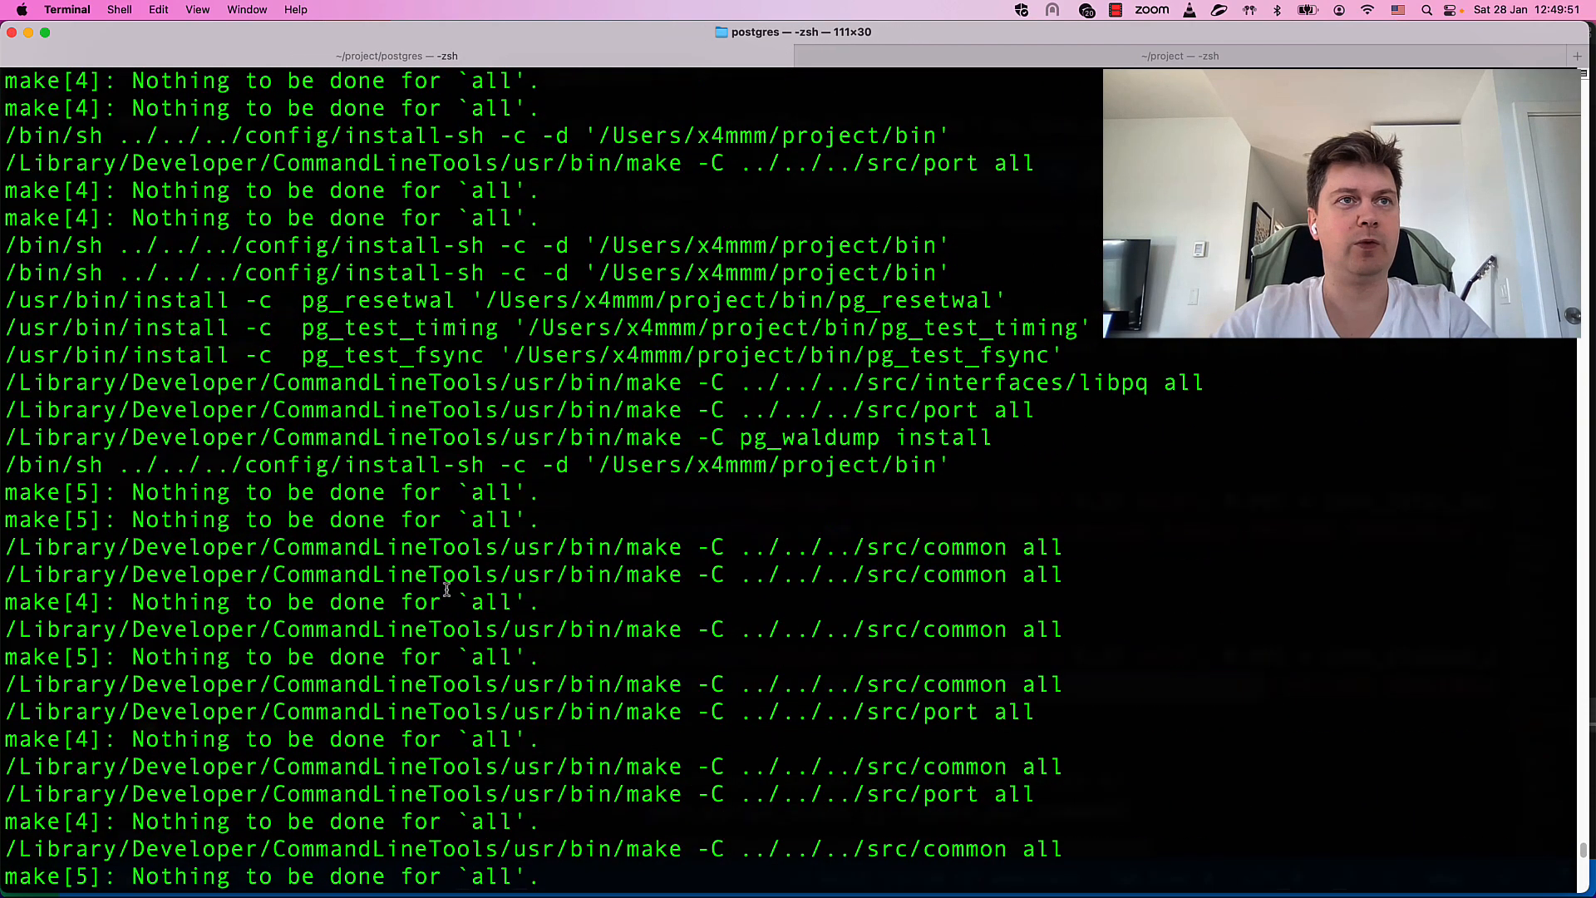
mouse_move(781, 504)
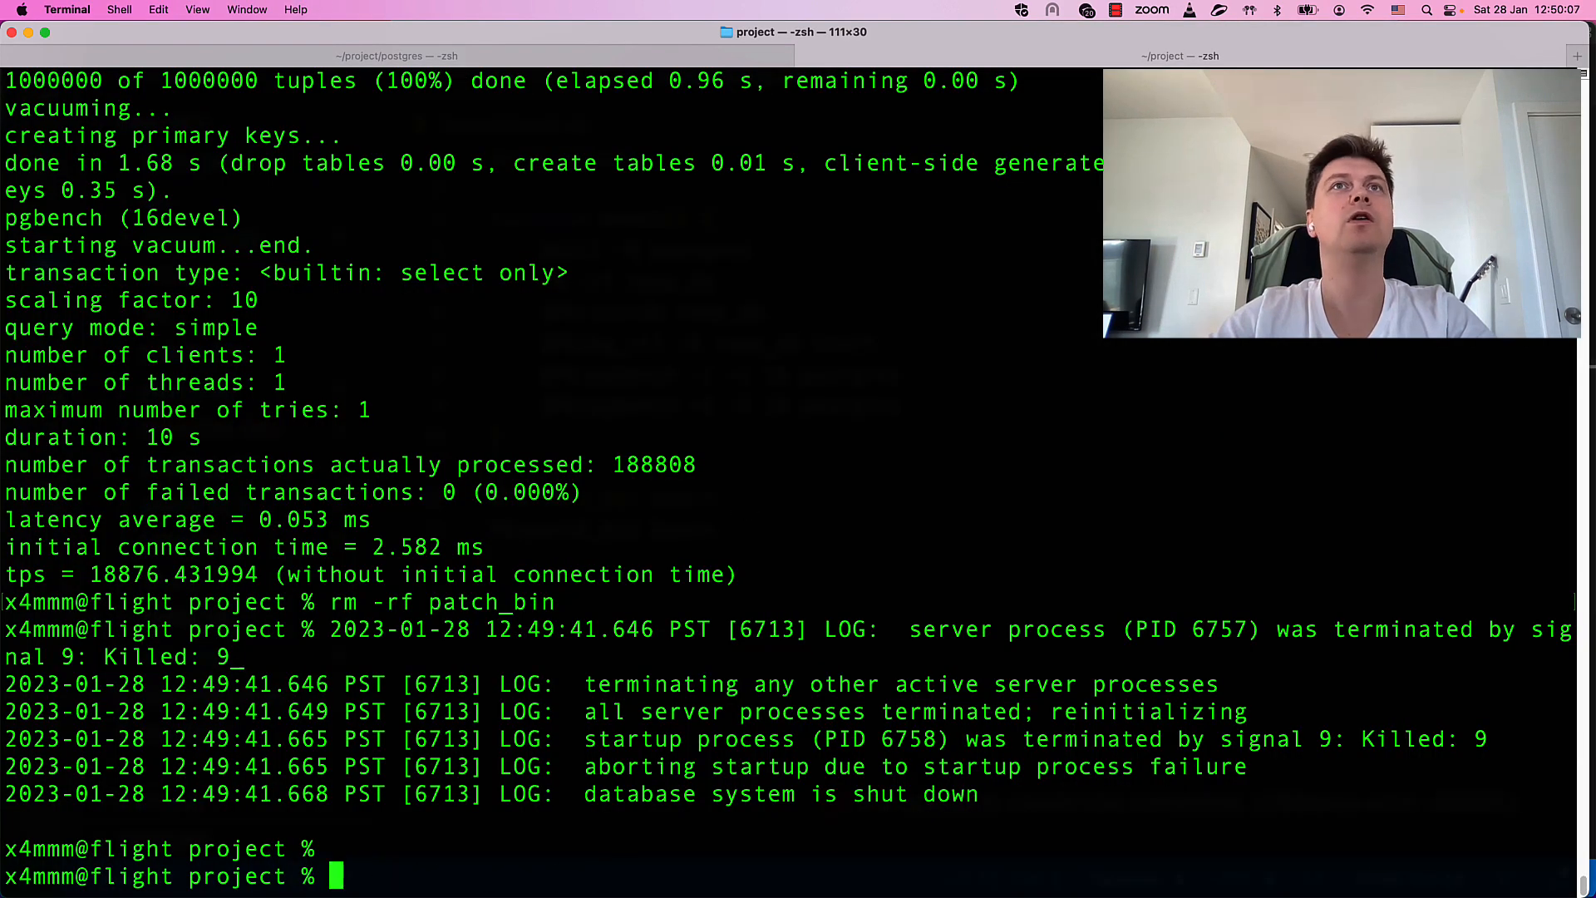
- Rerun ./benchmark.sh to get 20696 tps PATCHED VERSION, then start typing a 2>| grep tps rerun
text(./benchmark.sh)
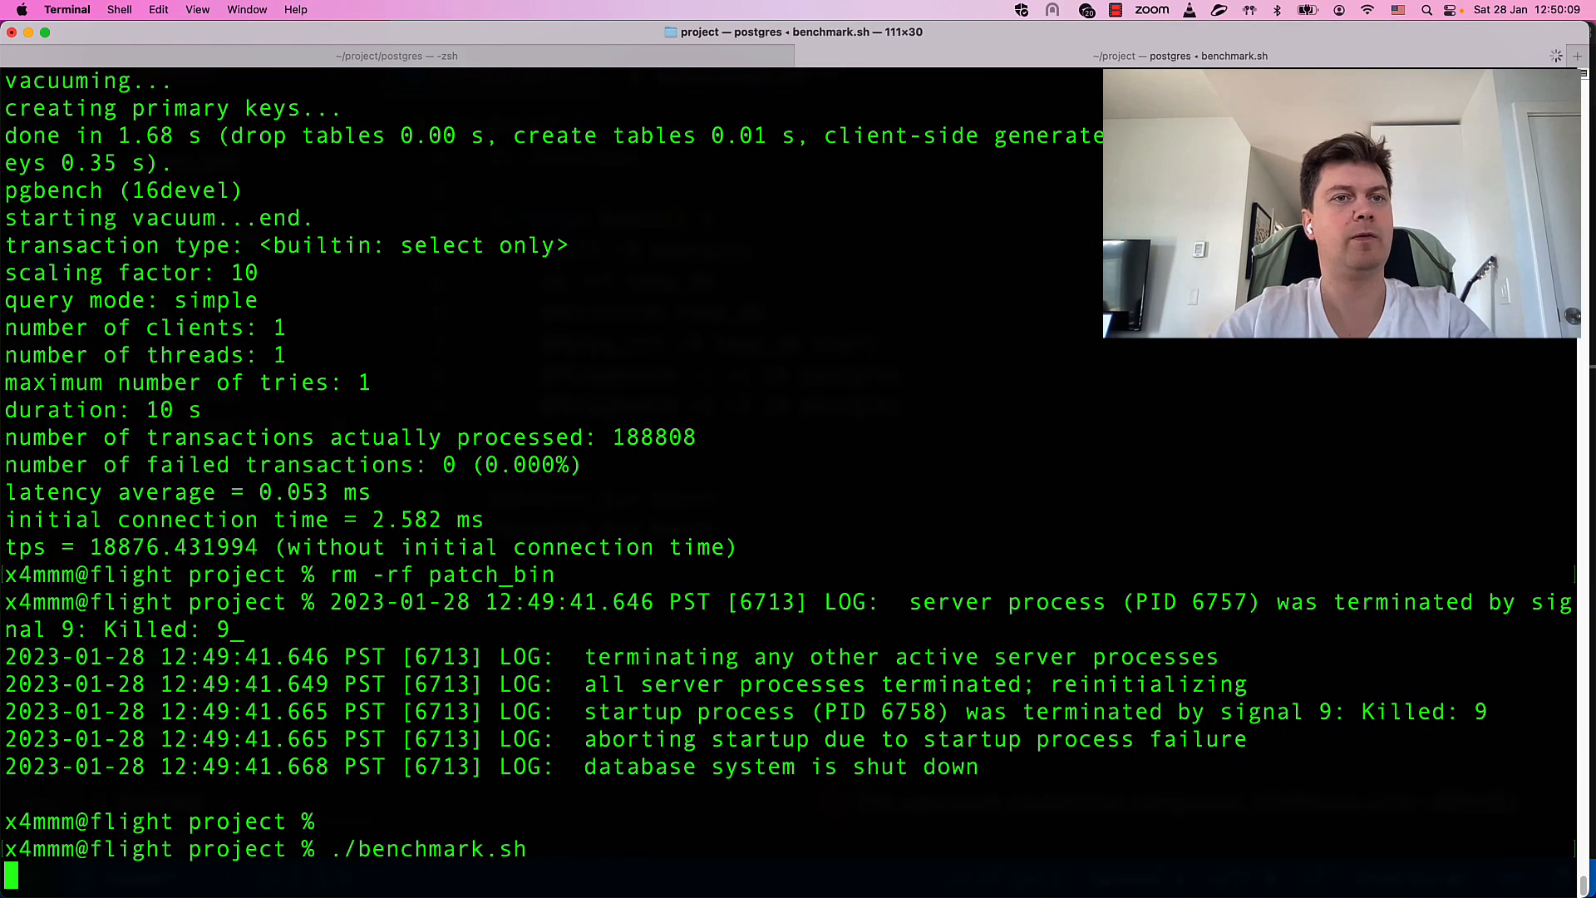
key(Return)
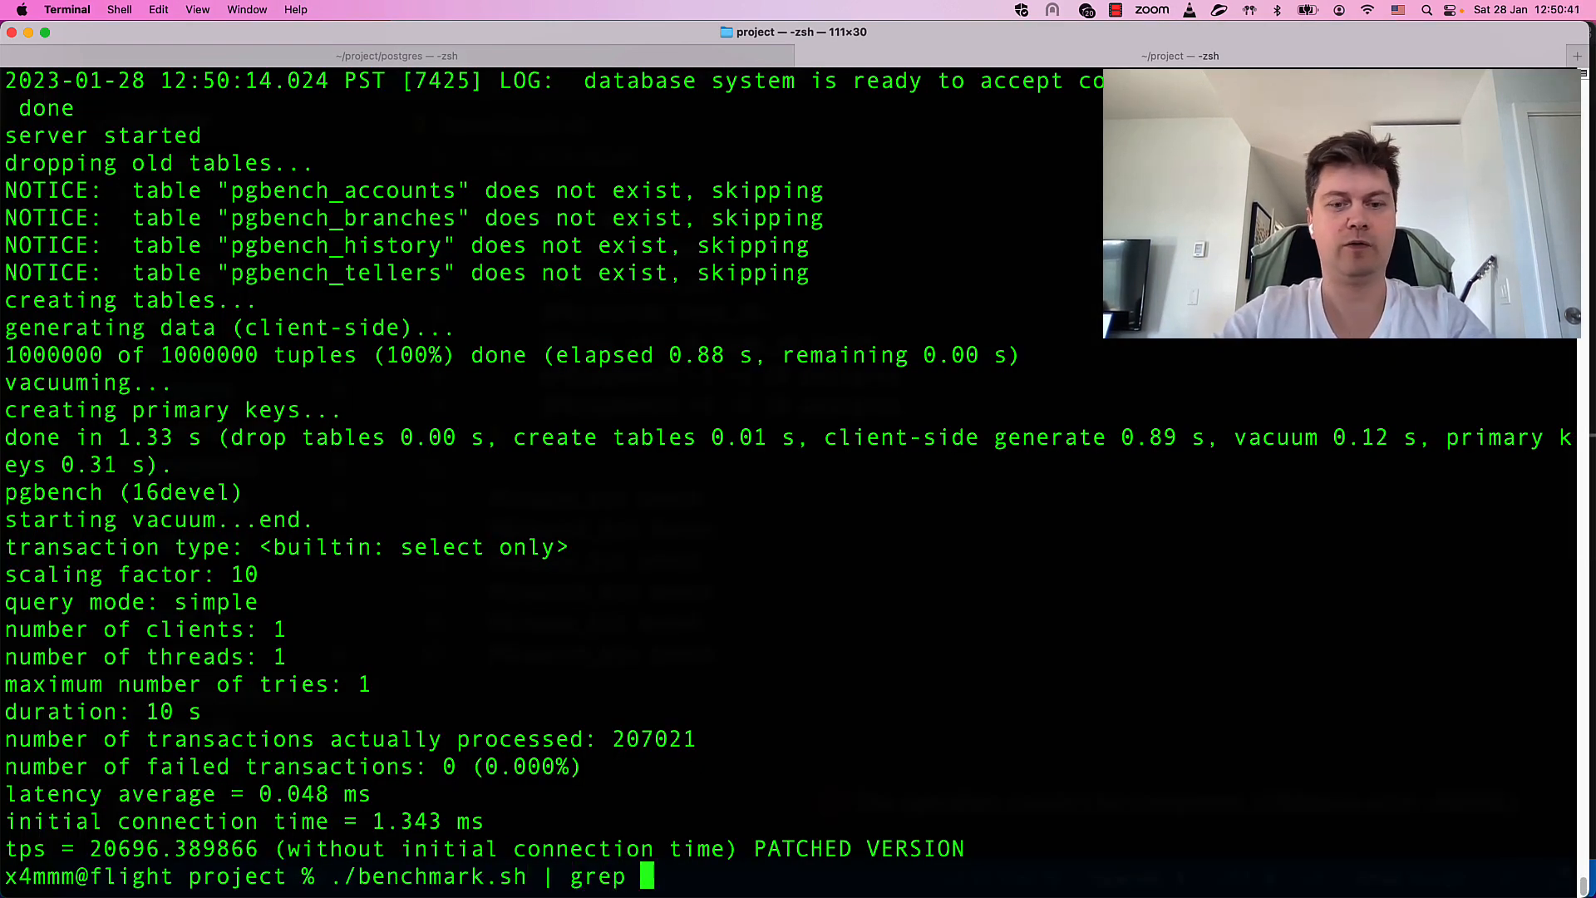
text(tps)
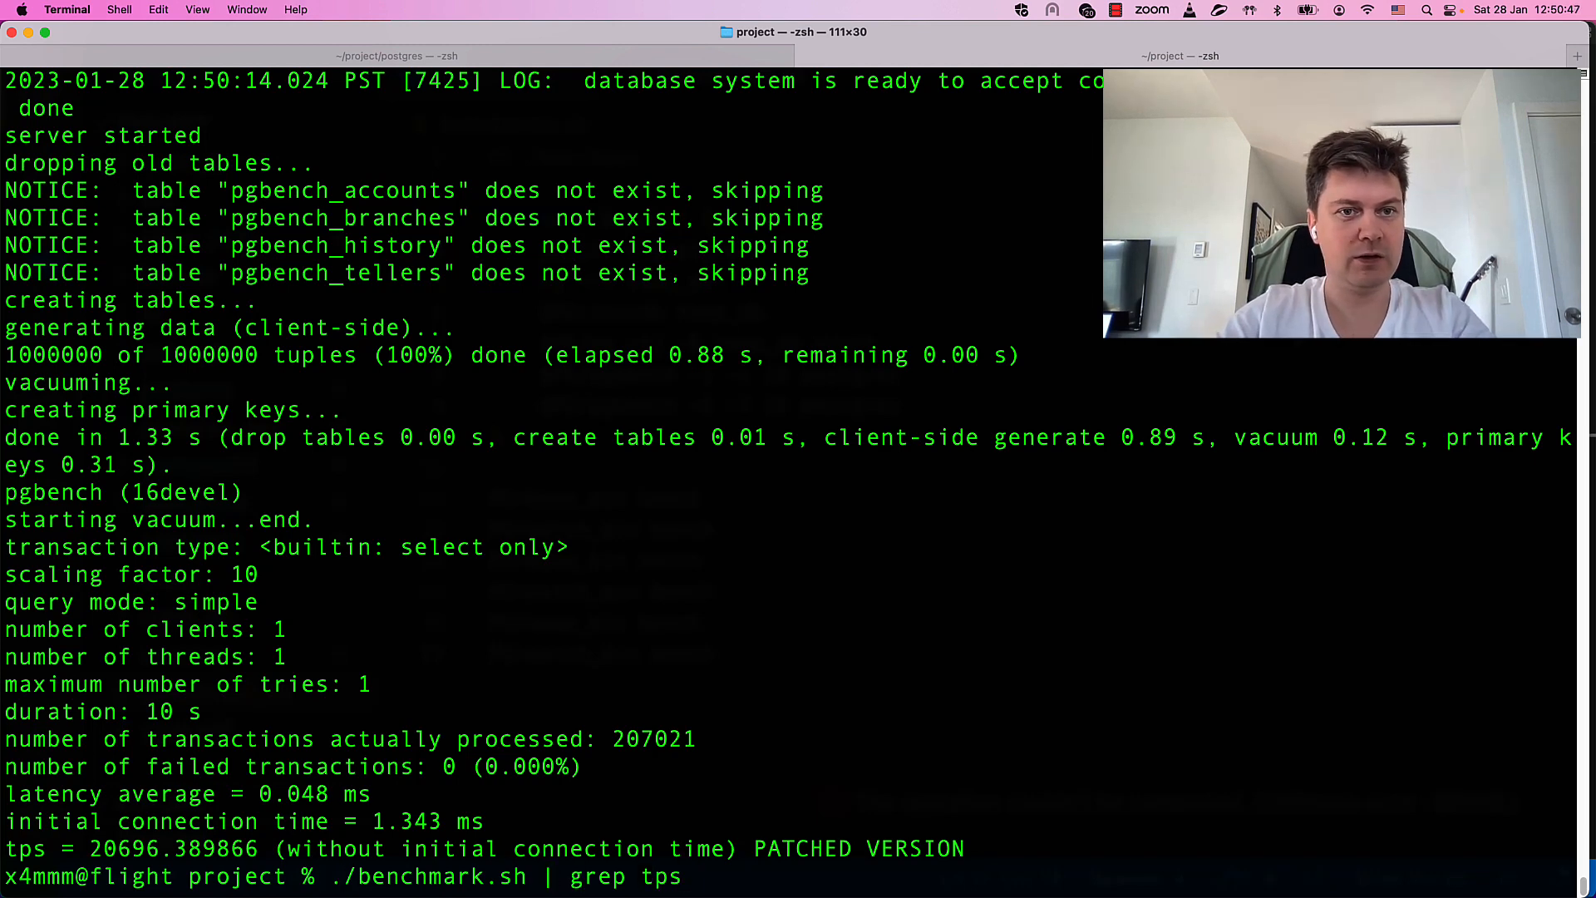
text(2)
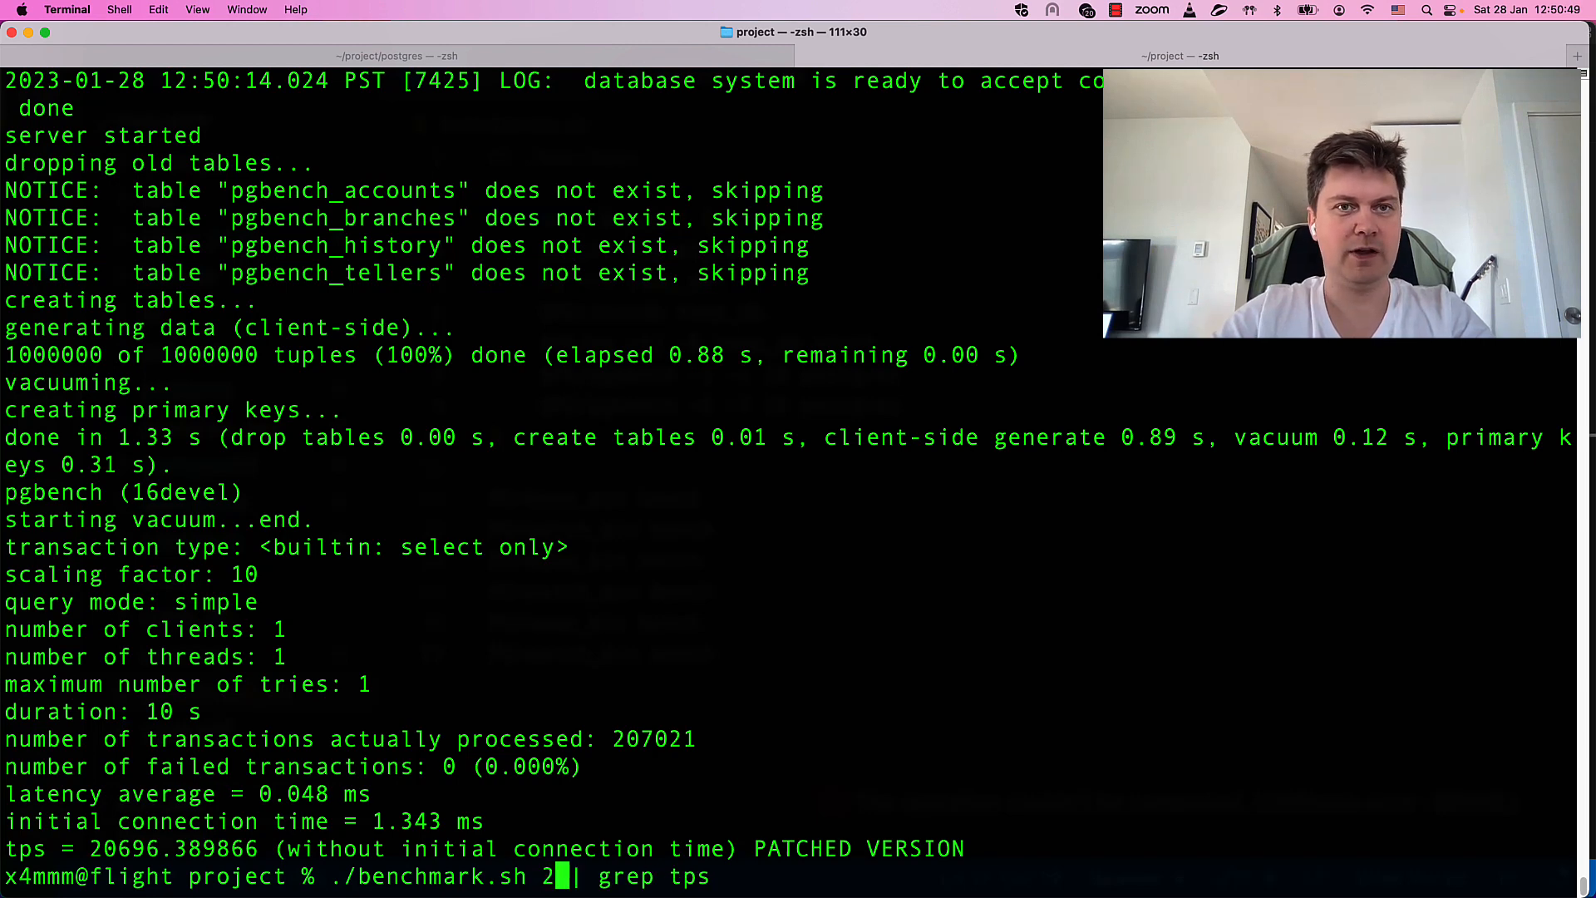
text(>)
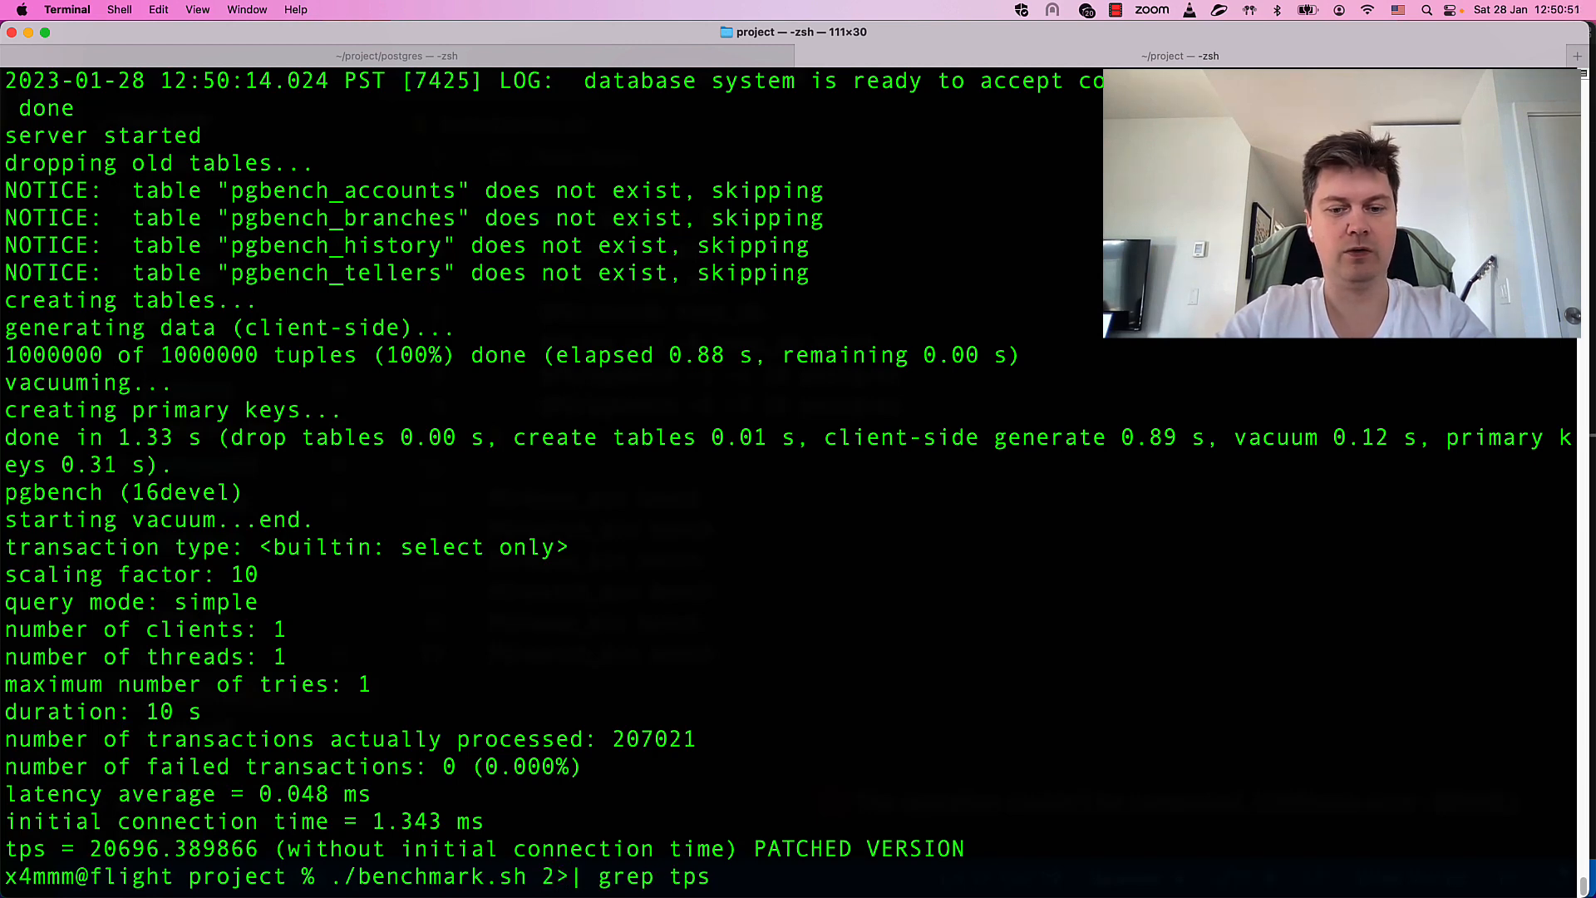